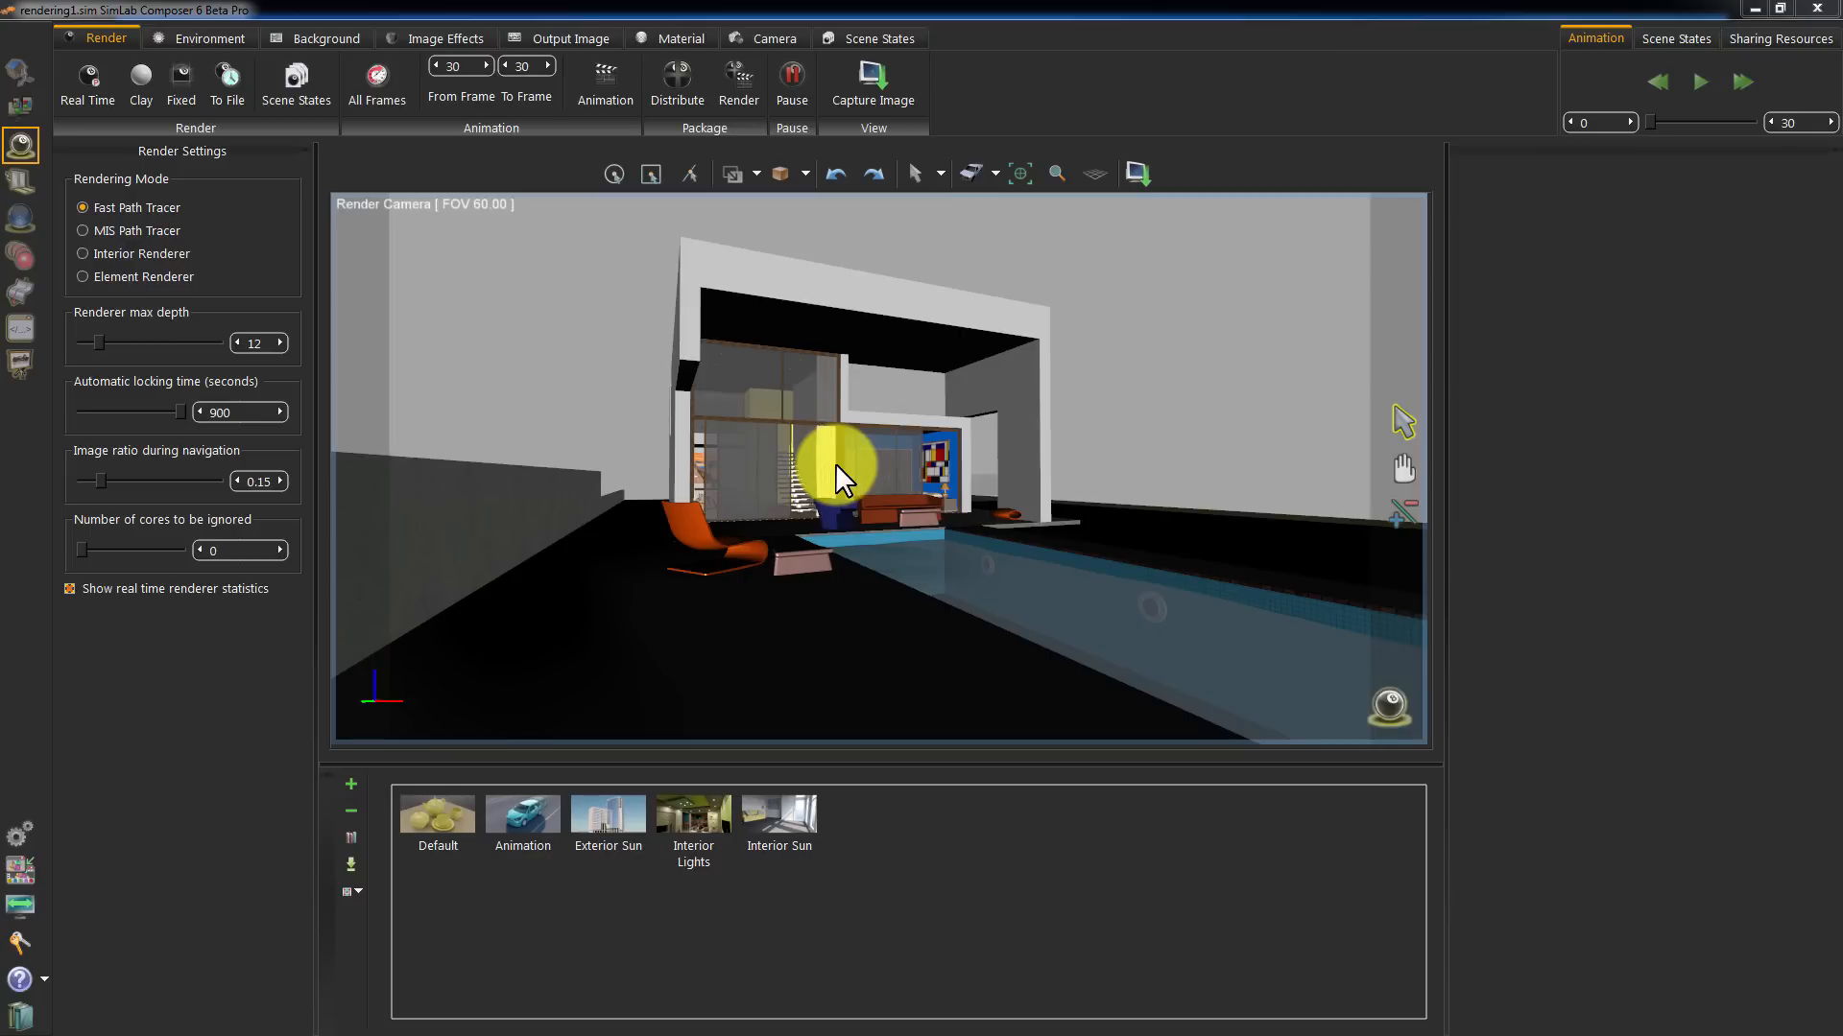
{"action": "mouse_move", "coordinate": [522, 328]}
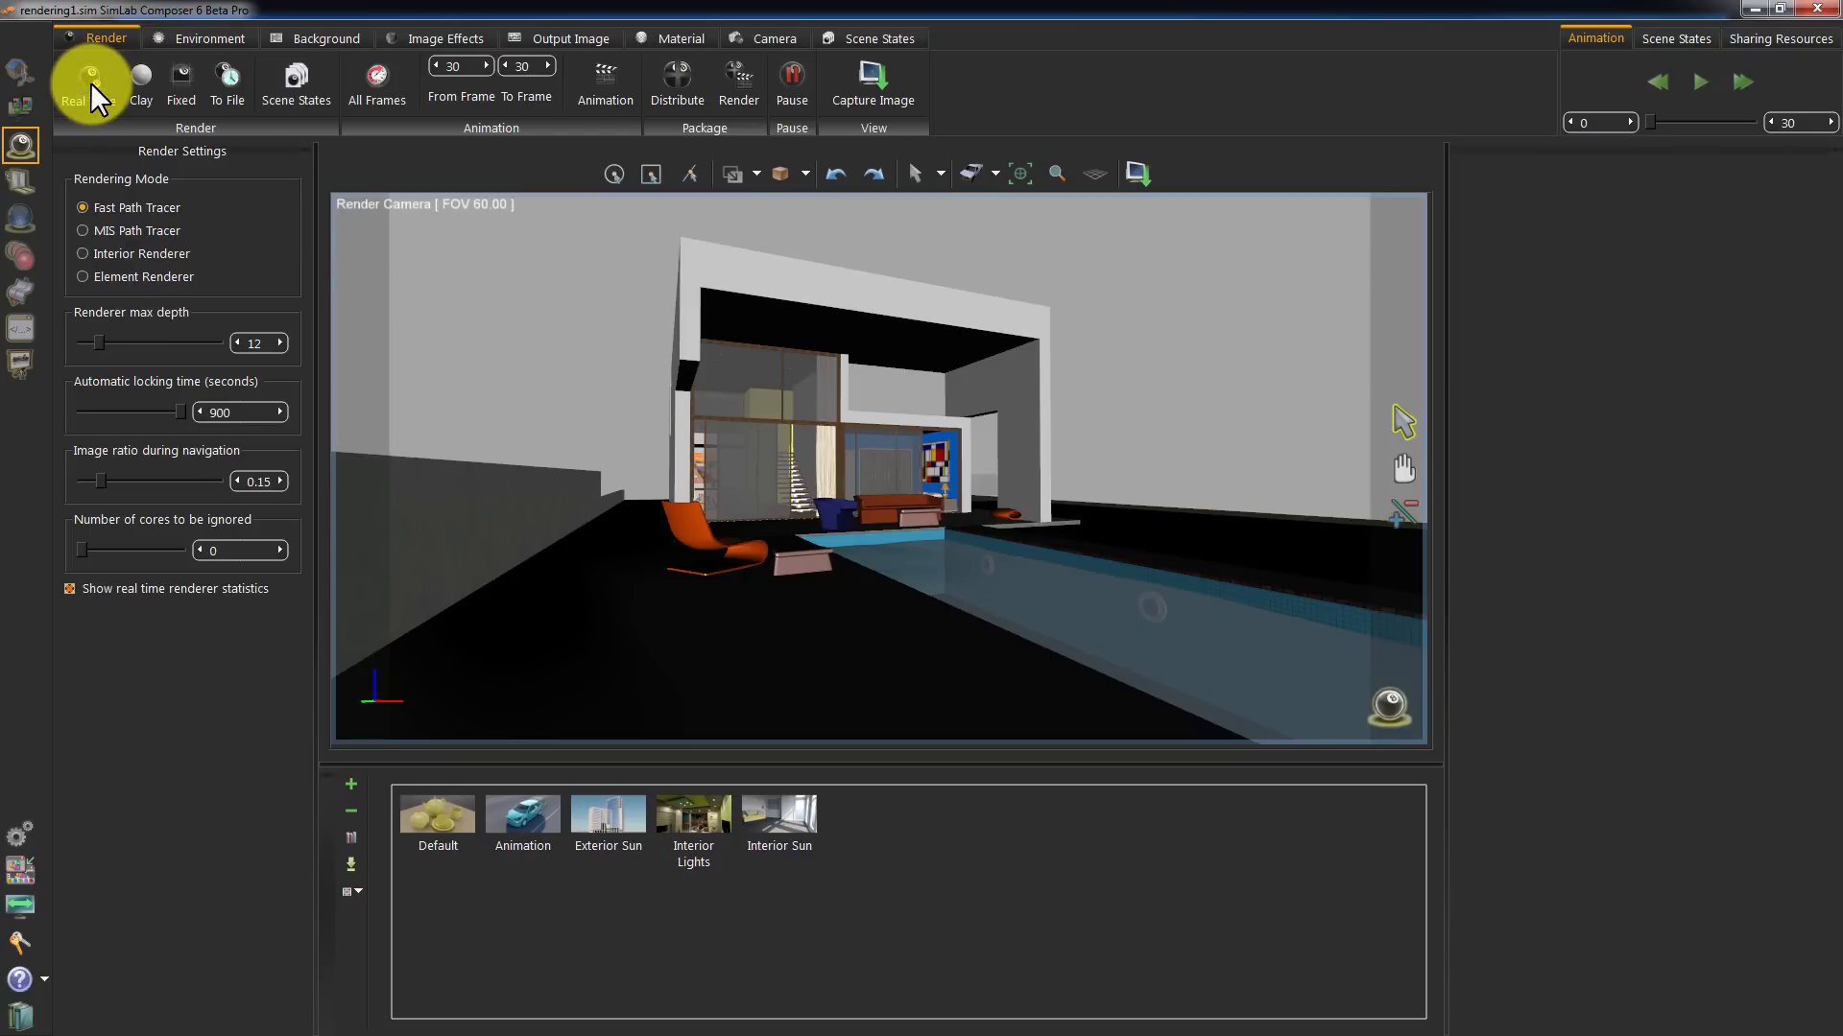
Start the live real-time render of the pool house scene
{"action": "left_click", "coordinate": [86, 83]}
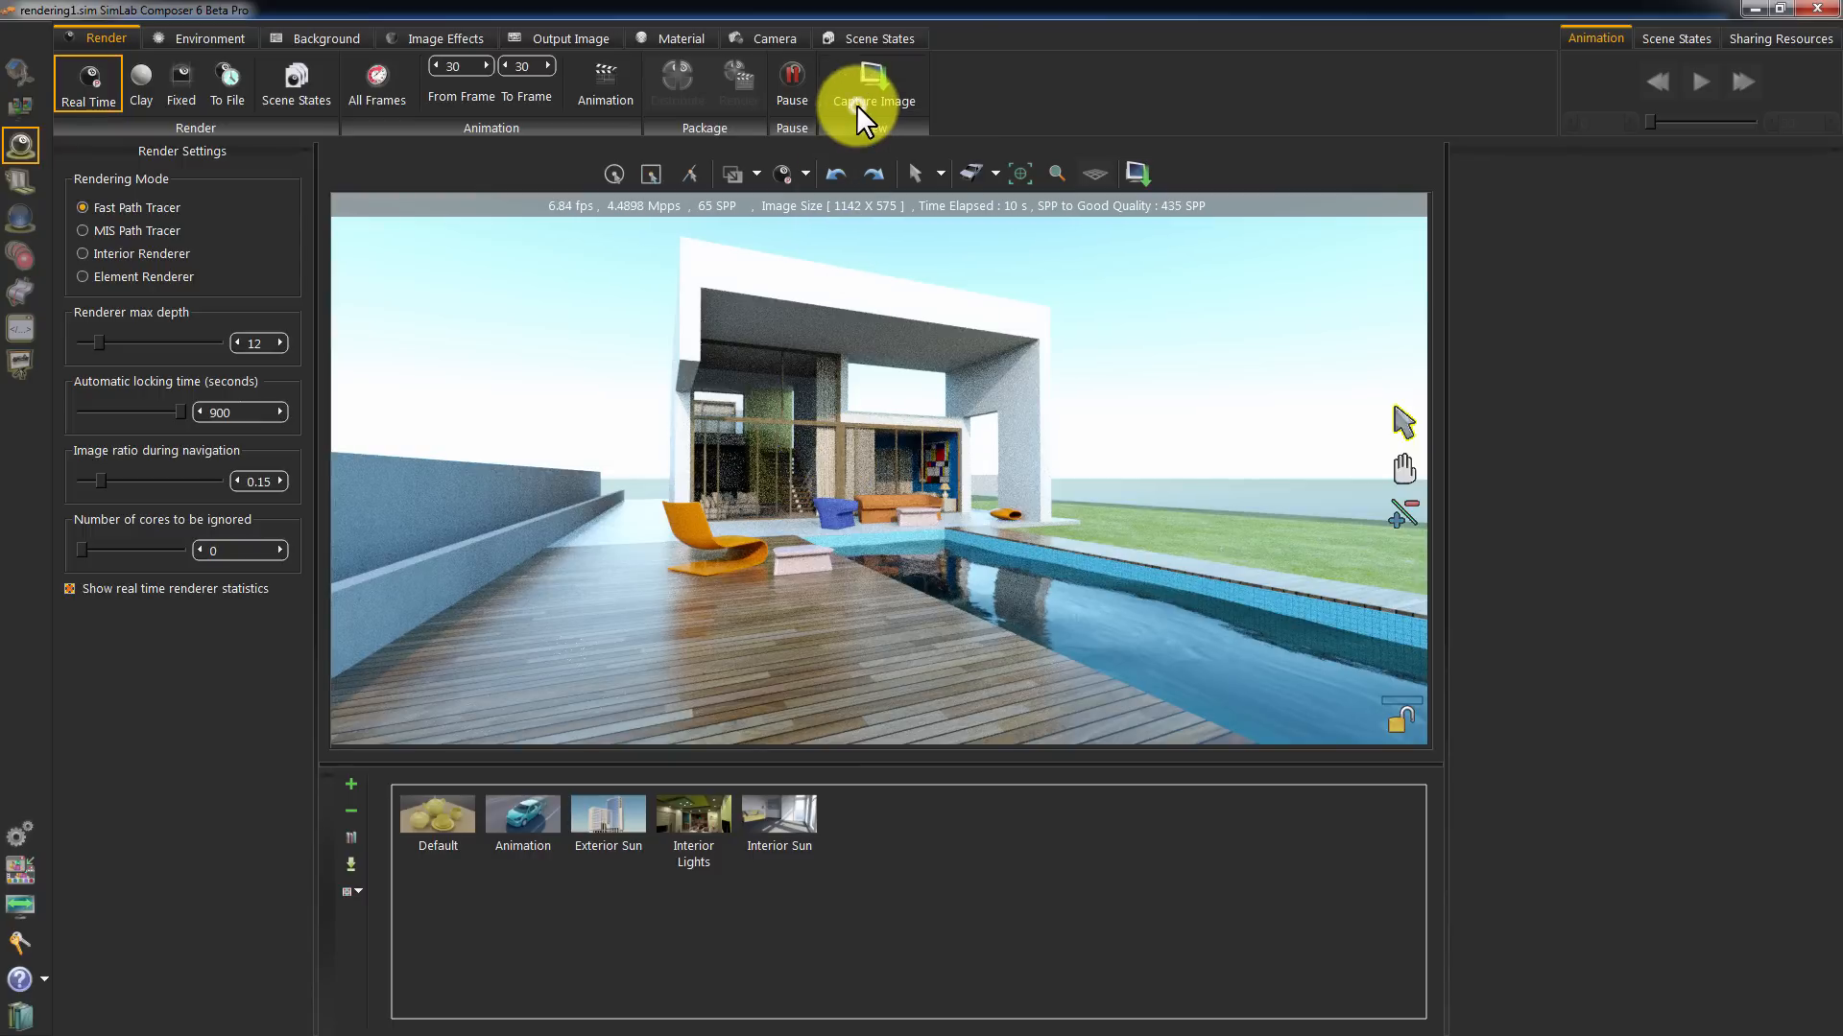
Capture the render to the desktop as shot1, saved as PNG Without Background
{"action": "left_click", "coordinate": [872, 83]}
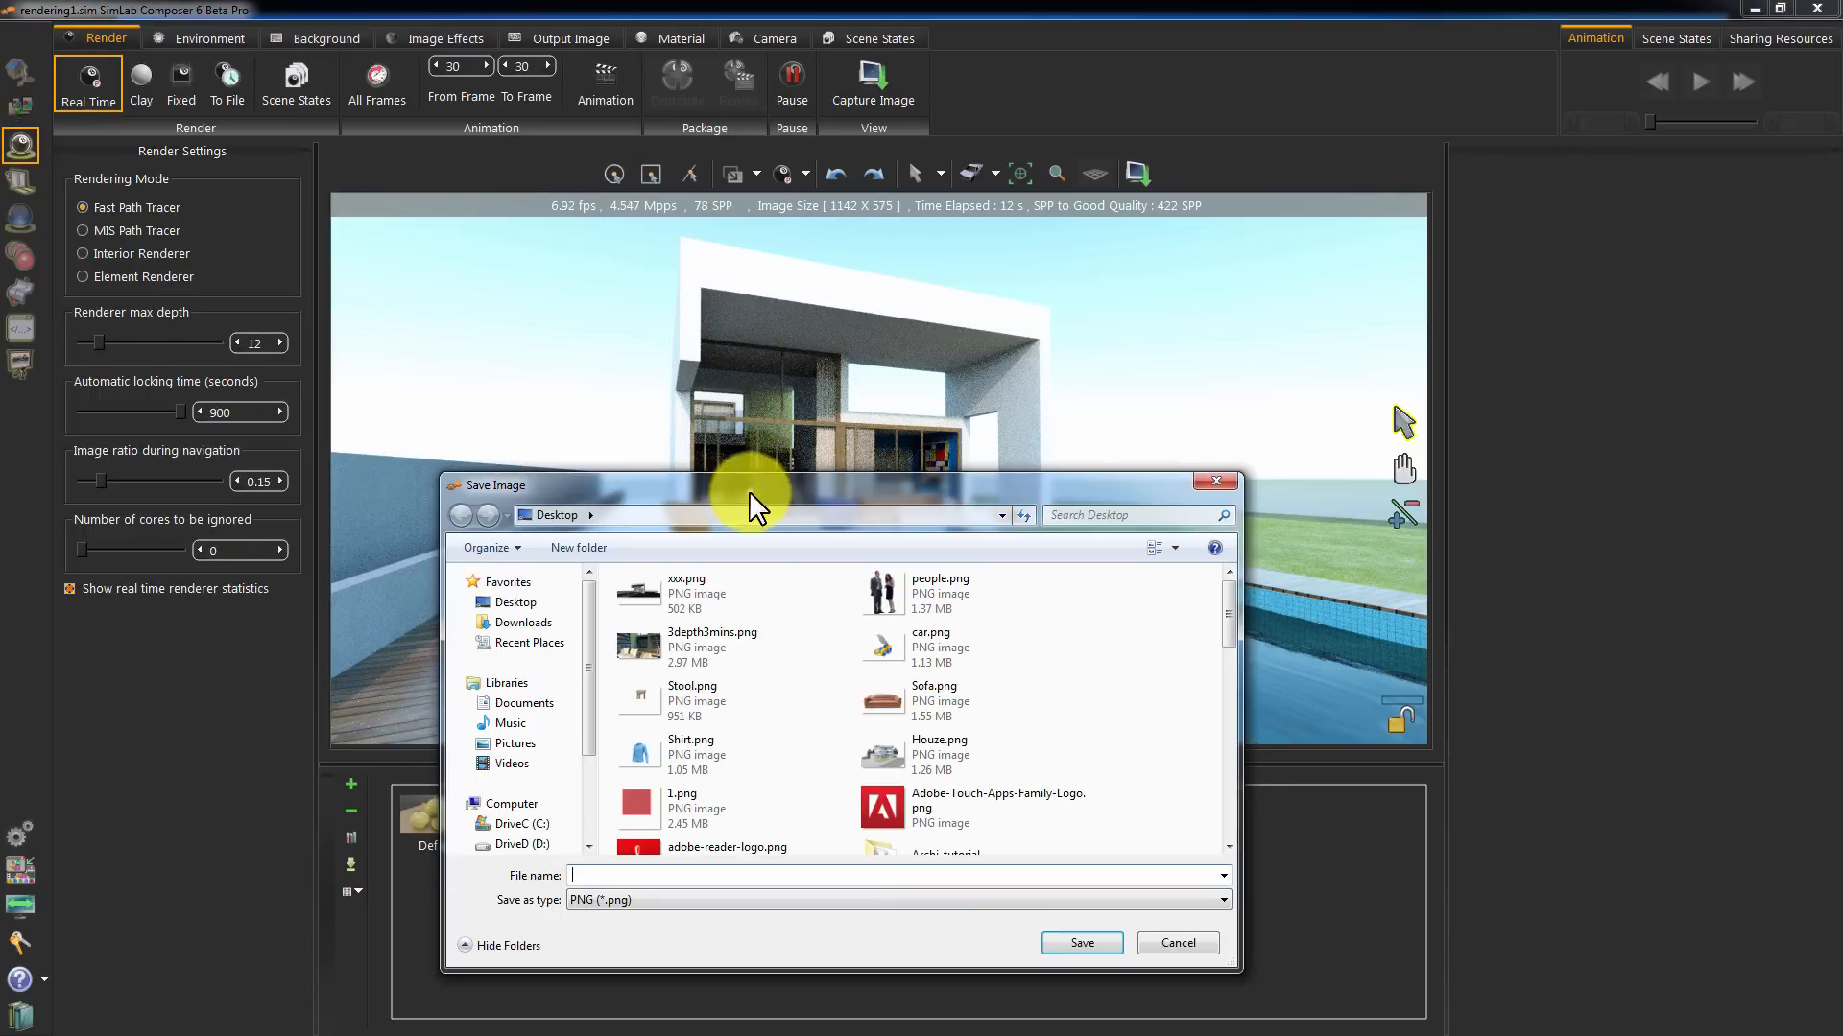
{"action": "left_click_drag", "start_coordinate": [752, 485], "coordinate": [797, 282]}
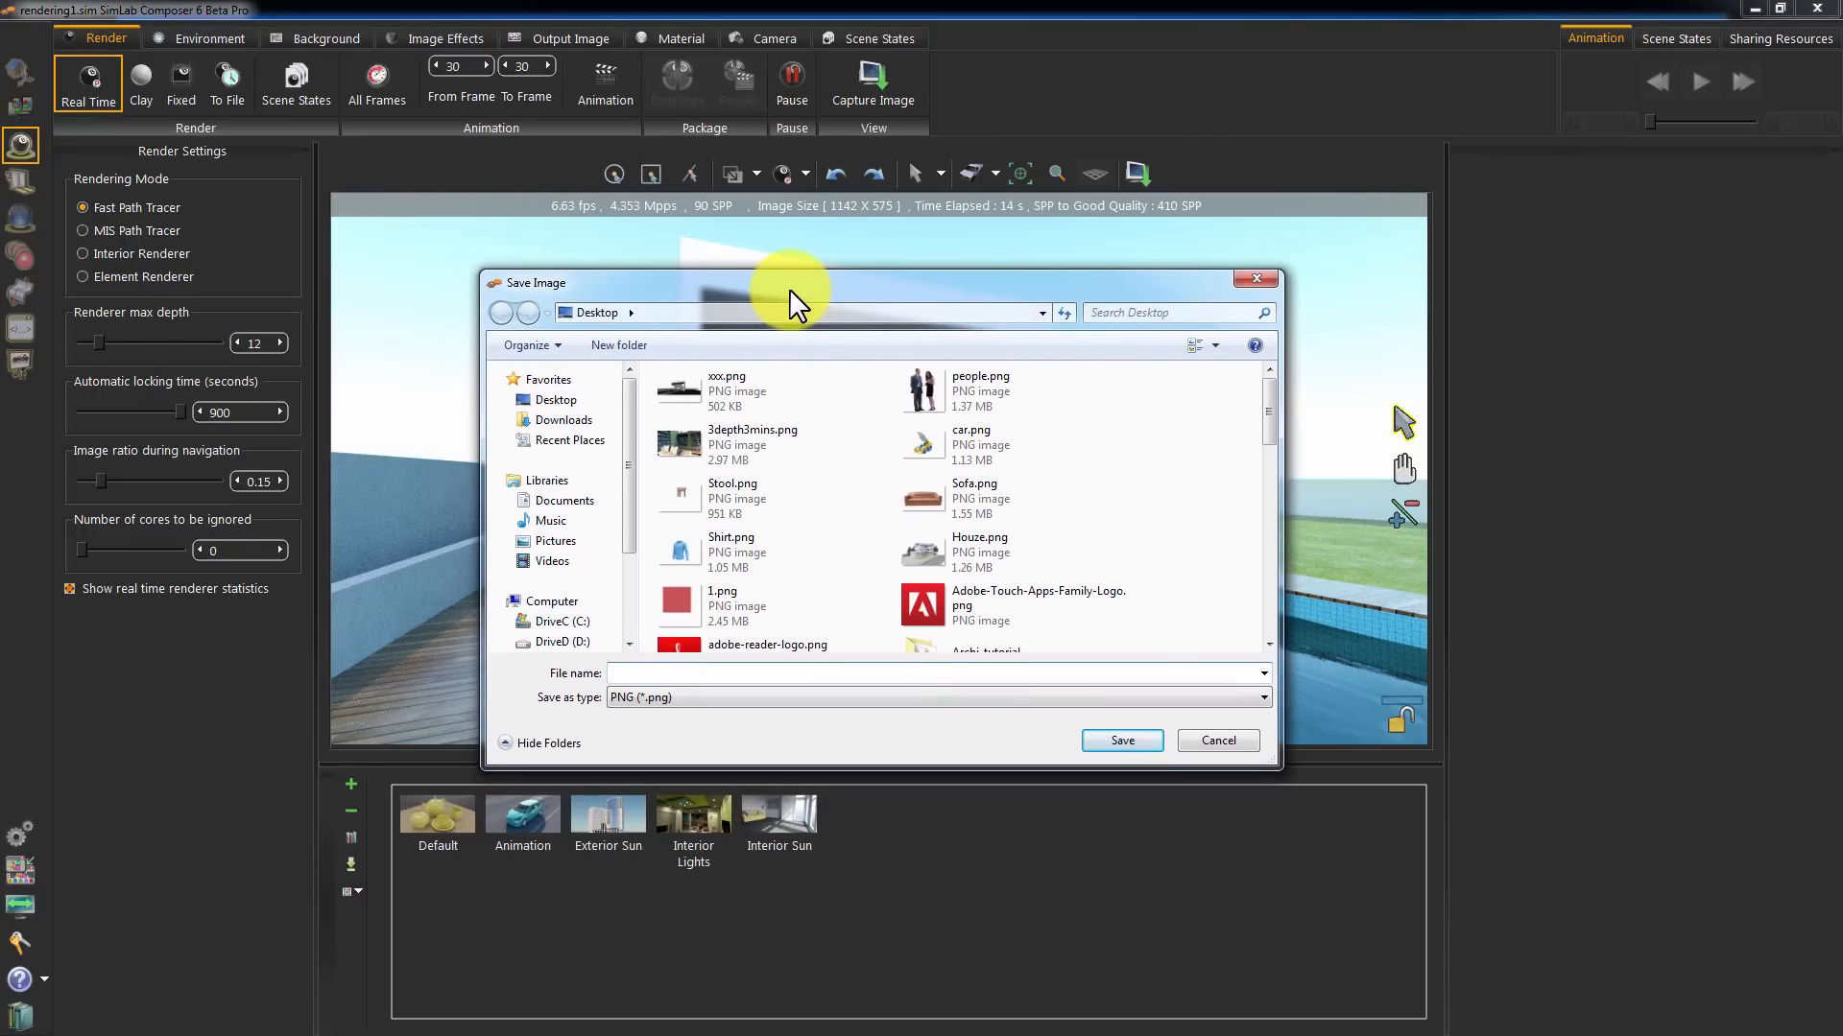
{"action": "type", "text": "s"}
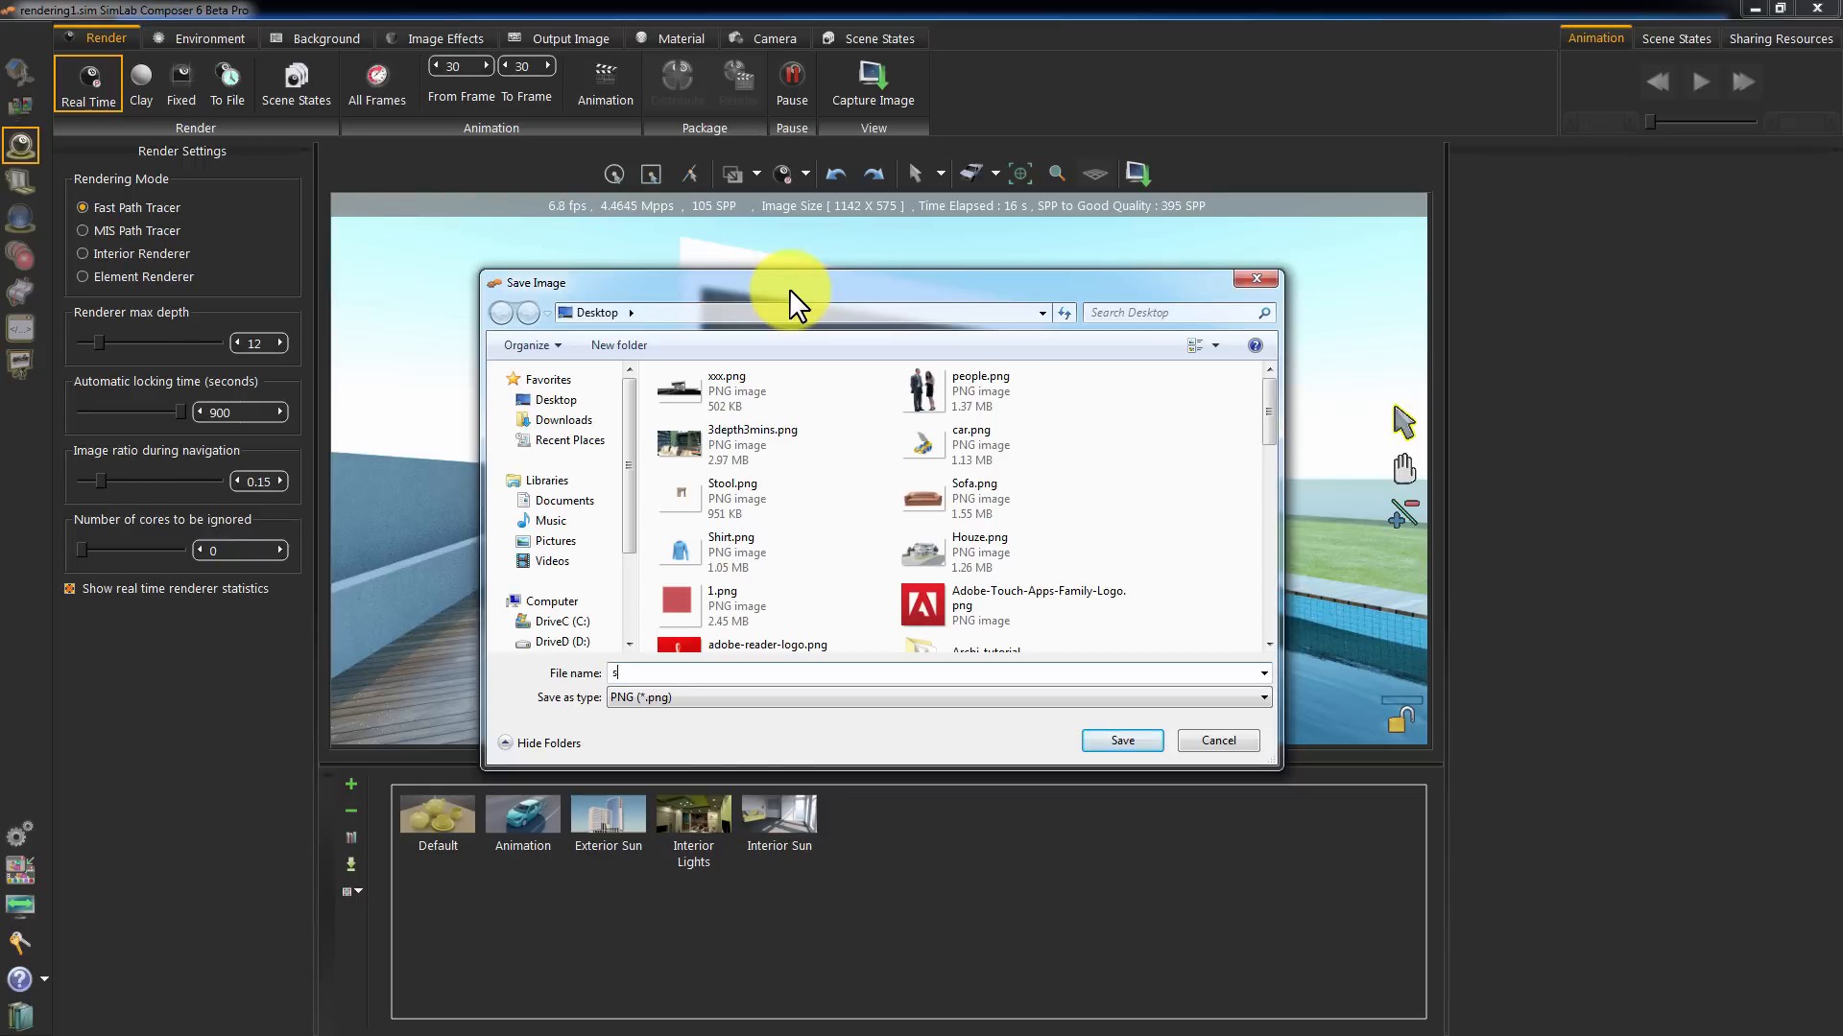
{"action": "type", "text": "hot1"}
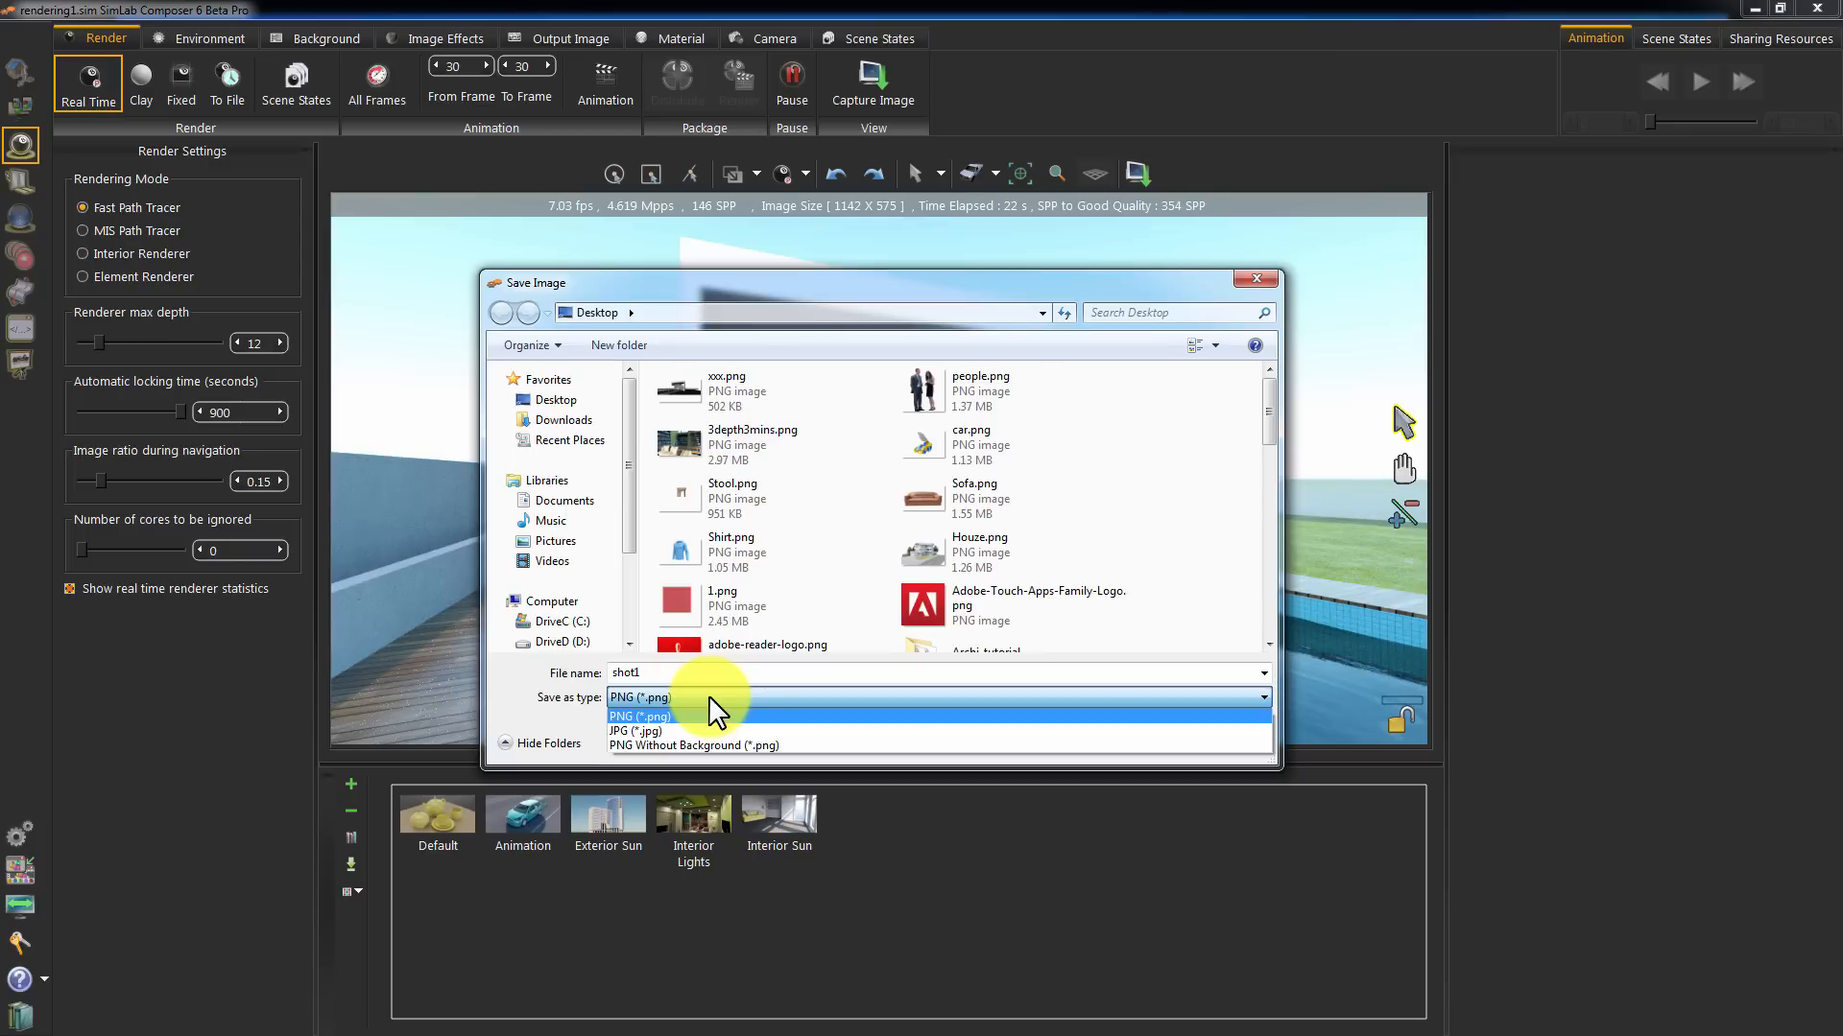
{"action": "mouse_move", "coordinate": [710, 741]}
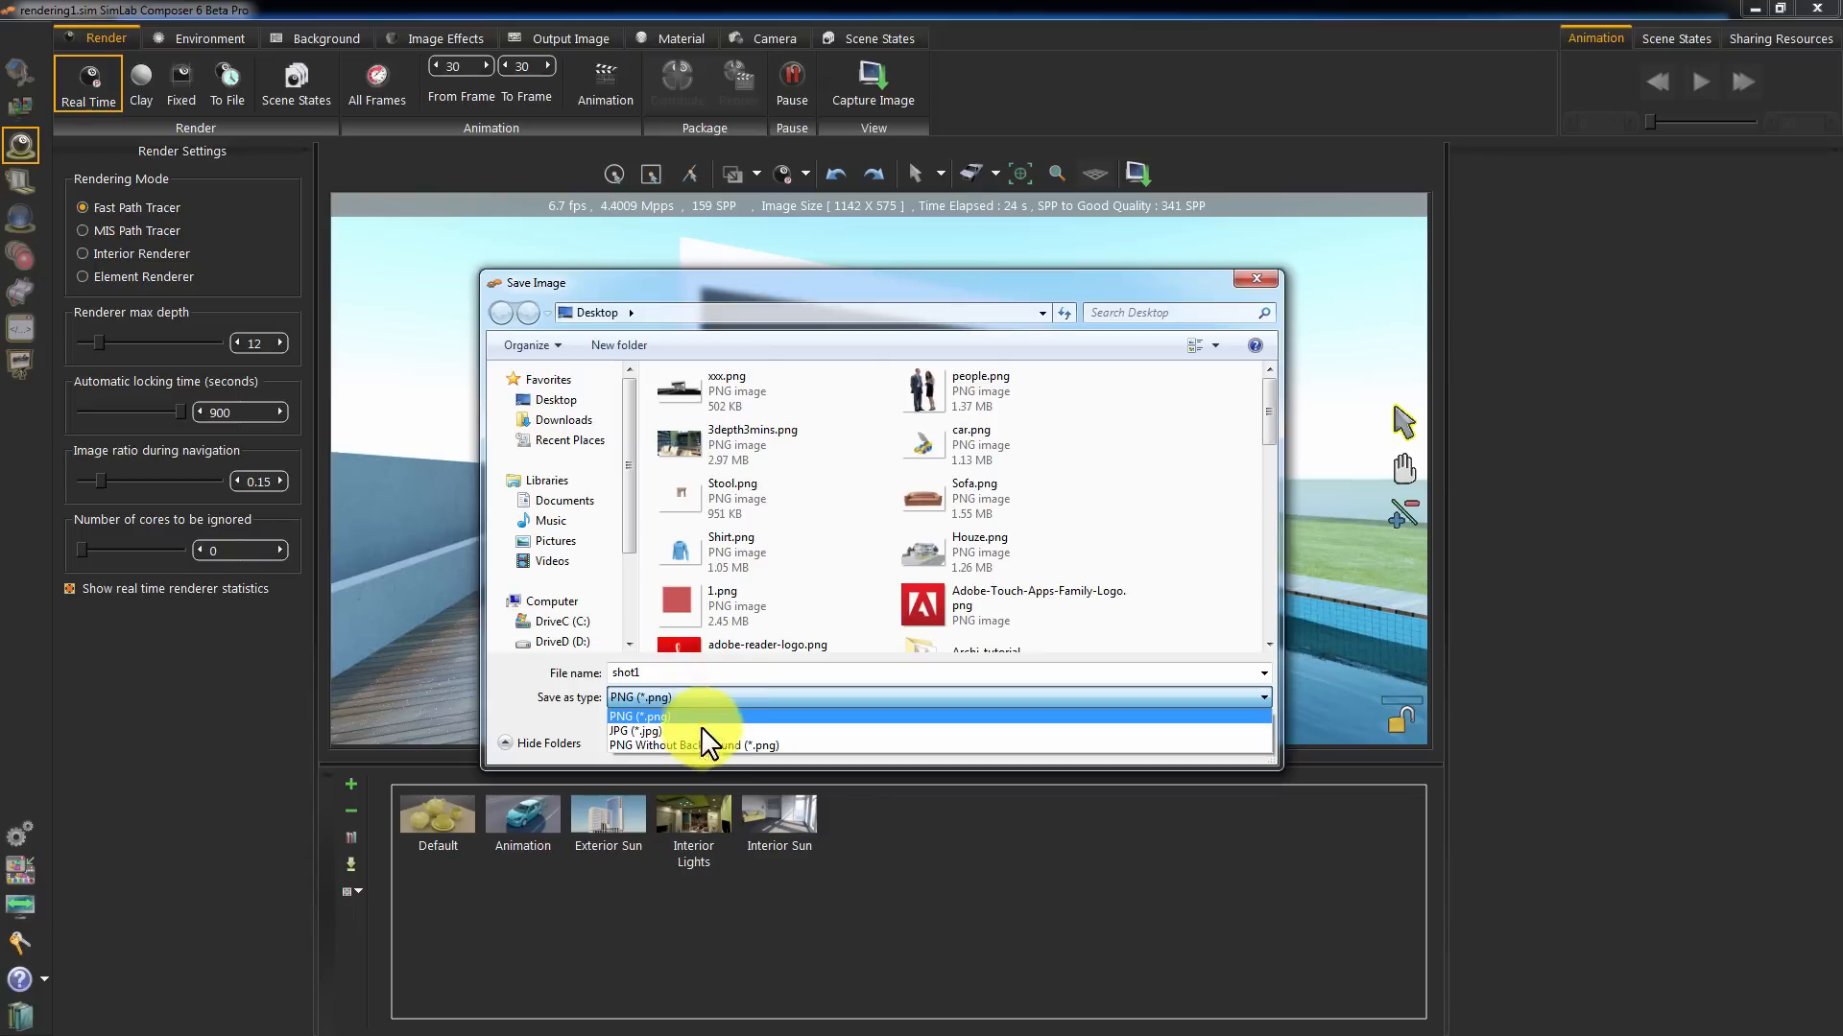
{"action": "left_click", "coordinate": [693, 745]}
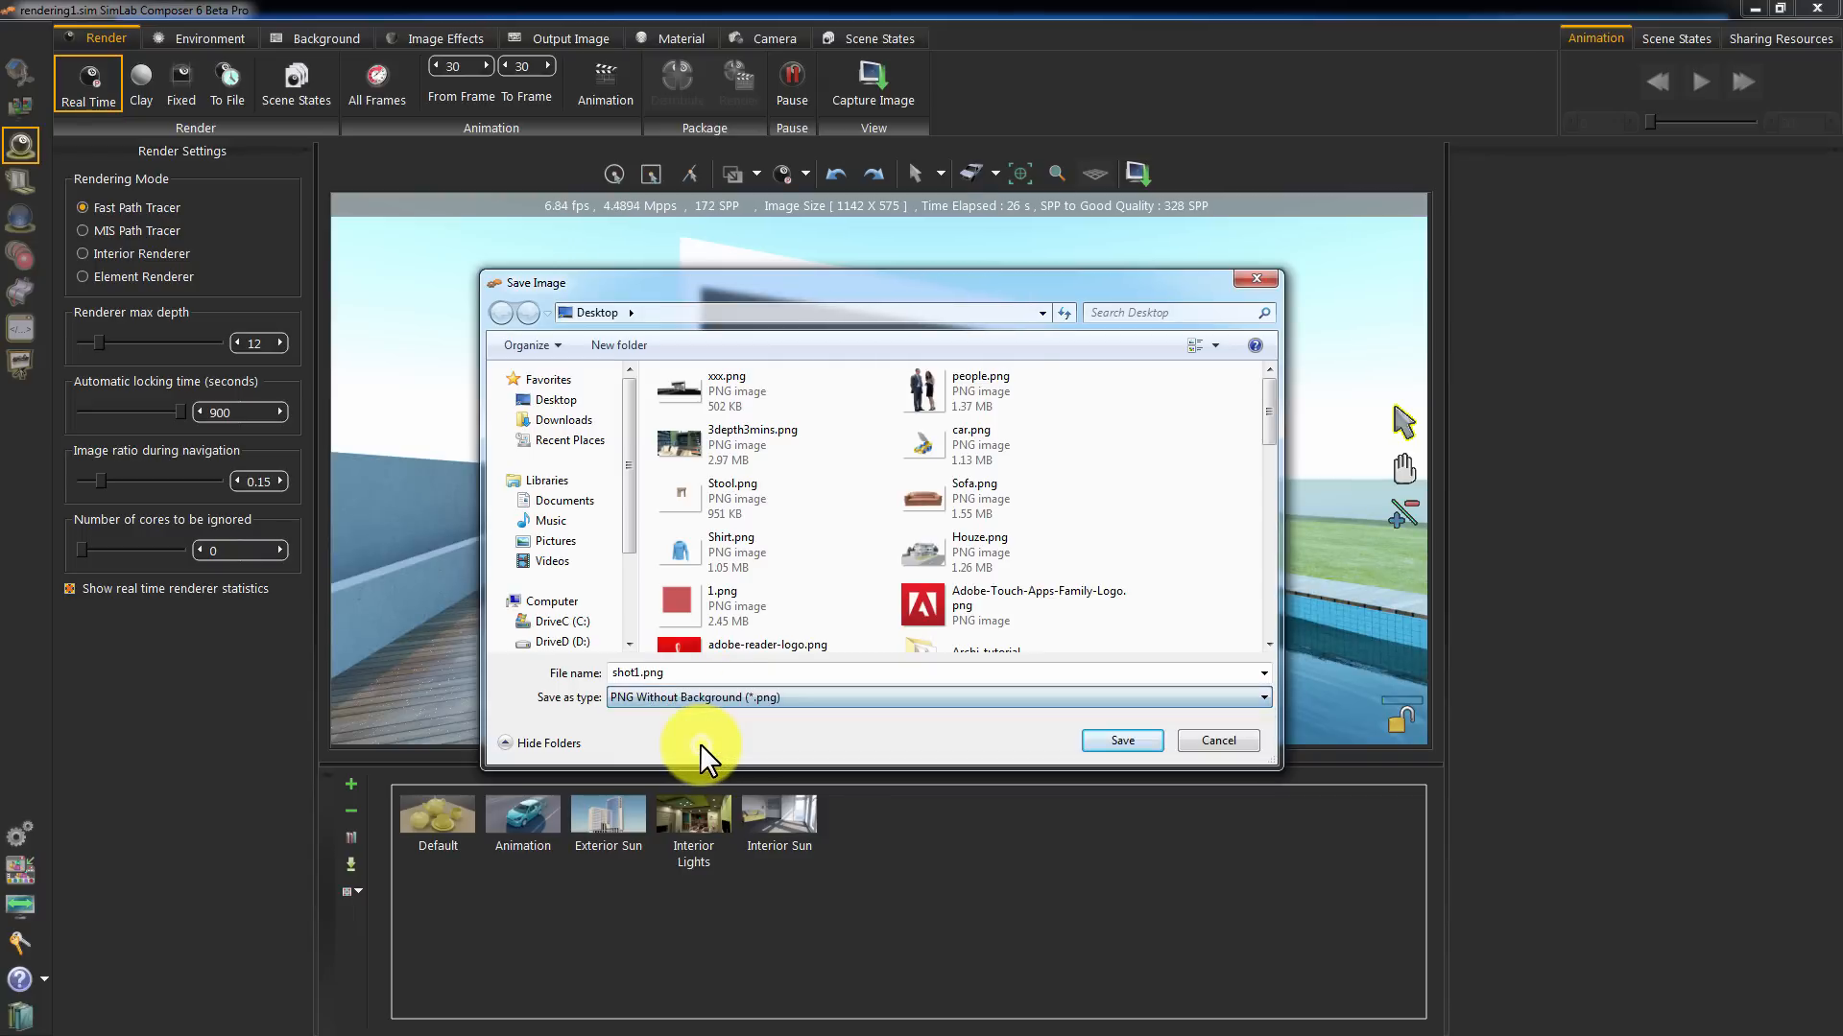
{"action": "left_click", "coordinate": [1119, 741]}
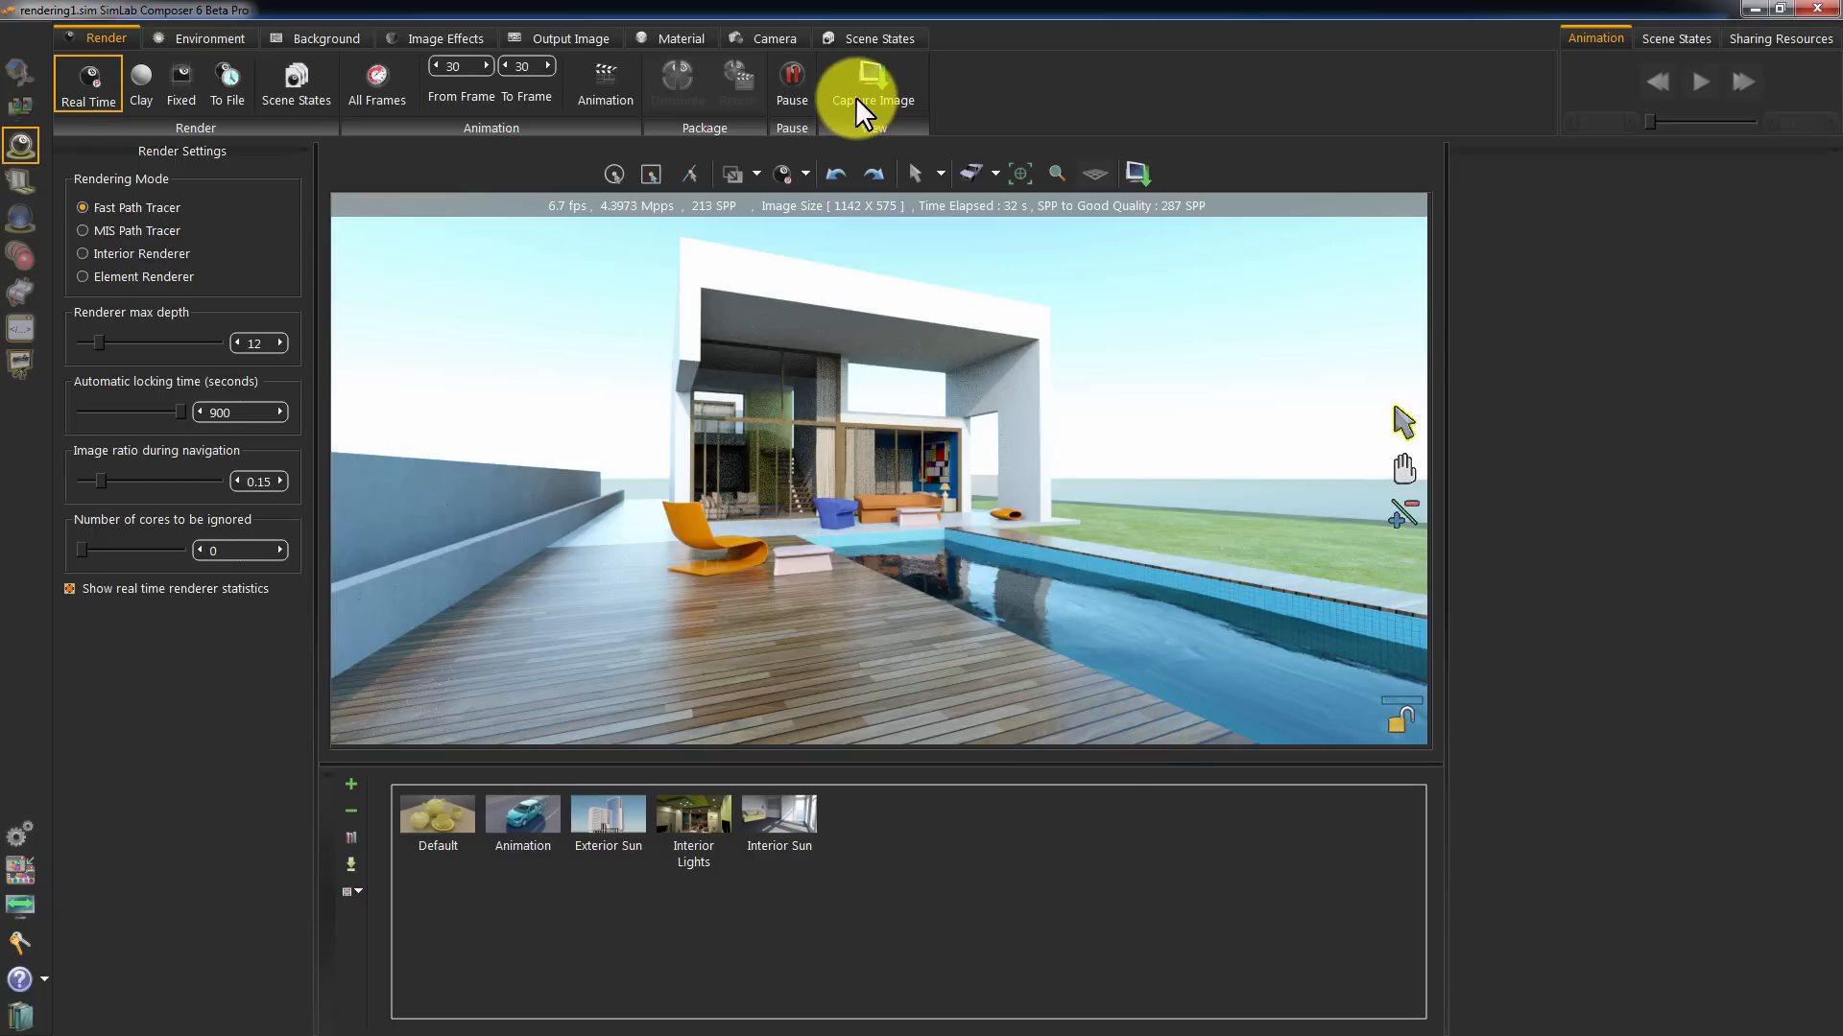
Capture the render again as a regular PNG named shot1_bg on the desktop
{"action": "left_click", "coordinate": [872, 83]}
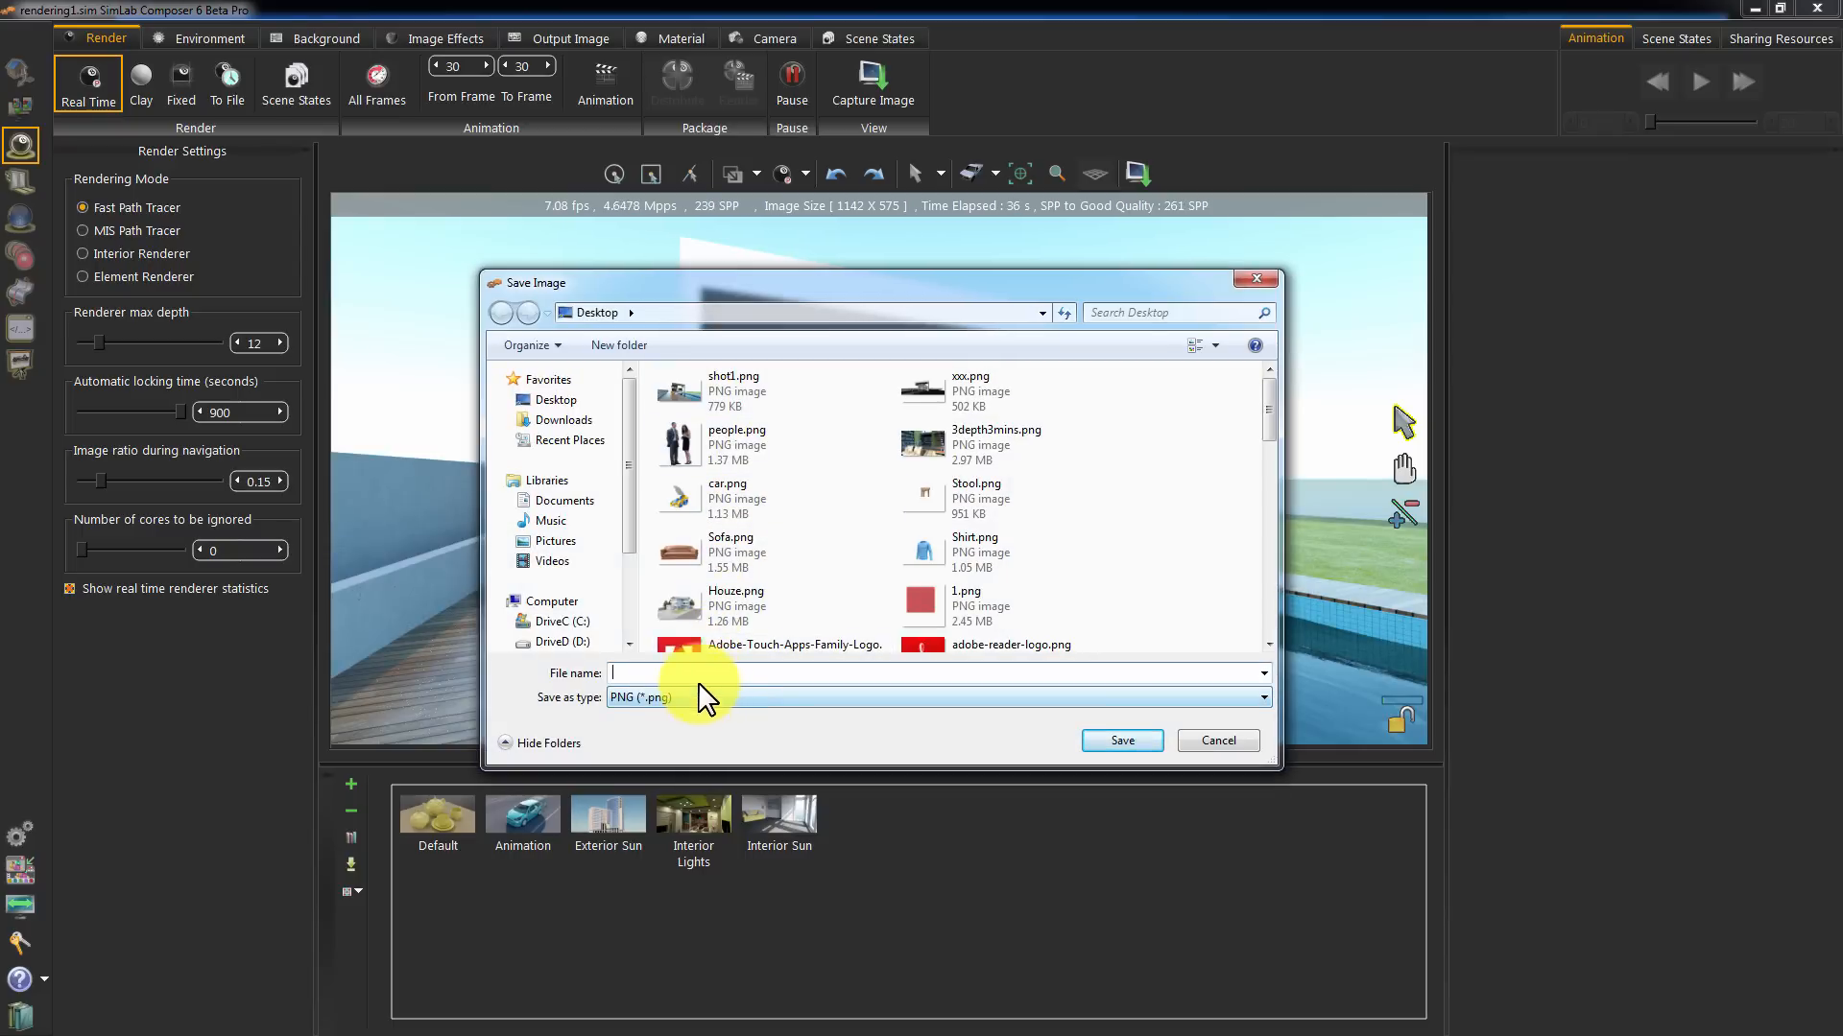
{"action": "type", "text": "s"}
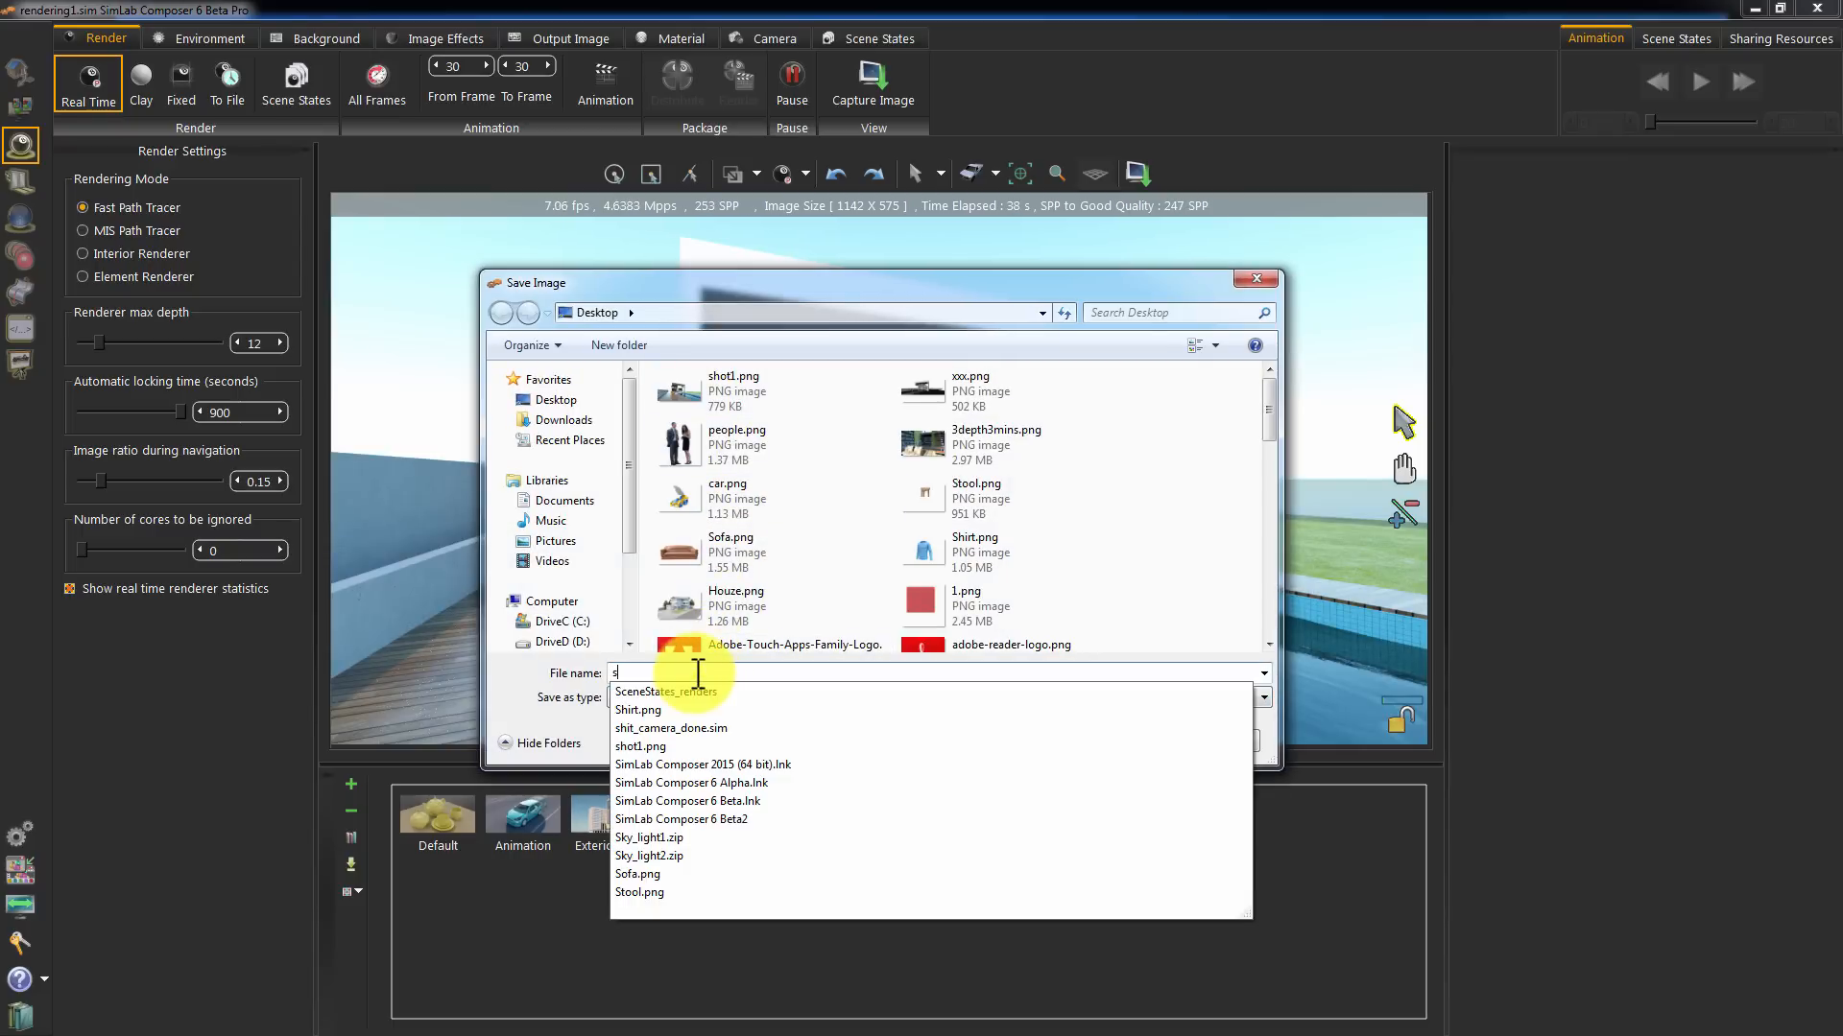
{"action": "type", "text": "hot"}
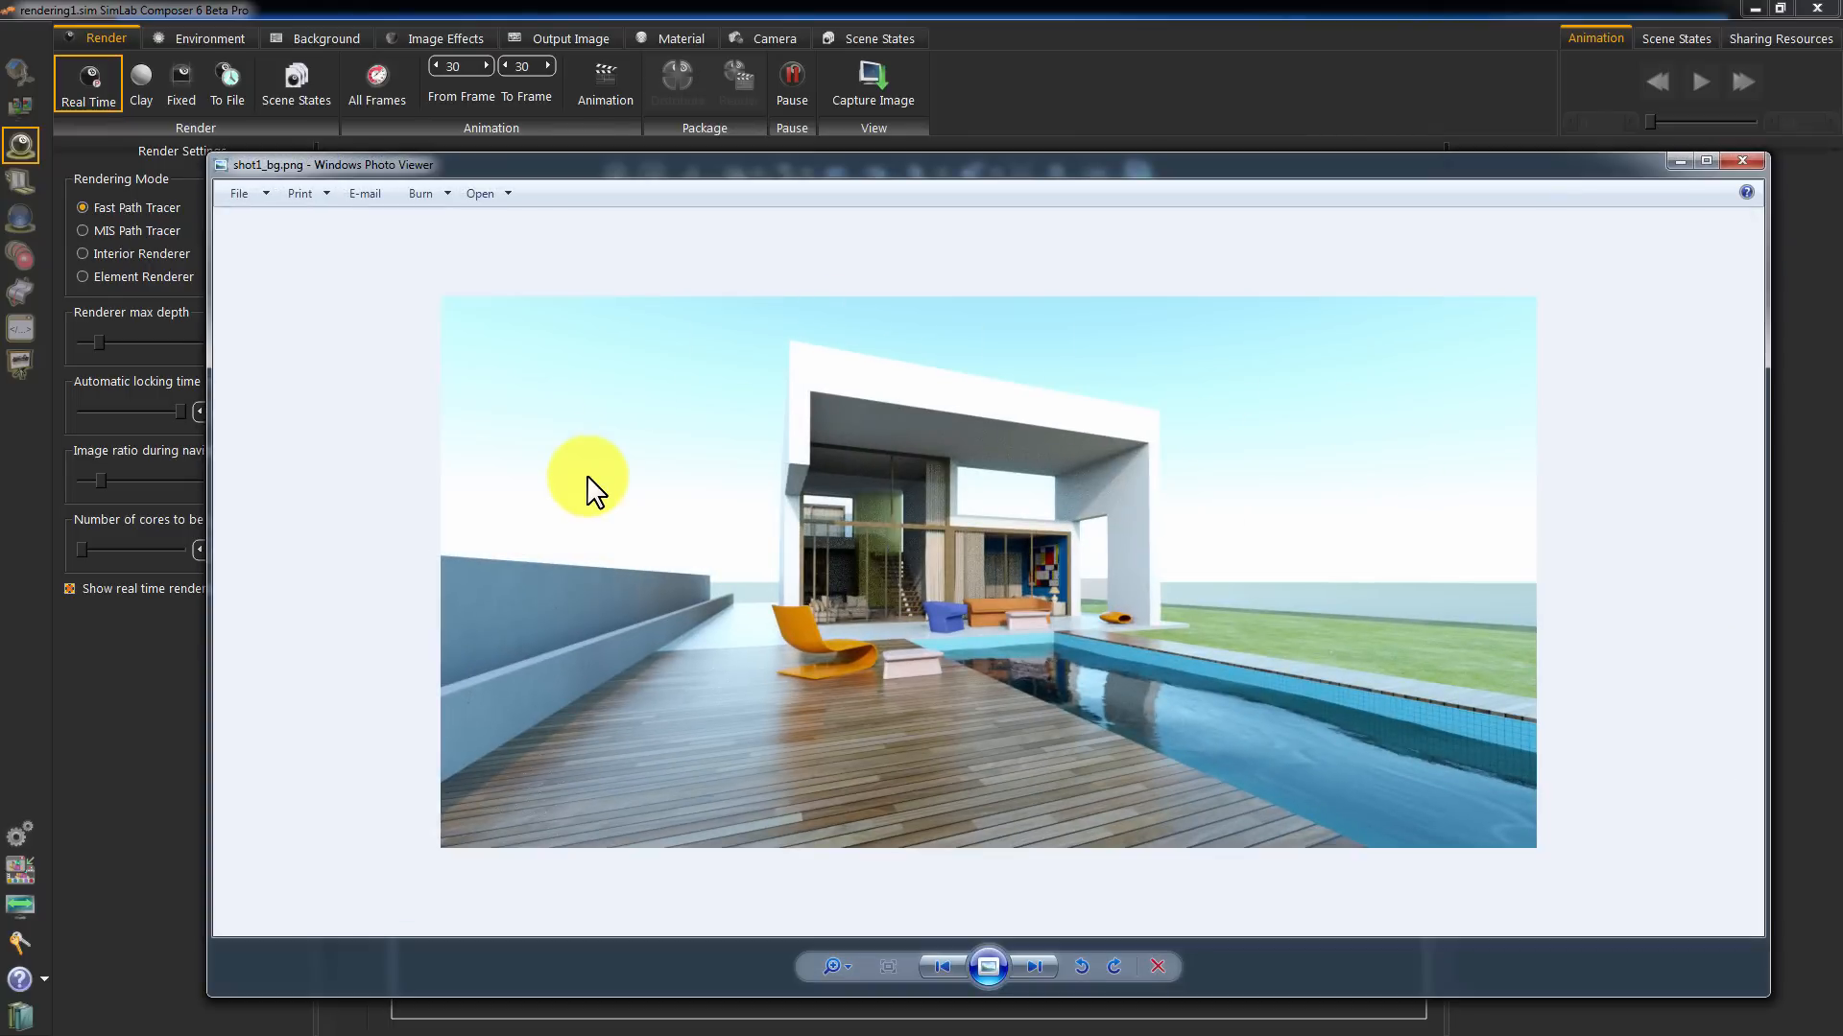
{"action": "mouse_move", "coordinate": [630, 494]}
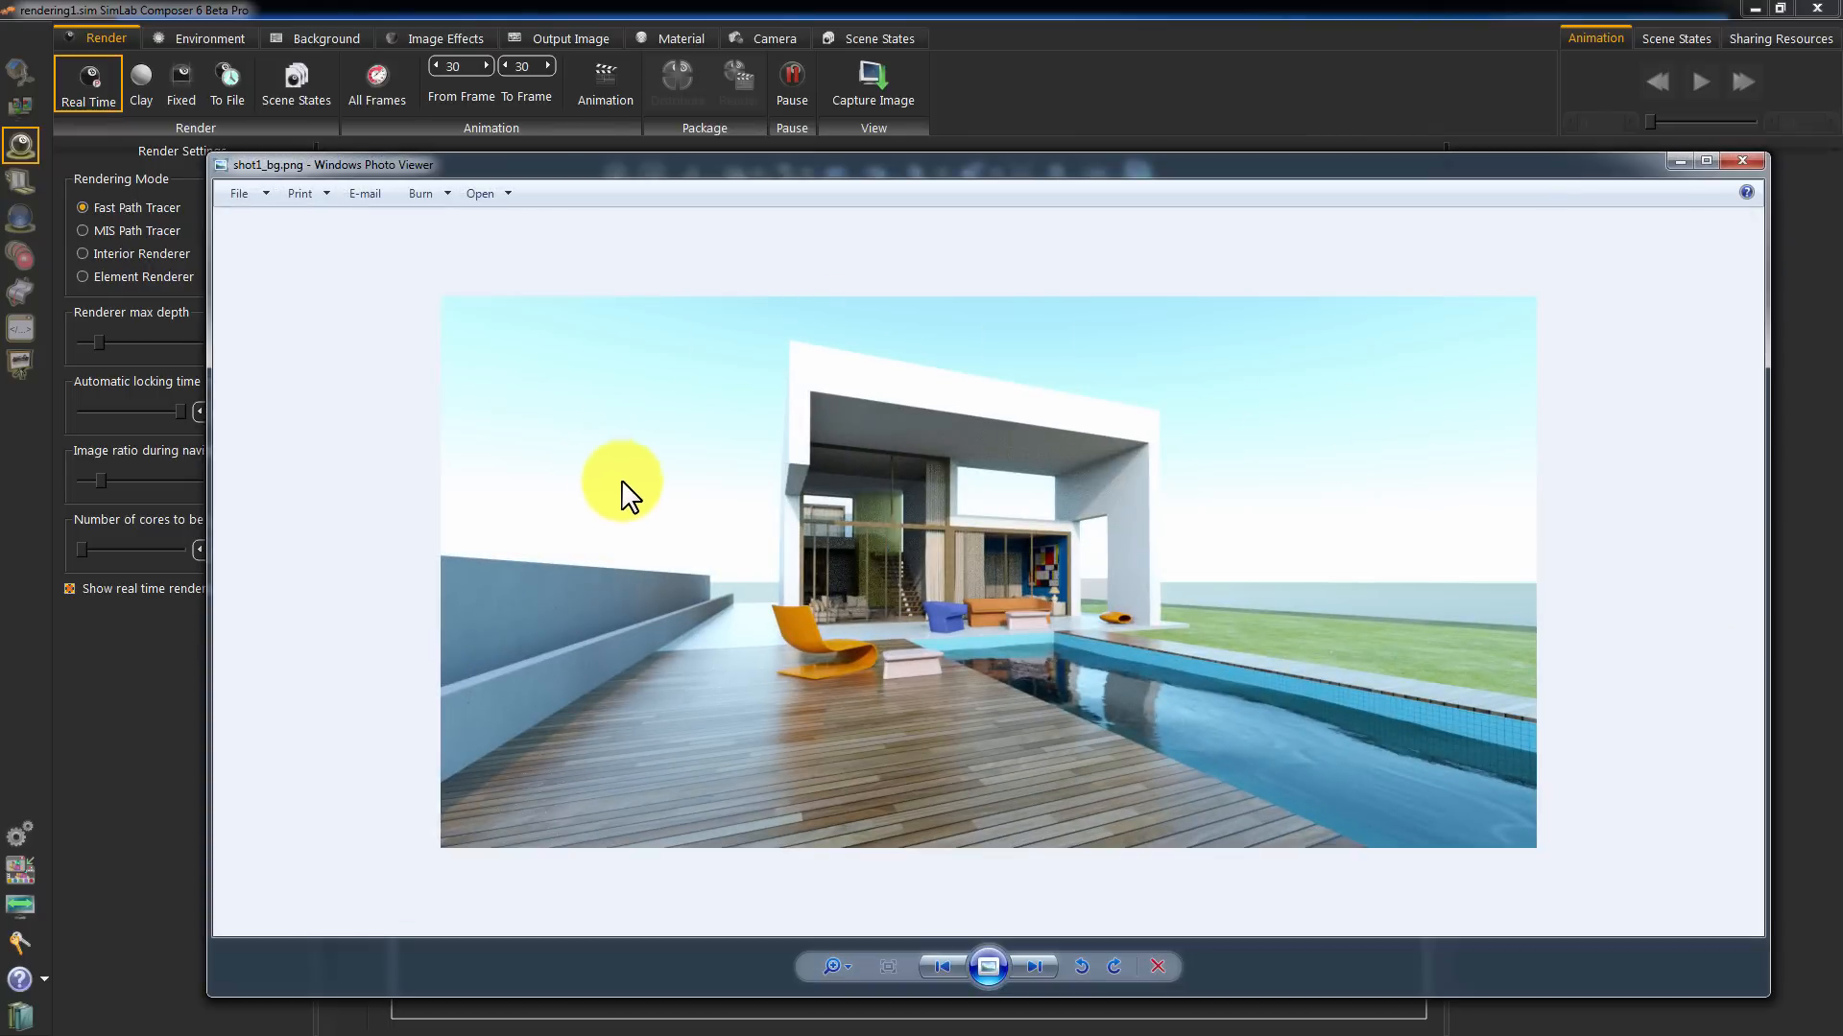
Check shot1_bg.png's properties in Photo Viewer, confirming 1142 x 575 pixels
{"action": "right_click", "coordinate": [929, 599]}
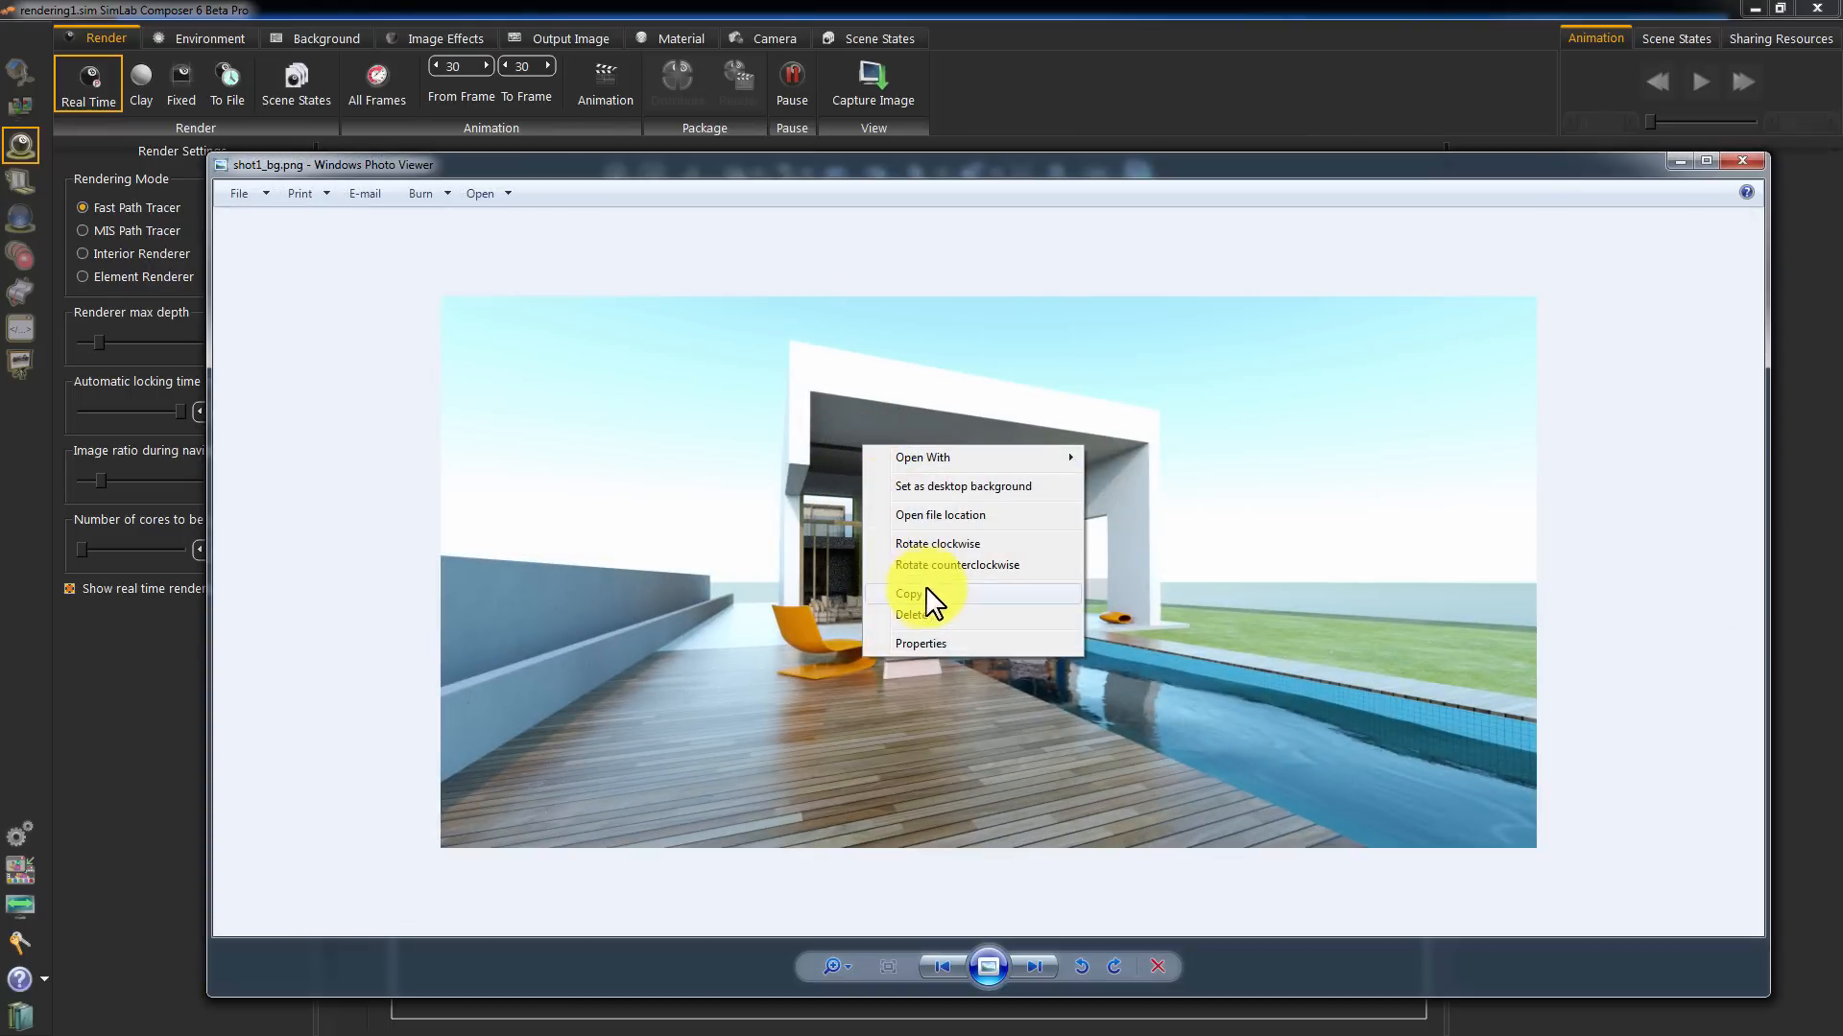
{"action": "left_click", "coordinate": [921, 643]}
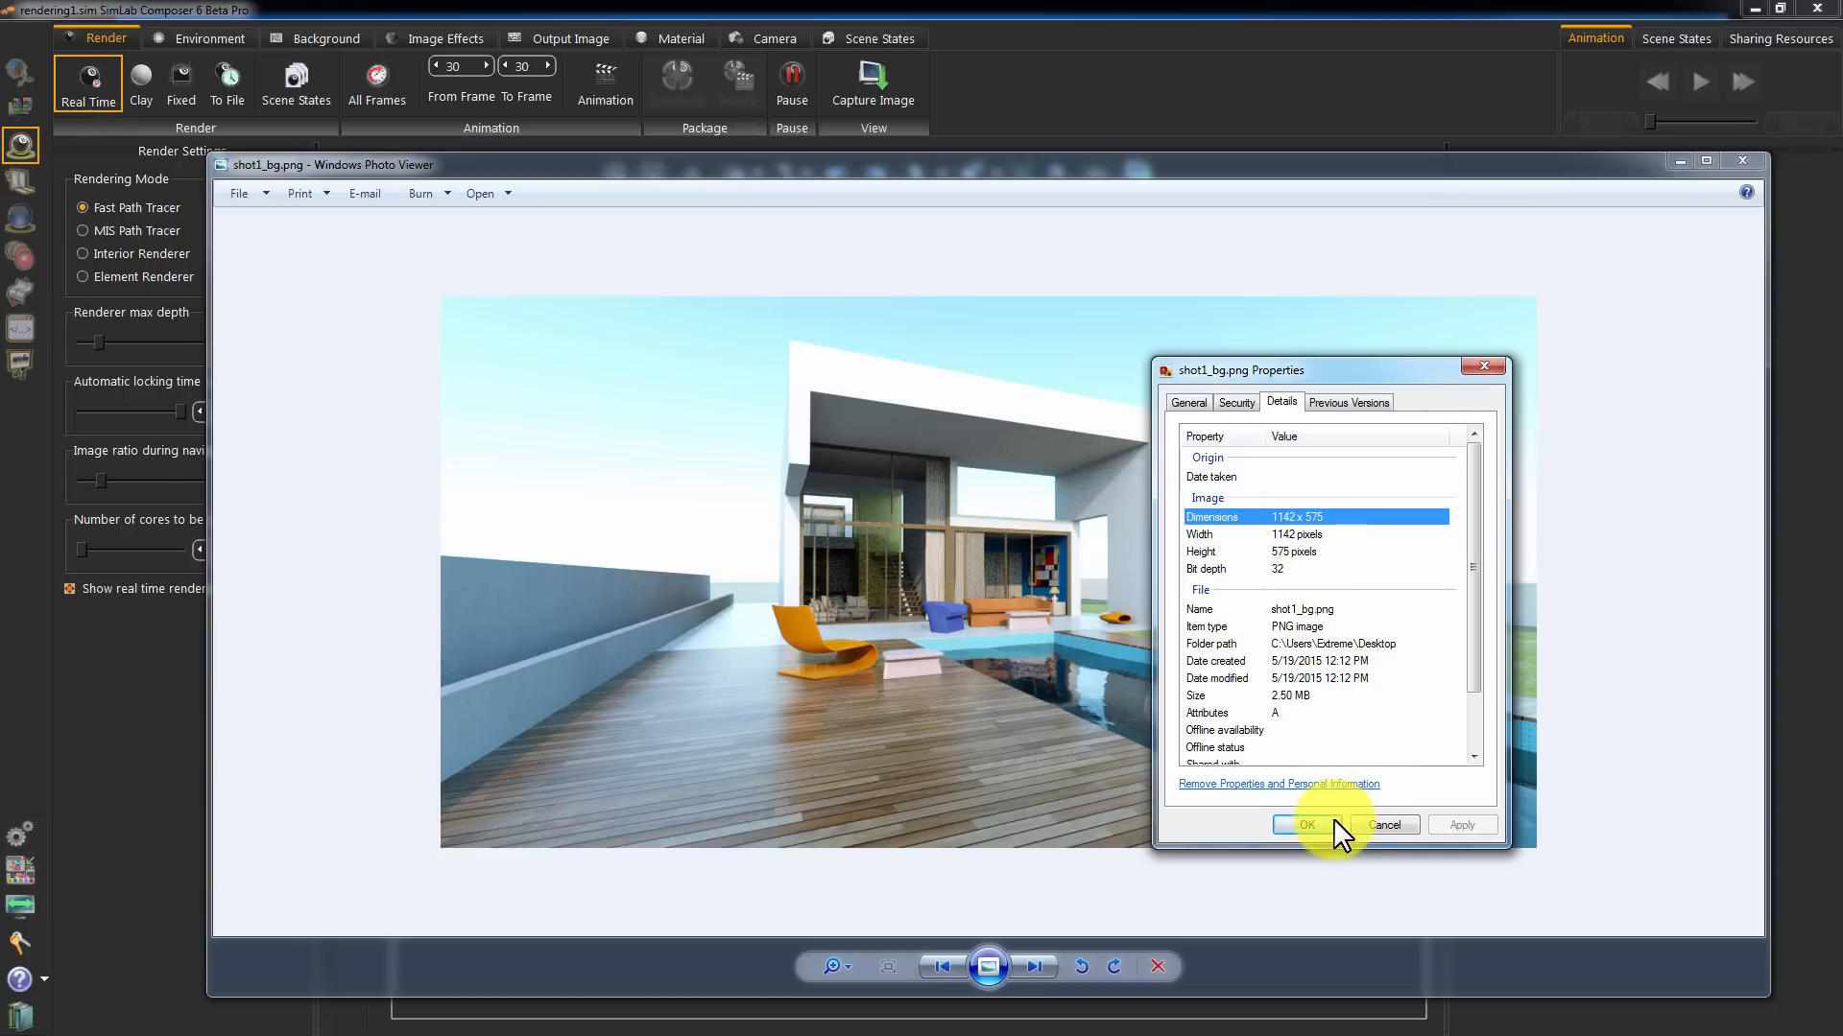
{"action": "left_click", "coordinate": [1305, 824]}
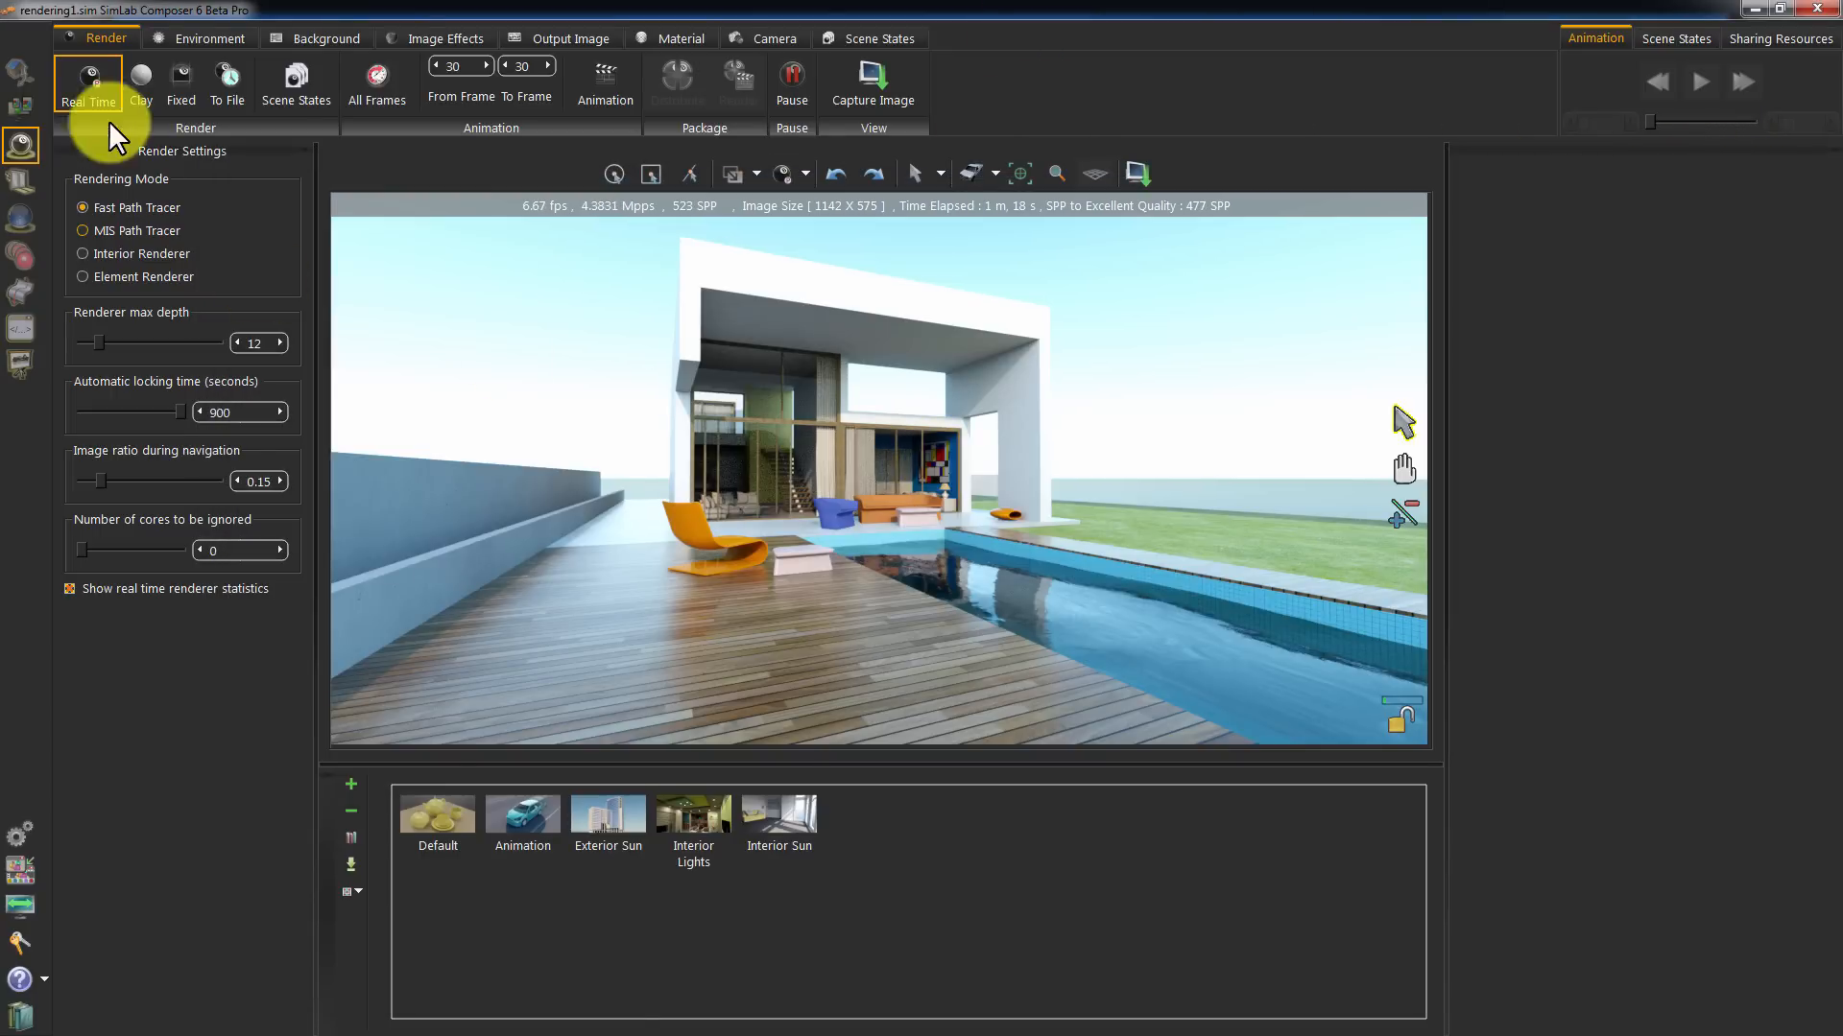
Stop the real-time render and start a fixed render locked at 1280 x 720
{"action": "left_click", "coordinate": [87, 82]}
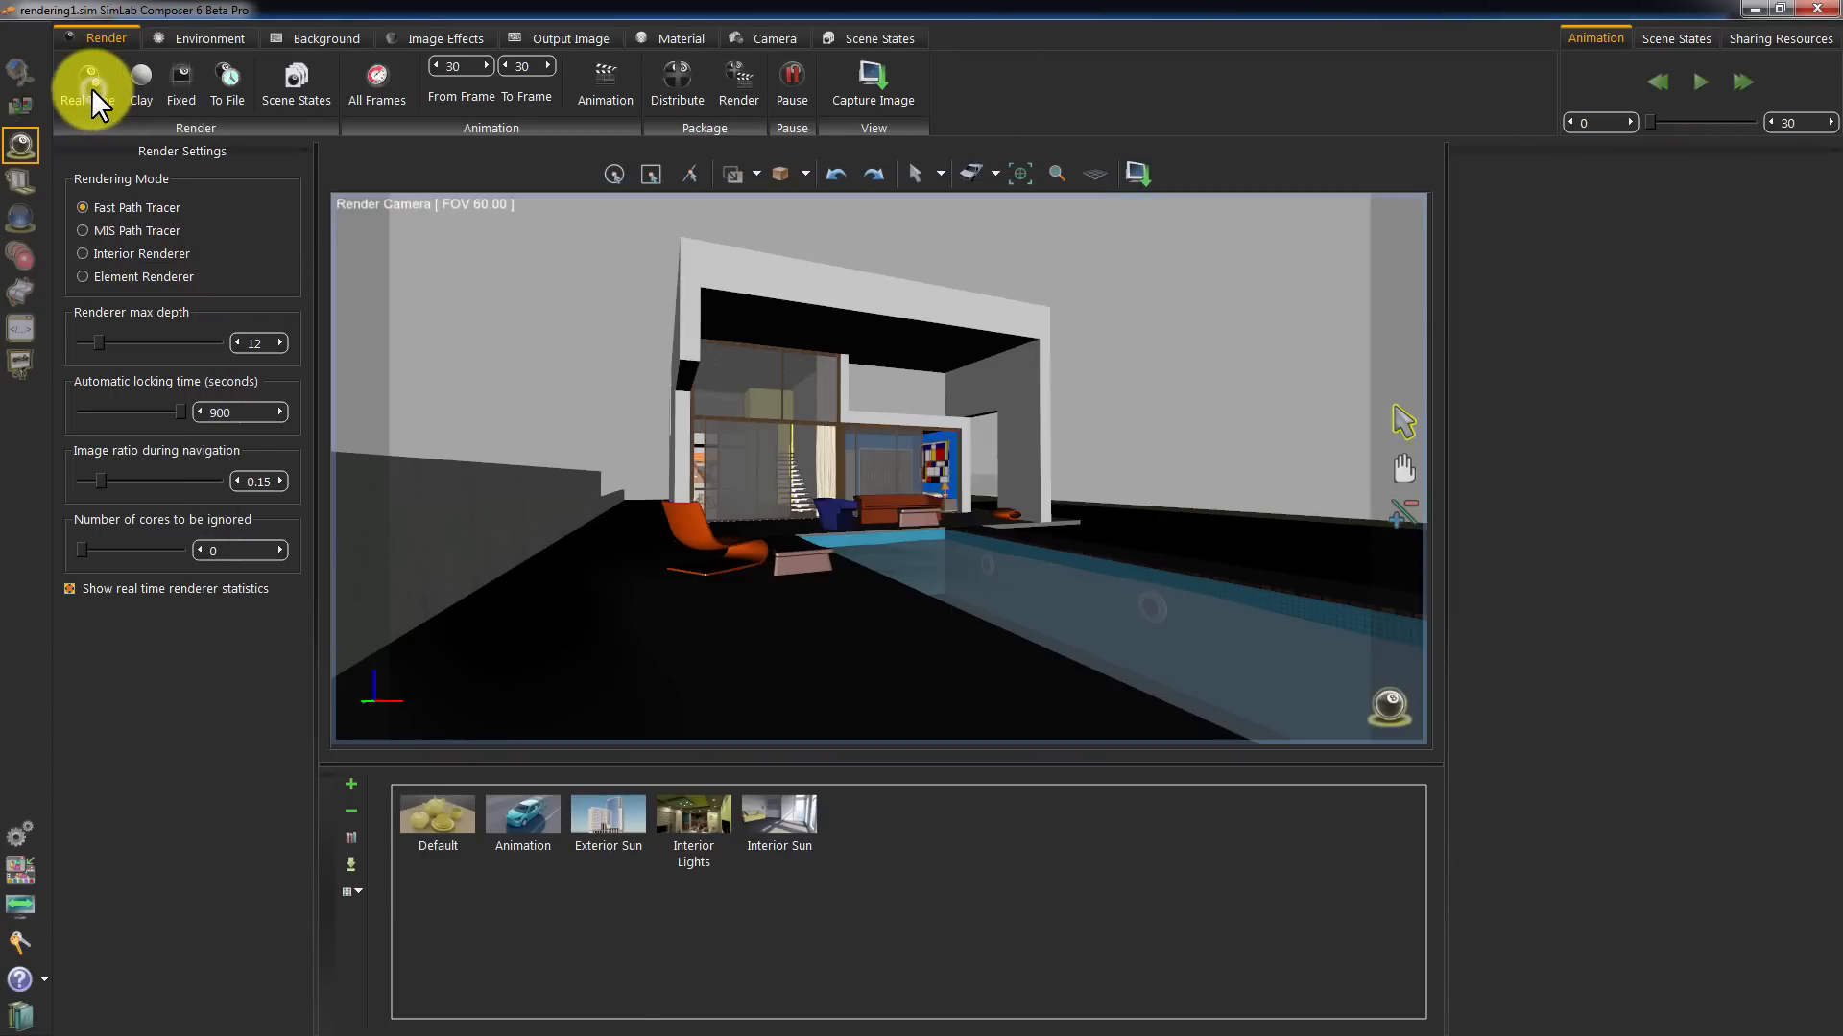
{"action": "mouse_move", "coordinate": [180, 83]}
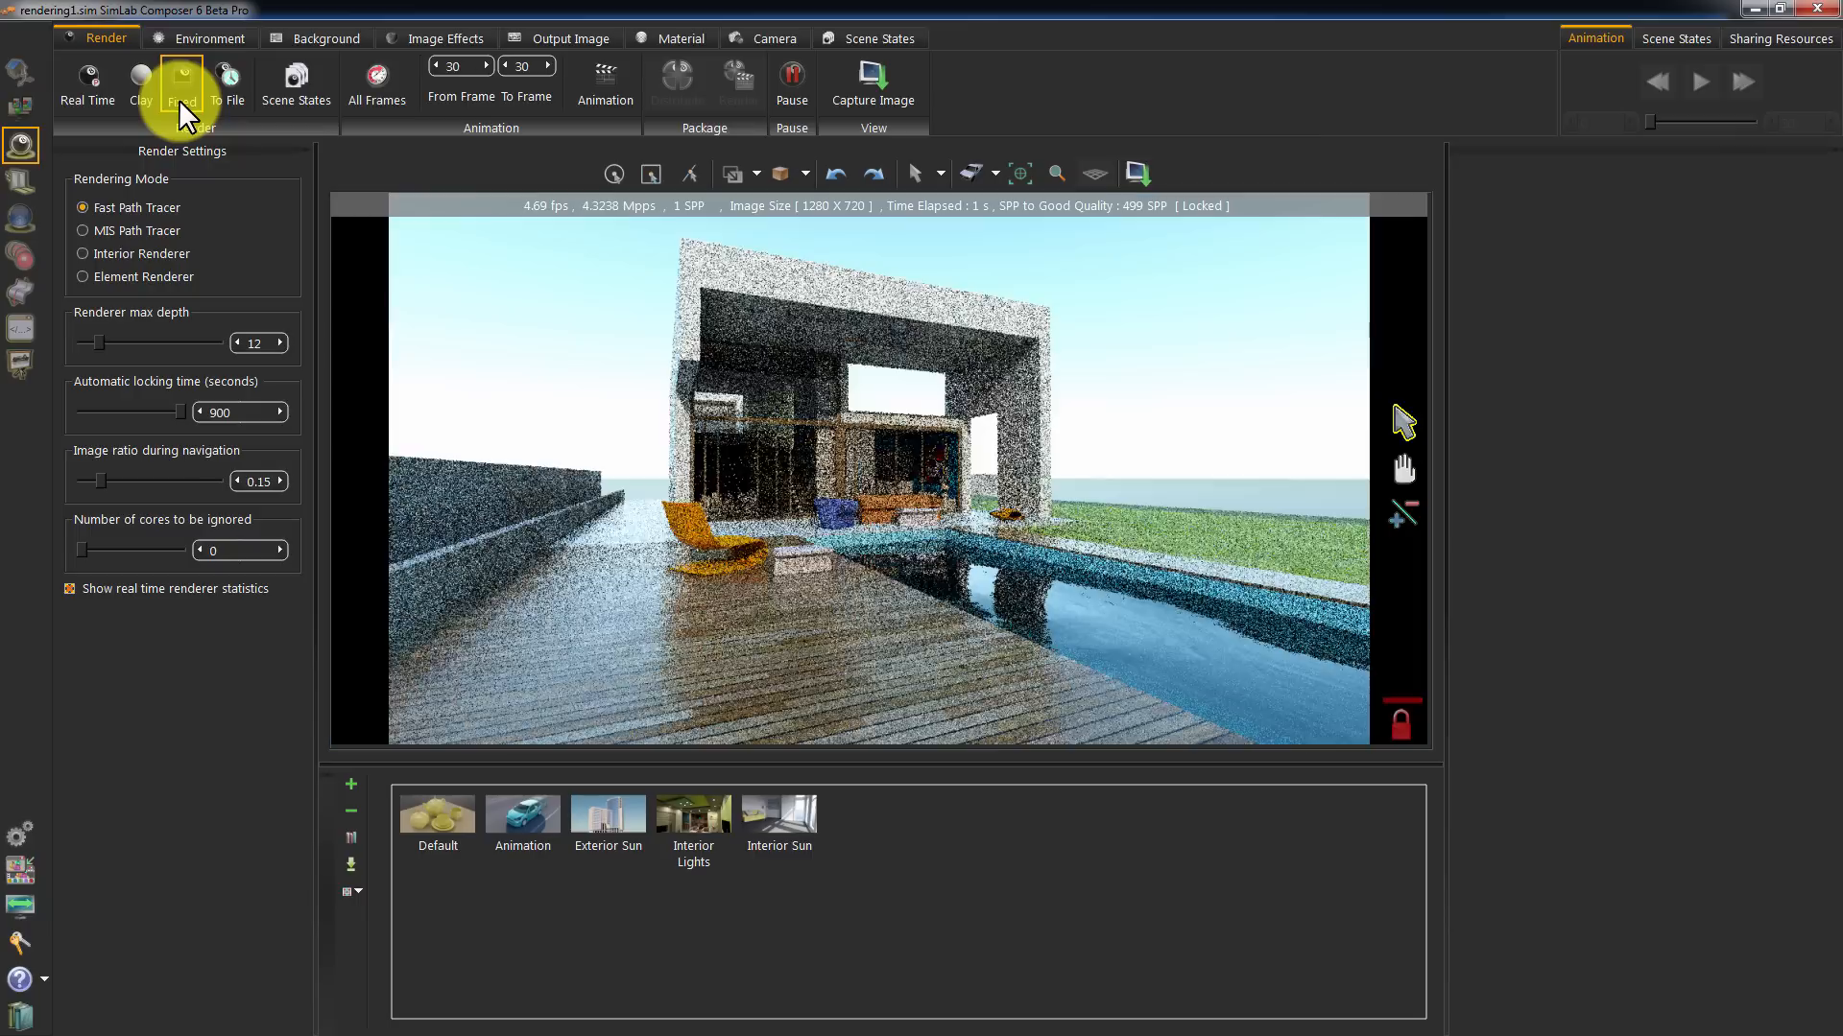
{"action": "left_click", "coordinate": [181, 83]}
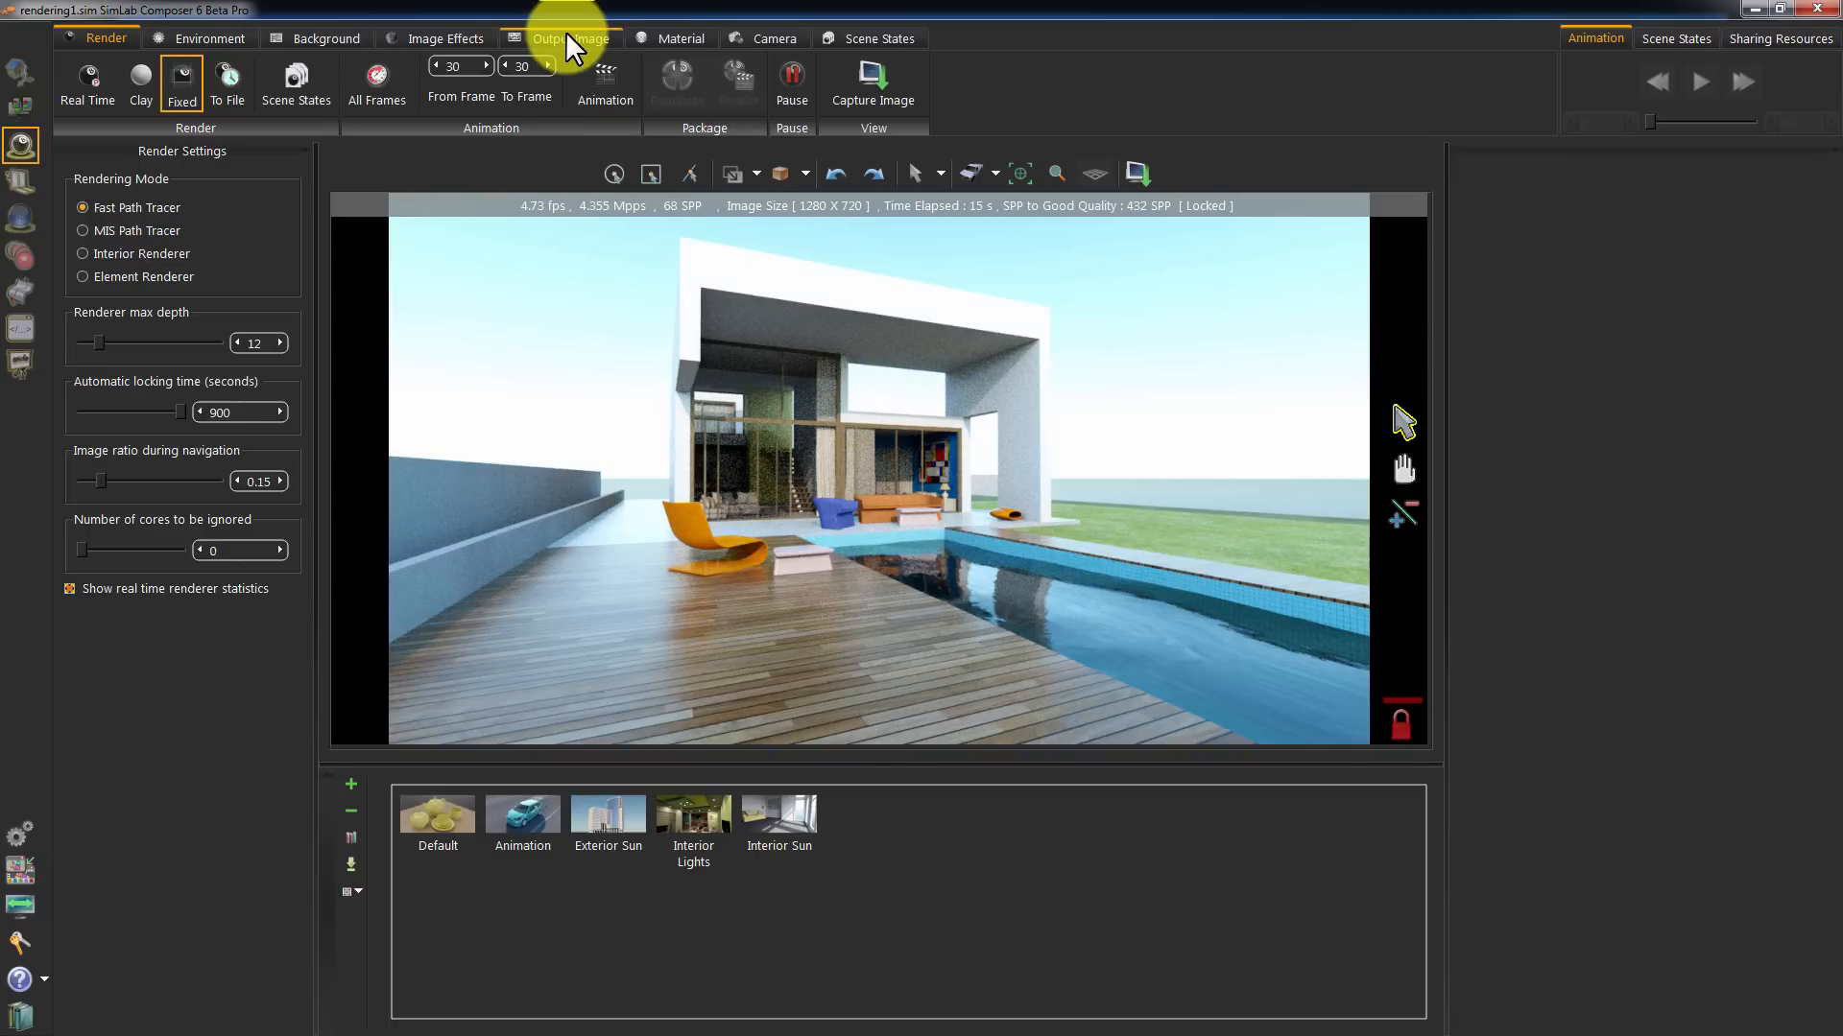
Set the Output Image size preset to 1920X1080 and return to the render settings
{"action": "left_click", "coordinate": [572, 38]}
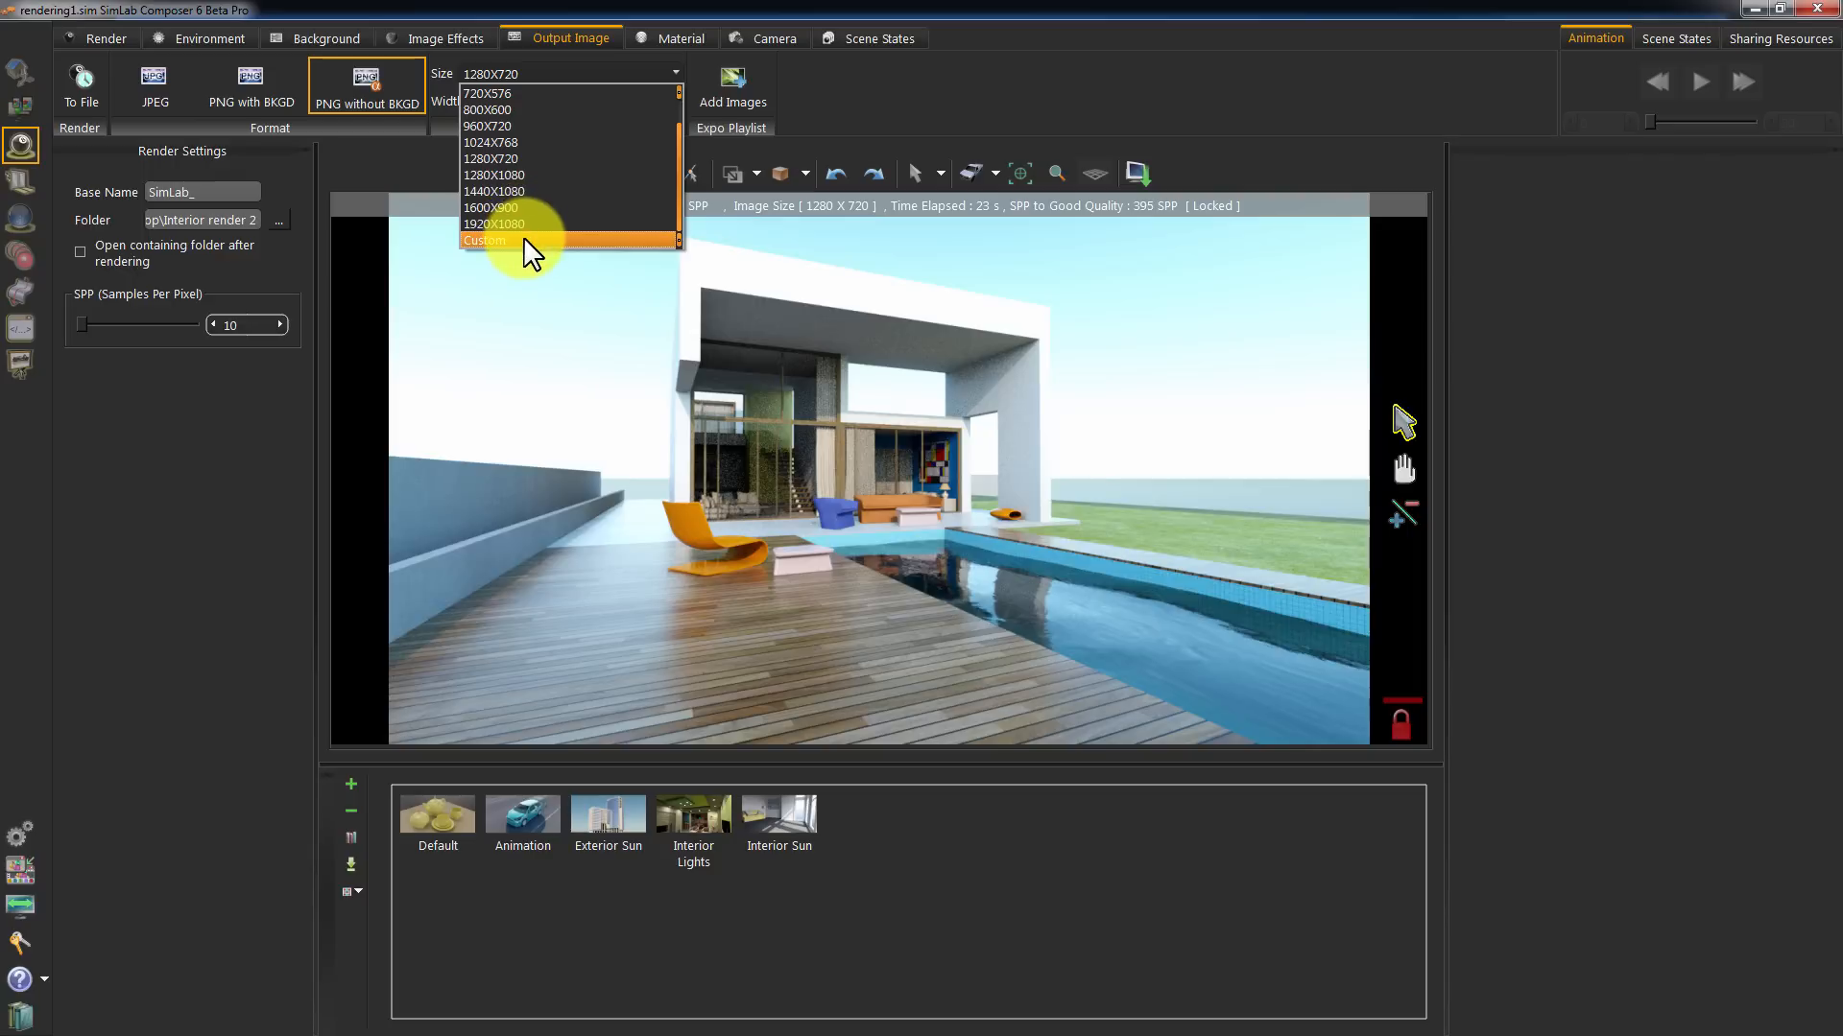
{"action": "left_click", "coordinate": [484, 242]}
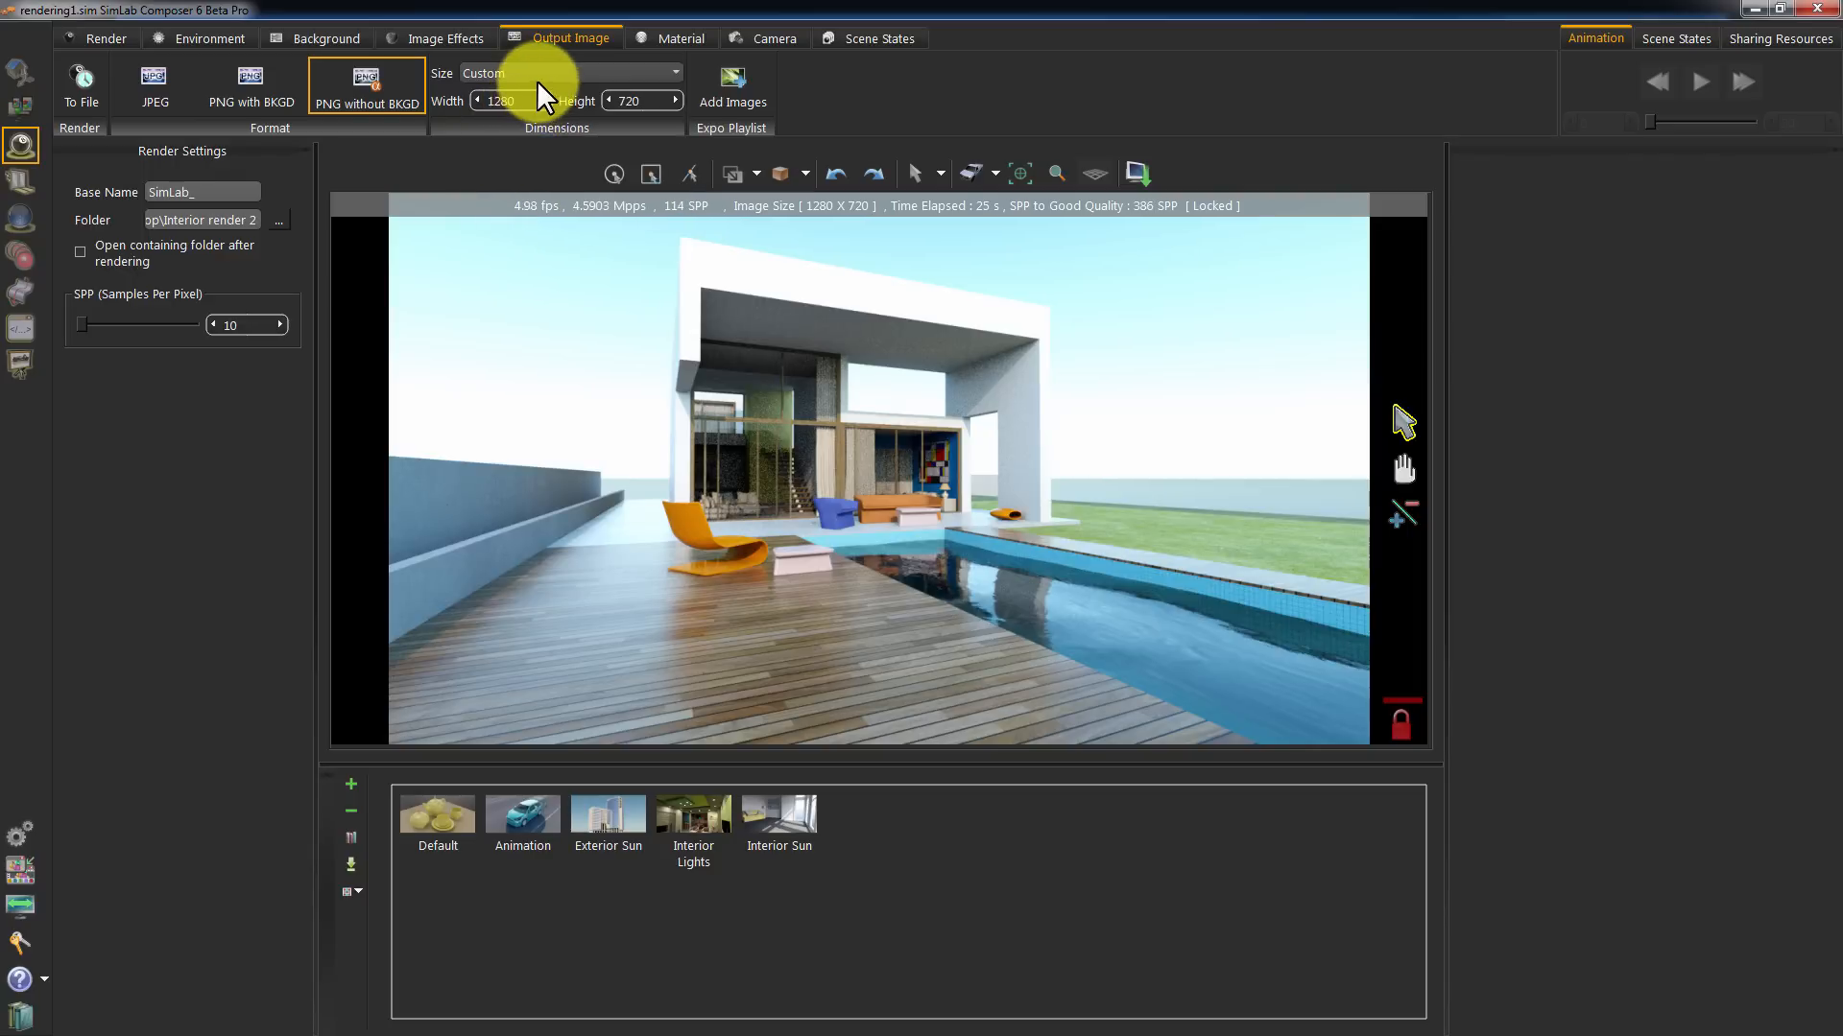
{"action": "left_click", "coordinate": [570, 71]}
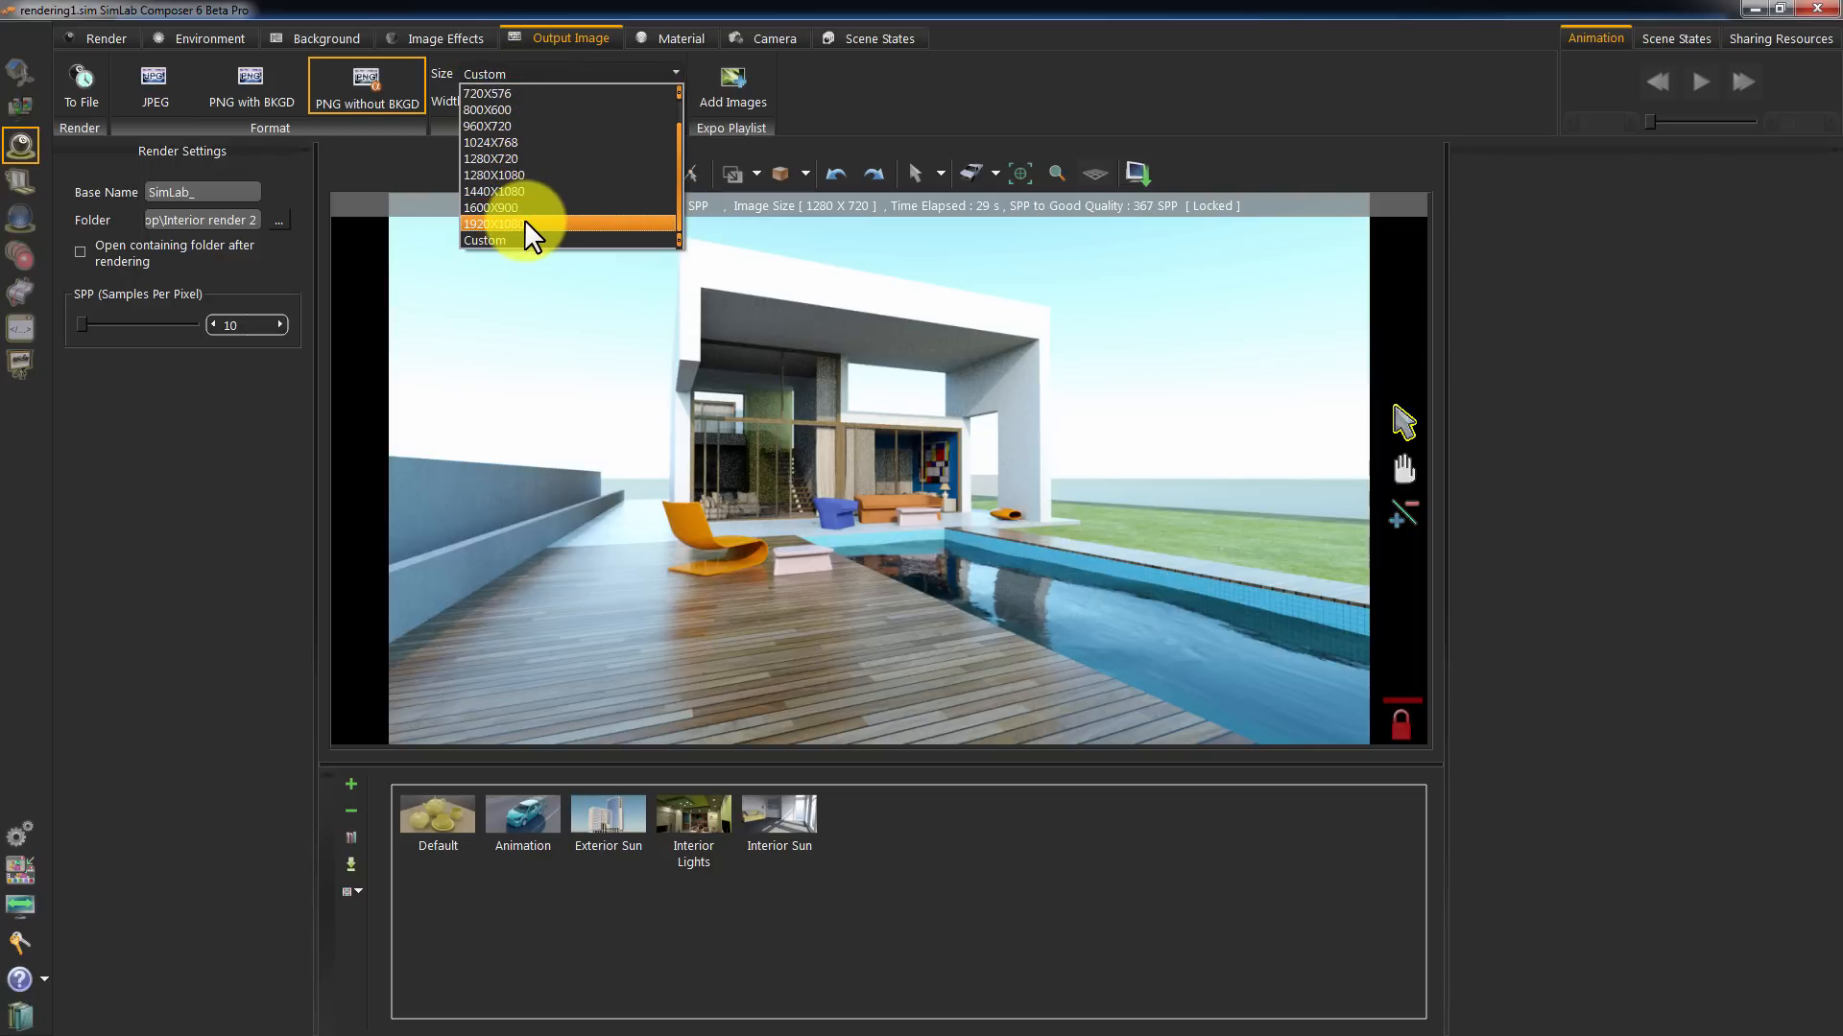
{"action": "left_click", "coordinate": [490, 222]}
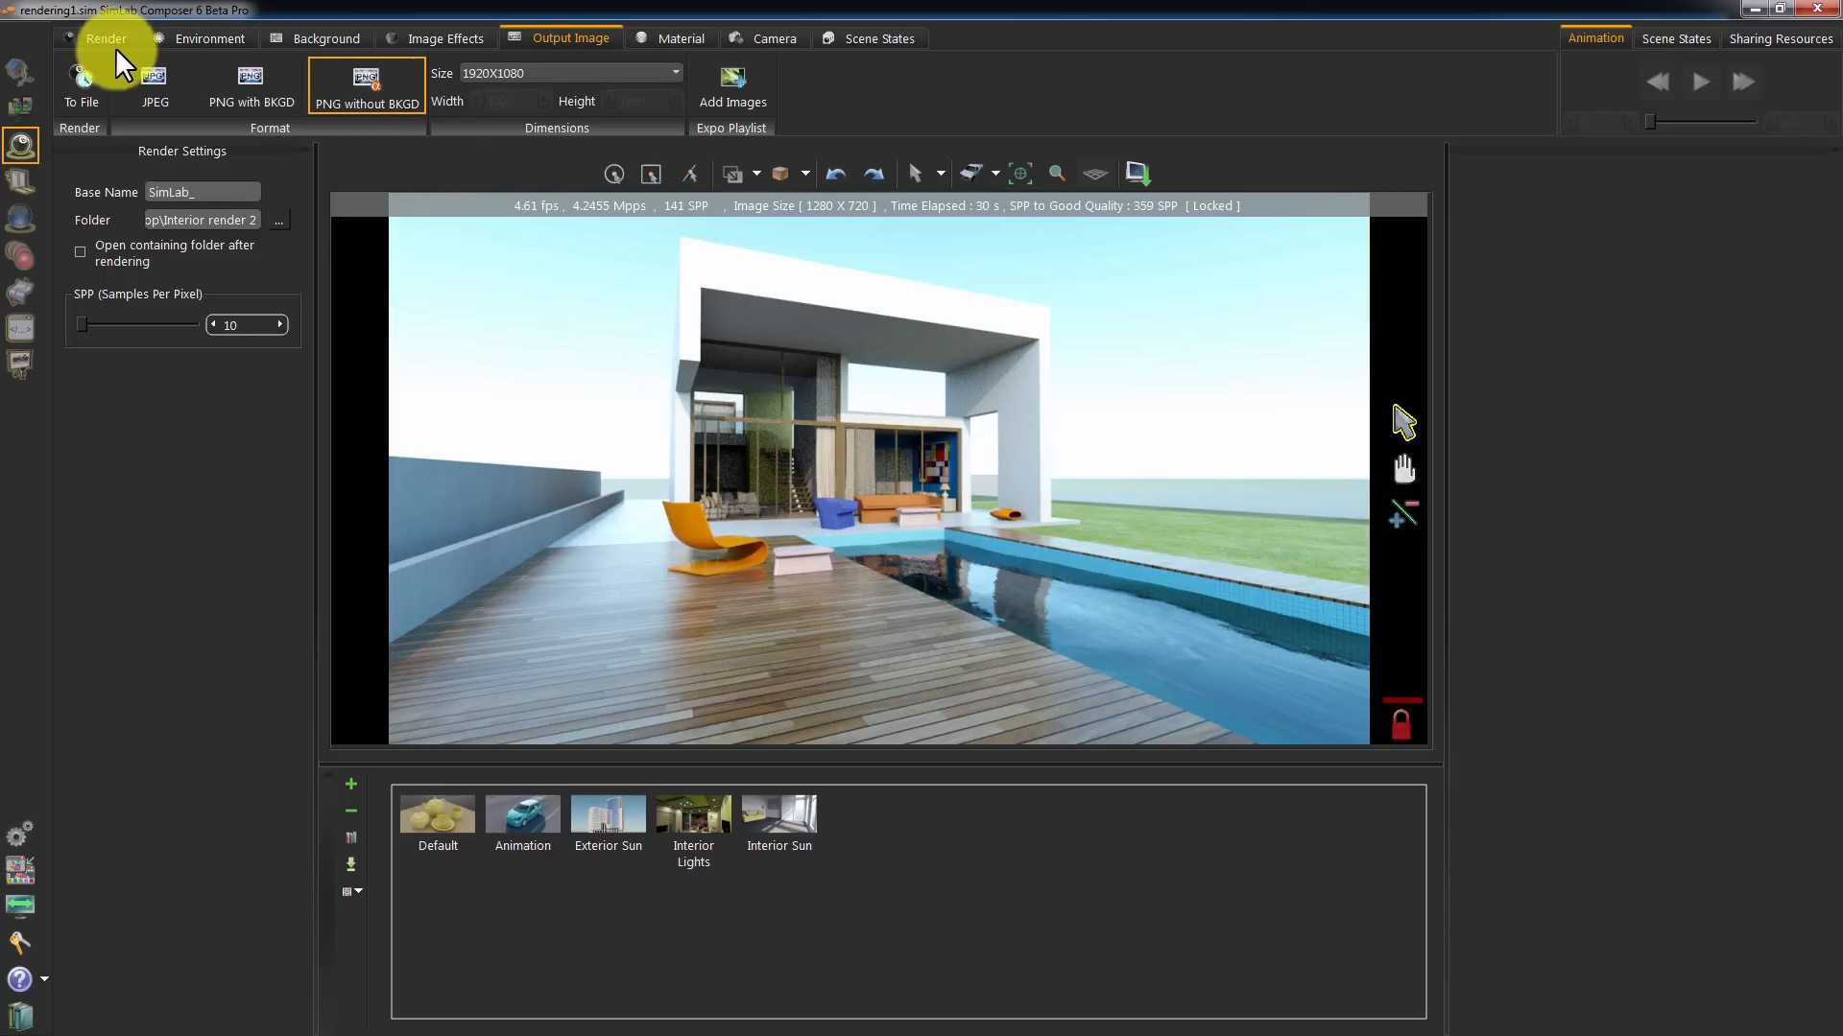
{"action": "left_click", "coordinate": [103, 39]}
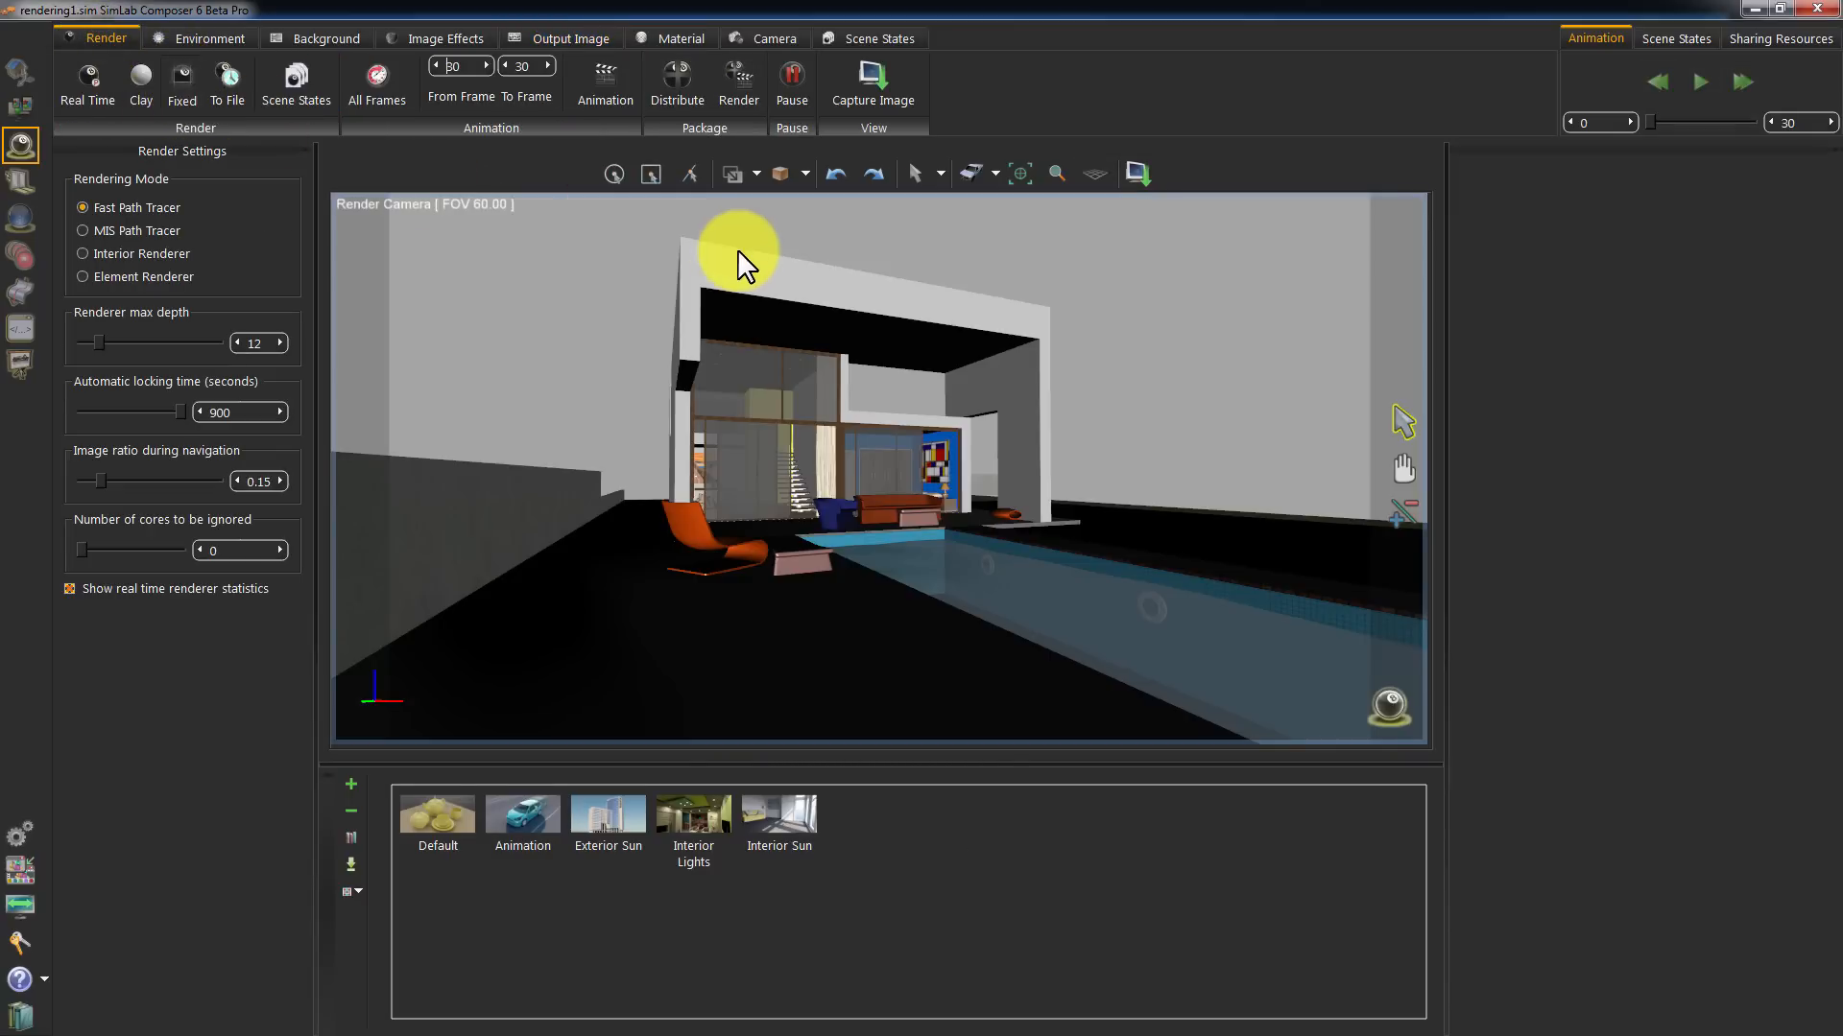
Run a fixed 1920 x 1080 render and save the capture as FullHD.png
{"action": "left_click", "coordinate": [181, 82]}
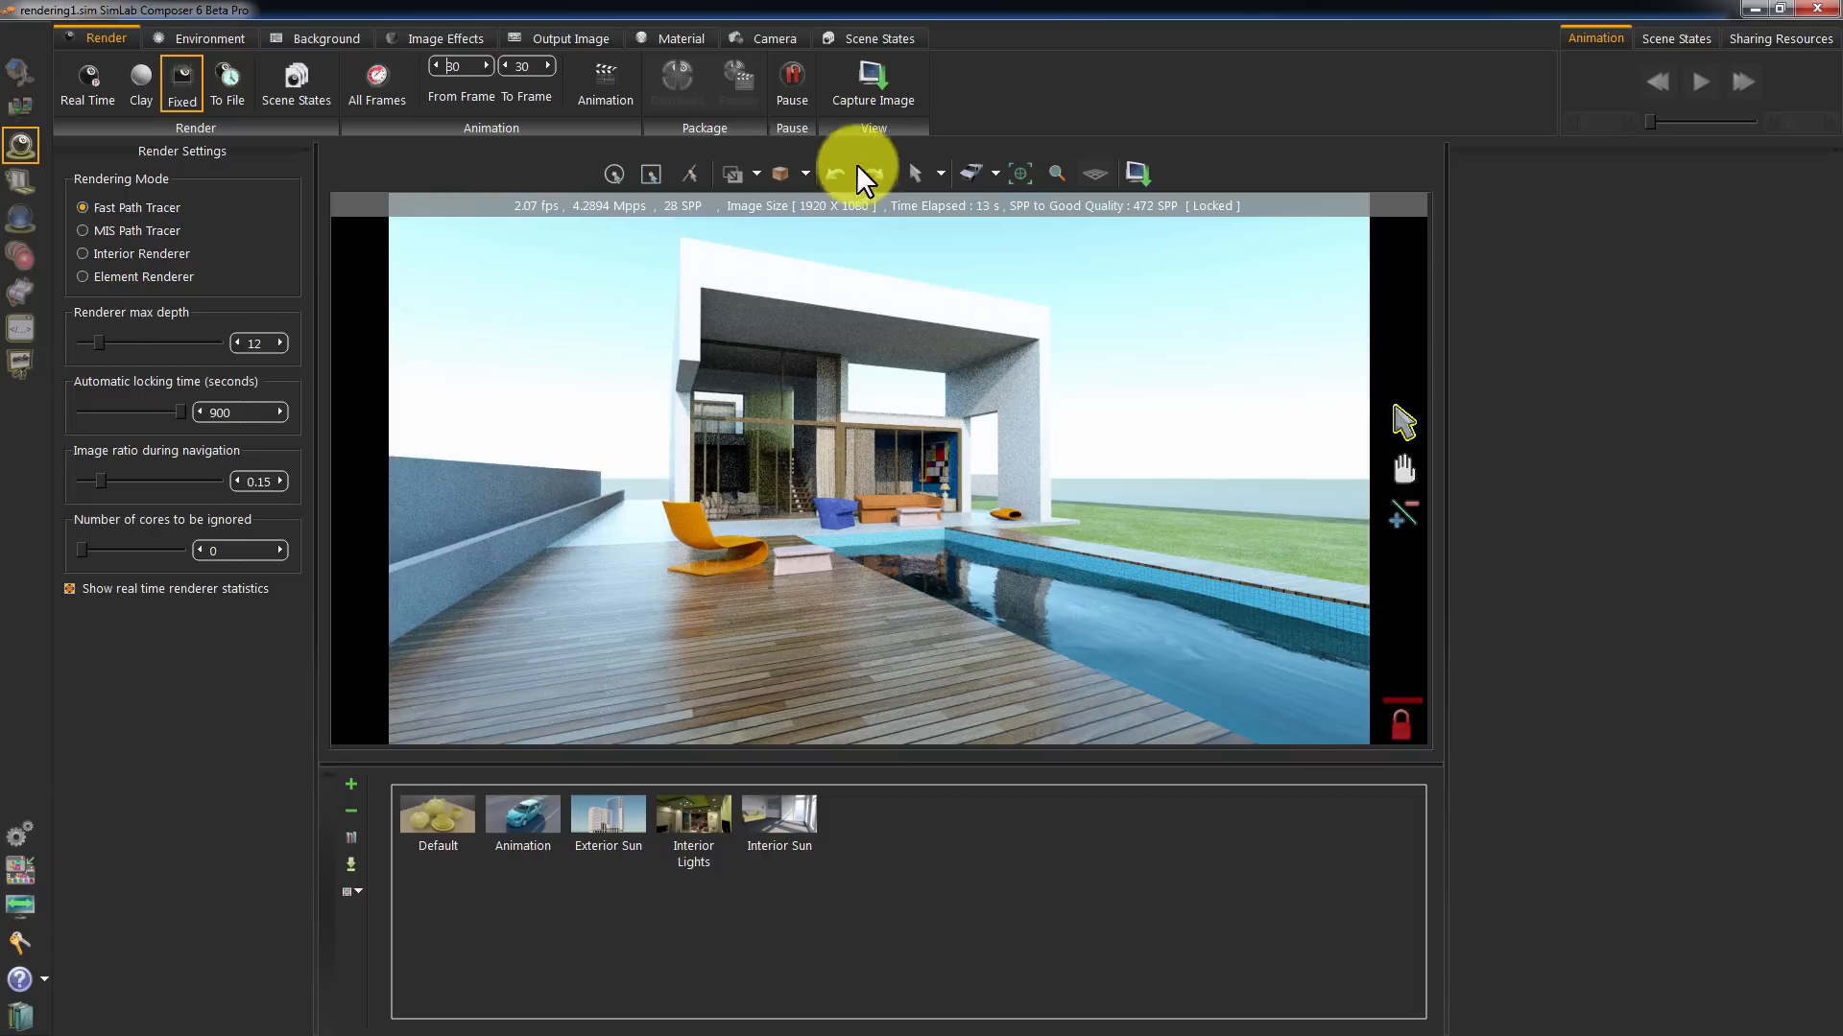
{"action": "left_click", "coordinate": [871, 83]}
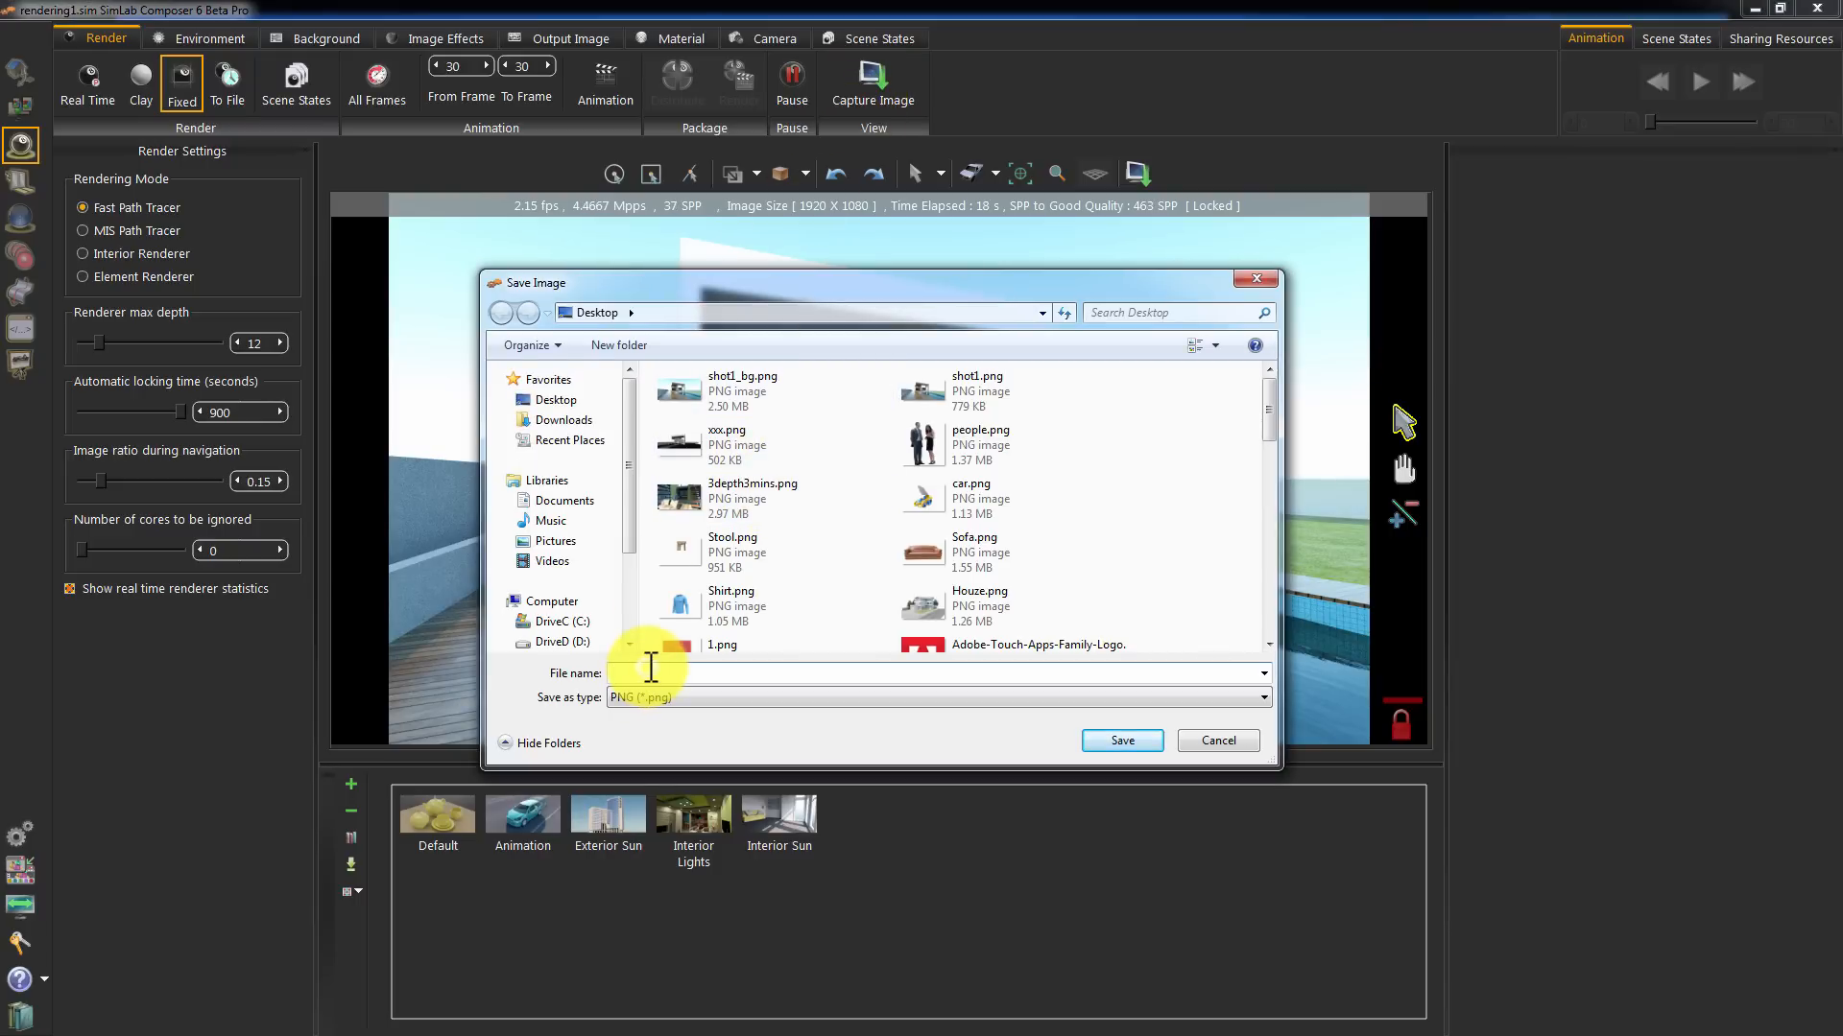
{"action": "type", "text": "FullHD"}
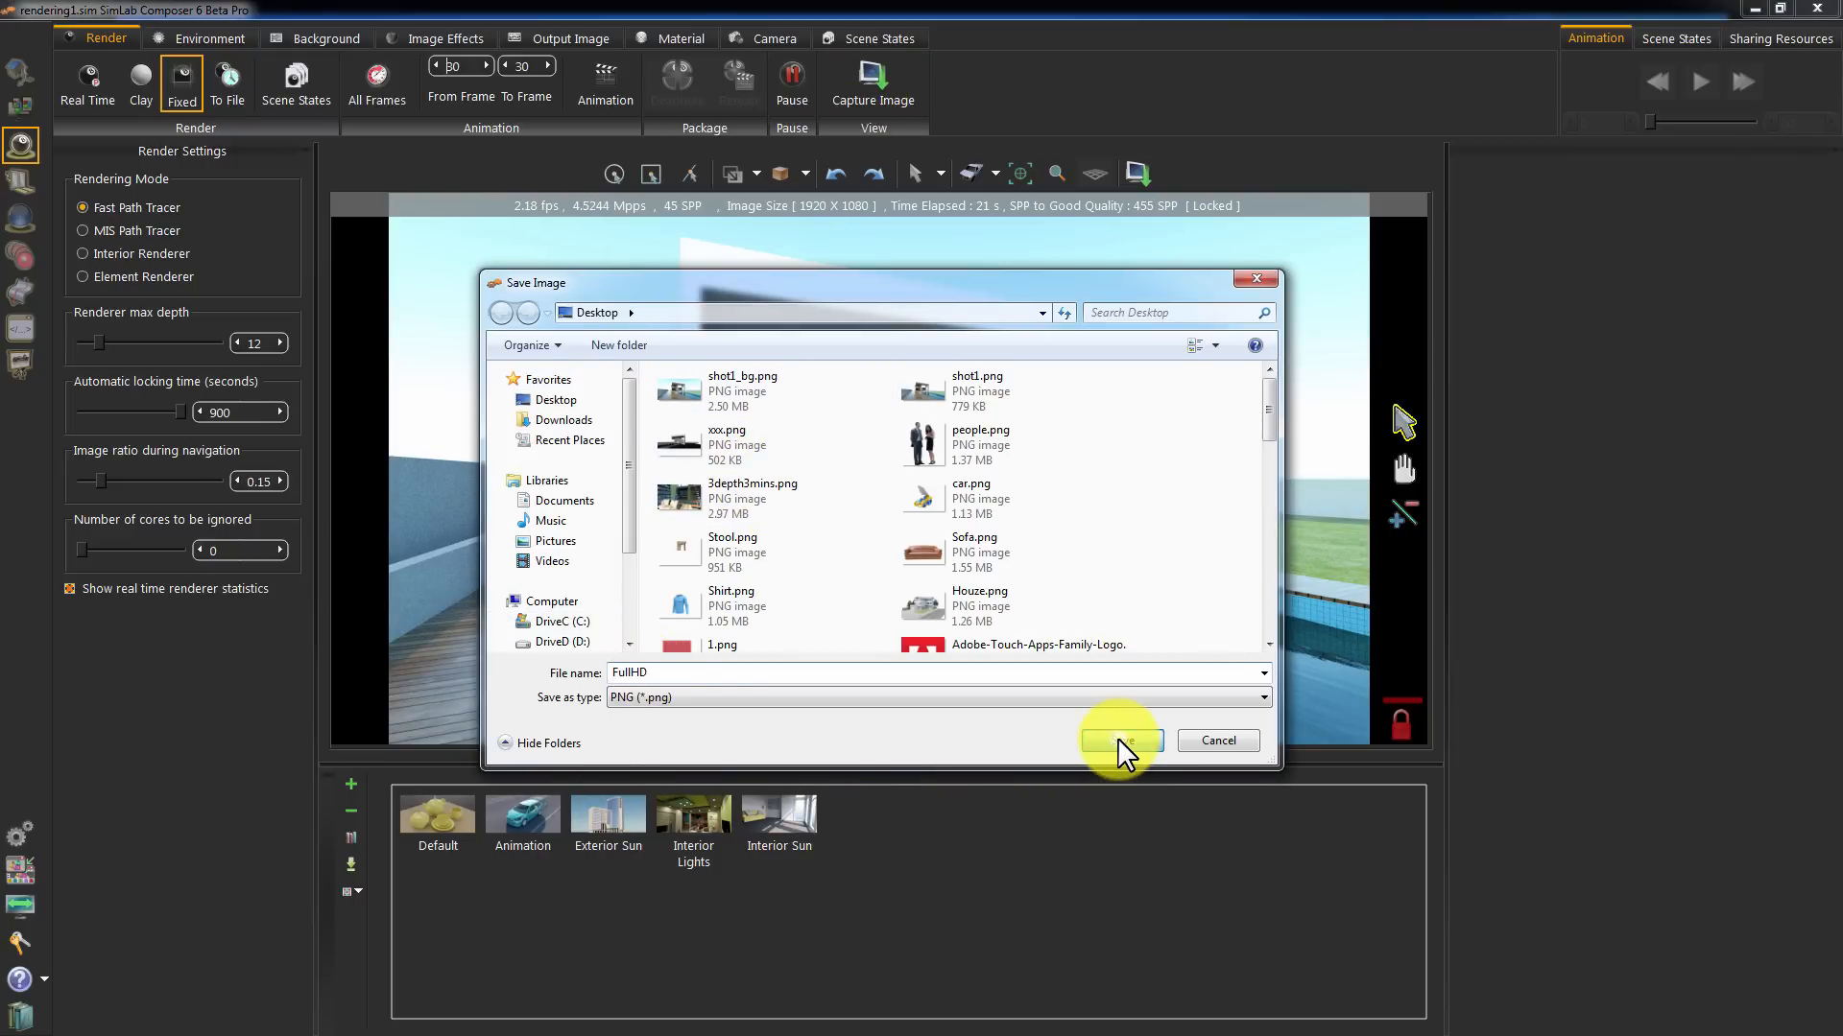
{"action": "left_click", "coordinate": [1117, 740]}
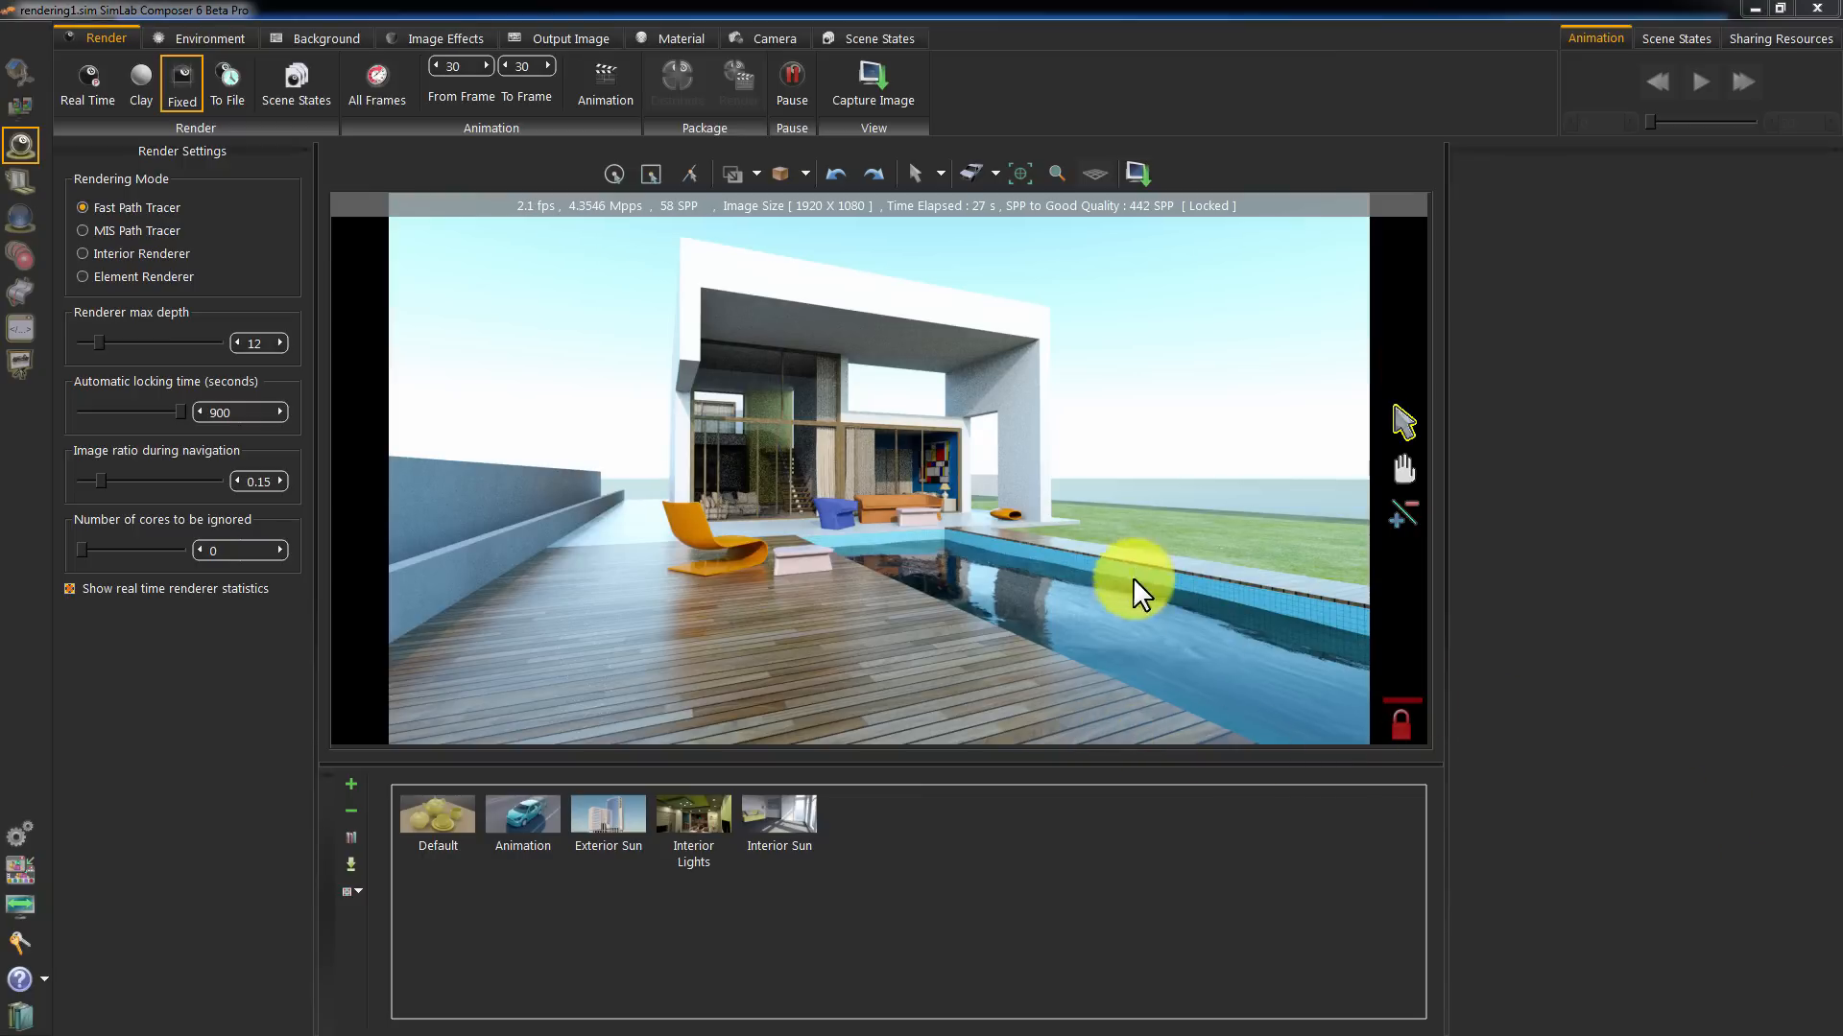
View FullHD.png in Photo Viewer, confirm 1920 x 1080 in its properties, and close it
{"action": "left_click", "coordinate": [871, 77]}
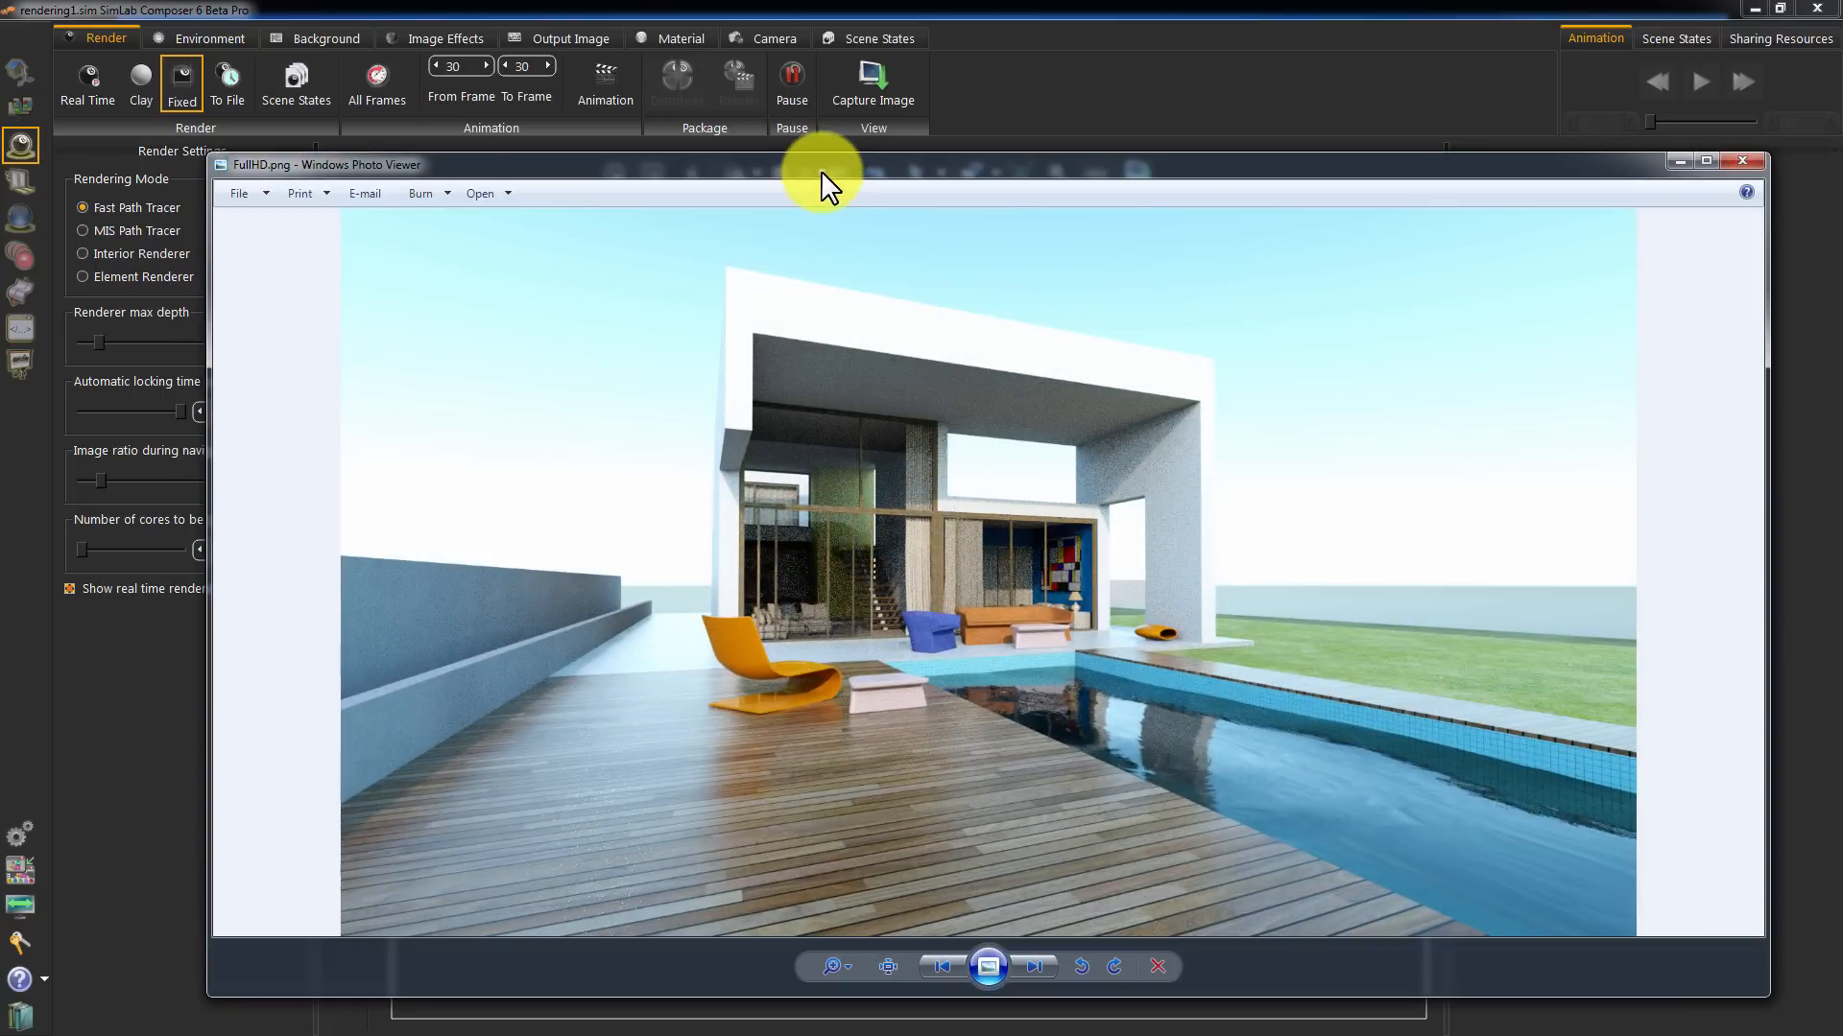
{"action": "left_click_drag", "start_coordinate": [824, 165], "coordinate": [875, 38]}
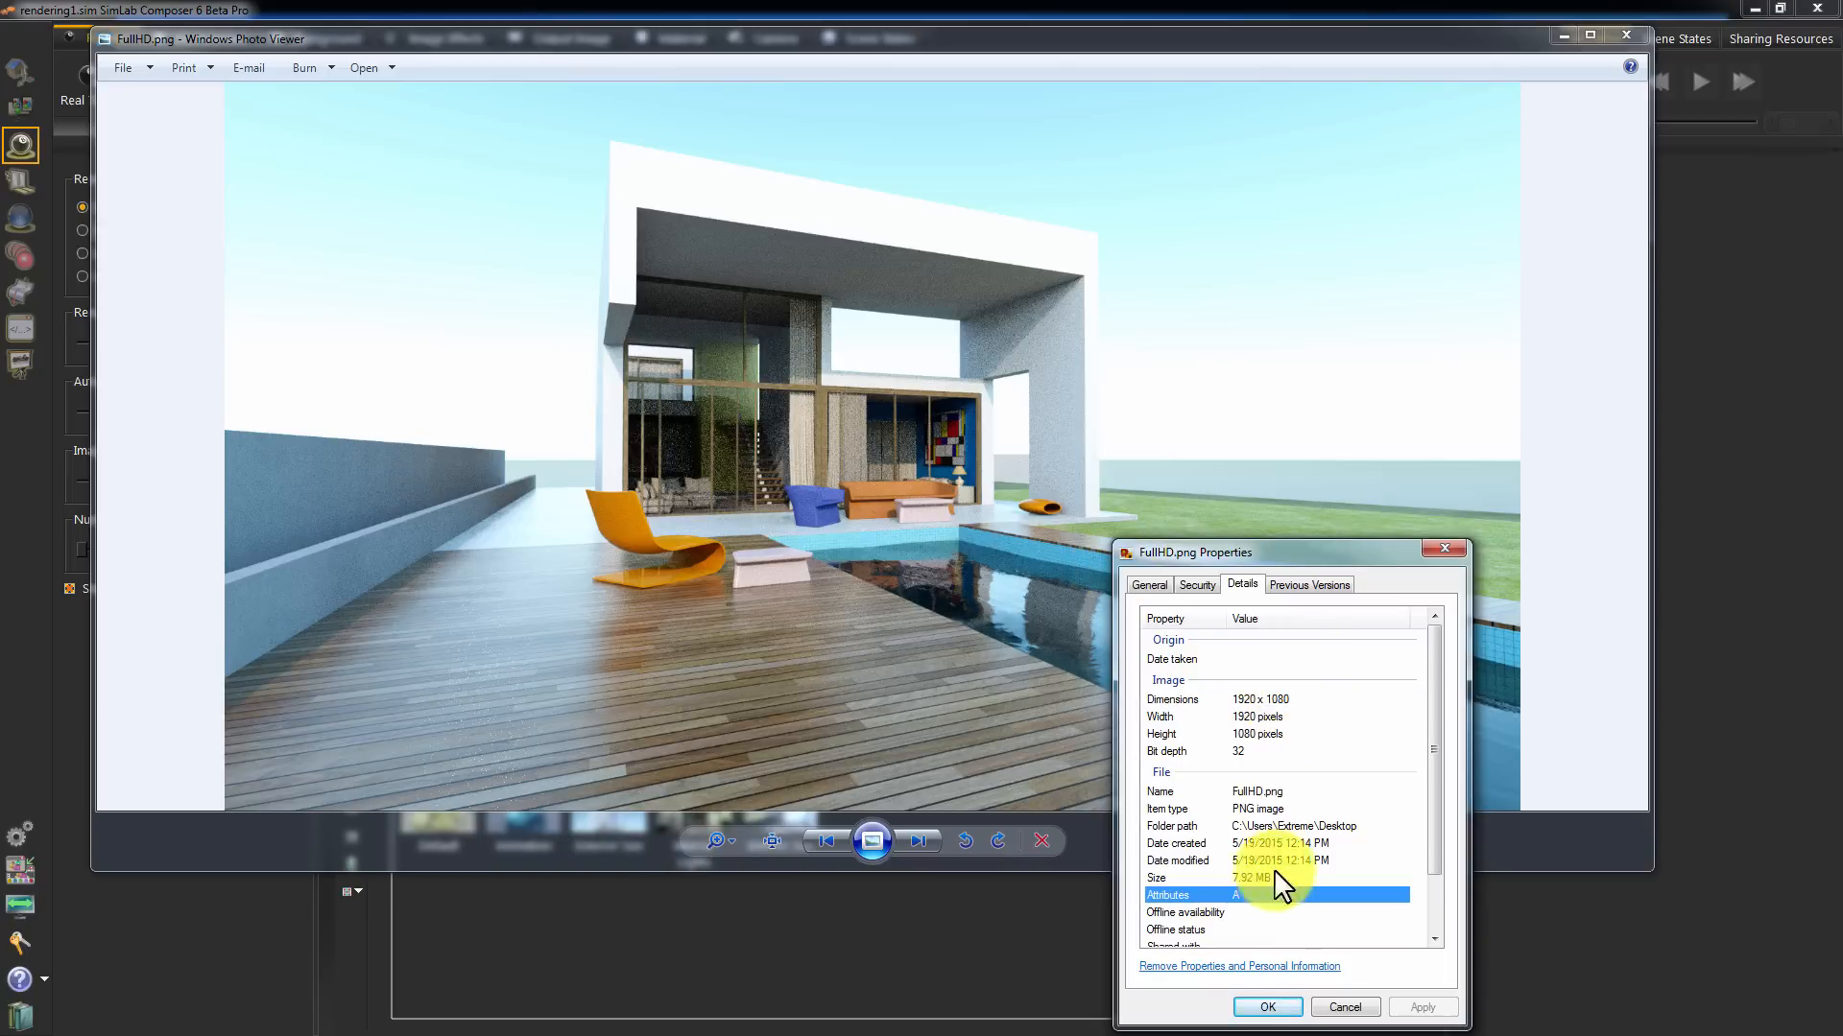
{"action": "left_click", "coordinate": [1343, 1008]}
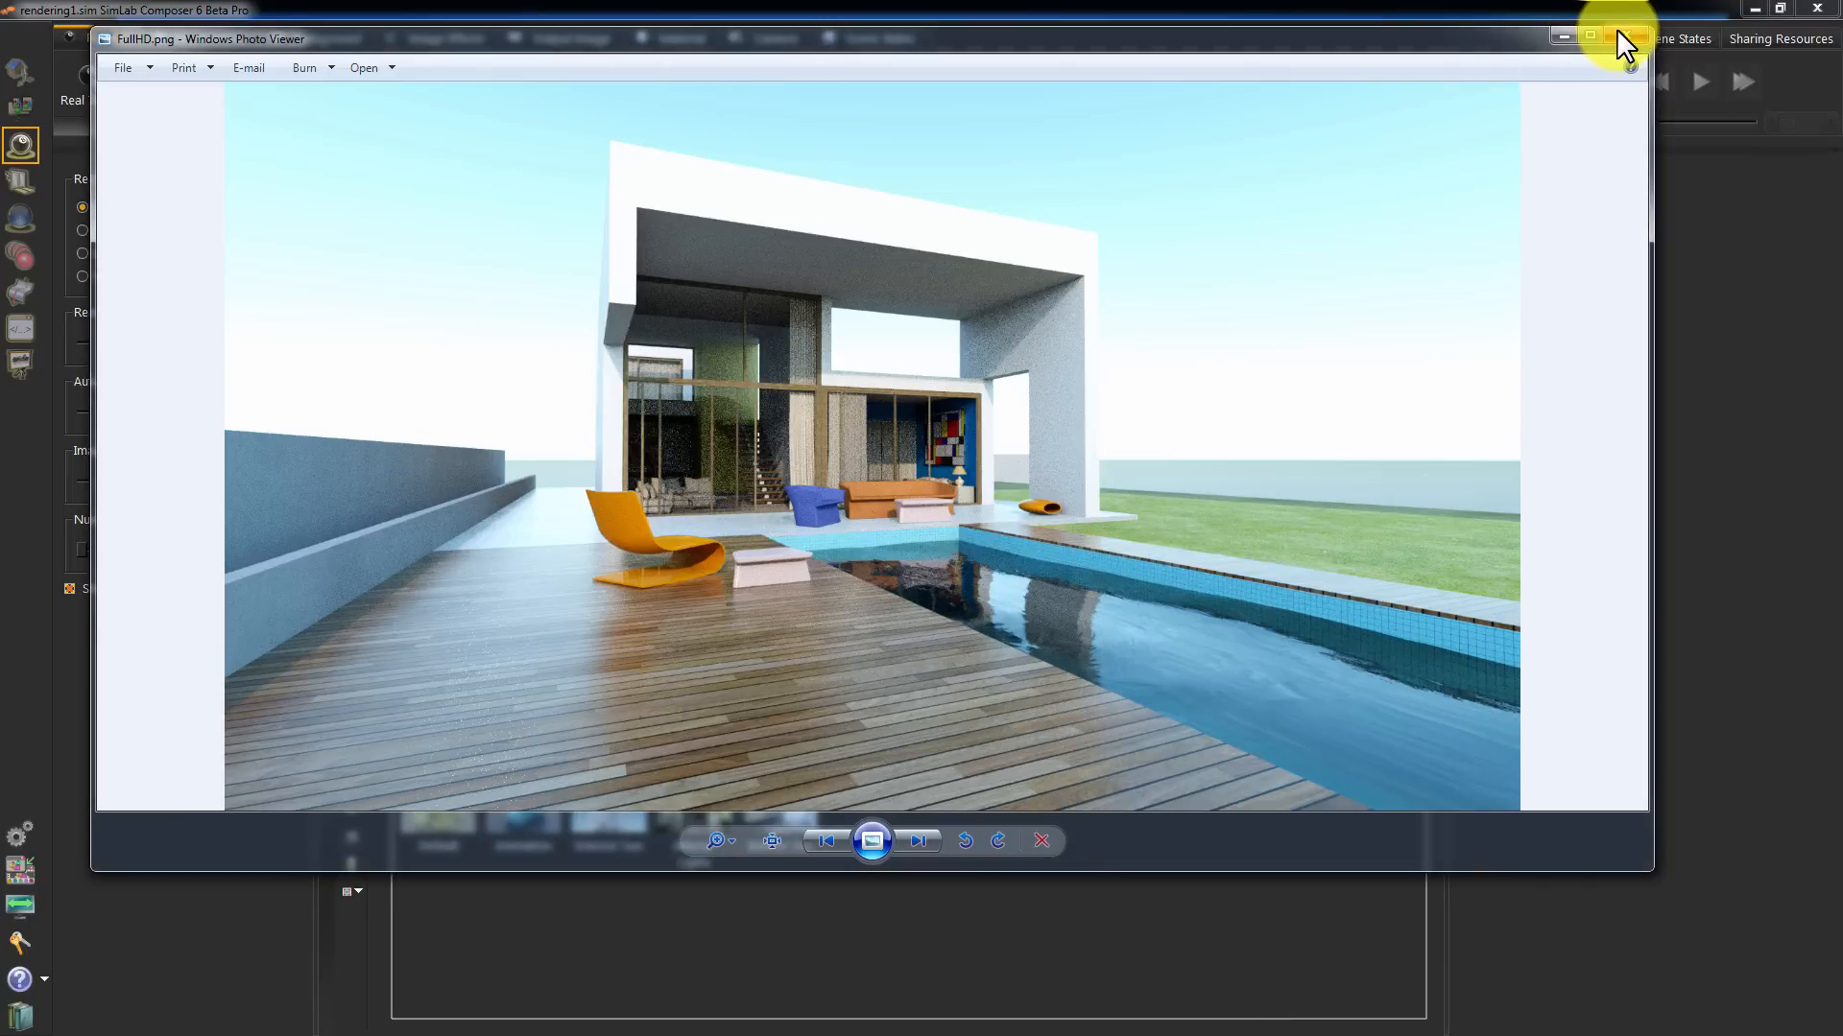
{"action": "left_click", "coordinate": [1629, 65]}
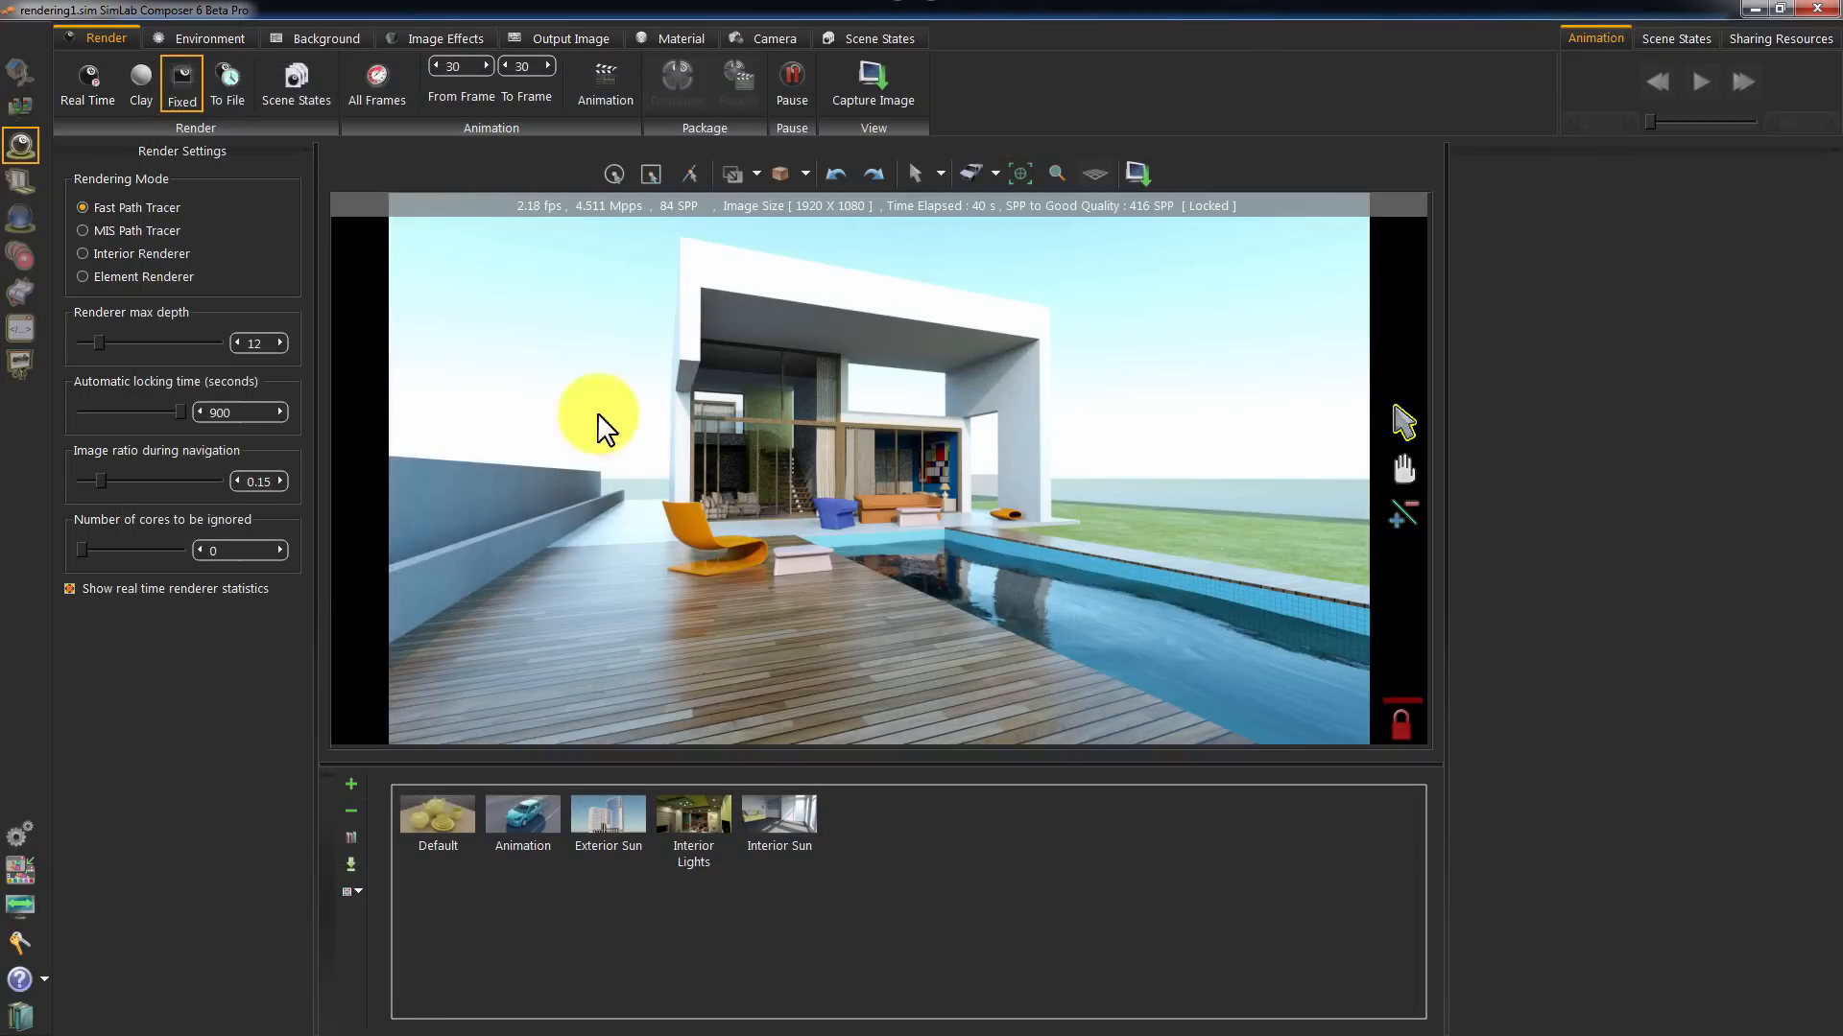
{"action": "mouse_move", "coordinate": [952, 664]}
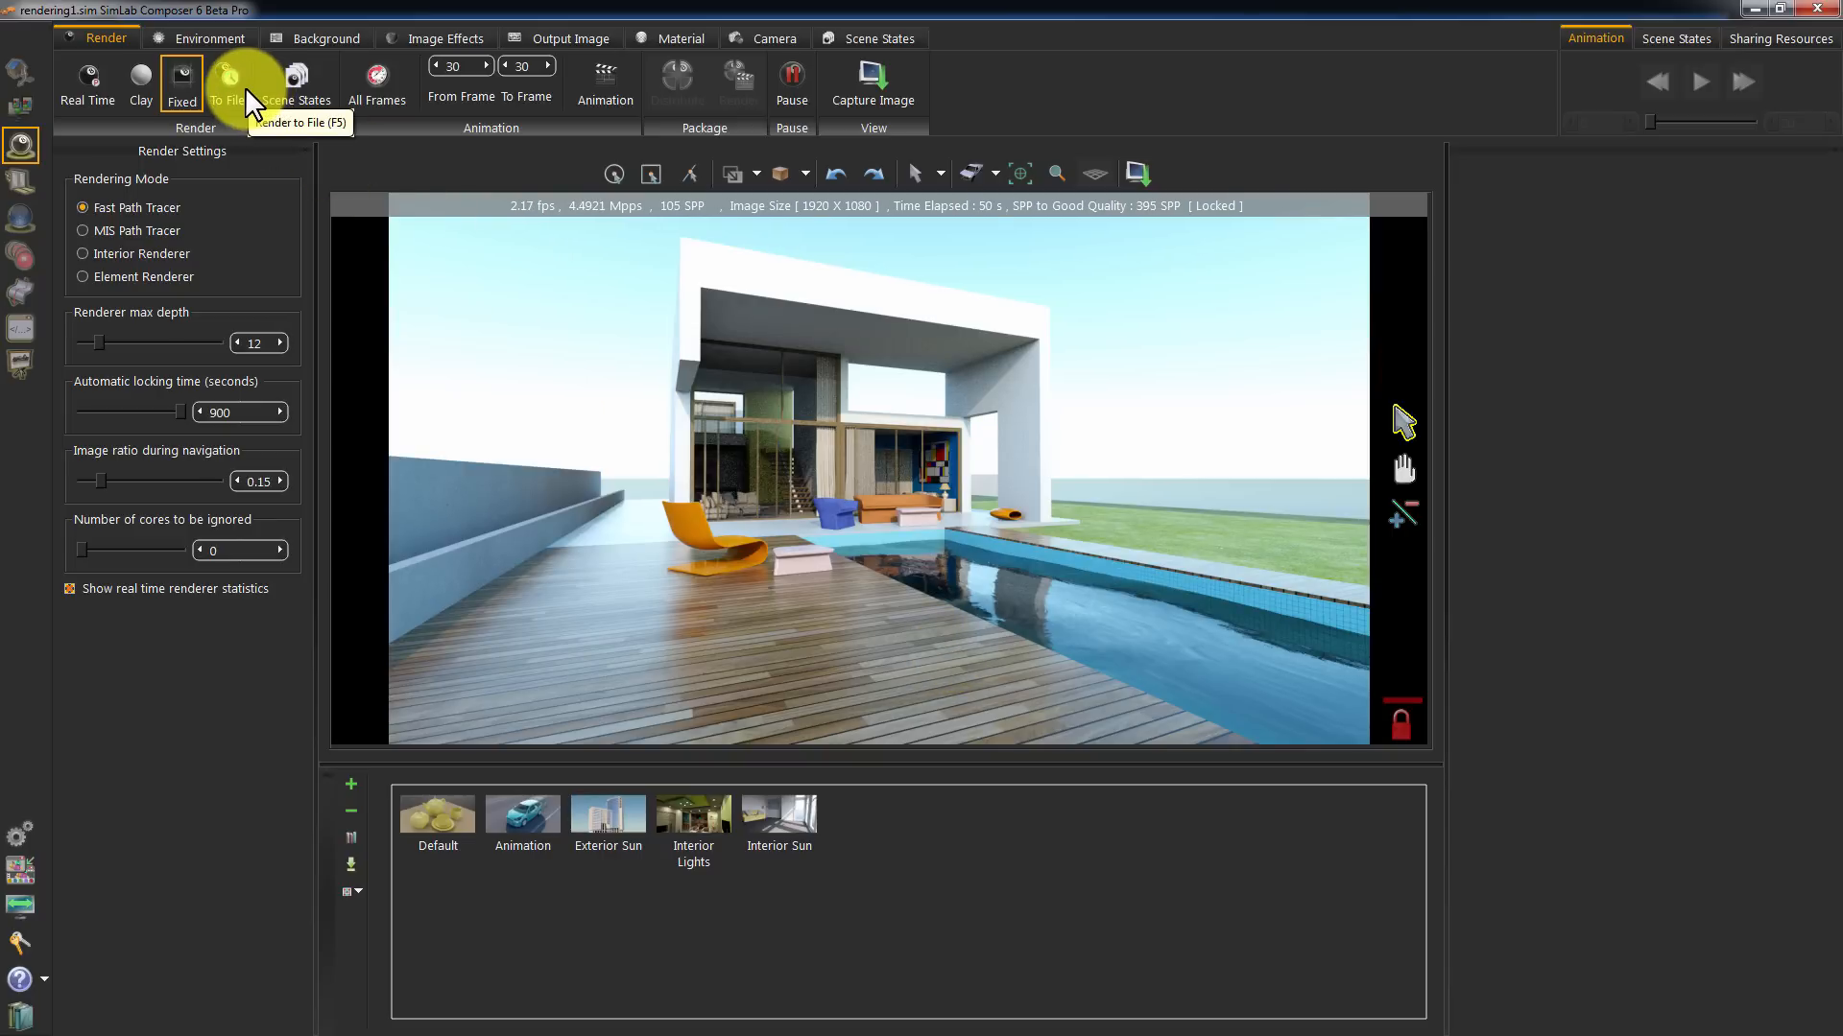
{"action": "mouse_move", "coordinate": [547, 299]}
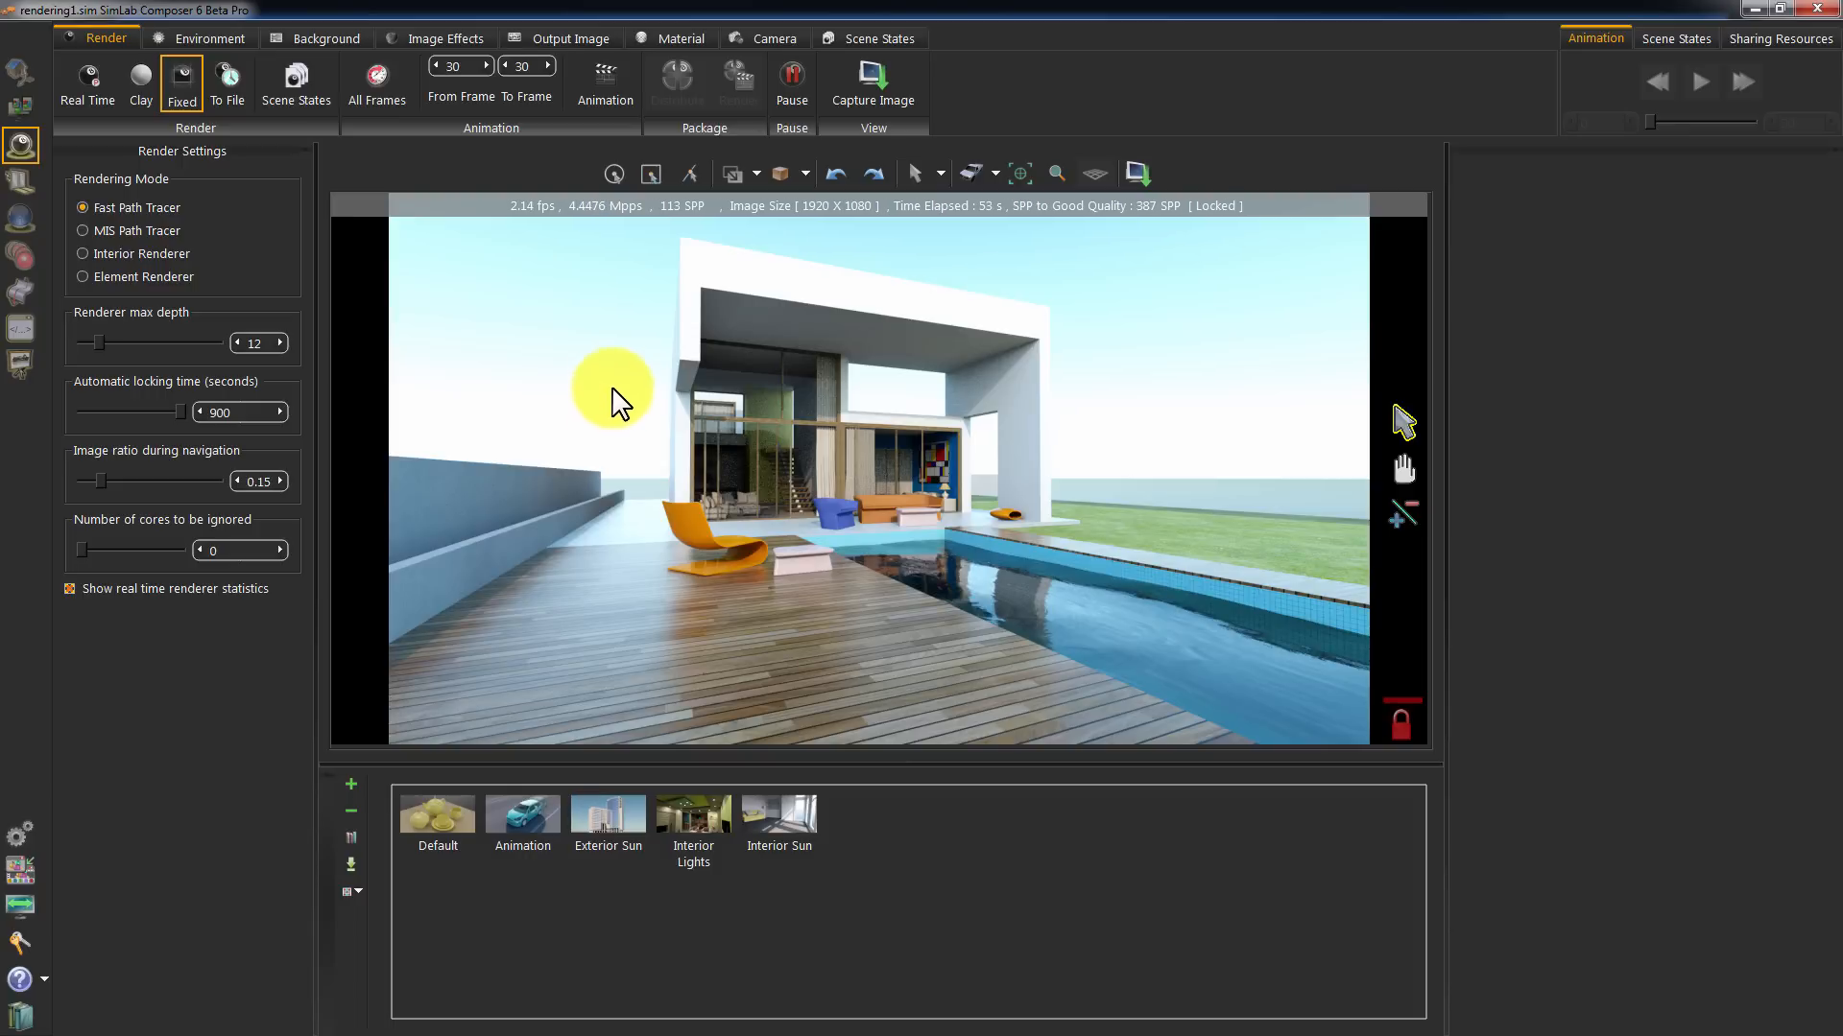
Raise the Output Image SPP (samples per pixel) from 10 to 100
{"action": "left_click", "coordinate": [570, 38]}
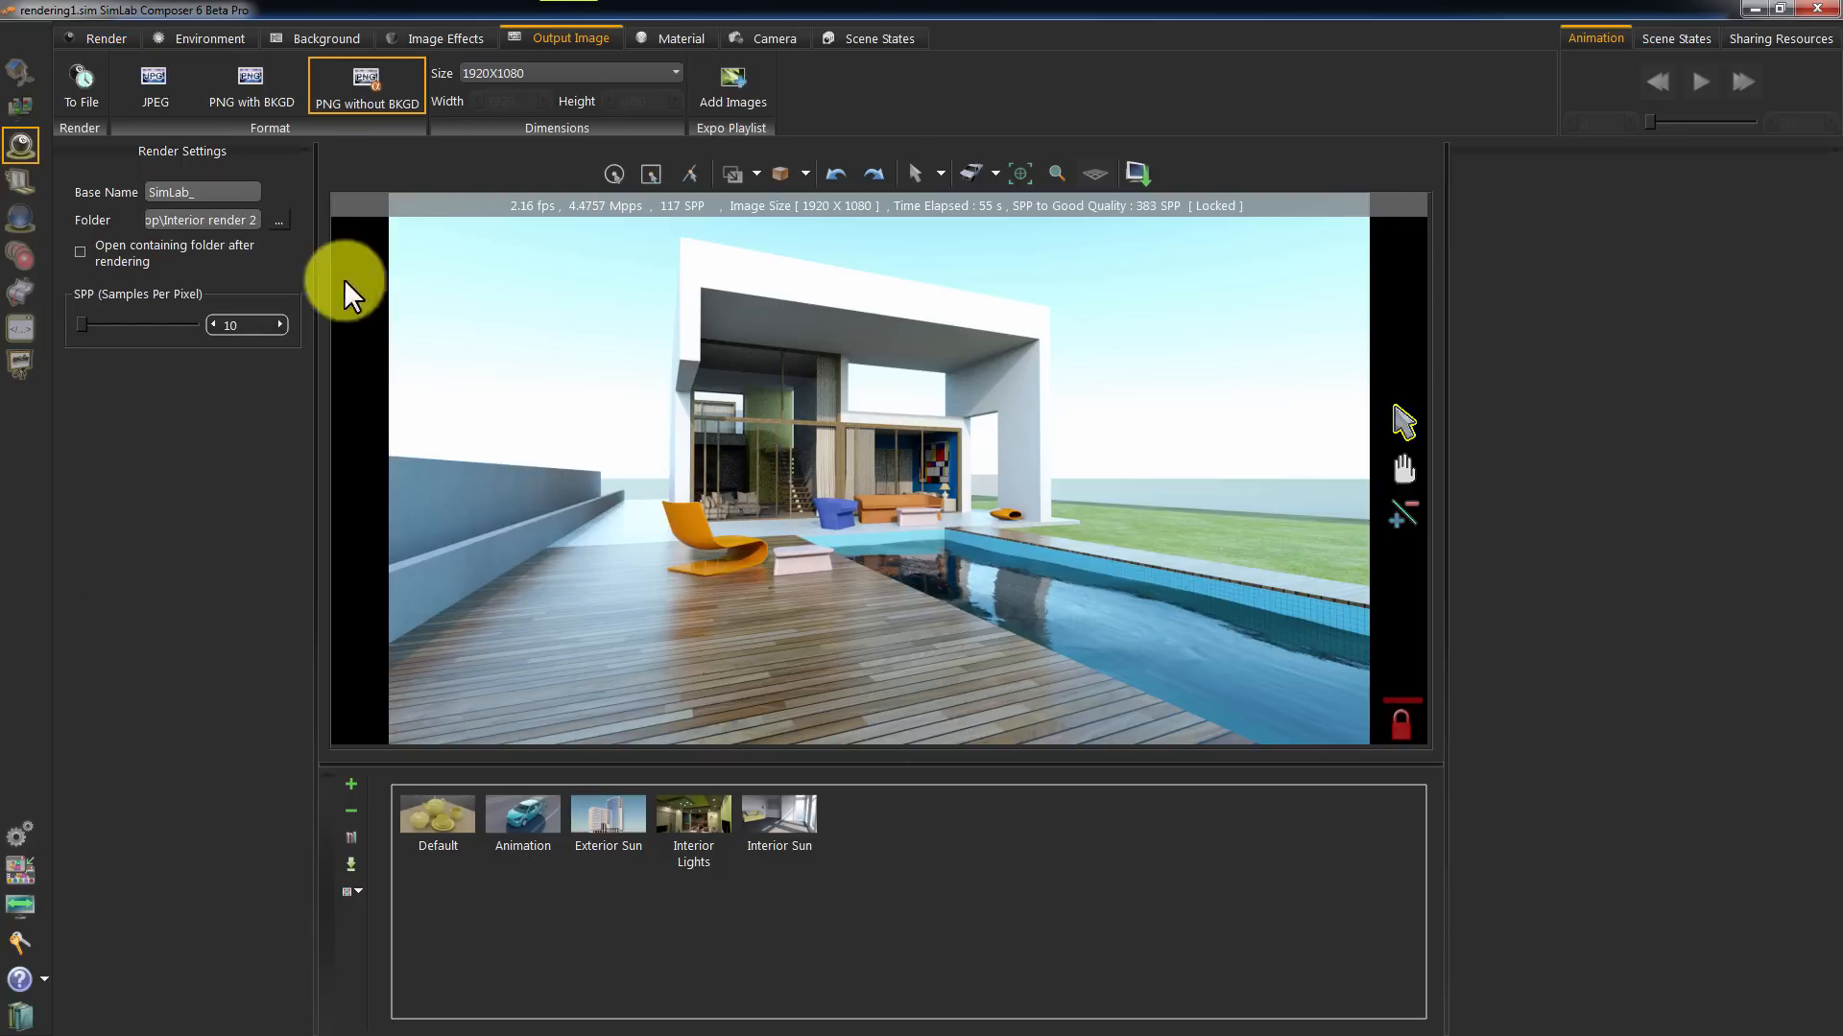
{"action": "mouse_move", "coordinate": [159, 334]}
{"action": "type", "text": "0"}
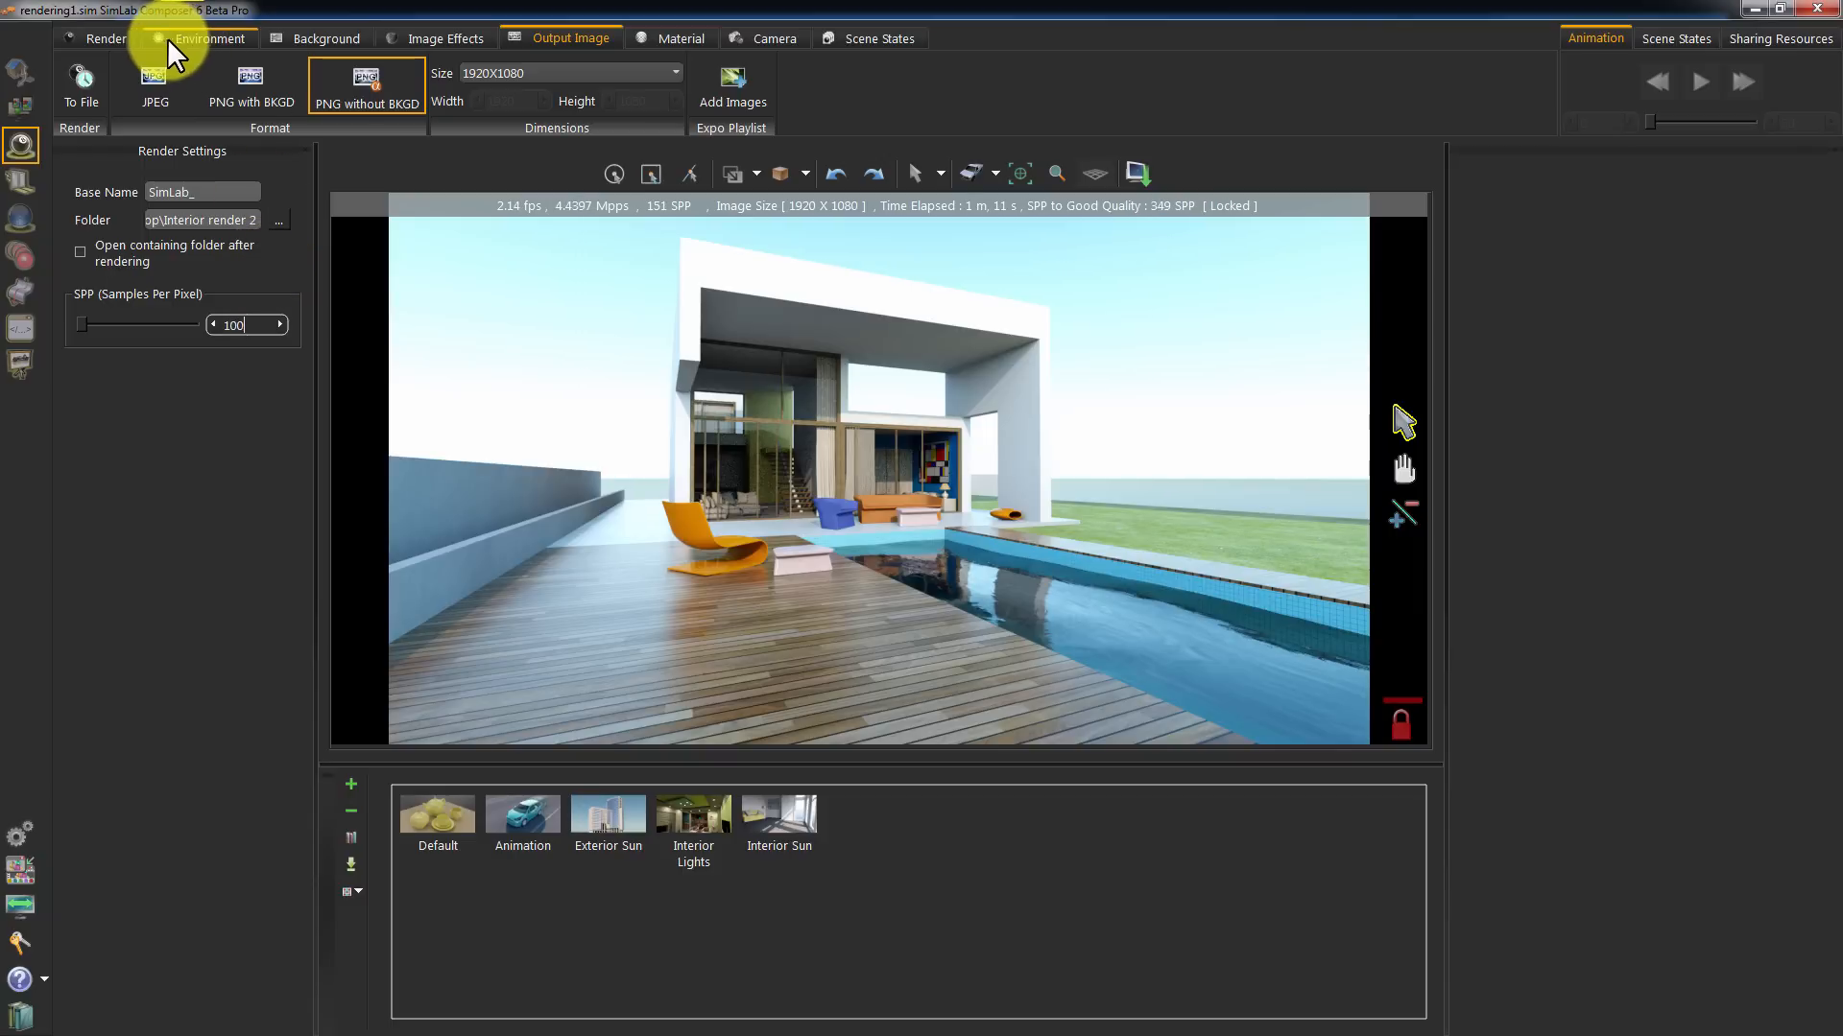
{"action": "left_click", "coordinate": [106, 38]}
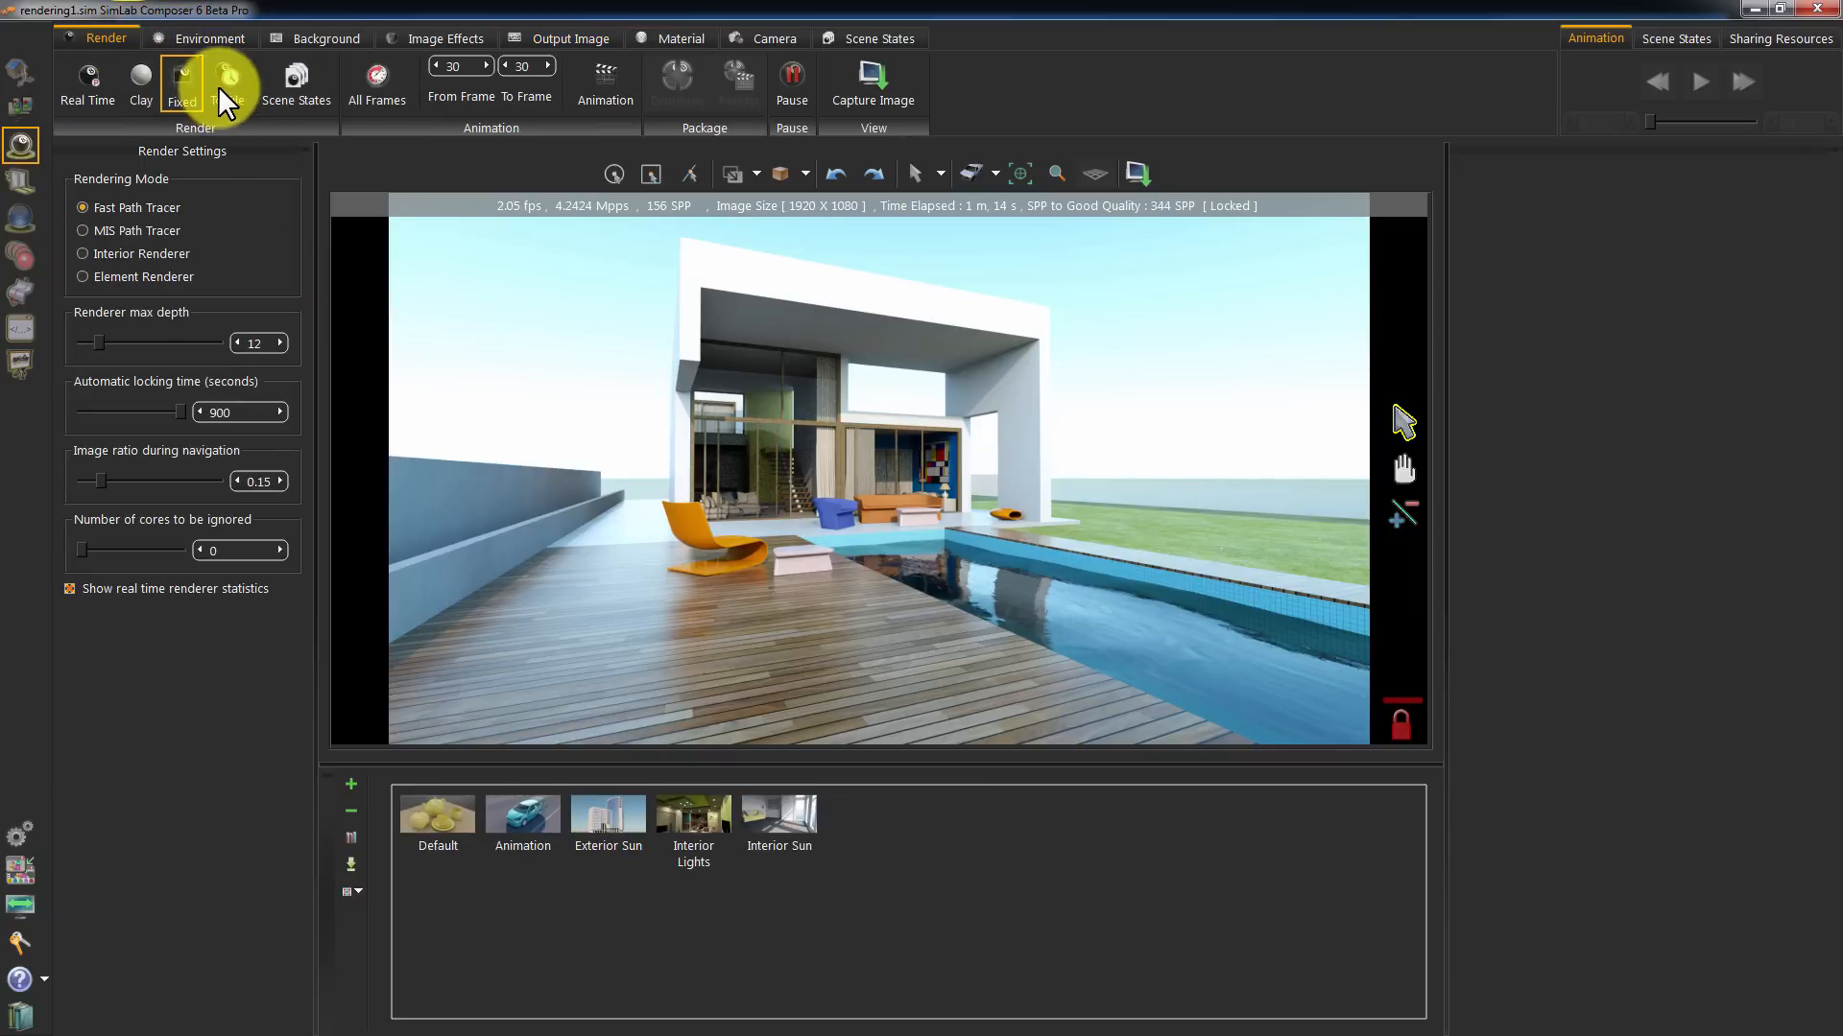
Stop the fixed render, render the view To File as SimLab_2100.png, and close its preview
{"action": "left_click", "coordinate": [226, 81]}
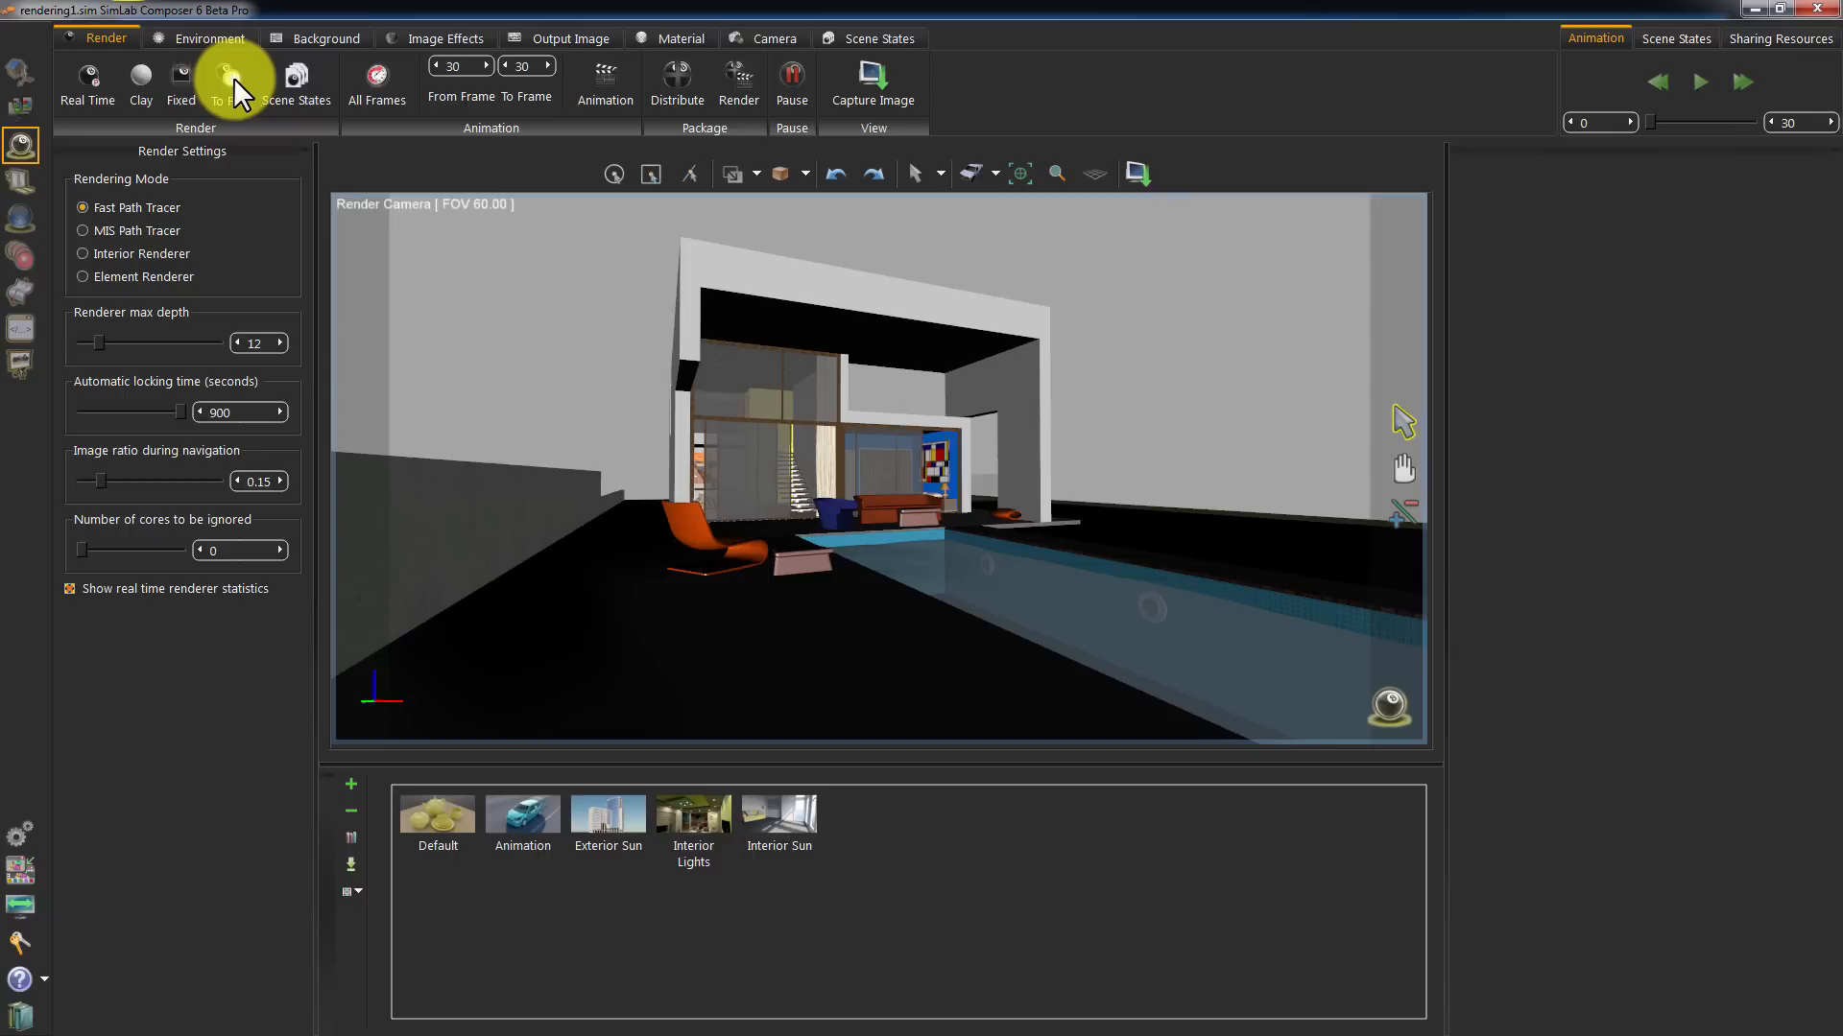
{"action": "left_click", "coordinate": [232, 79]}
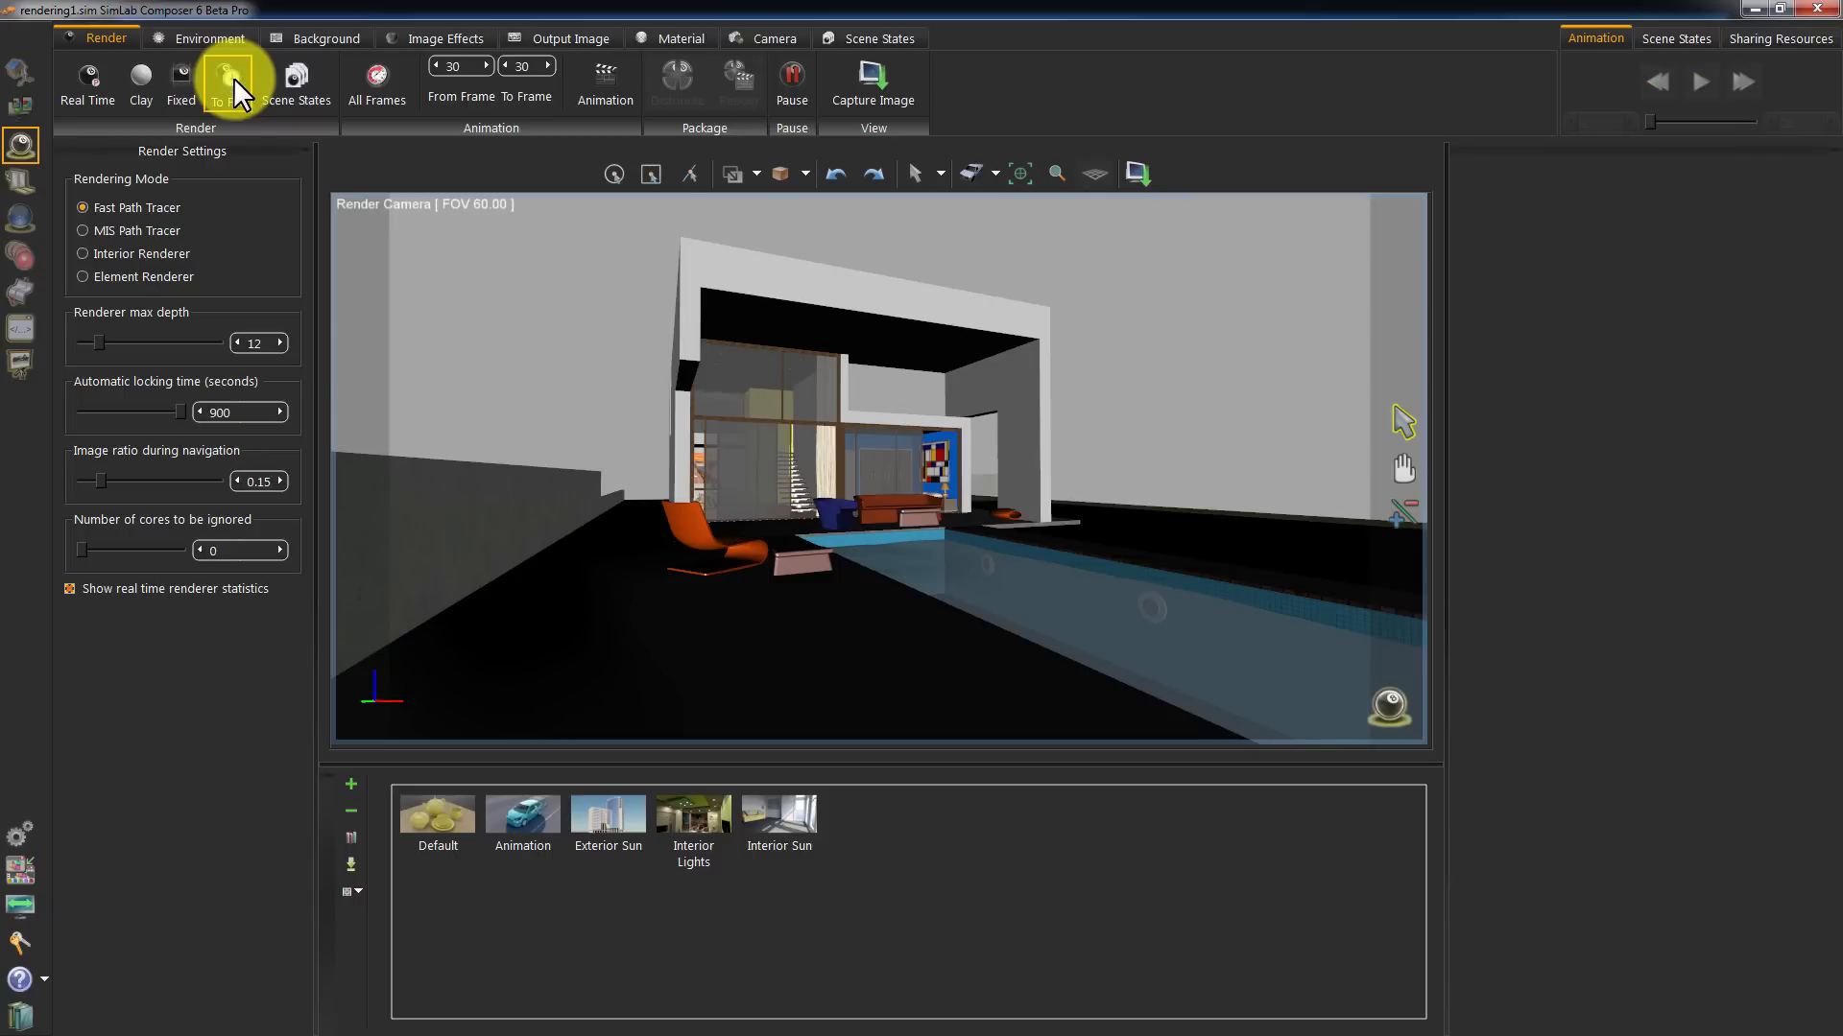
{"action": "left_click", "coordinate": [226, 83]}
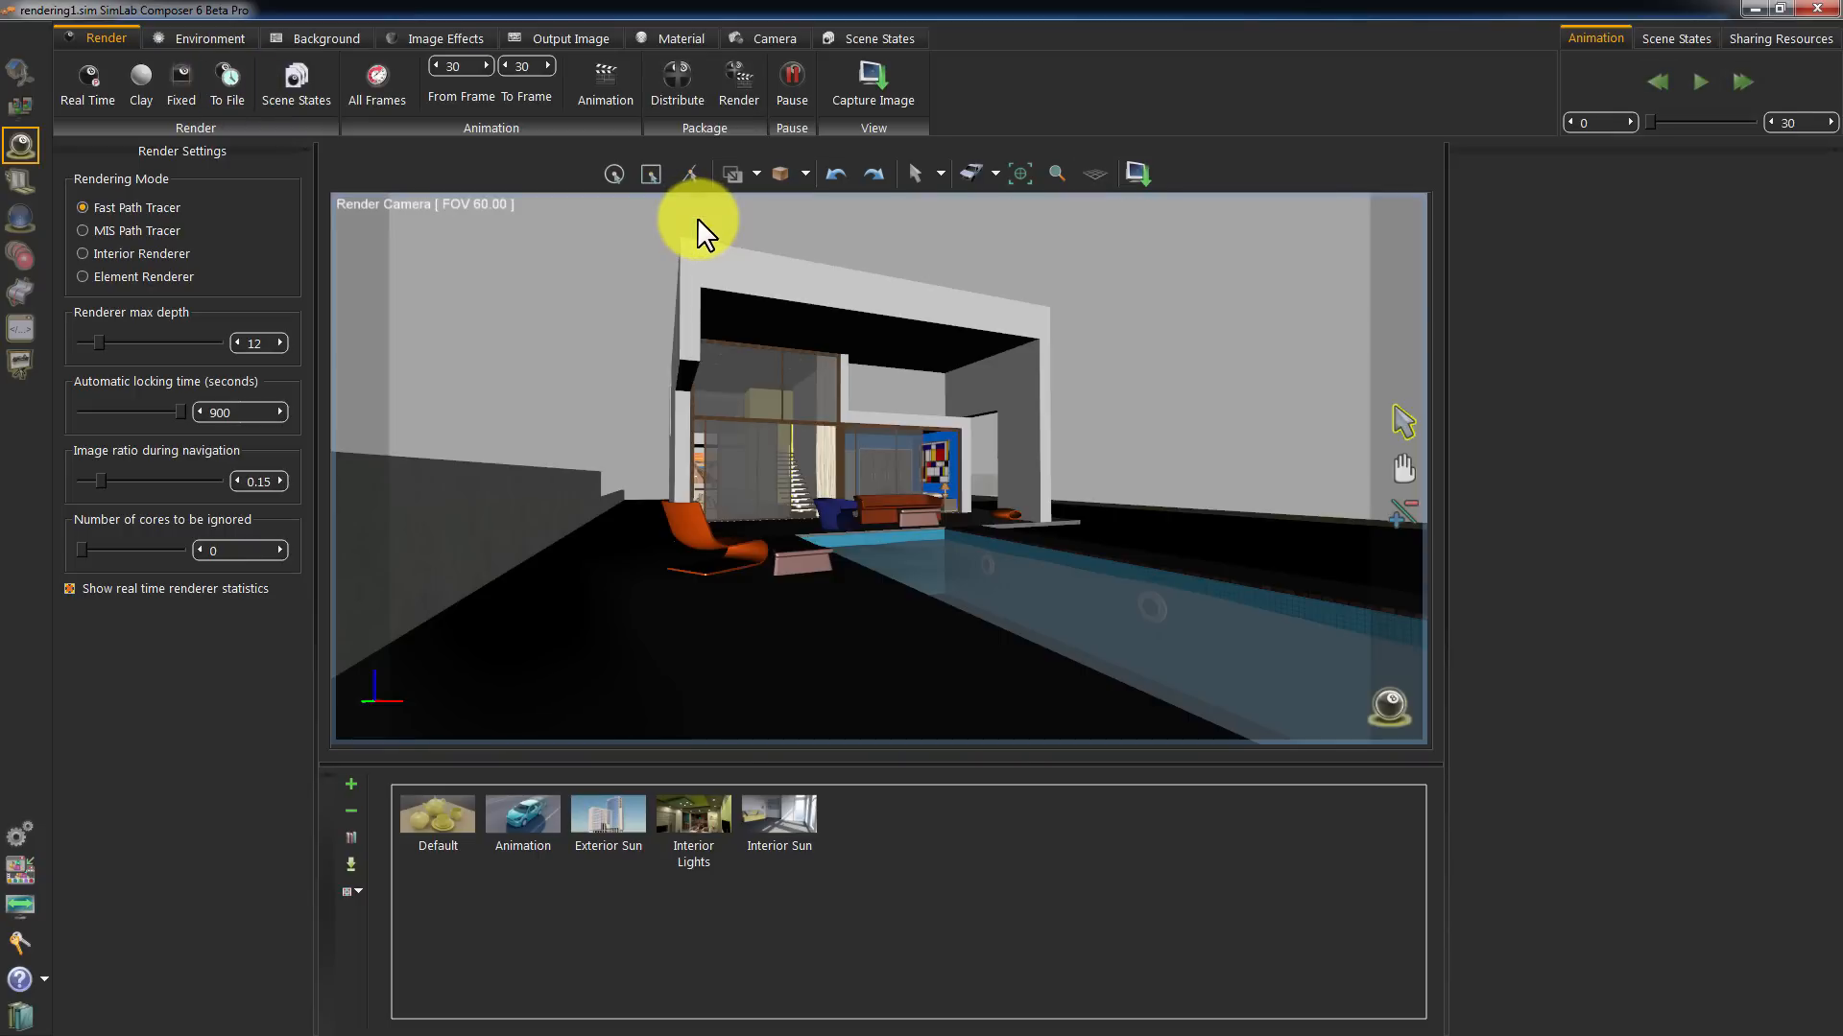
{"action": "left_click", "coordinate": [570, 39]}
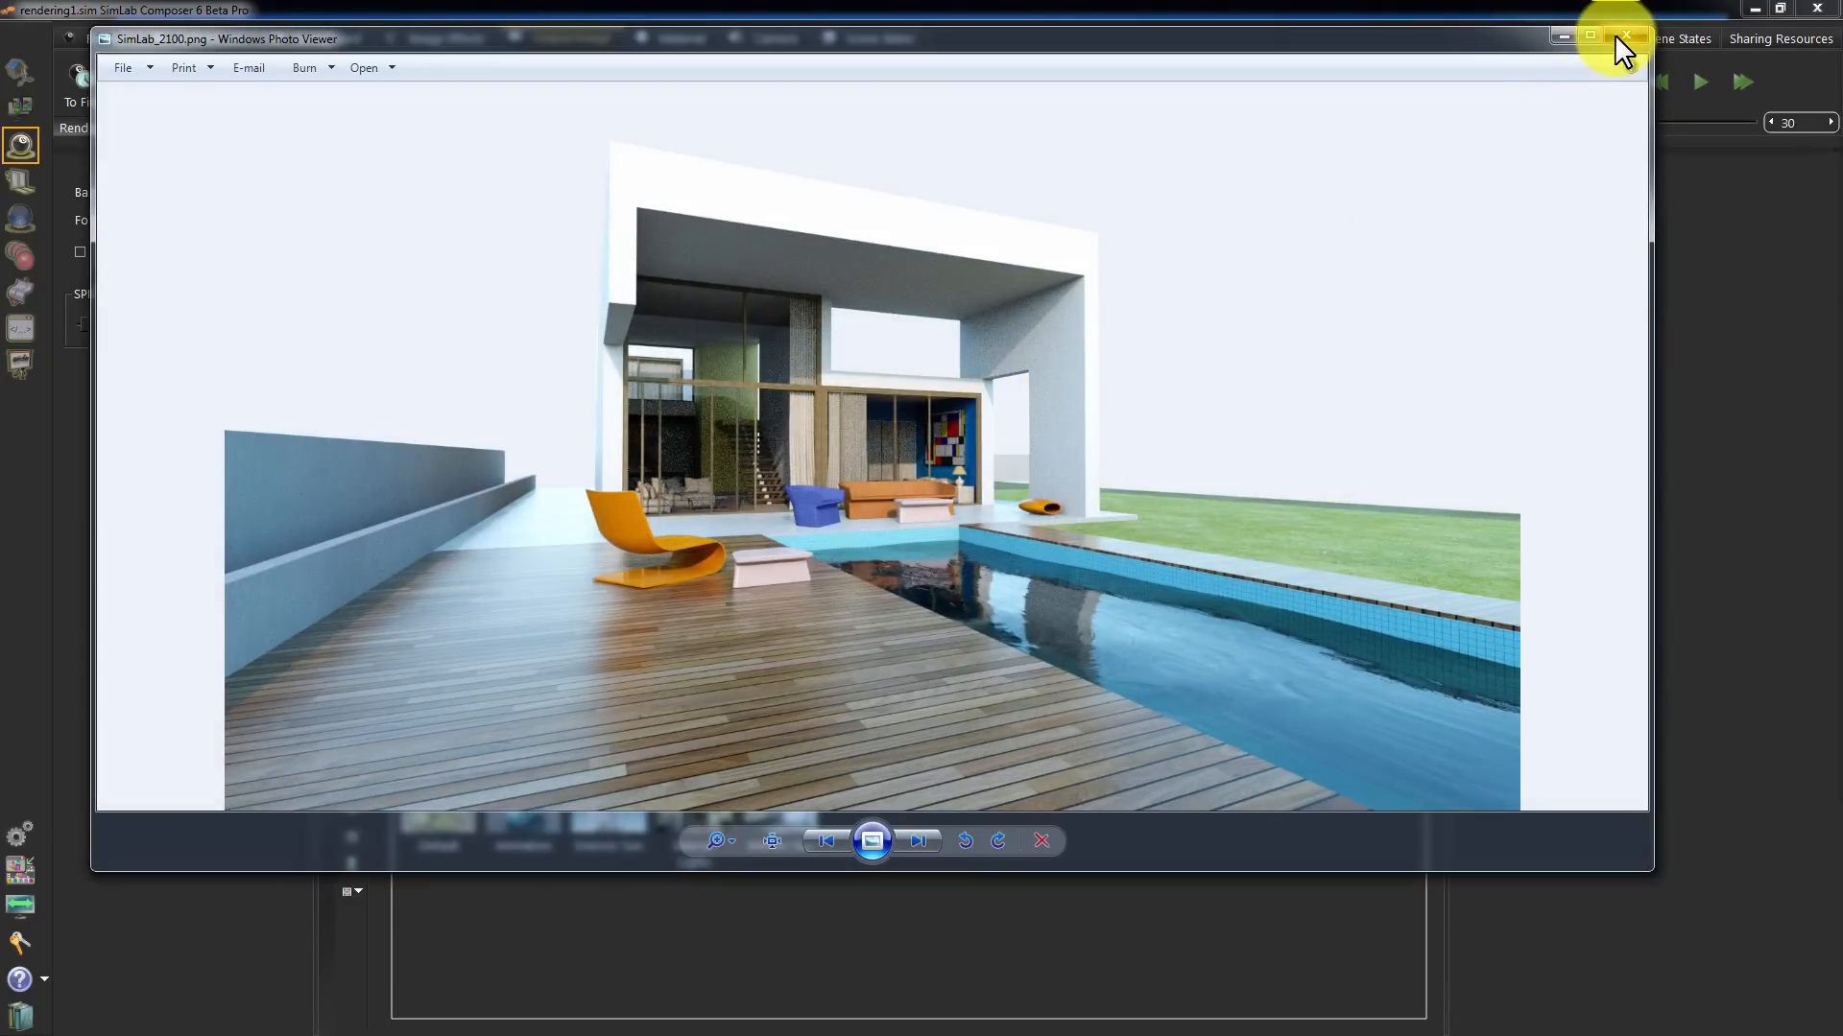
{"action": "left_click", "coordinate": [1631, 38]}
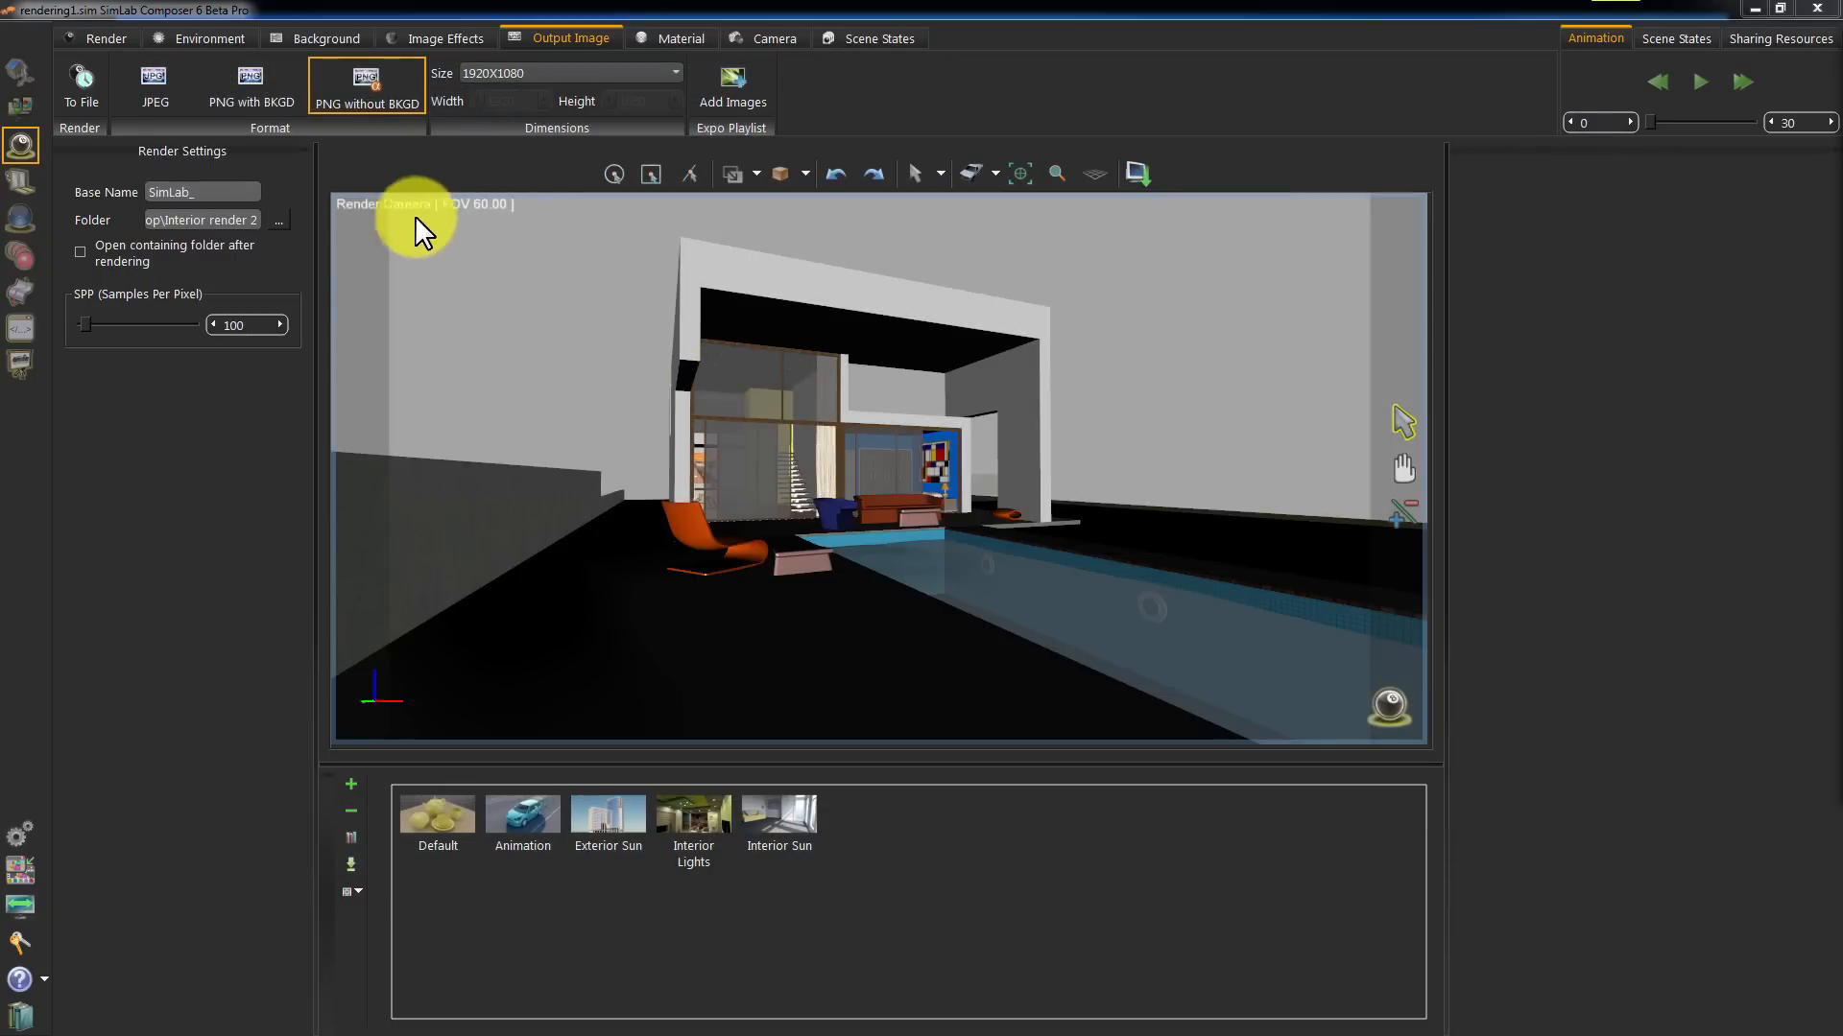
{"action": "mouse_move", "coordinate": [83, 264]}
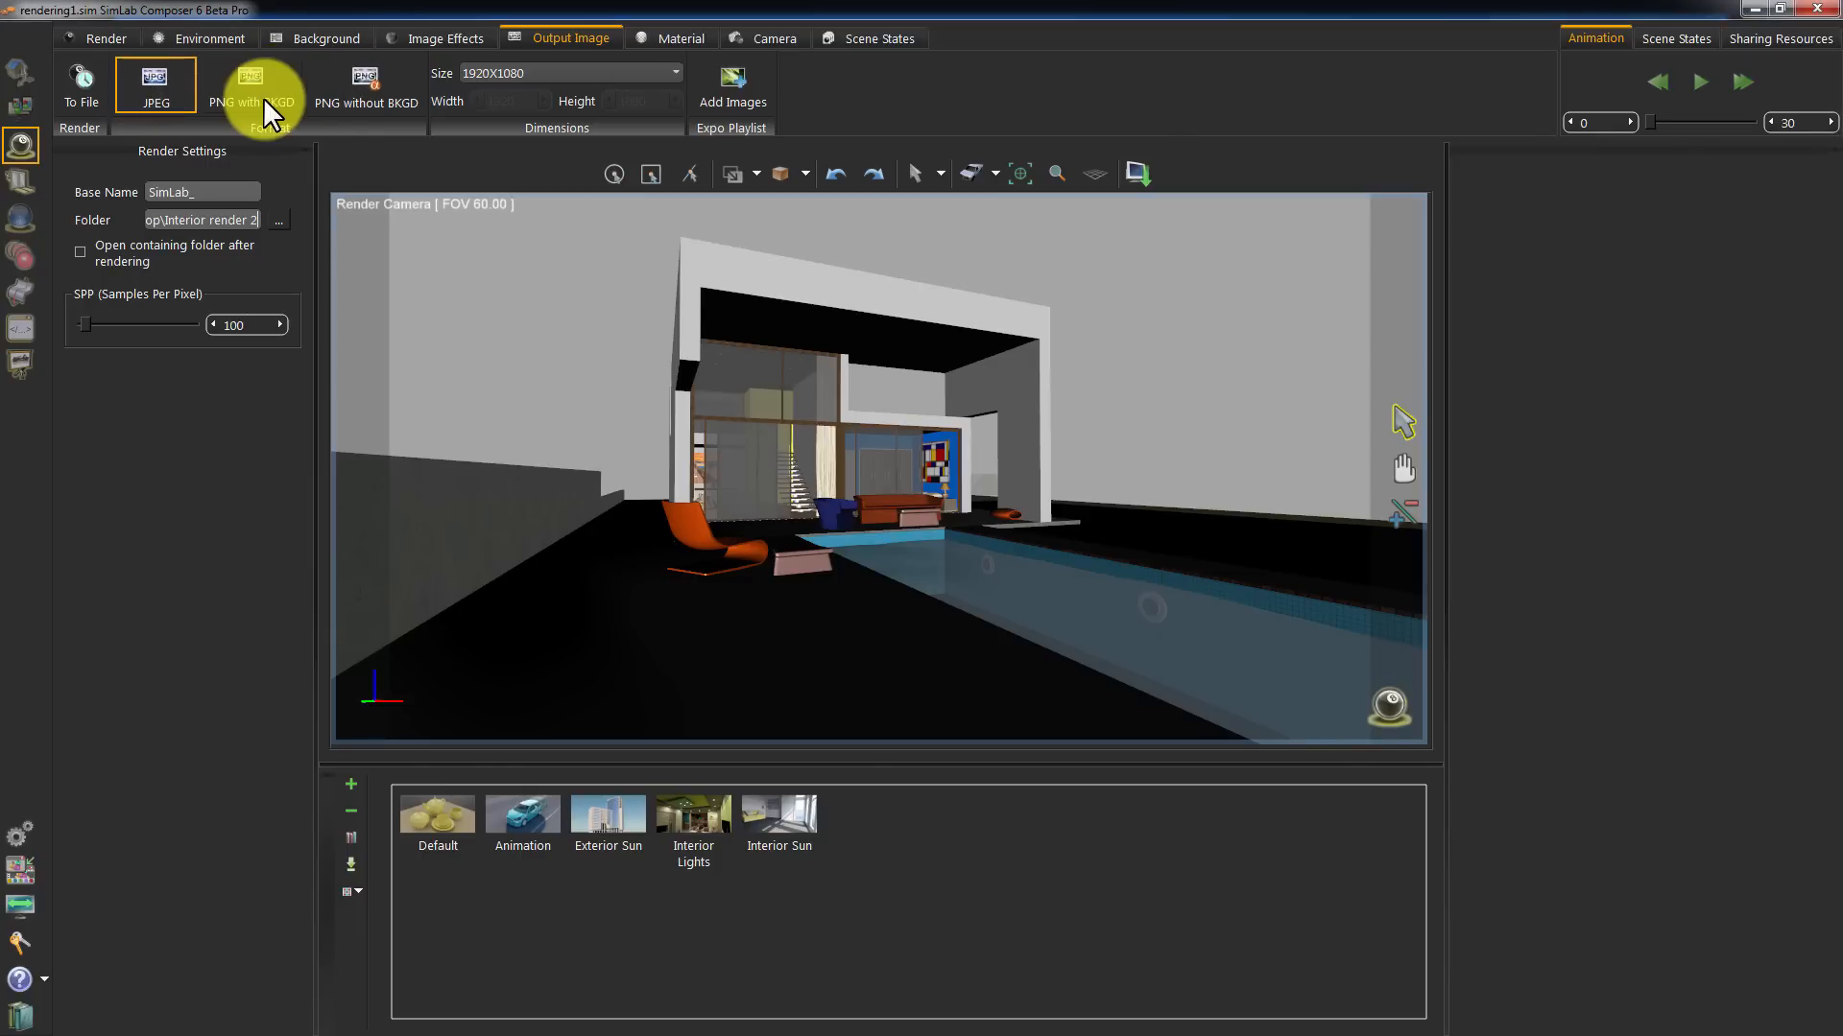
Review the PNG with/without background formats, keeping PNG without background, and return to Render settings
{"action": "left_click", "coordinate": [250, 82]}
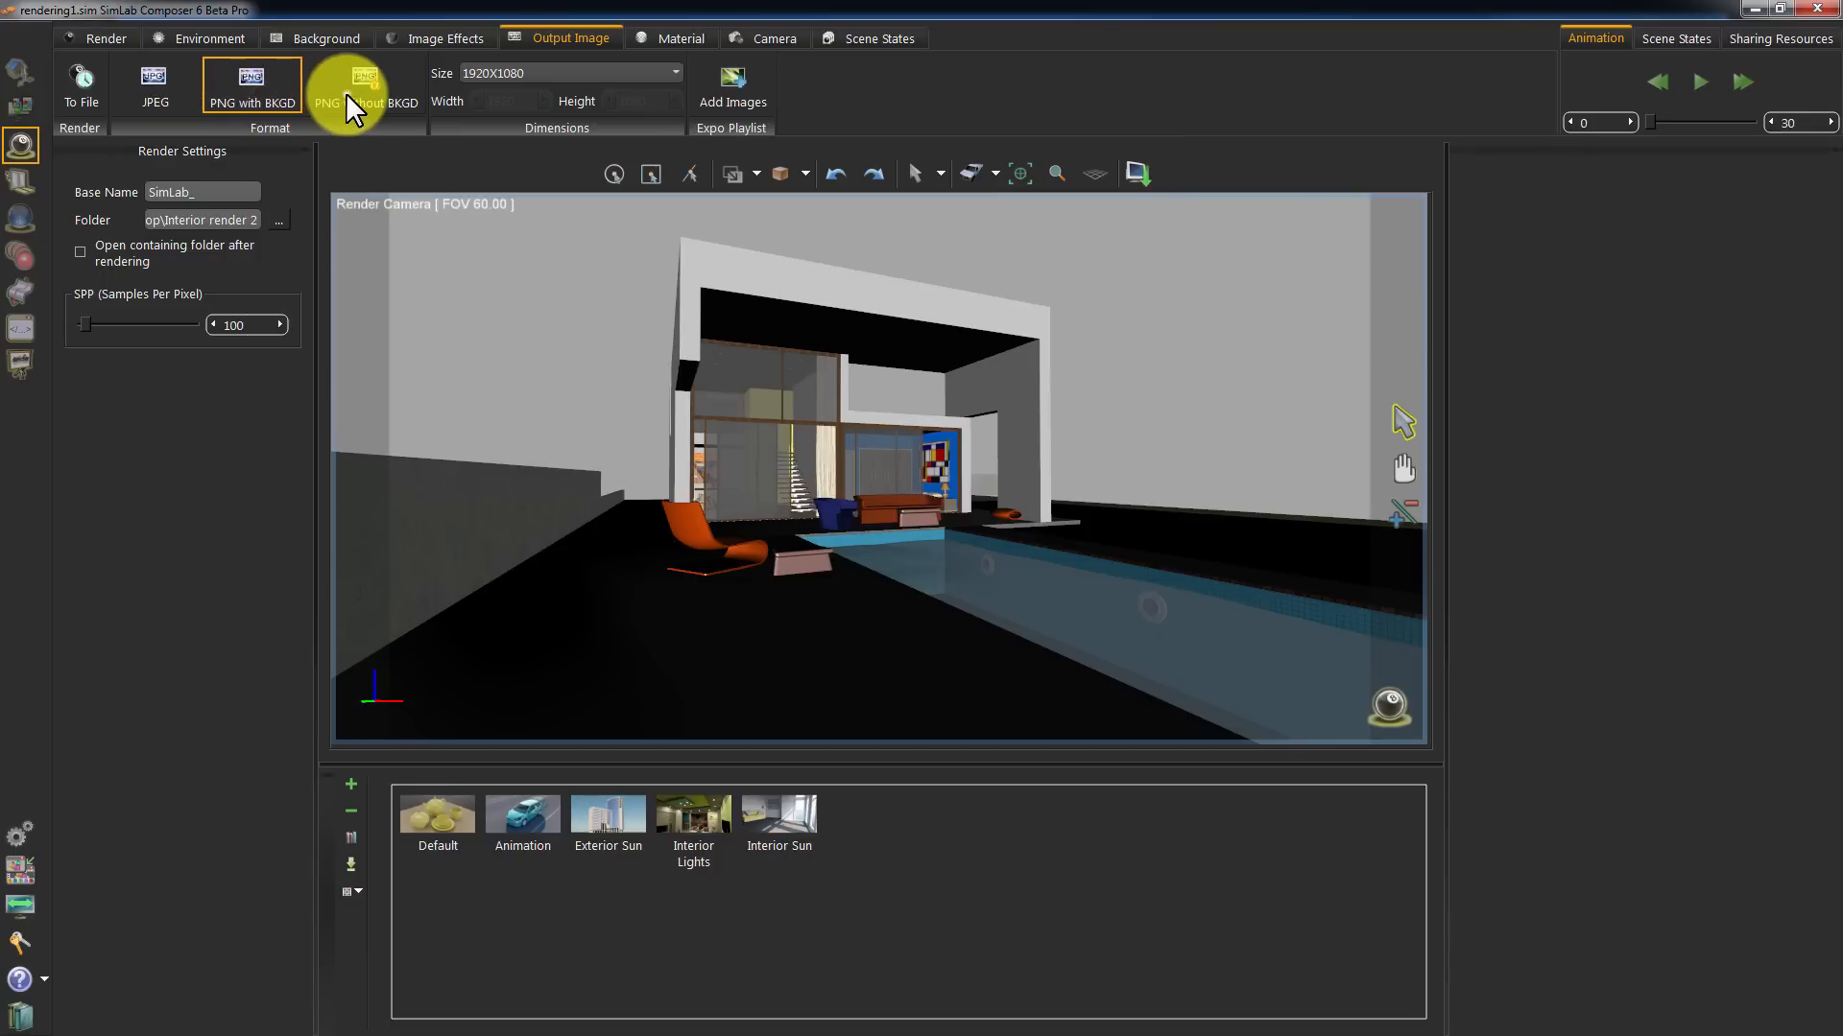
{"action": "left_click", "coordinate": [365, 89]}
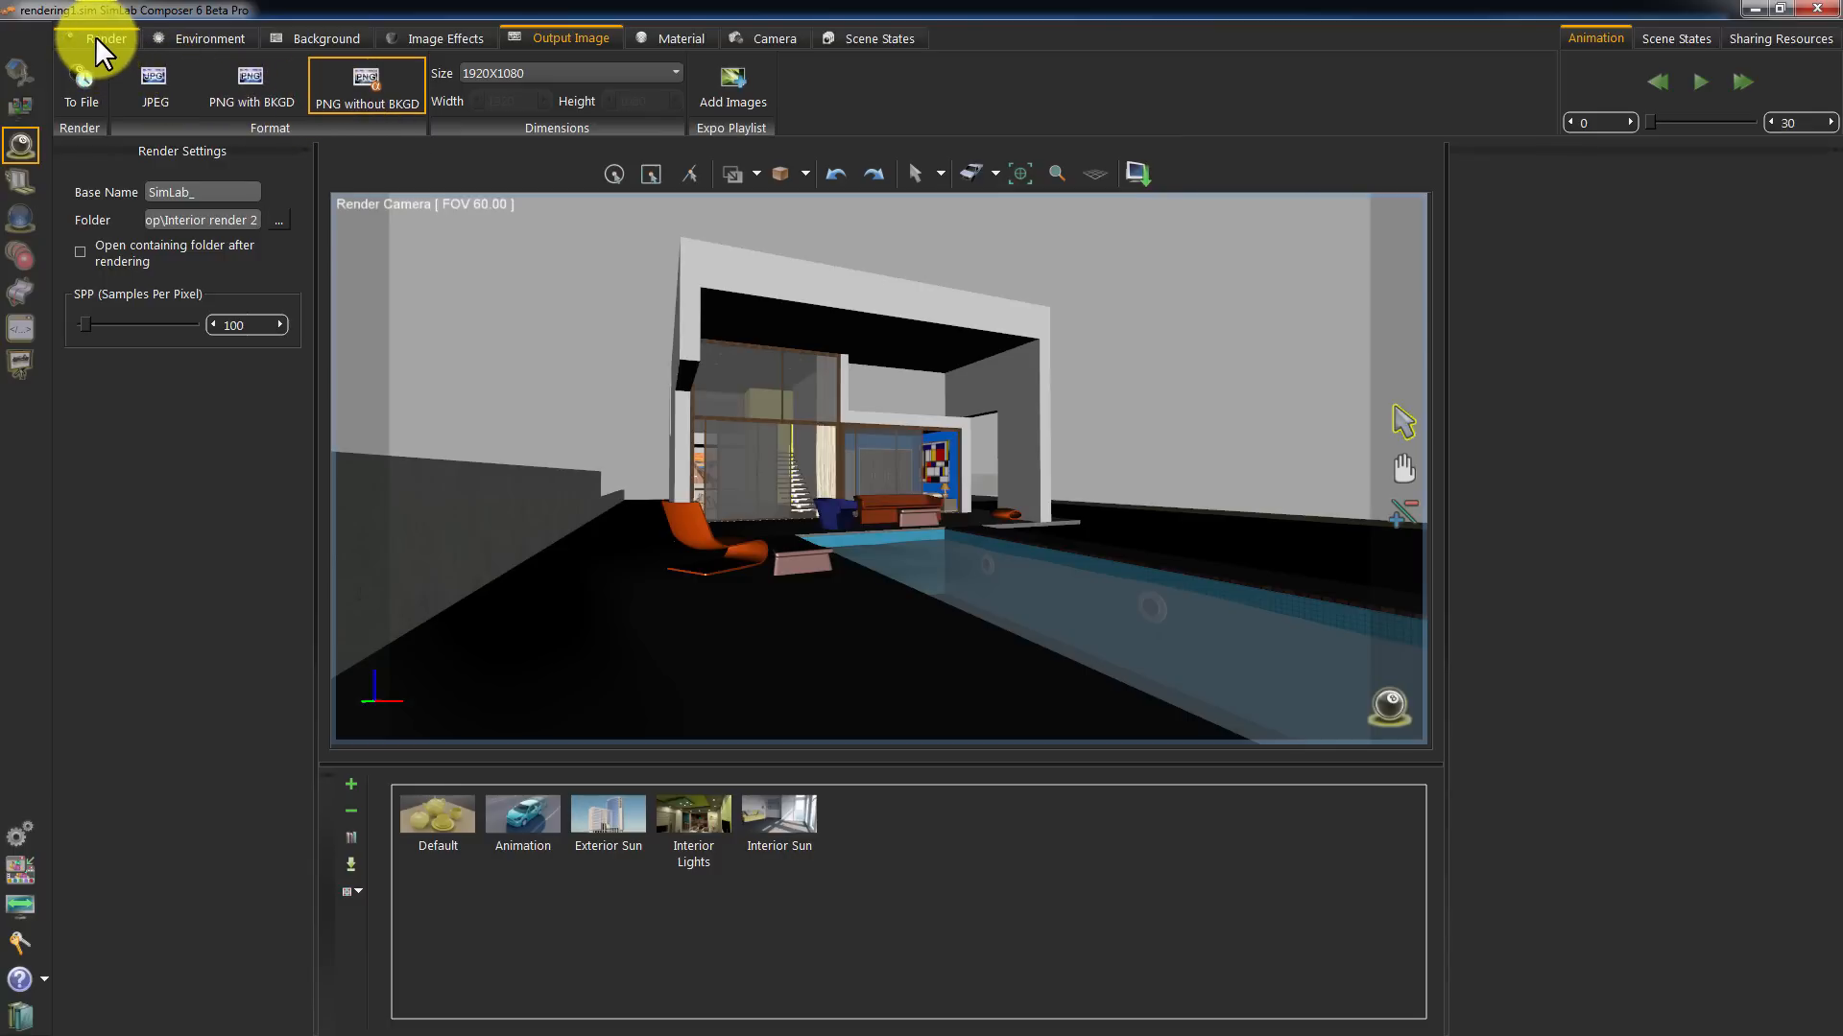
{"action": "left_click", "coordinate": [103, 38]}
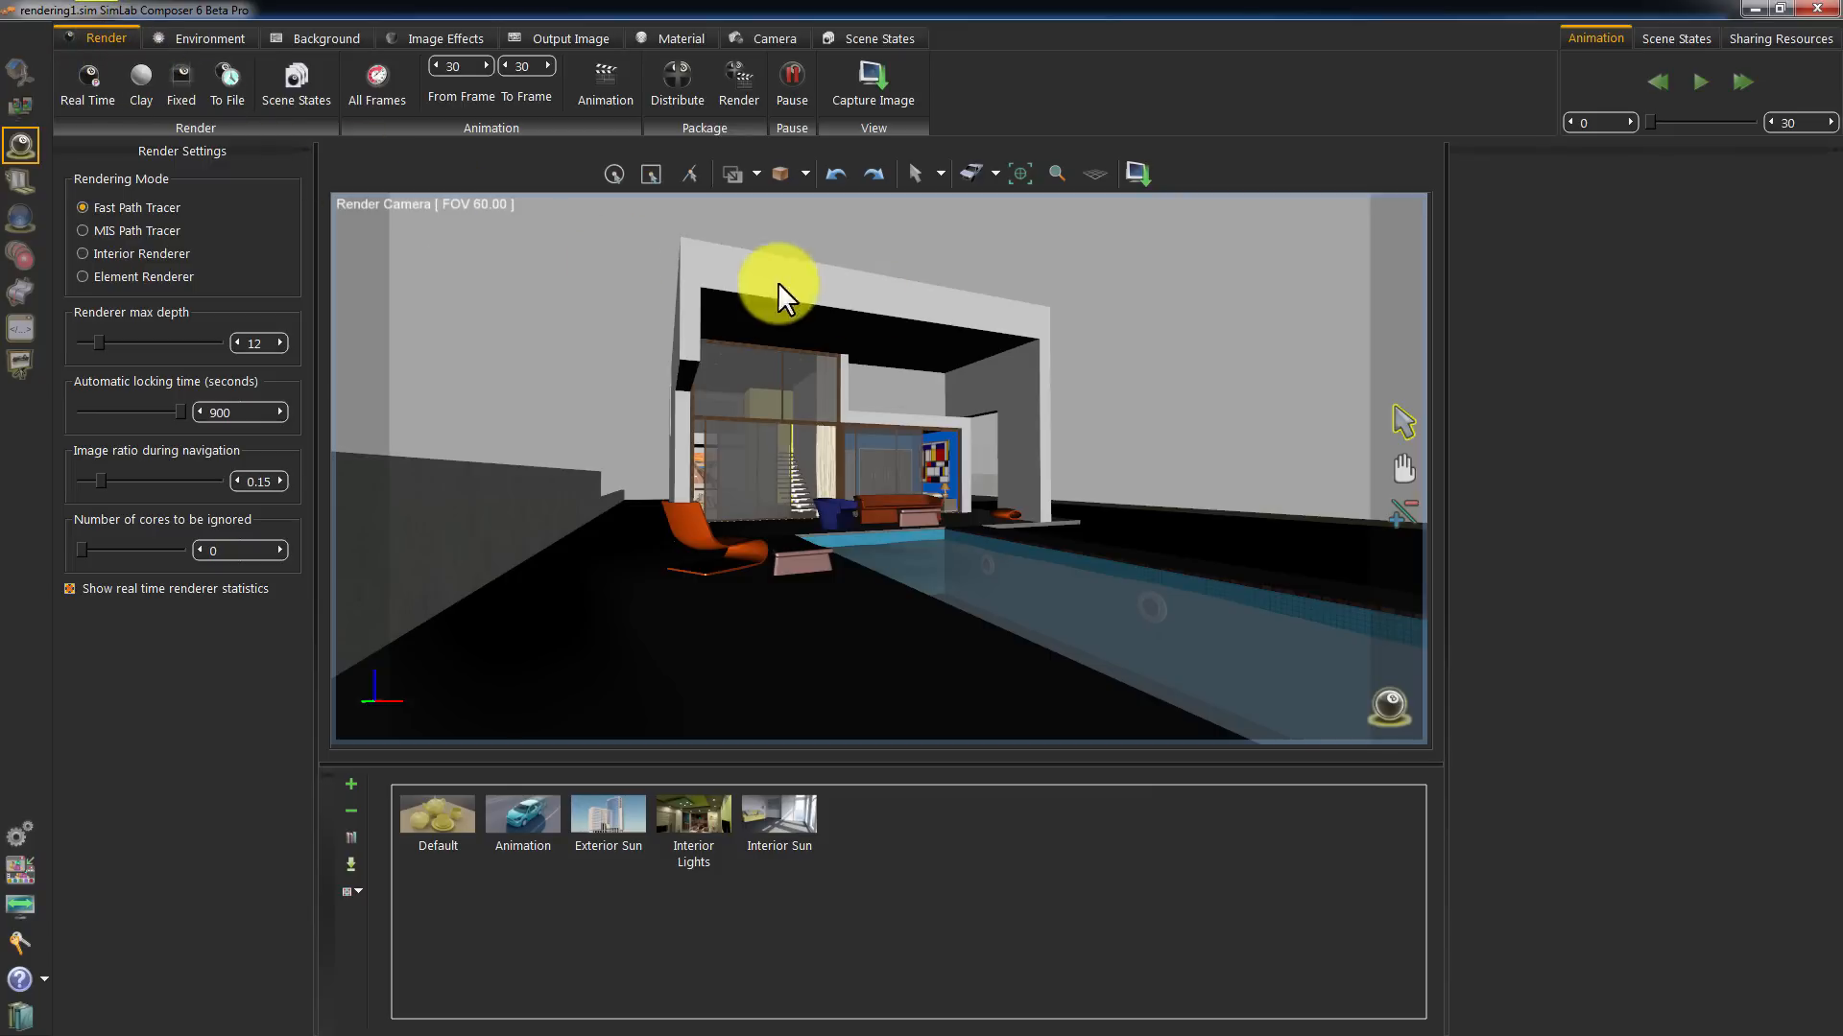
{"action": "mouse_move", "coordinate": [1693, 92]}
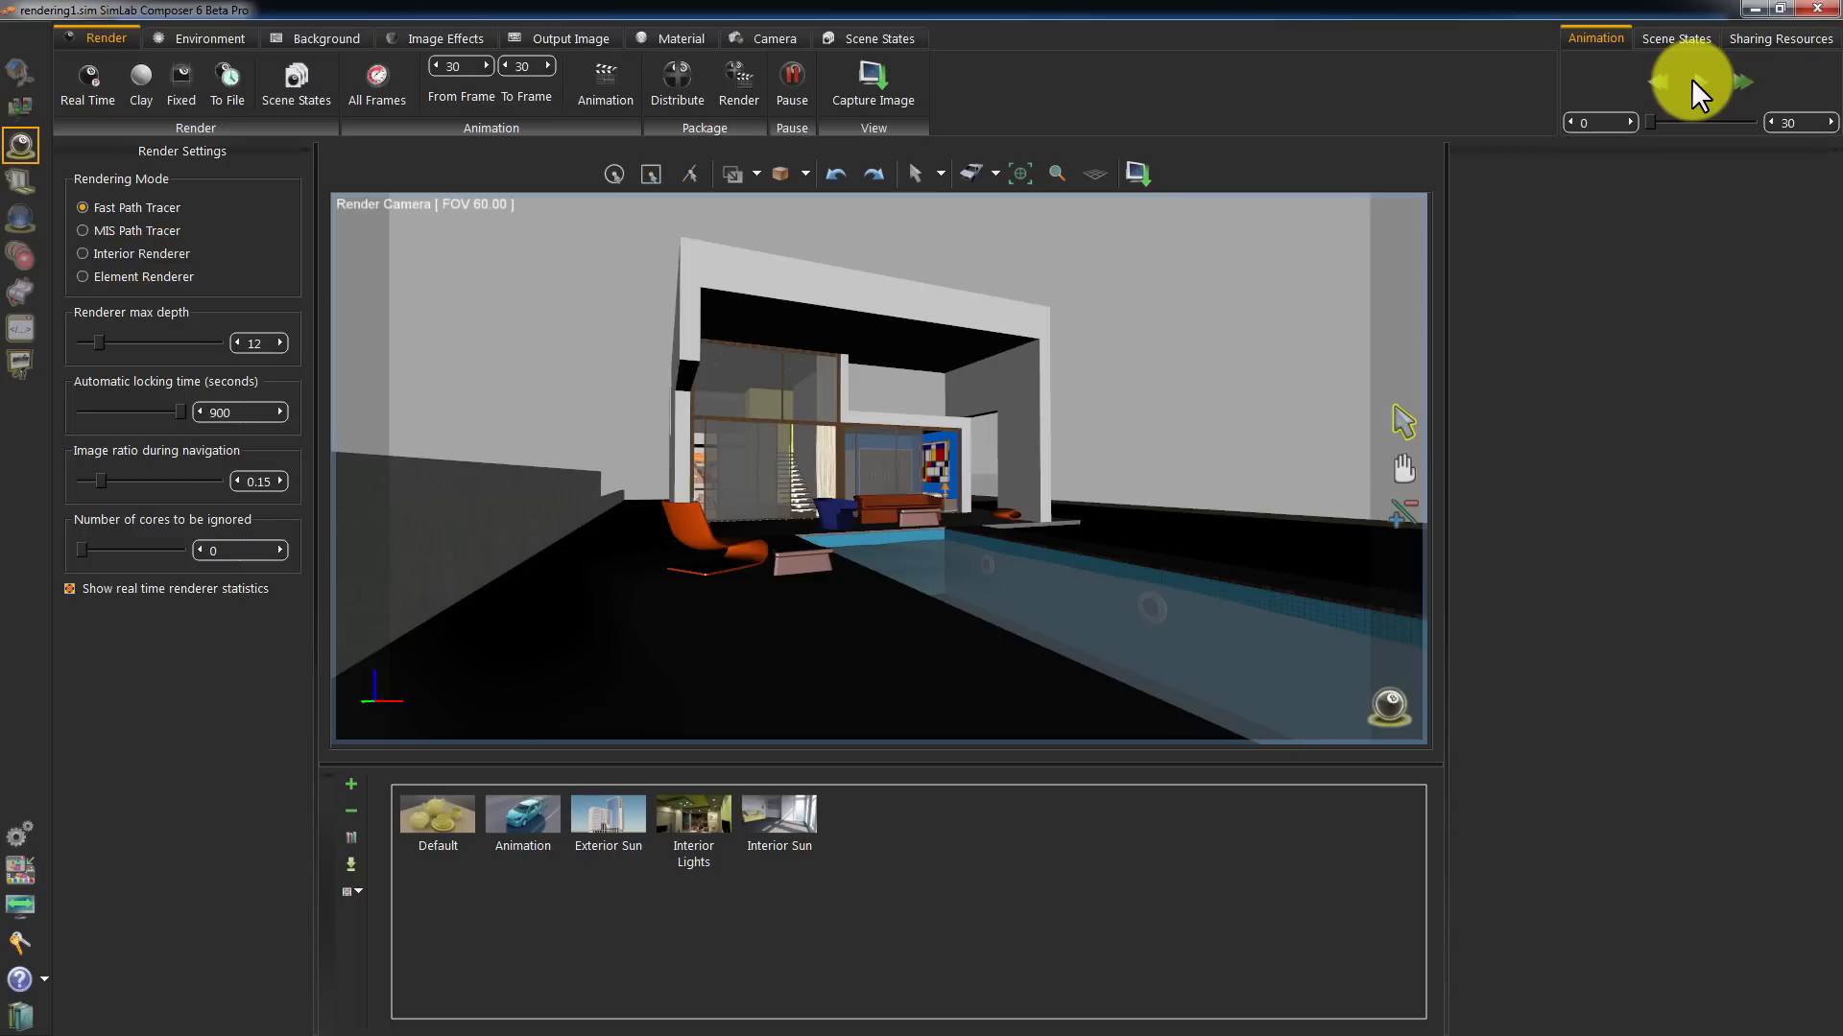
{"action": "mouse_move", "coordinate": [1694, 84]}
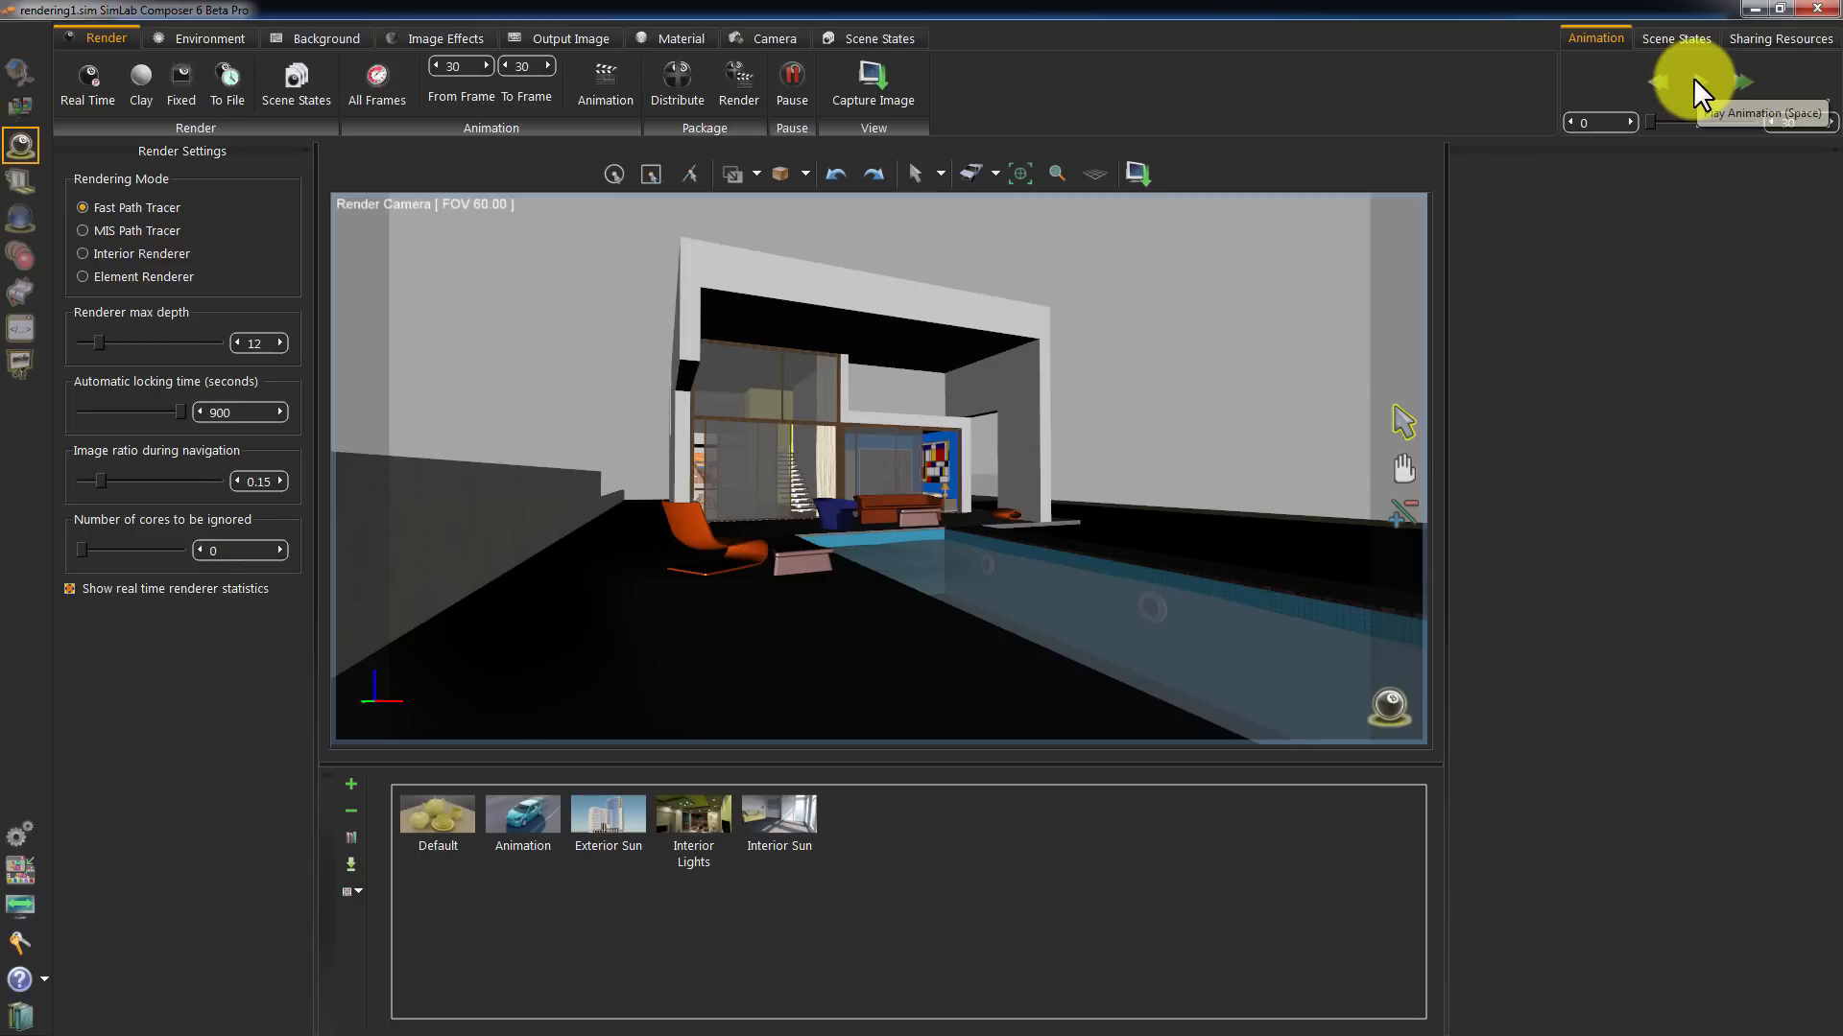
{"action": "left_click", "coordinate": [1700, 83]}
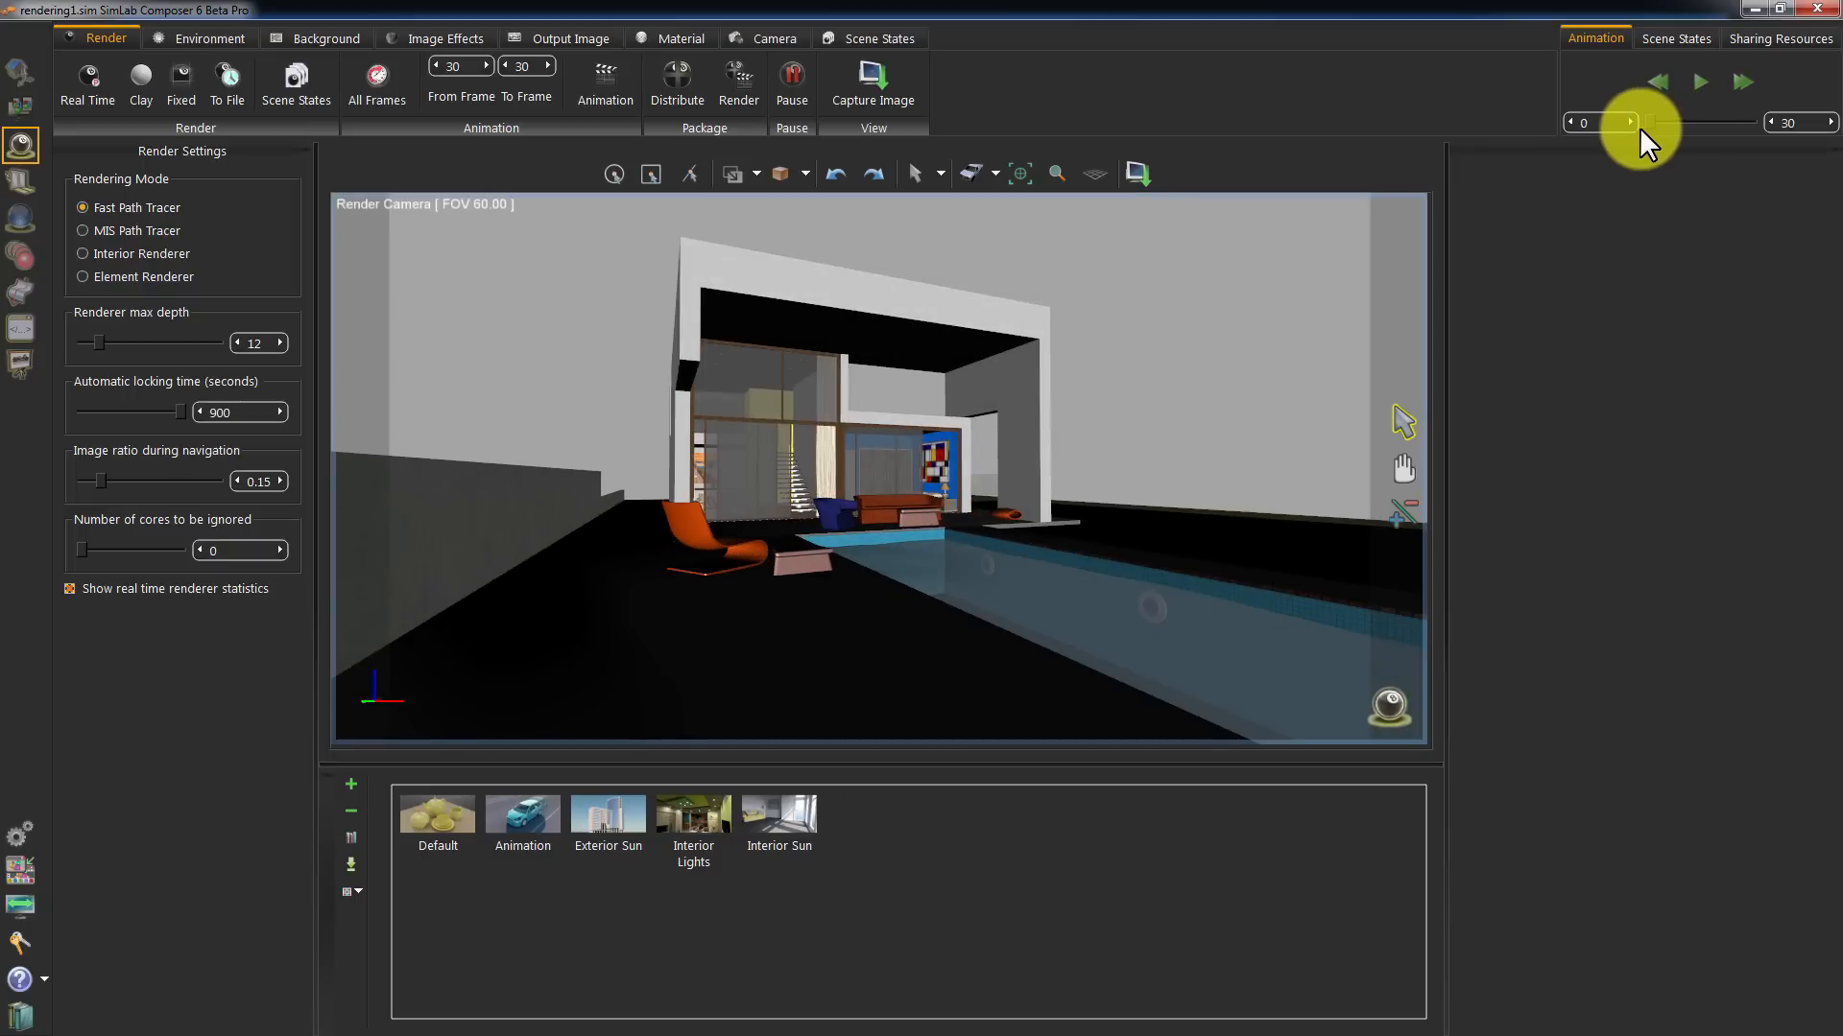
{"action": "mouse_move", "coordinate": [1073, 33]}
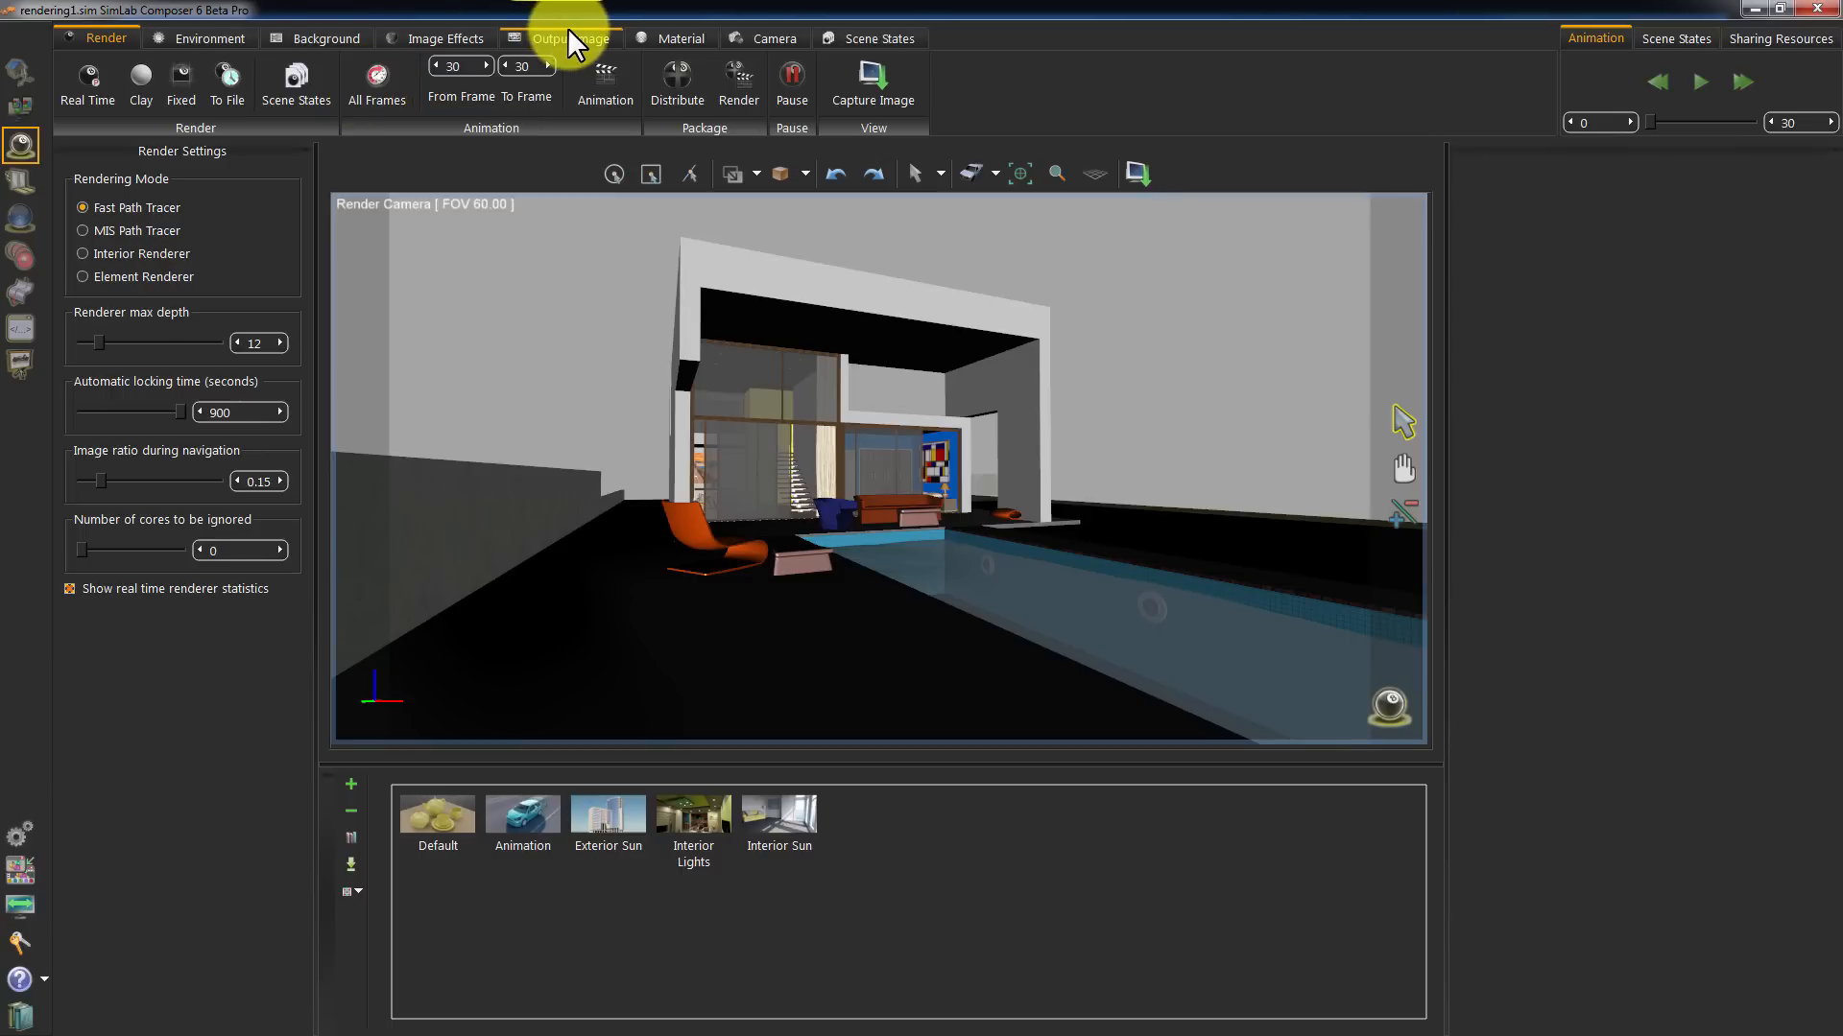
{"action": "left_click", "coordinate": [562, 39]}
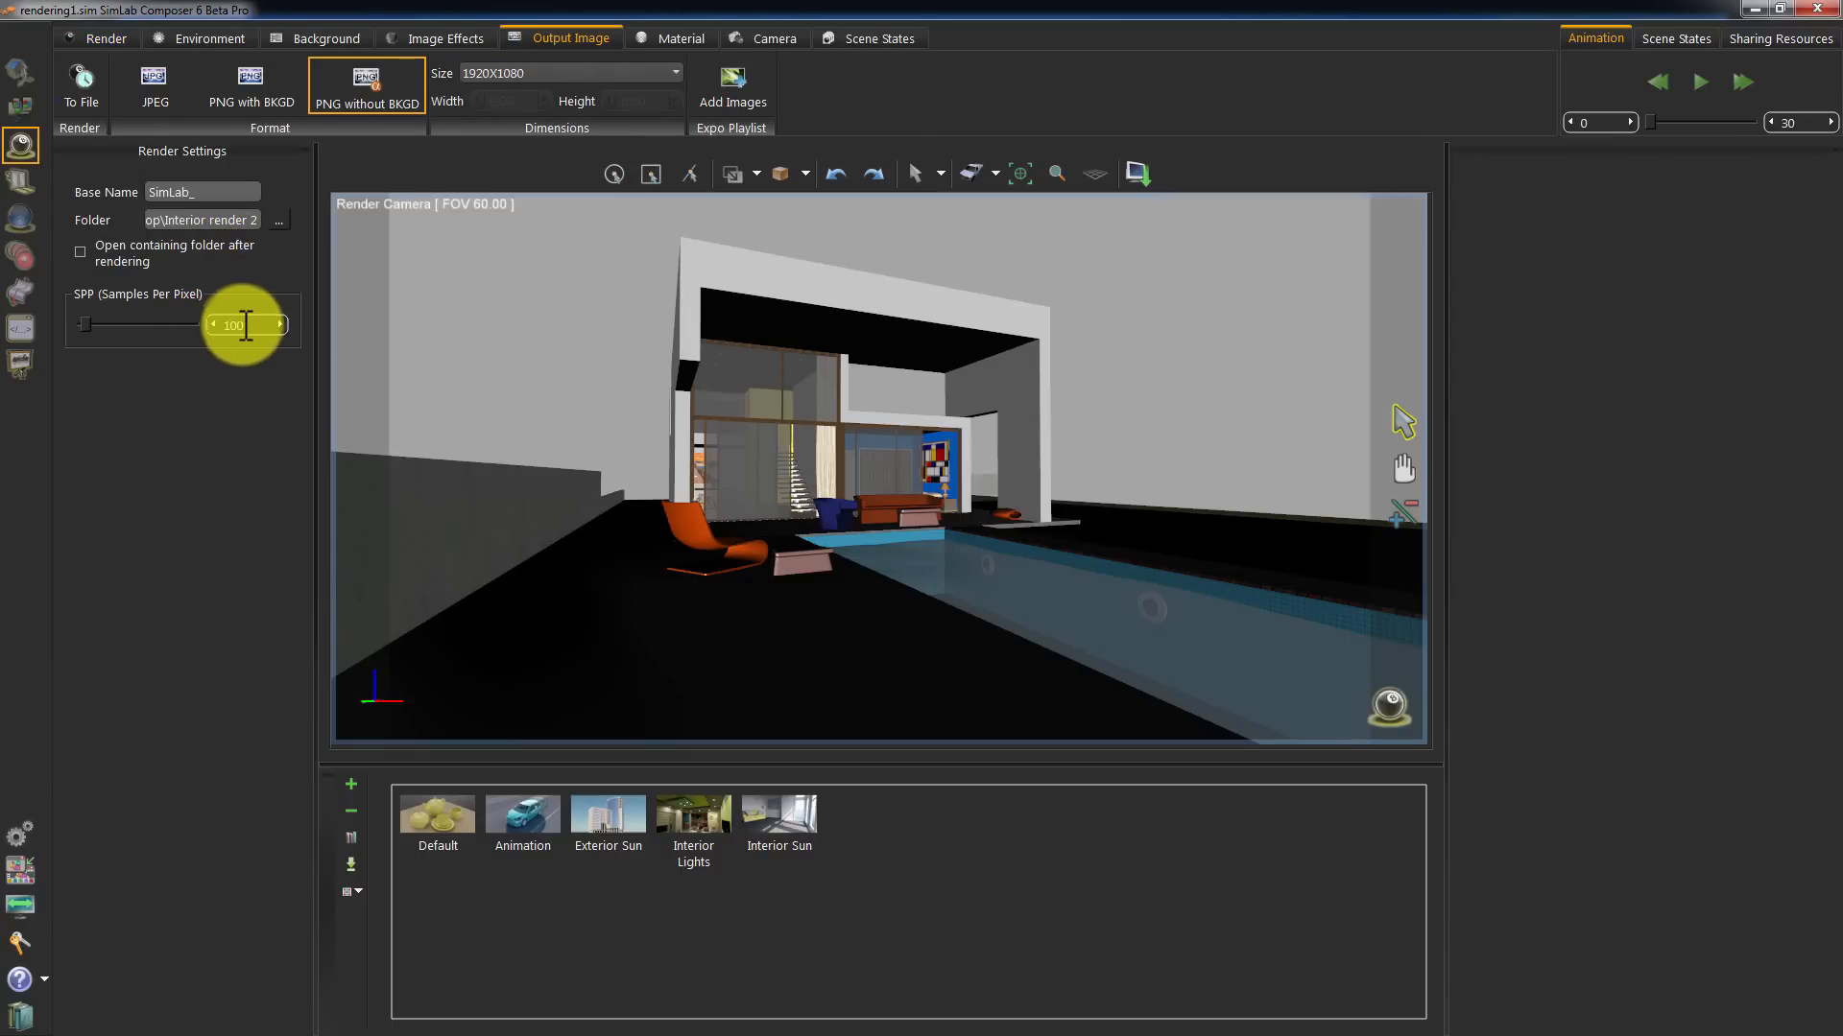
{"action": "mouse_move", "coordinate": [242, 326]}
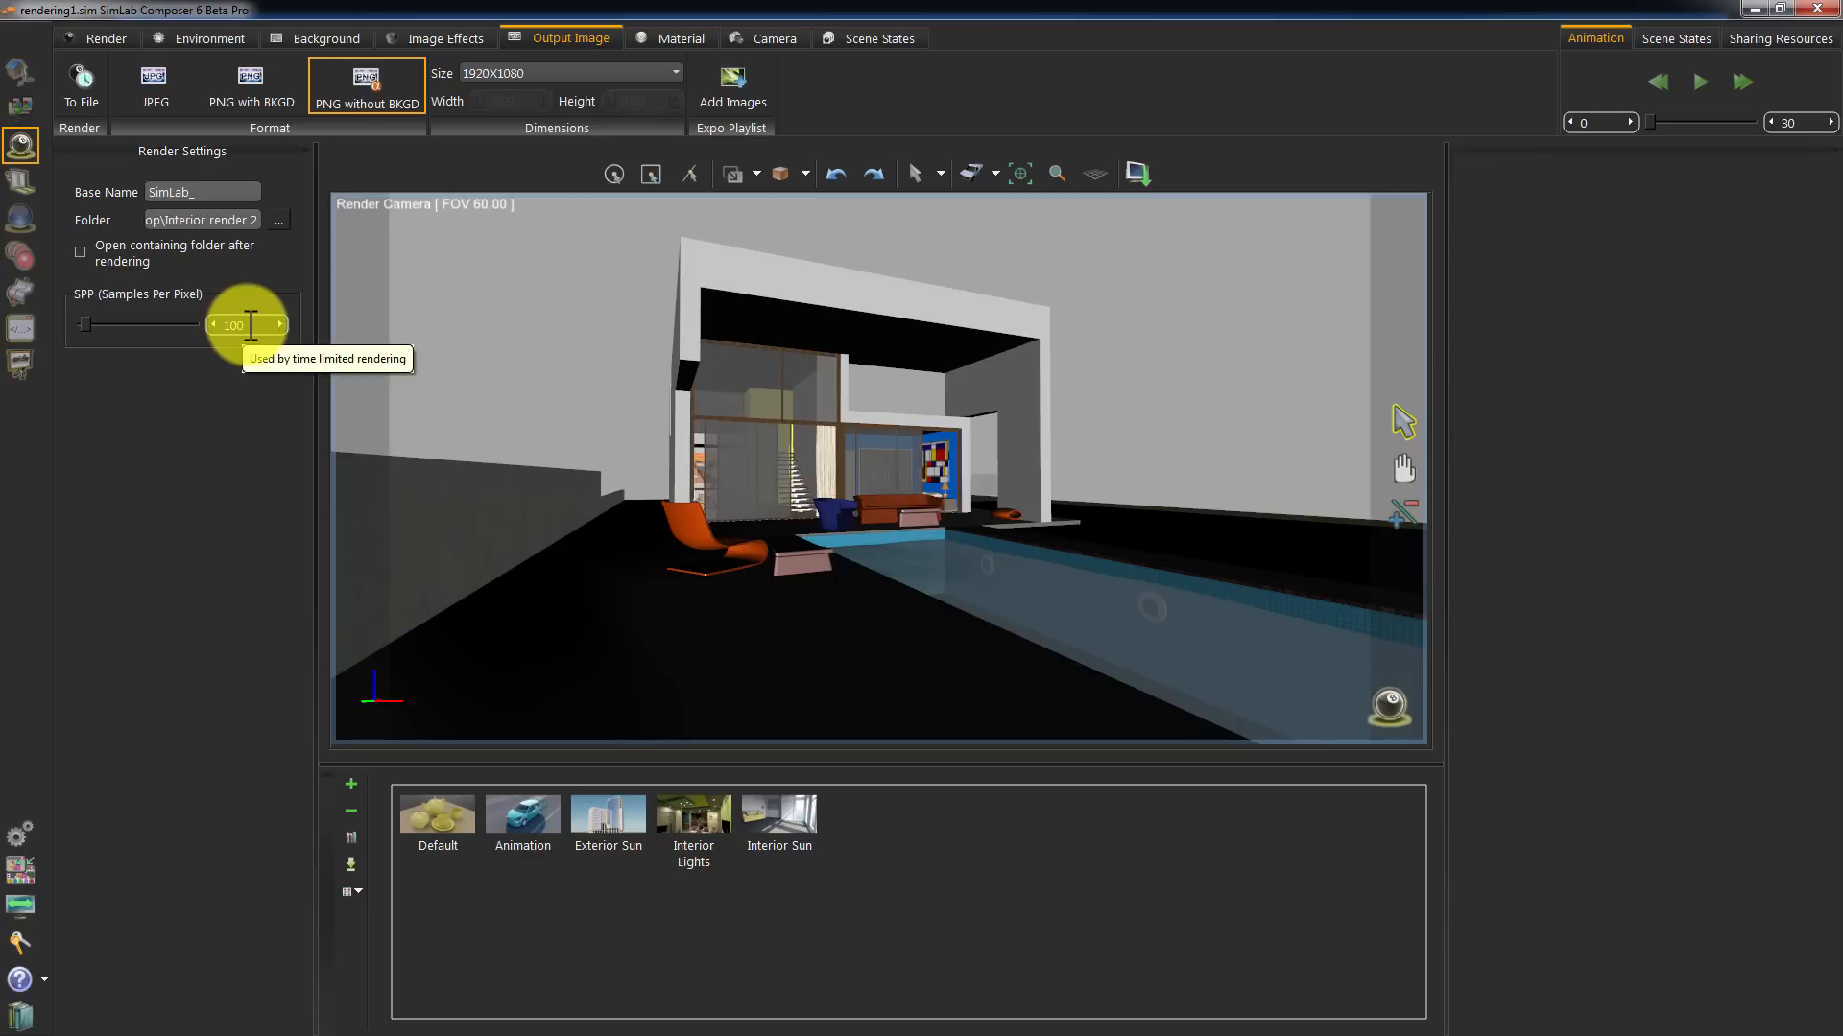
{"action": "left_click", "coordinate": [564, 73]}
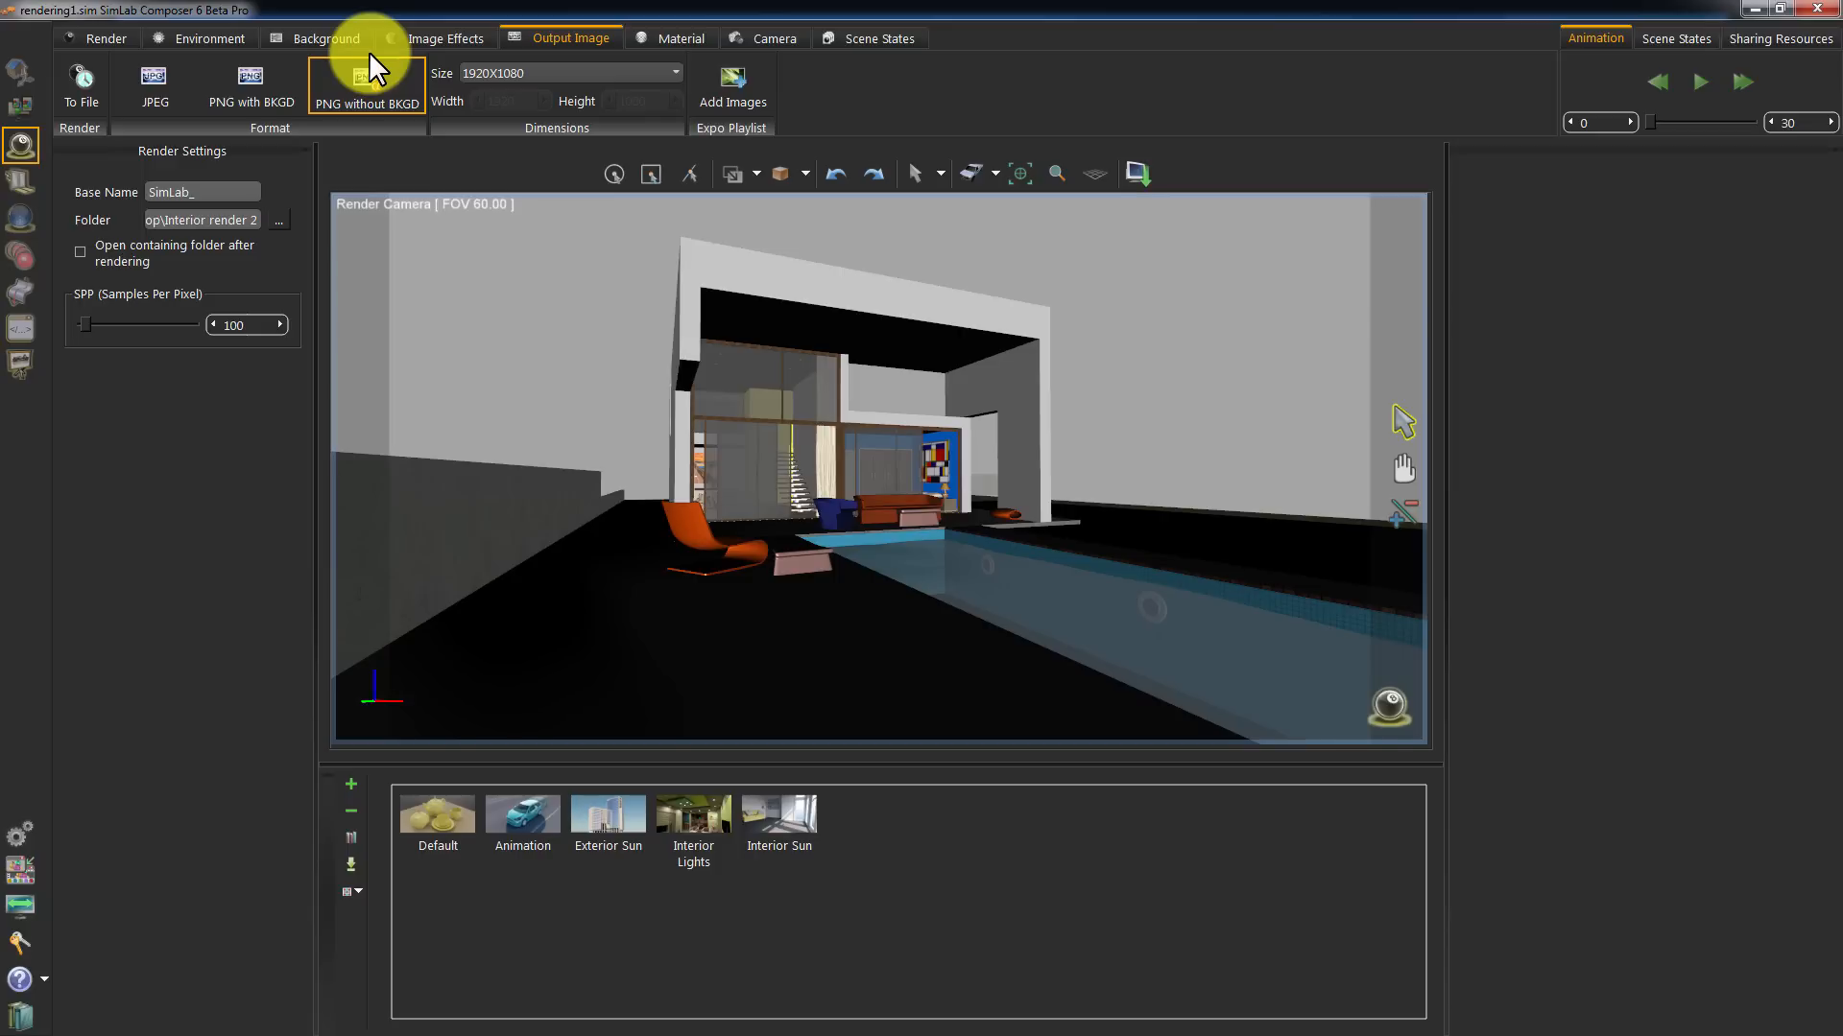
{"action": "left_click", "coordinate": [106, 38]}
{"action": "type", "text": "20"}
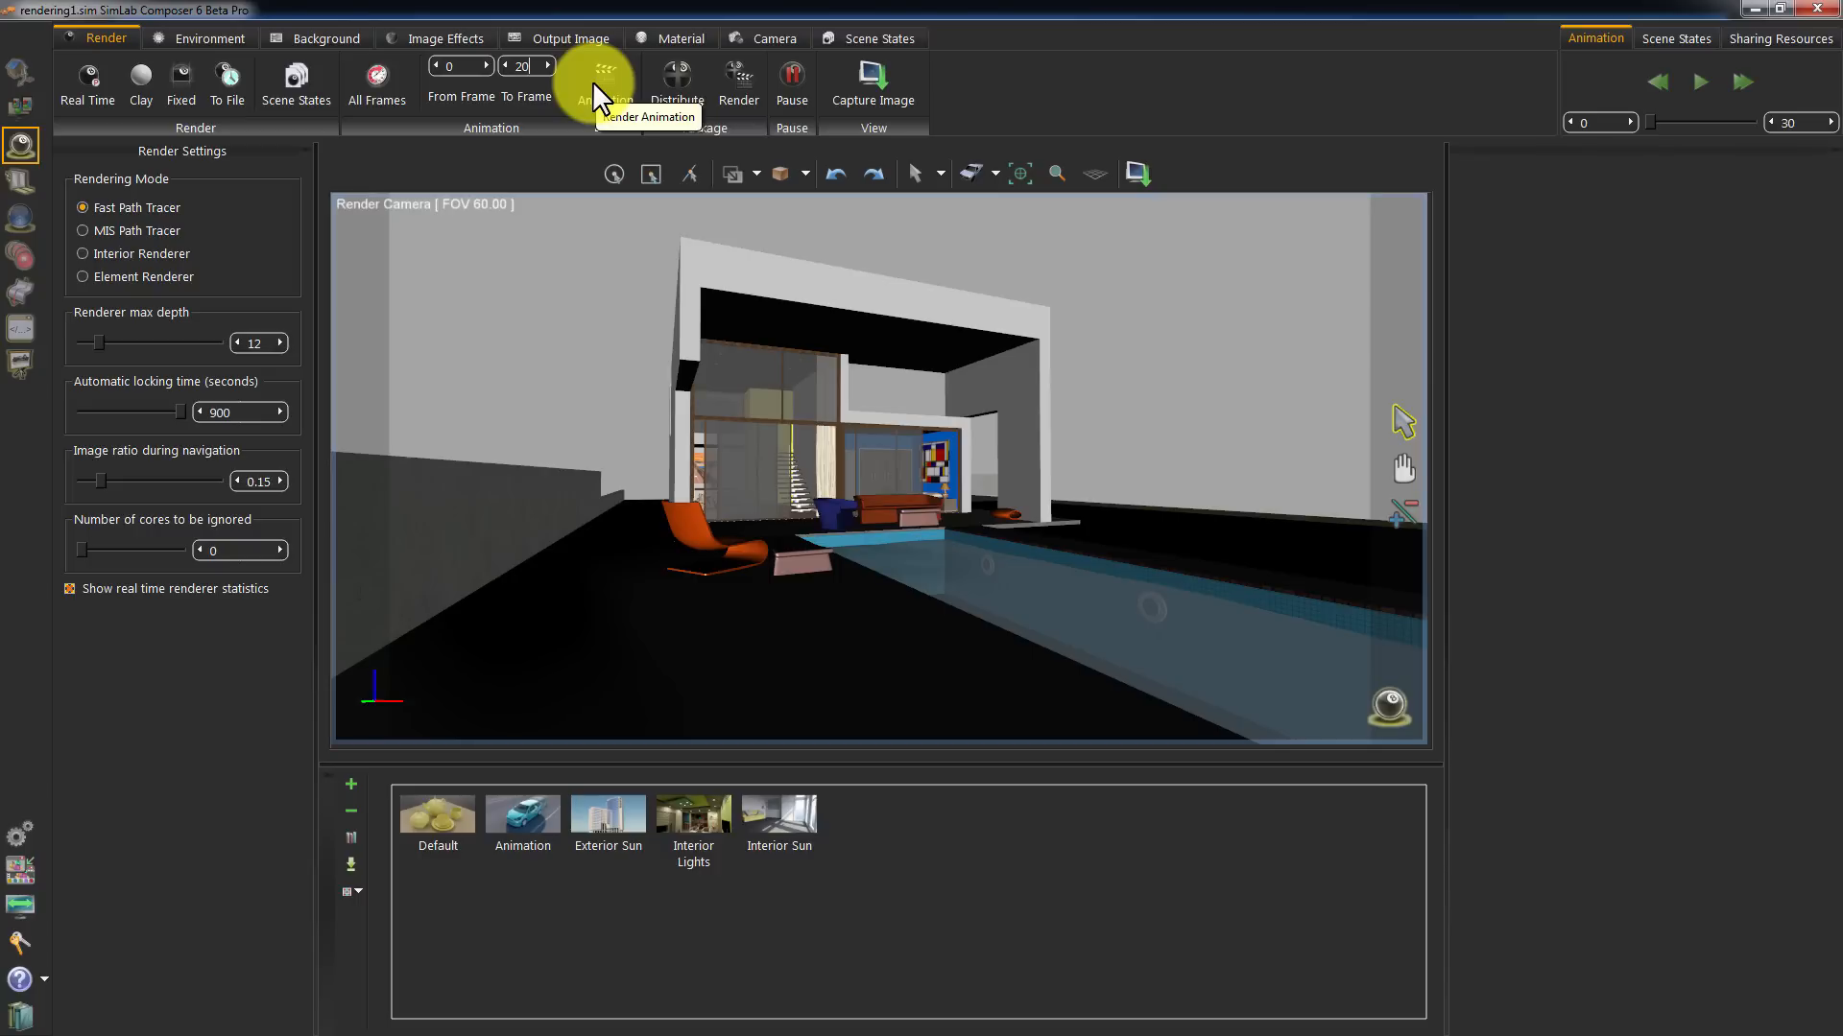
Launch the animation render for frames 0–20, then cancel it from the progress dialog
{"action": "left_click", "coordinate": [601, 83]}
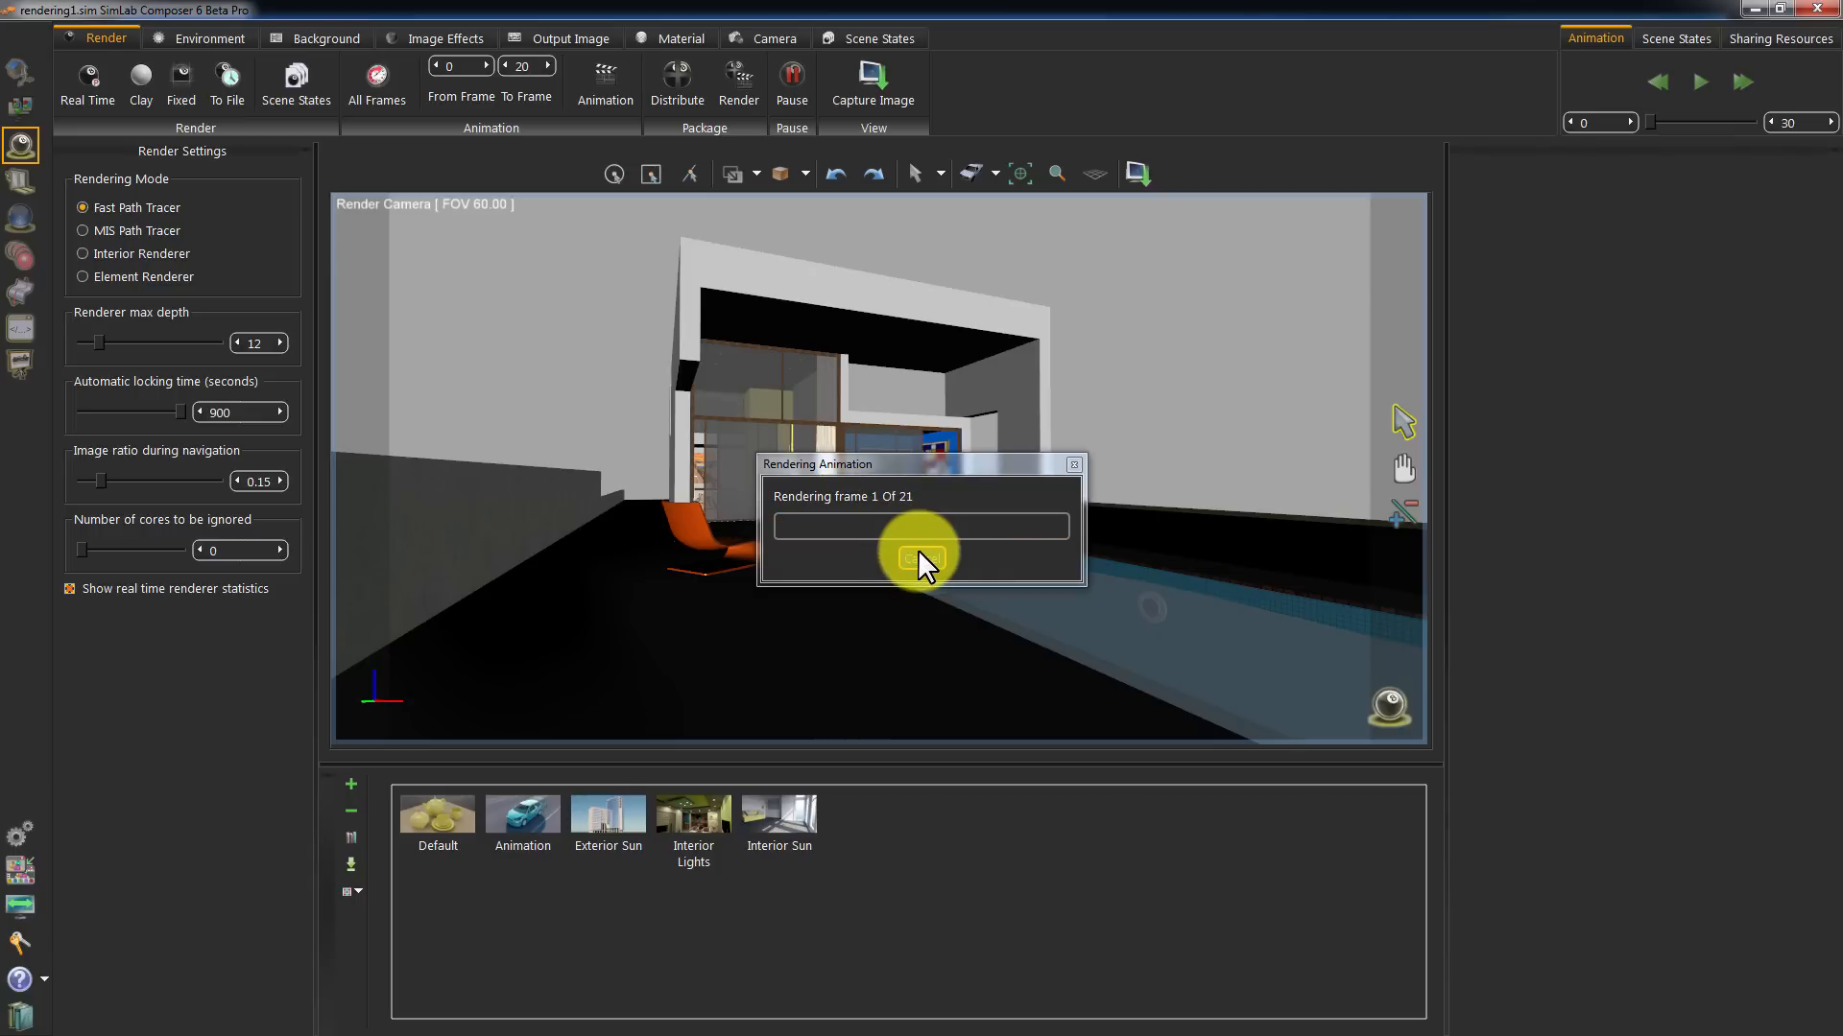
{"action": "left_click", "coordinate": [921, 557]}
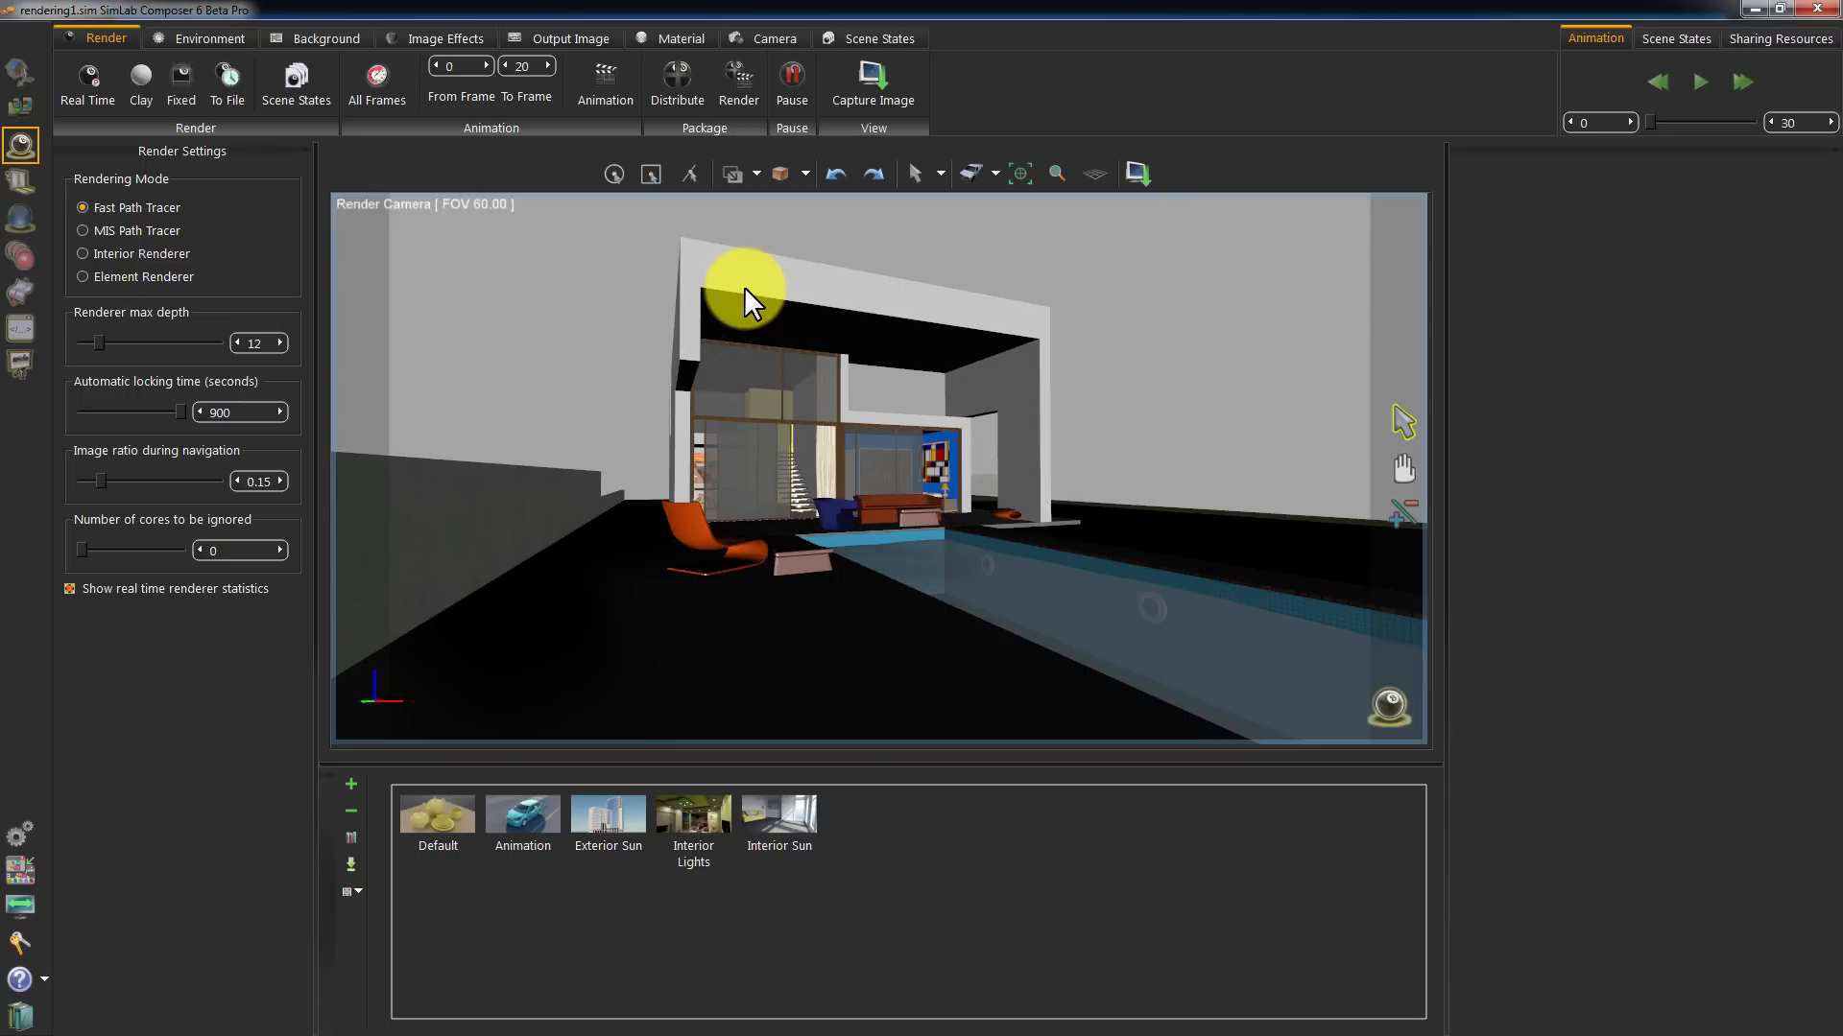
{"action": "mouse_move", "coordinate": [703, 140]}
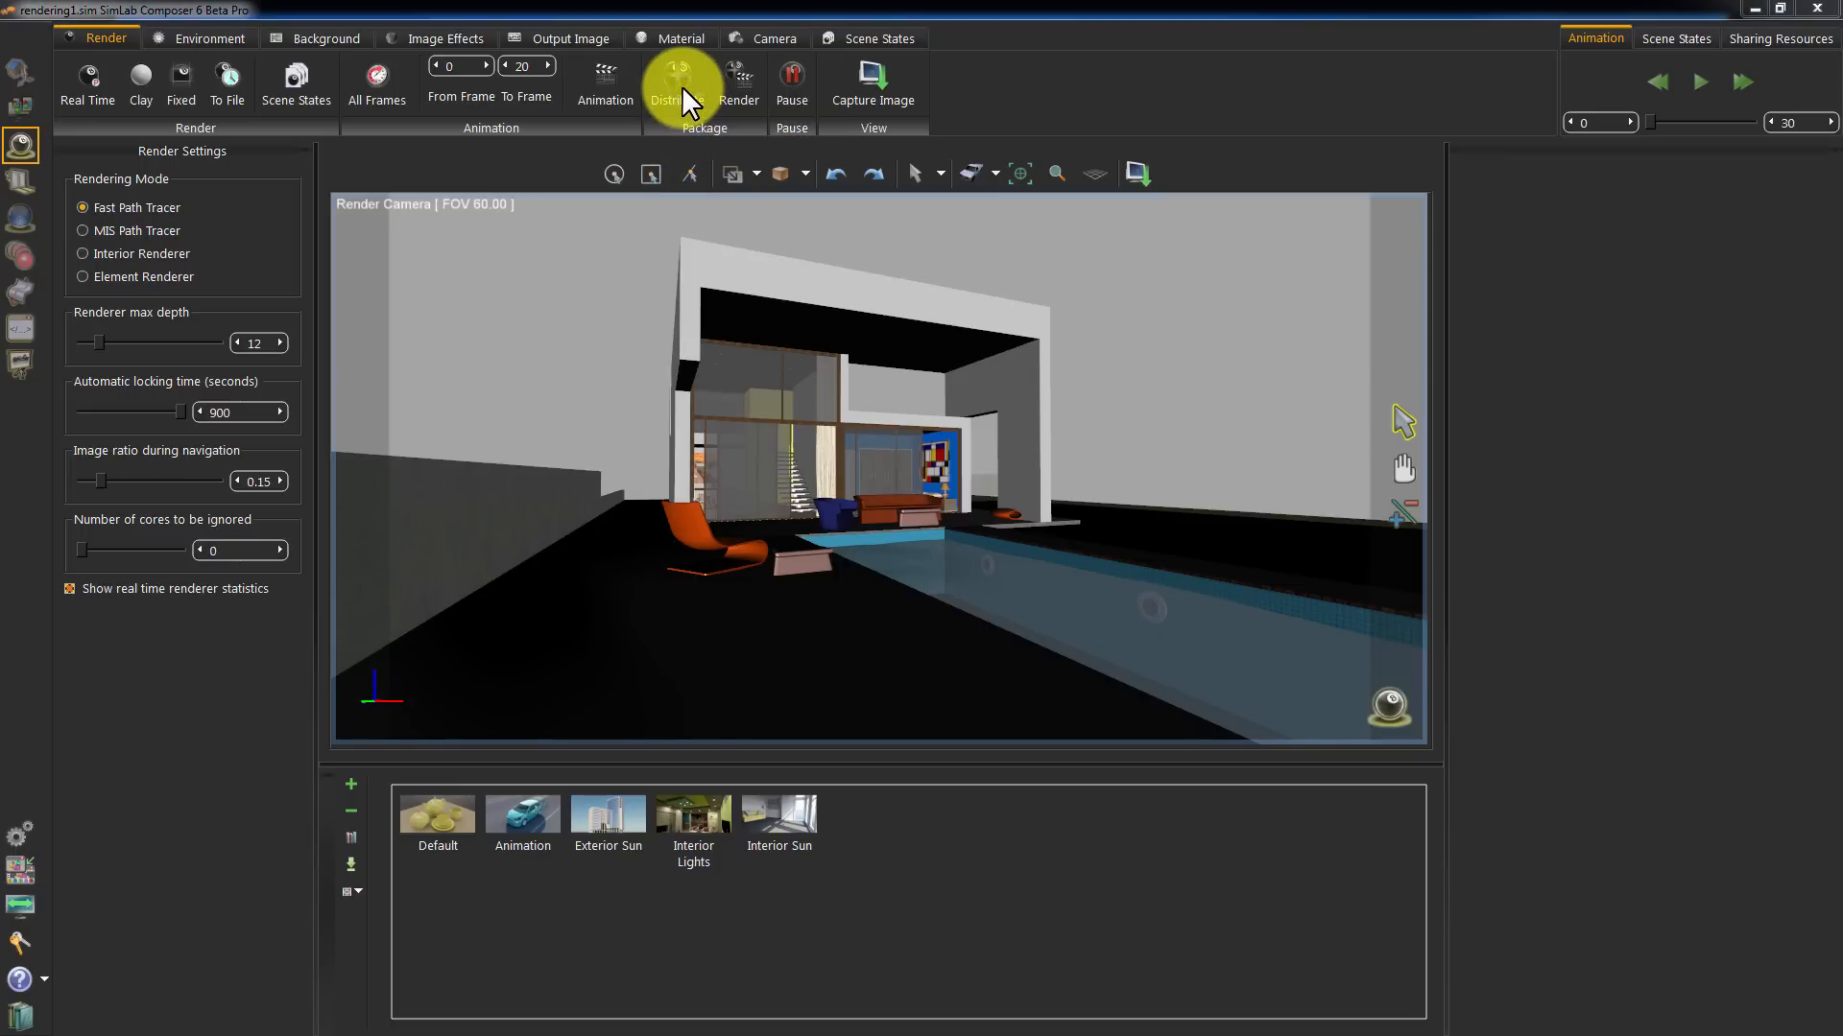
Generate distributed packages for 4 machines named CamTutorial, with the containing folder set to open
{"action": "left_click", "coordinate": [675, 83]}
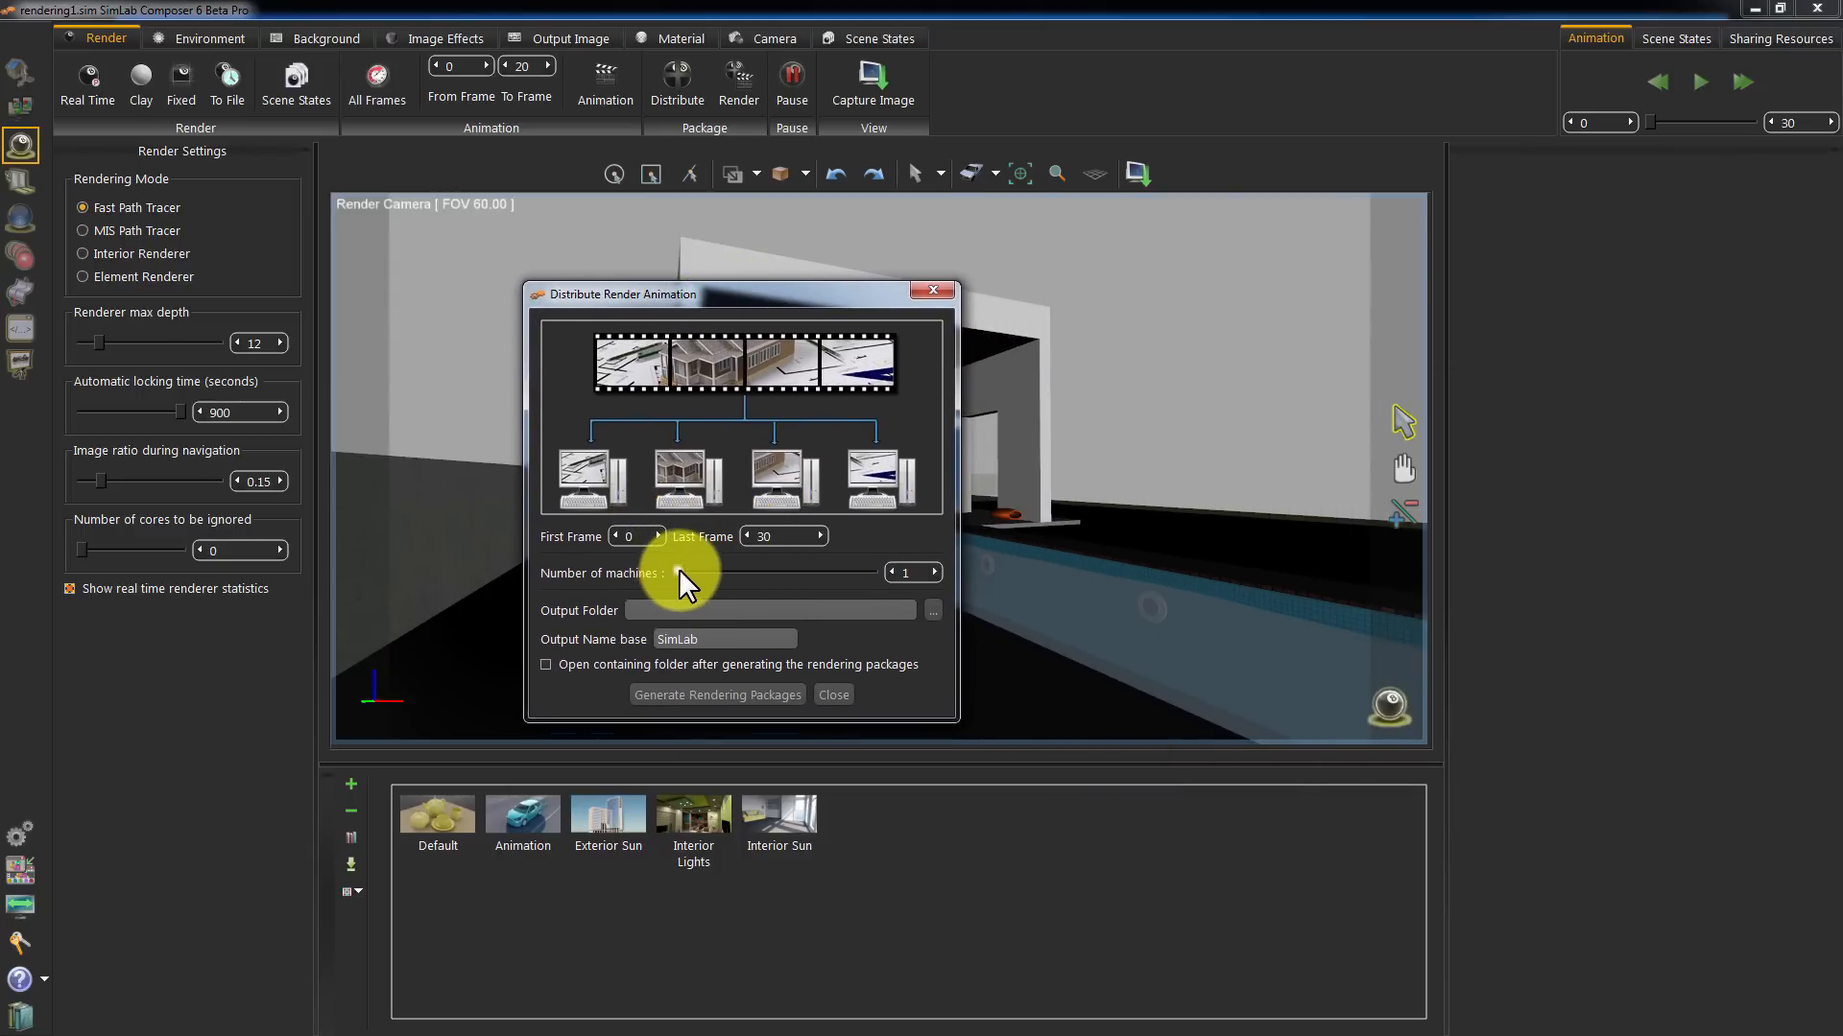
{"action": "left_click", "coordinate": [933, 569]}
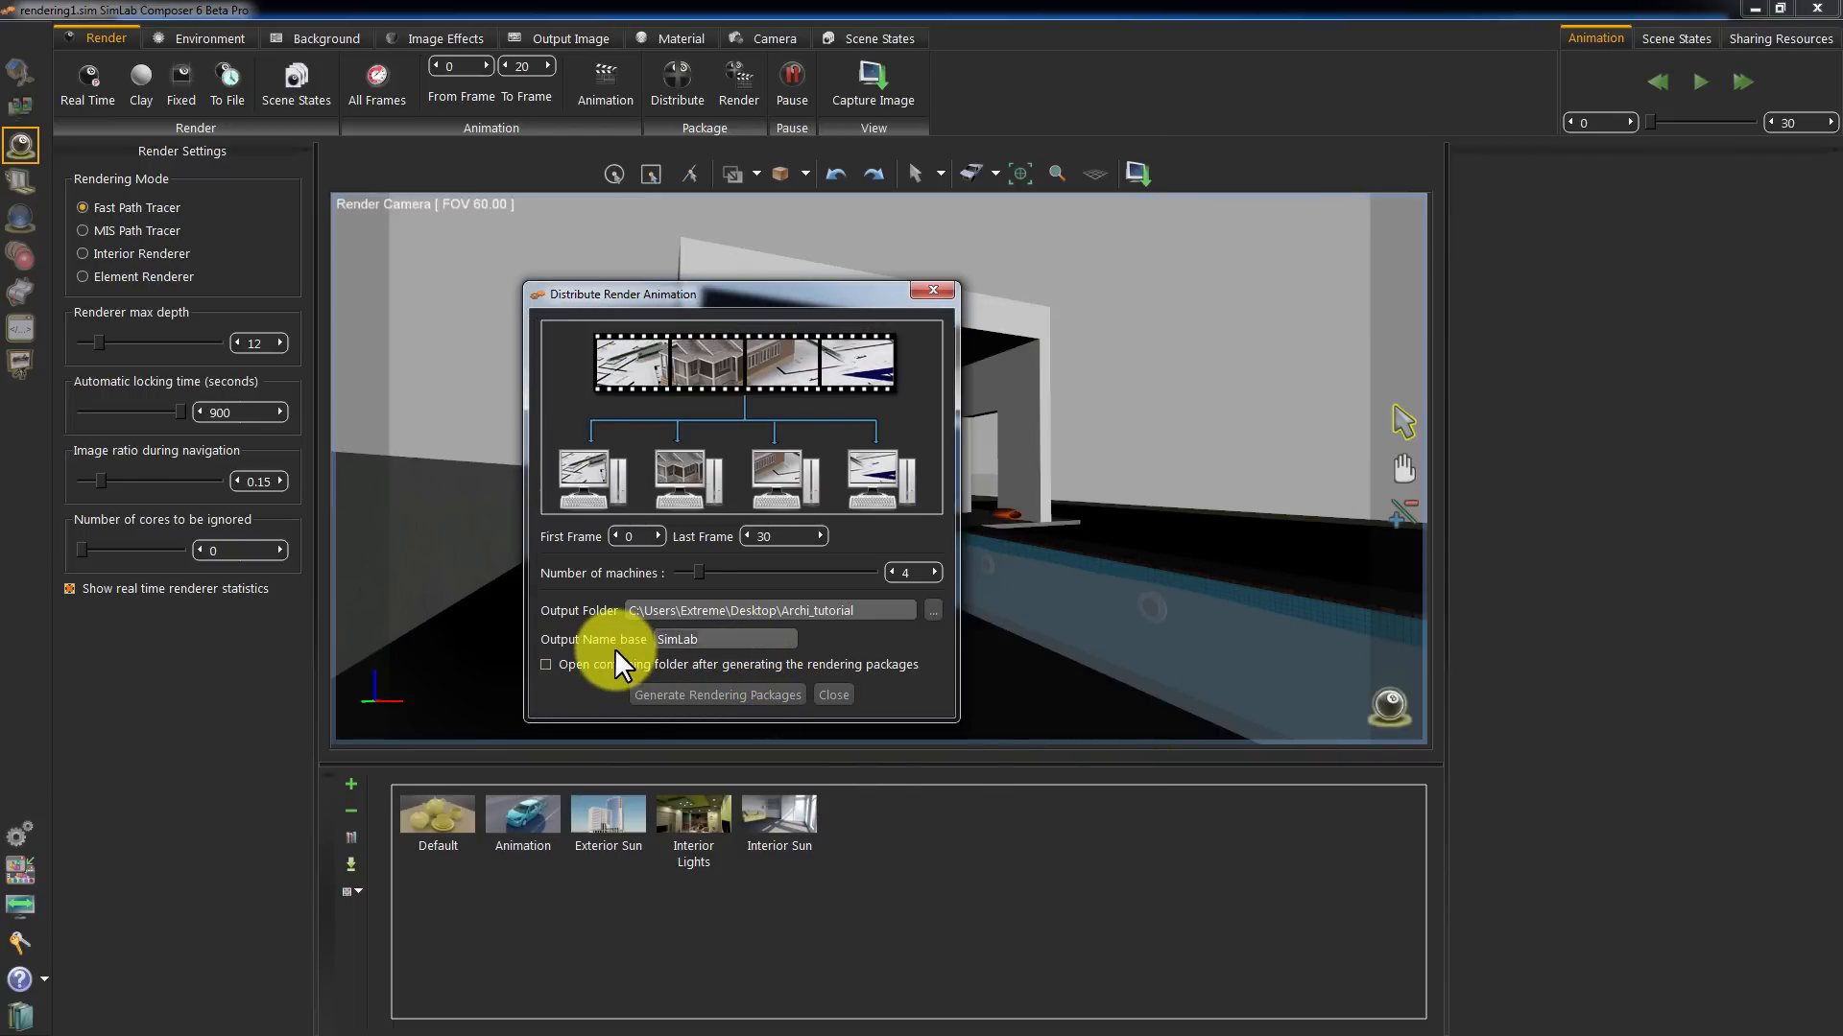
{"action": "type", "text": "CamTutorial"}
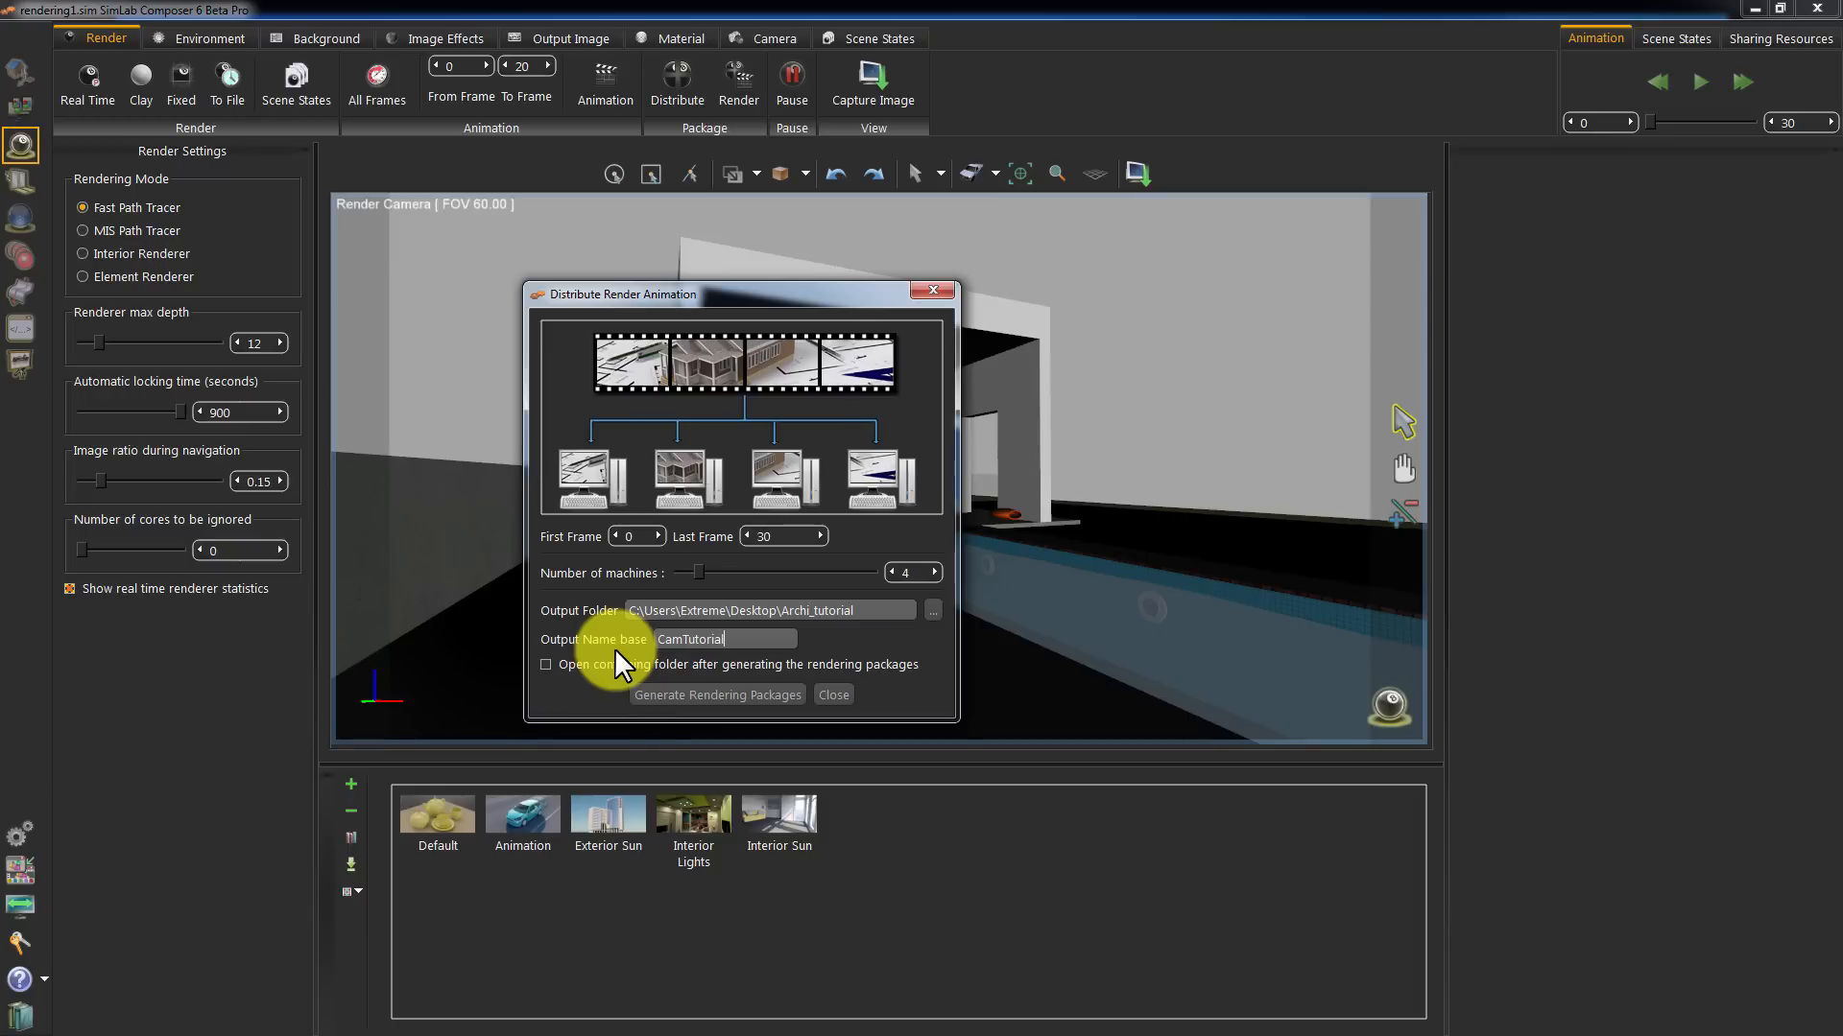
{"action": "left_click", "coordinate": [543, 667]}
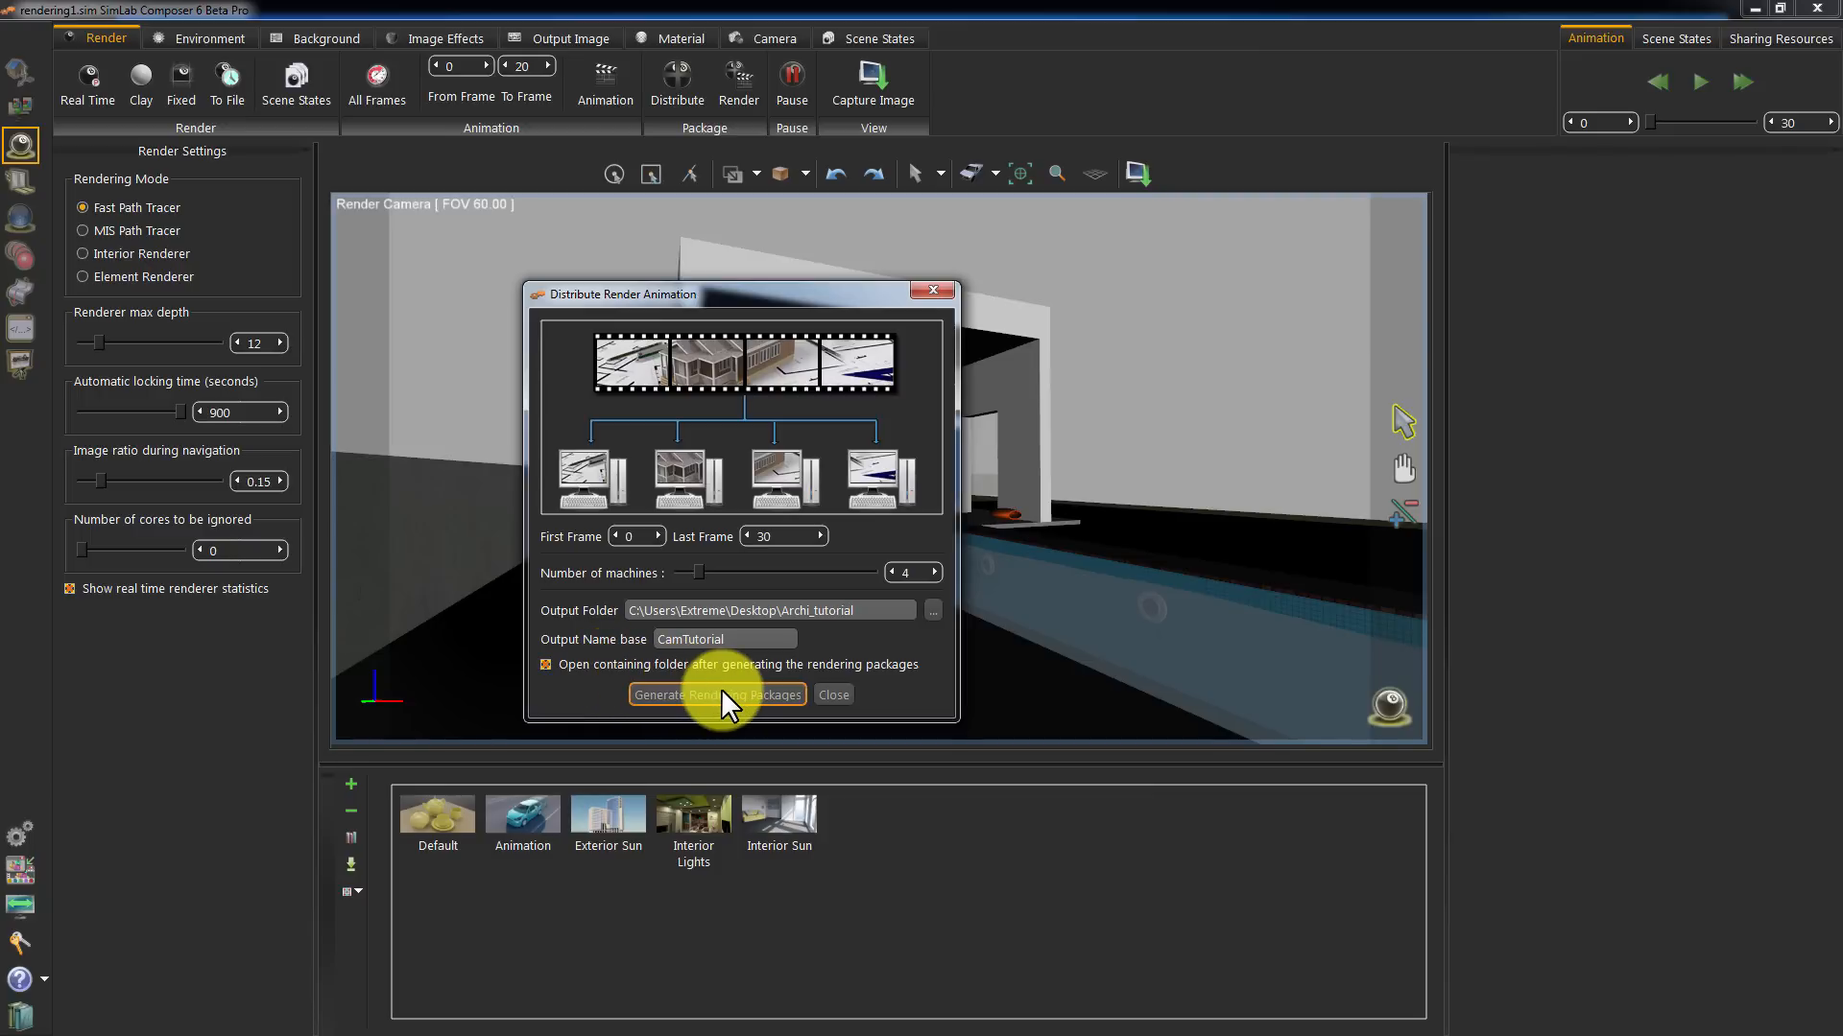
{"action": "left_click", "coordinate": [716, 695]}
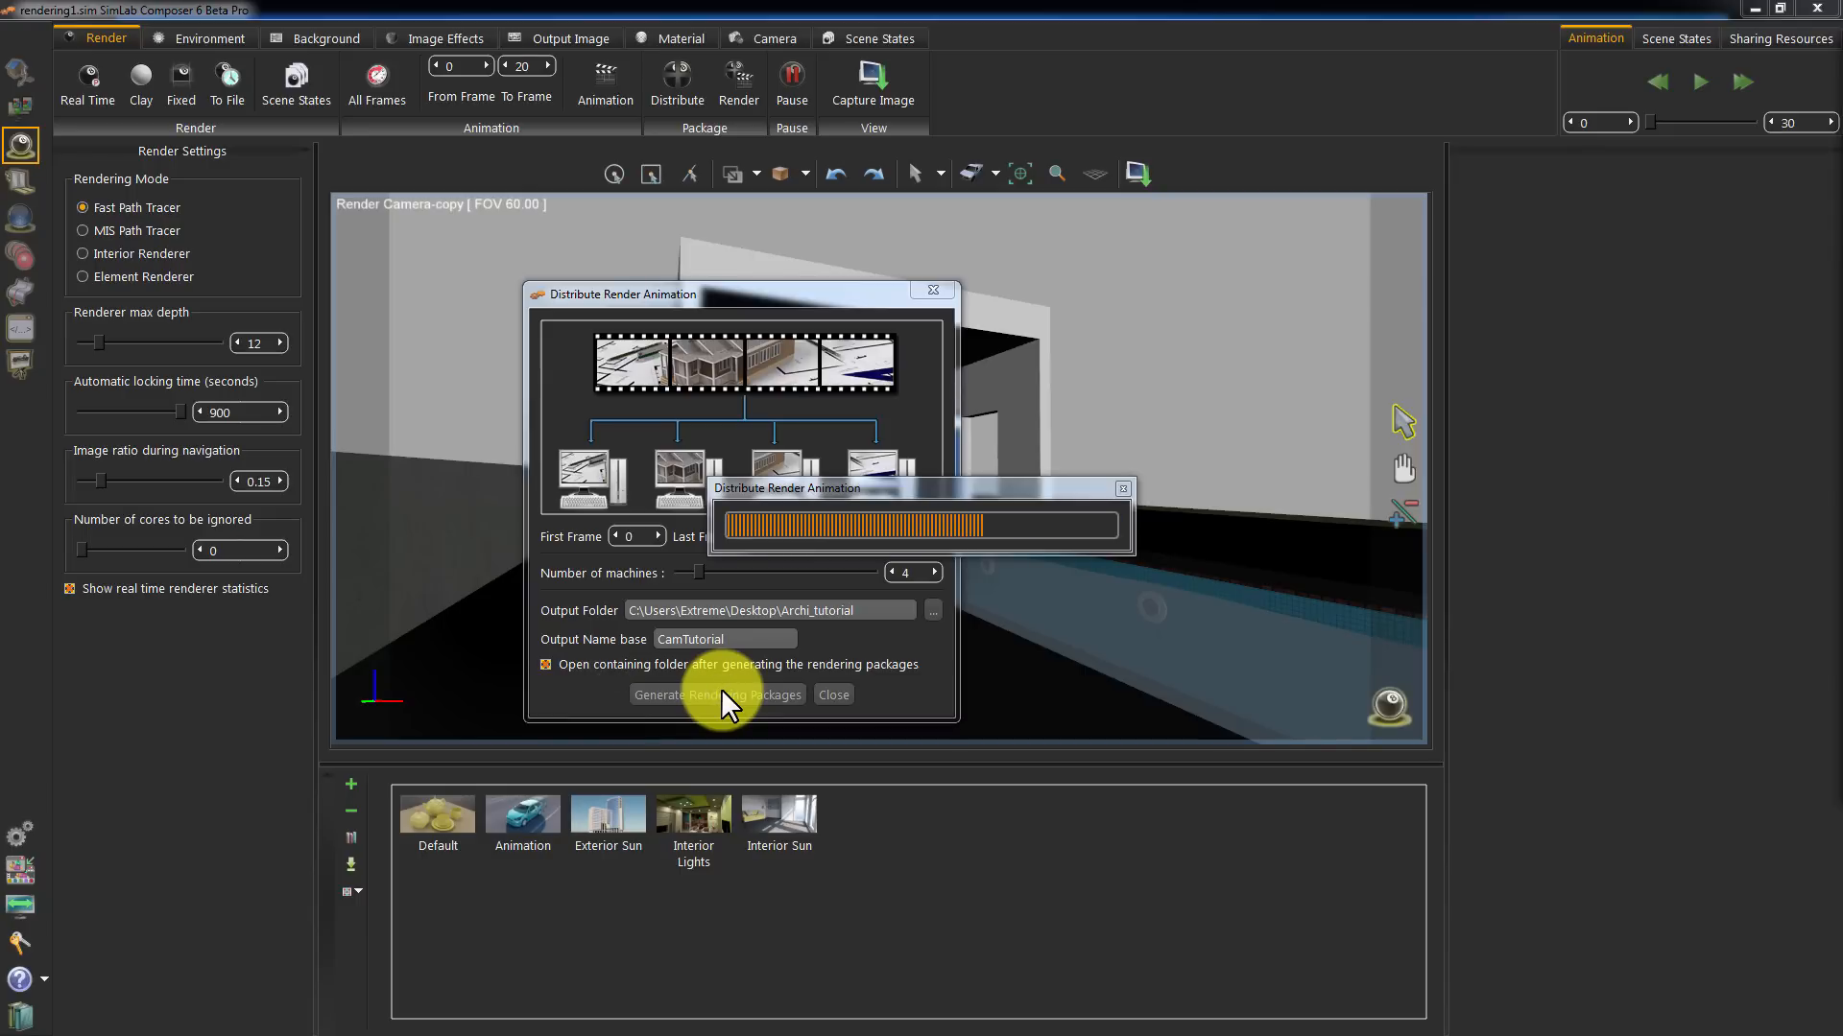
Close the Explorer window listing the four CamTutorial .srd package files
{"action": "left_click", "coordinate": [716, 695]}
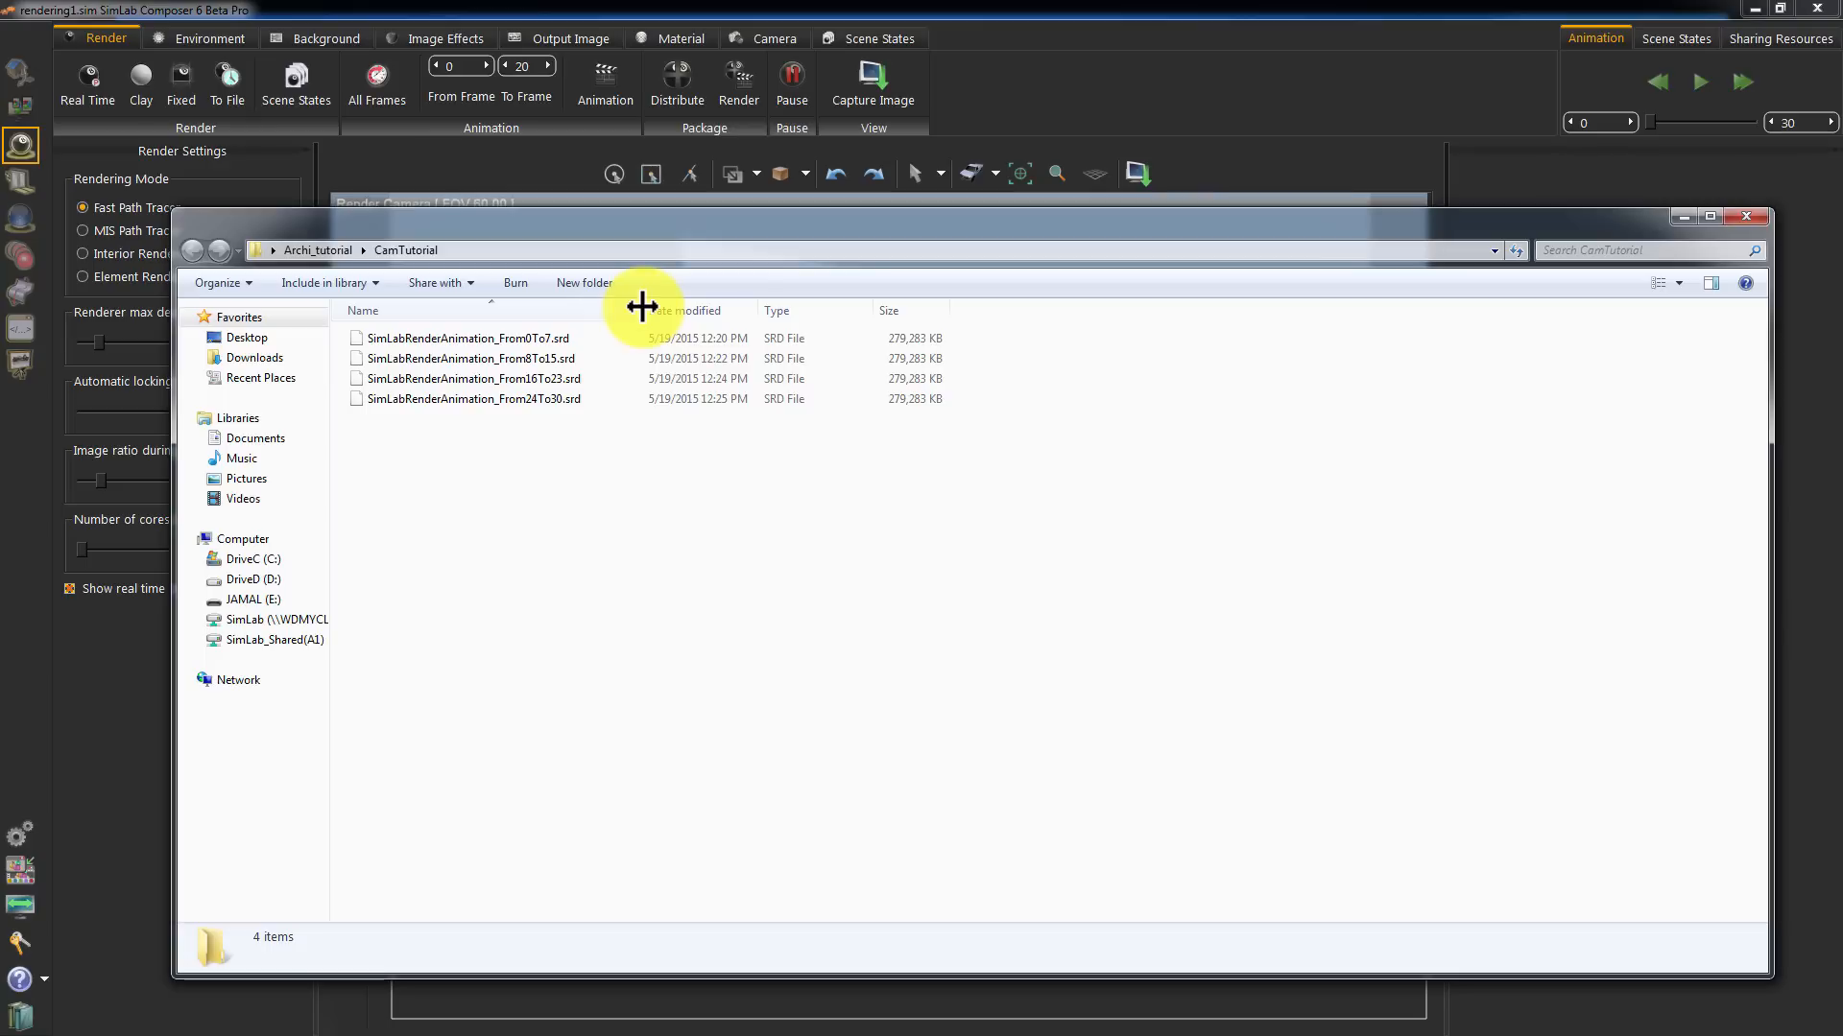
{"action": "mouse_move", "coordinate": [641, 307]}
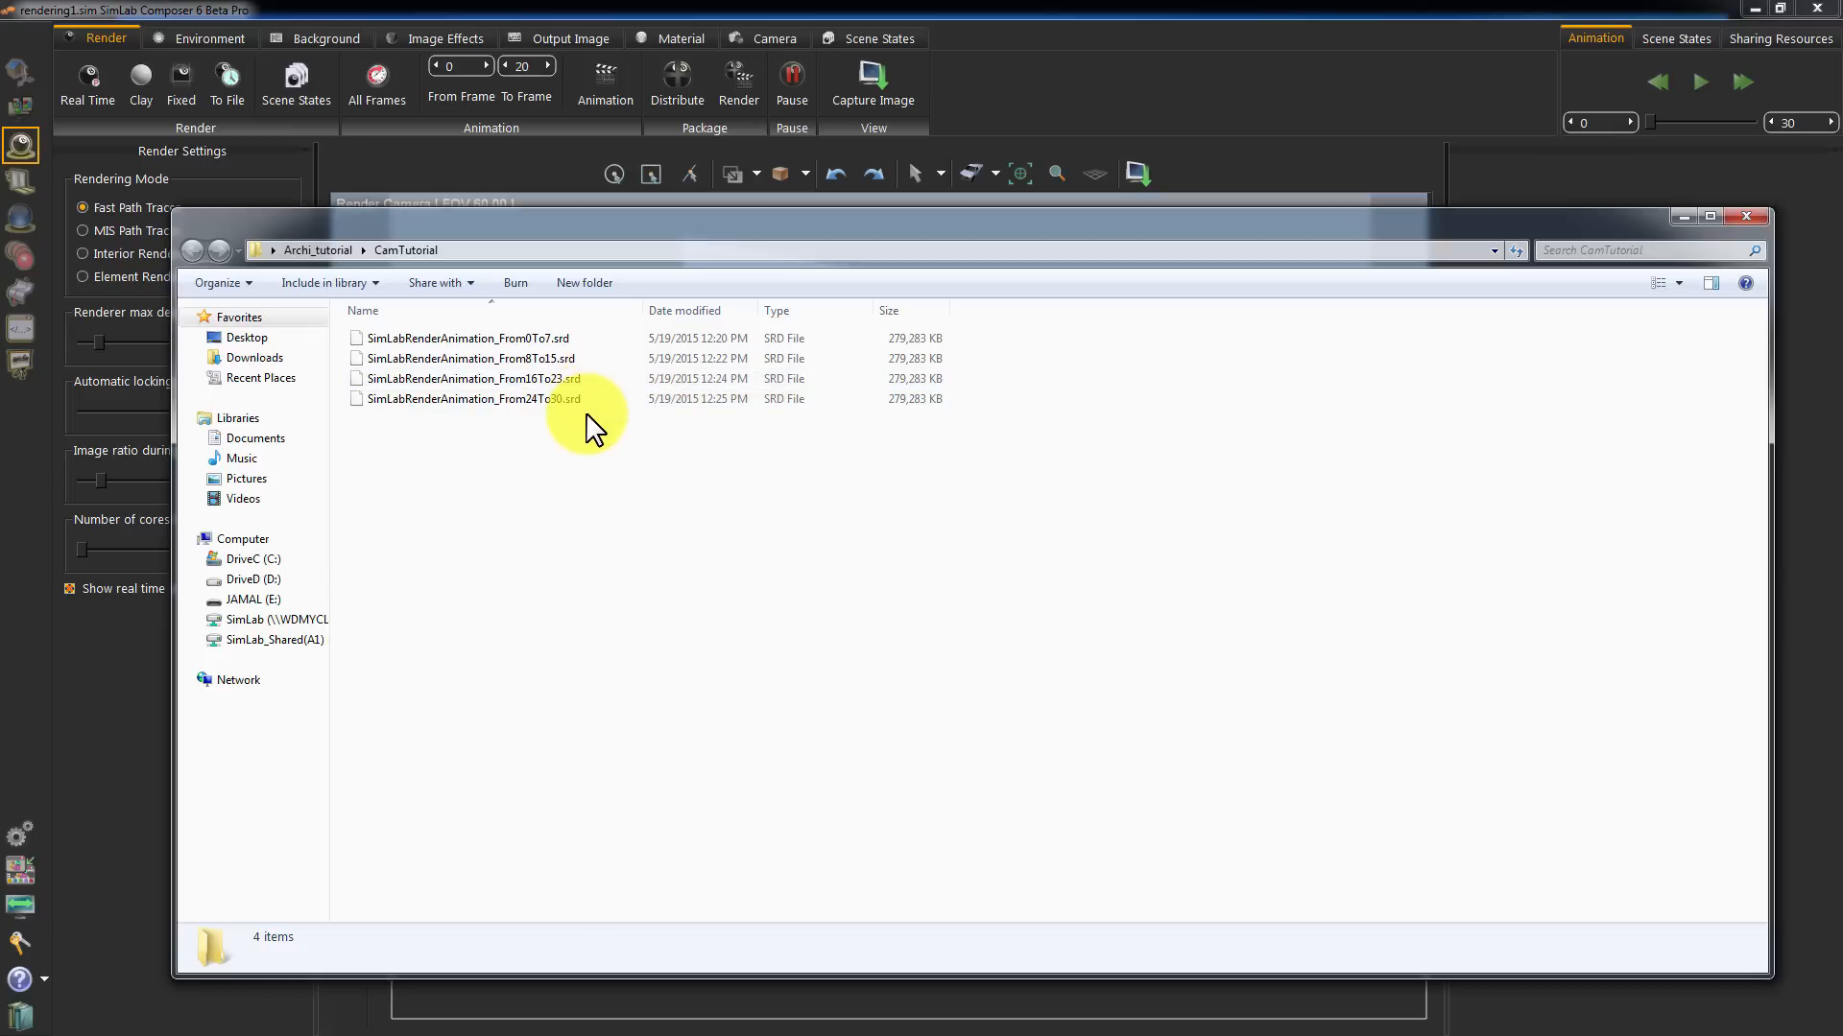
{"action": "left_click", "coordinate": [468, 338]}
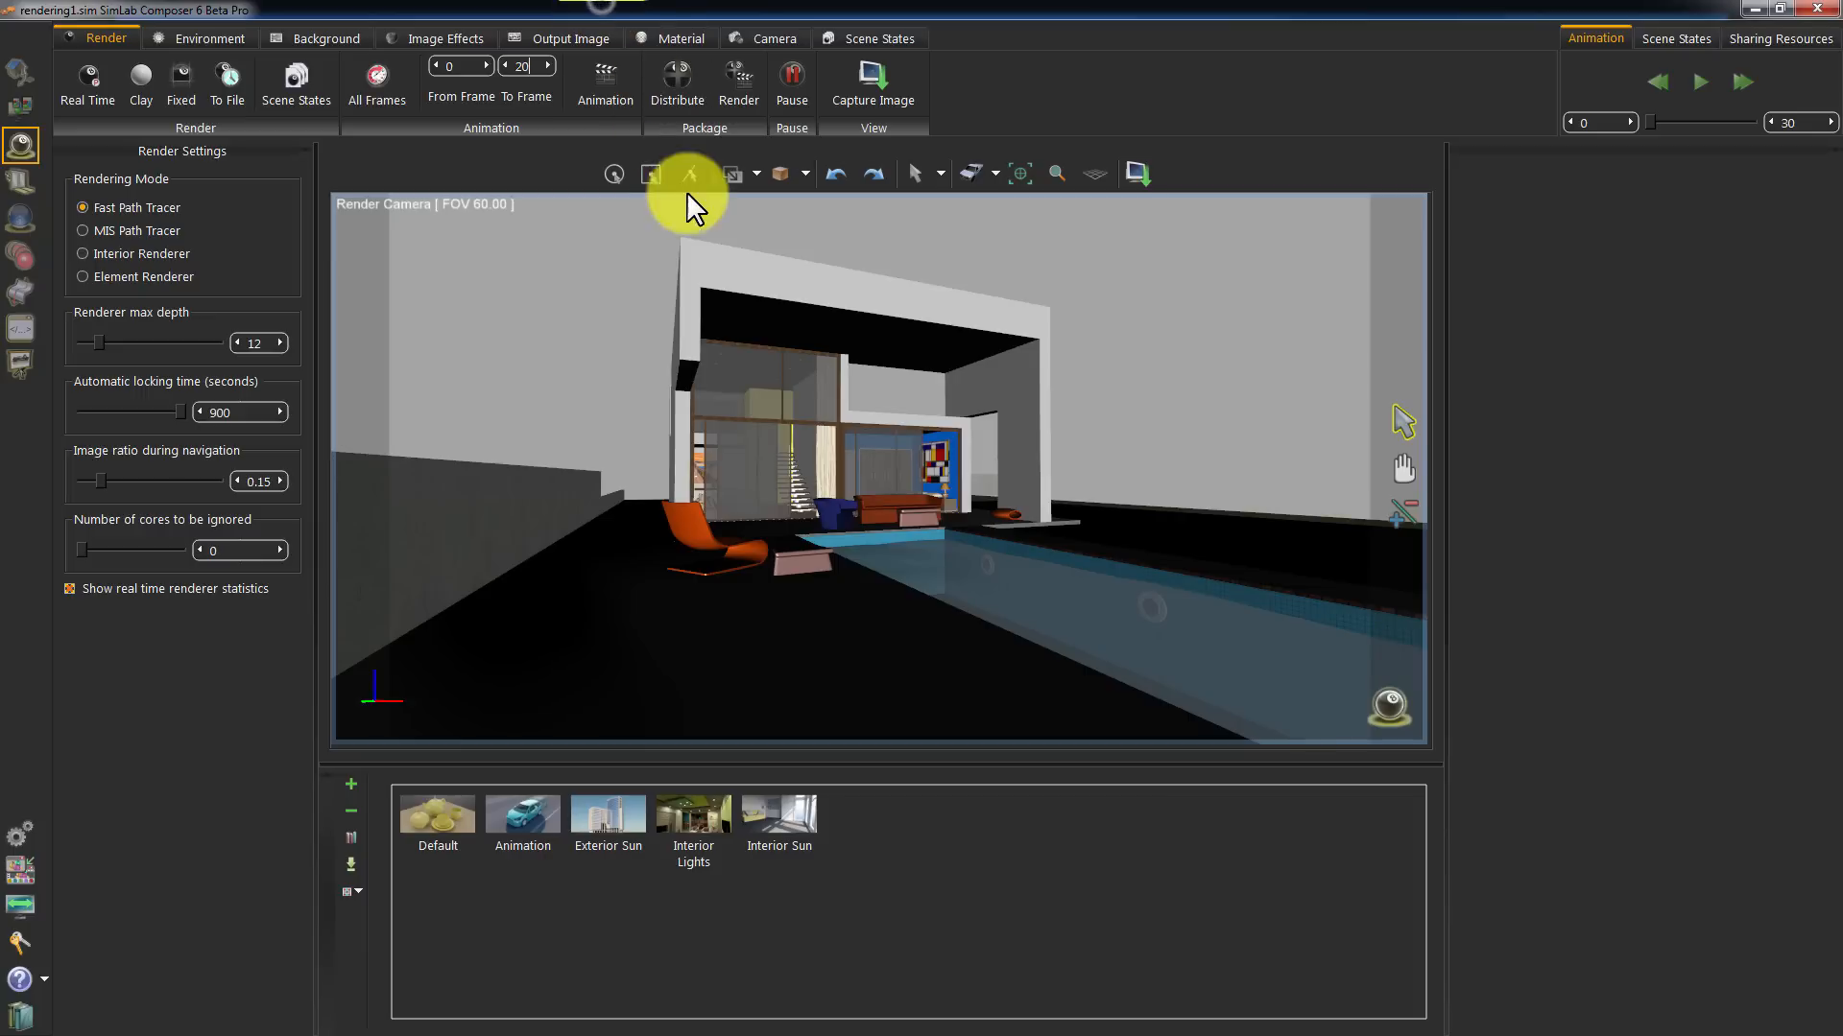
{"action": "mouse_move", "coordinate": [738, 81]}
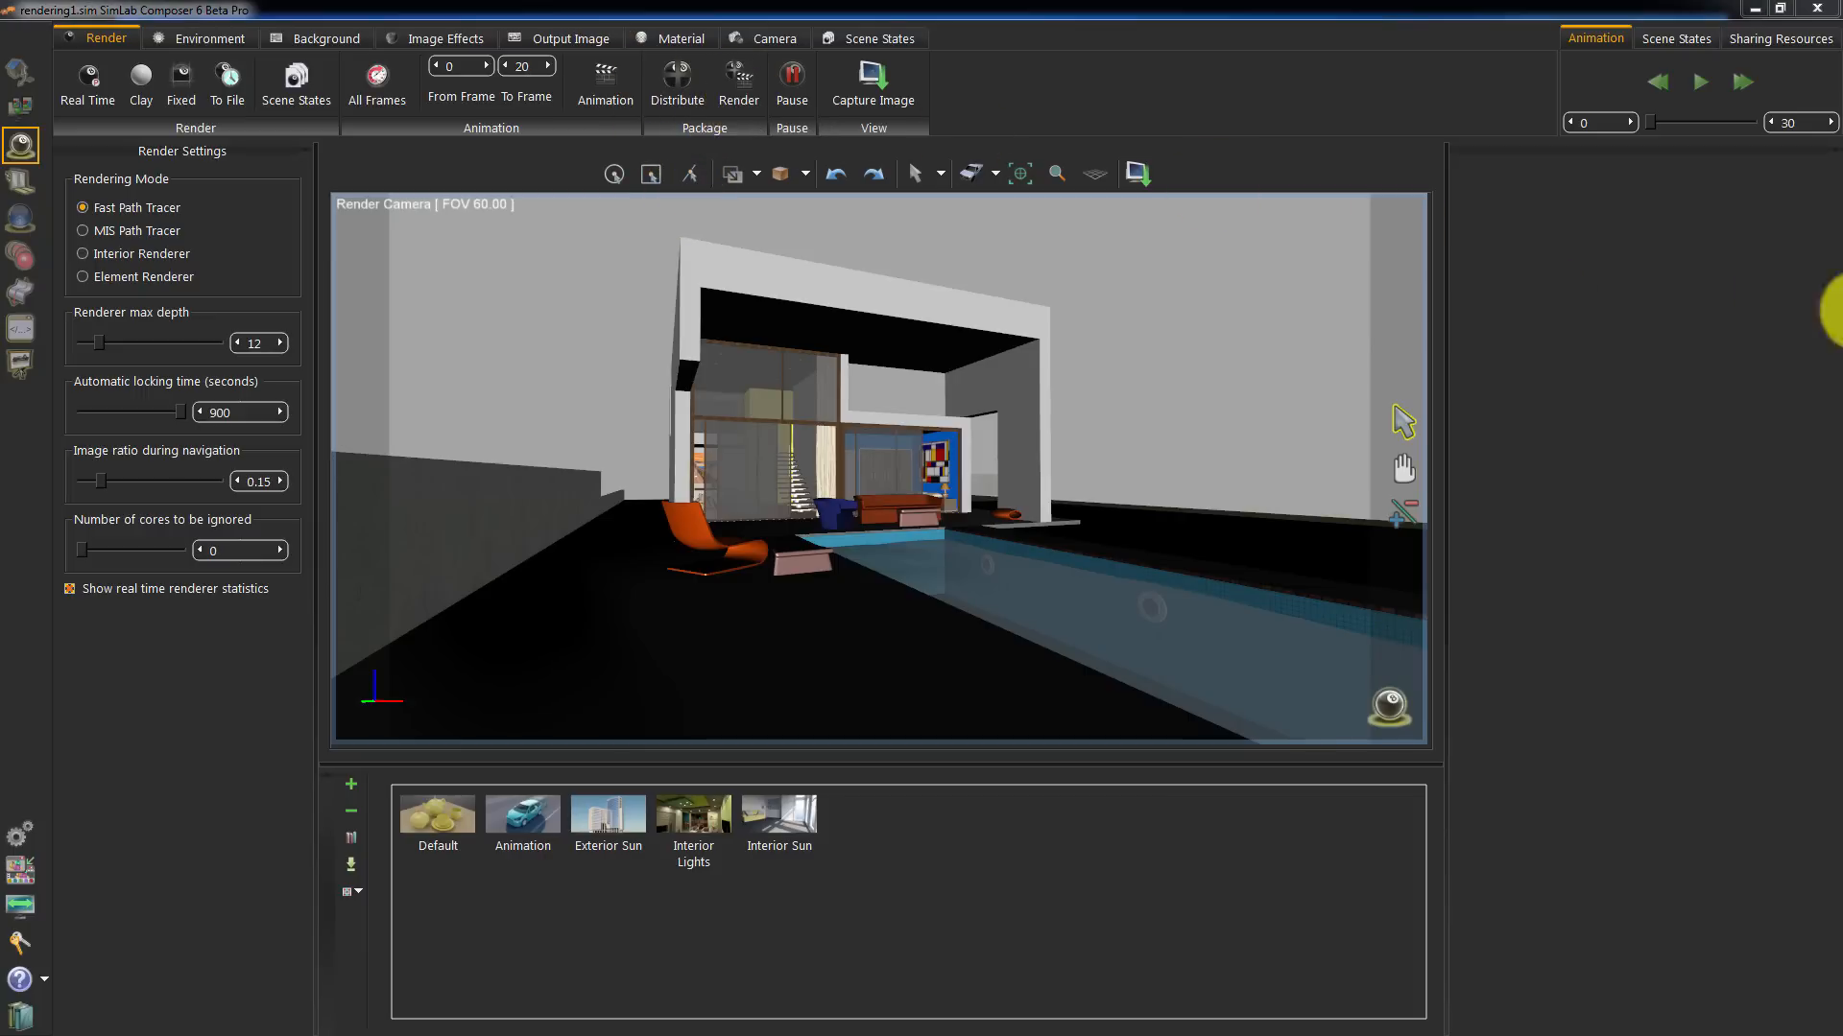
Load the SimLabRenderAnimation_From0To7.srd package from the Archi_tutorial folder on the Desktop
{"action": "left_click", "coordinate": [737, 74]}
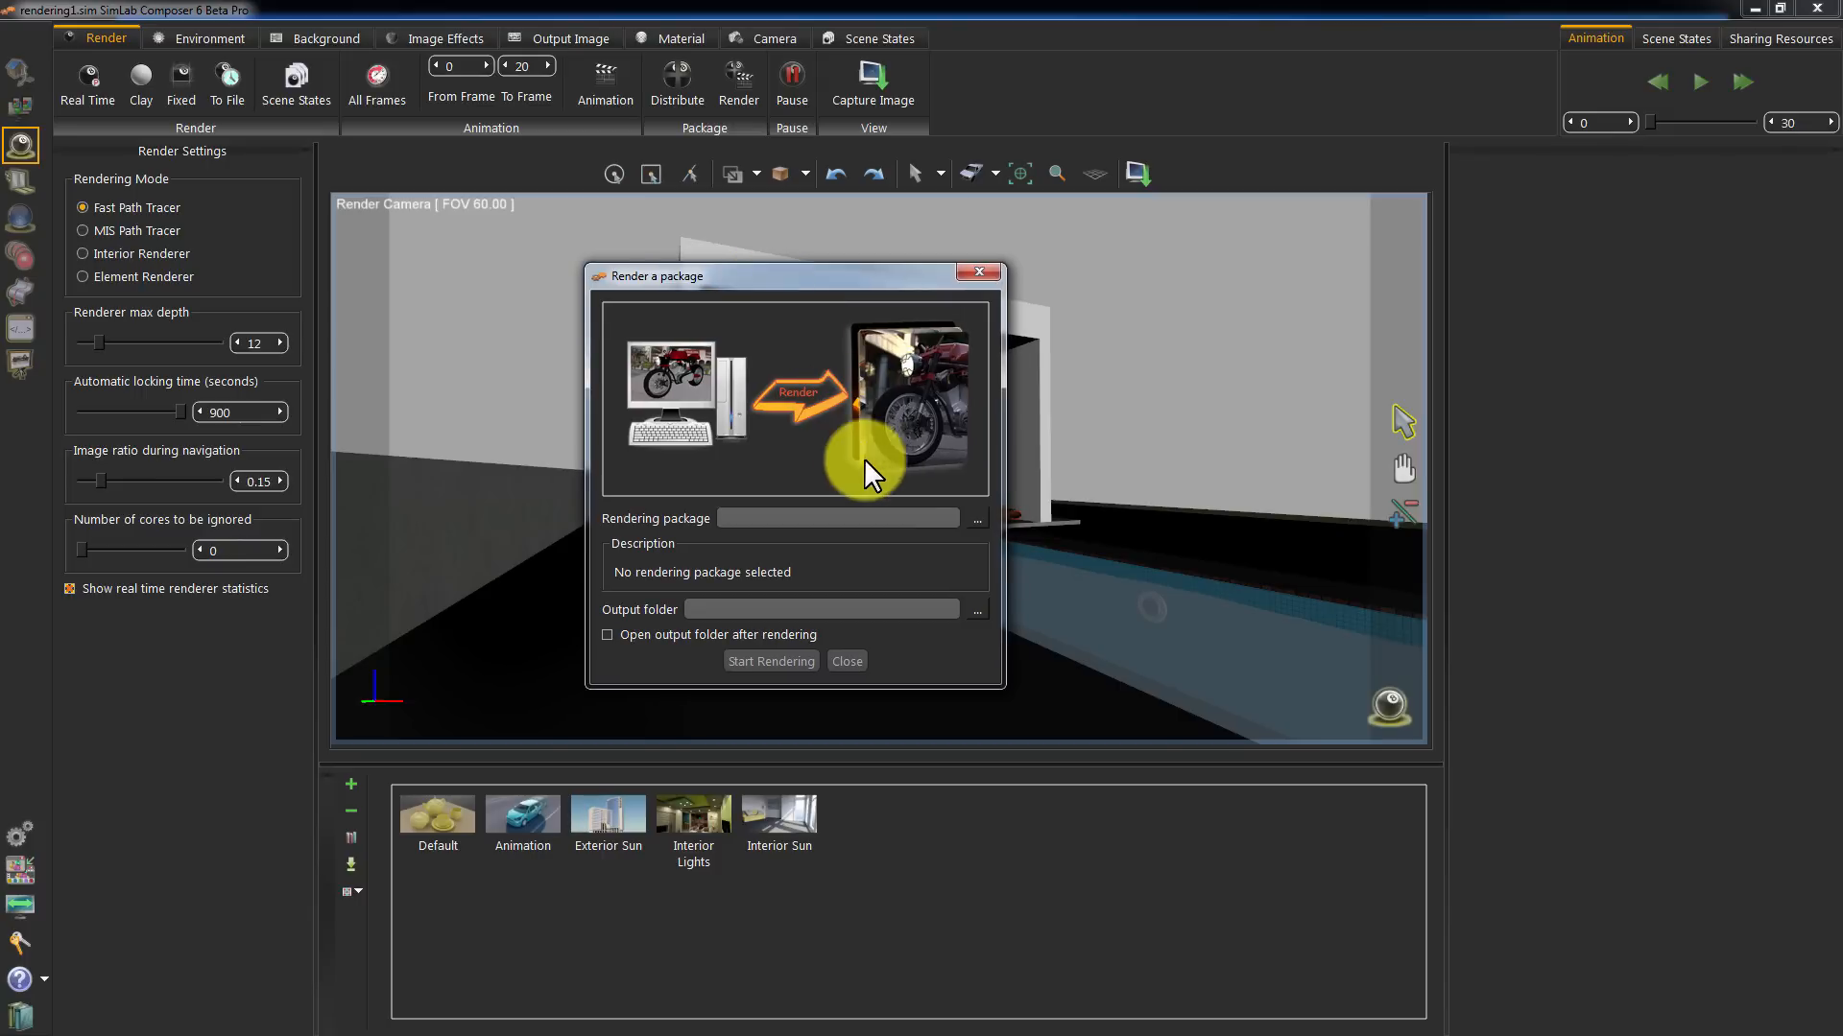
{"action": "left_click", "coordinate": [975, 518]}
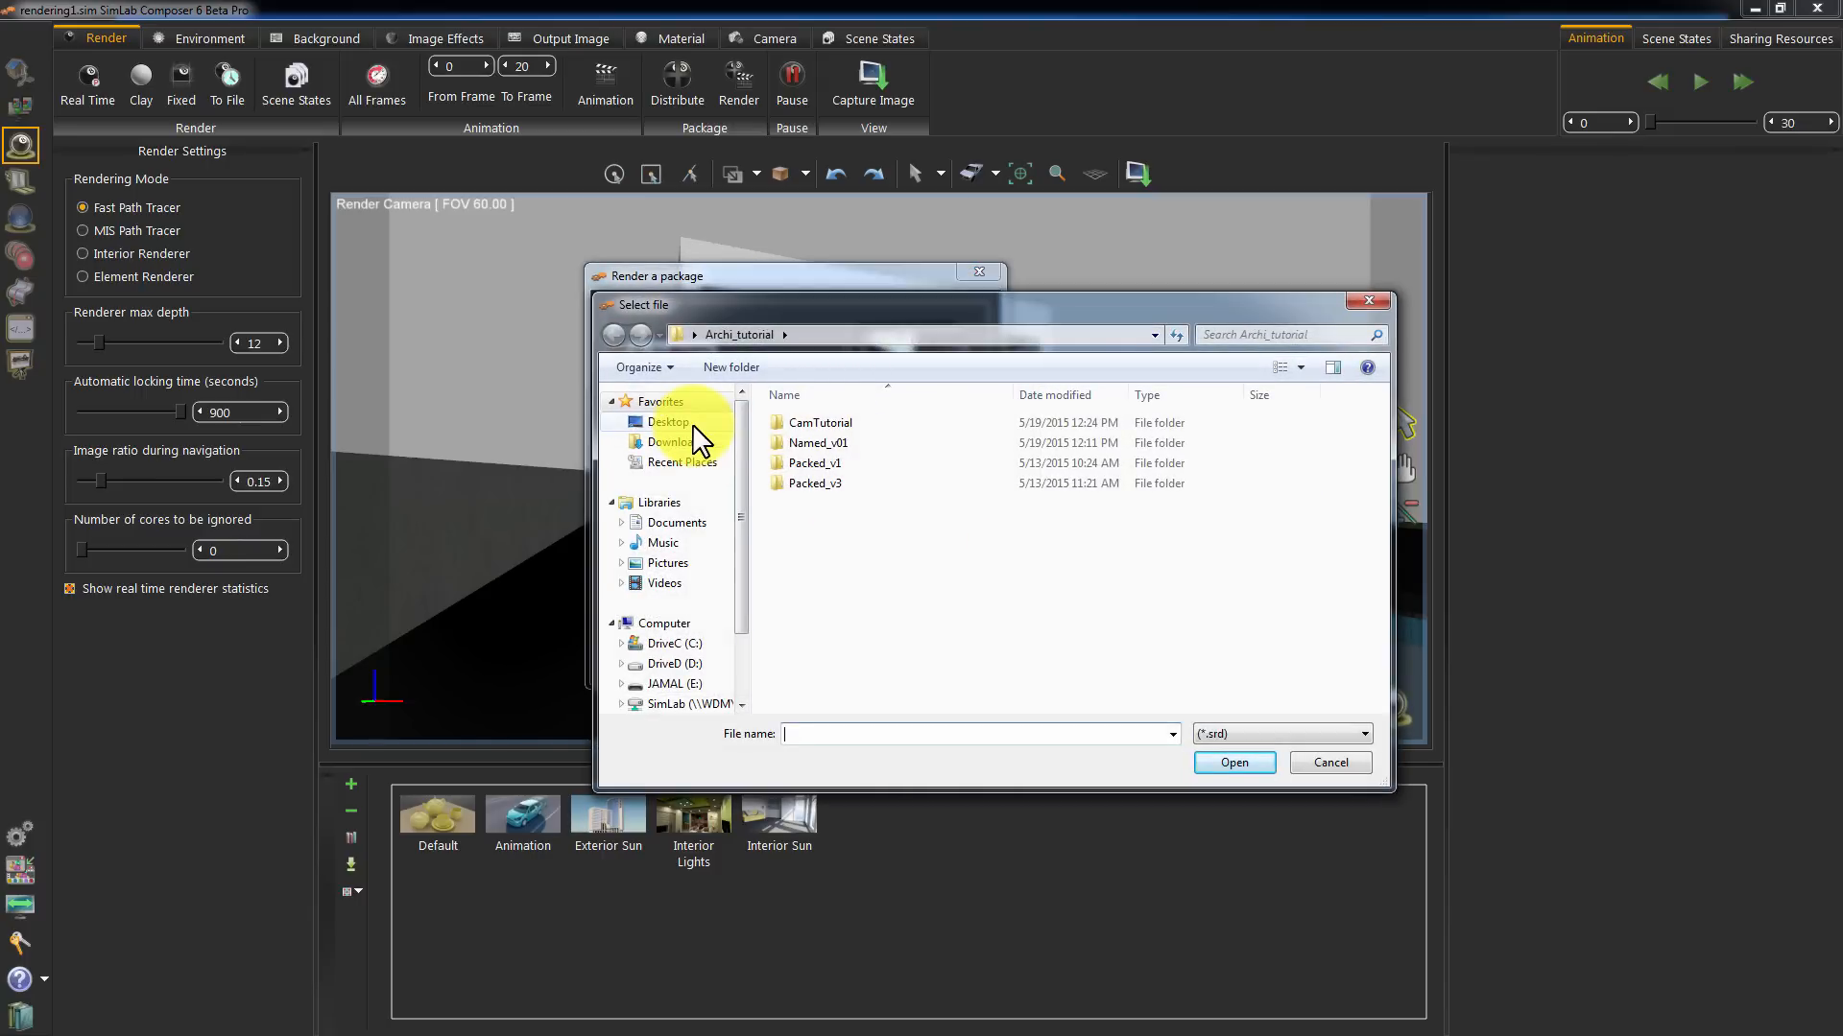
{"action": "left_click", "coordinate": [668, 423]}
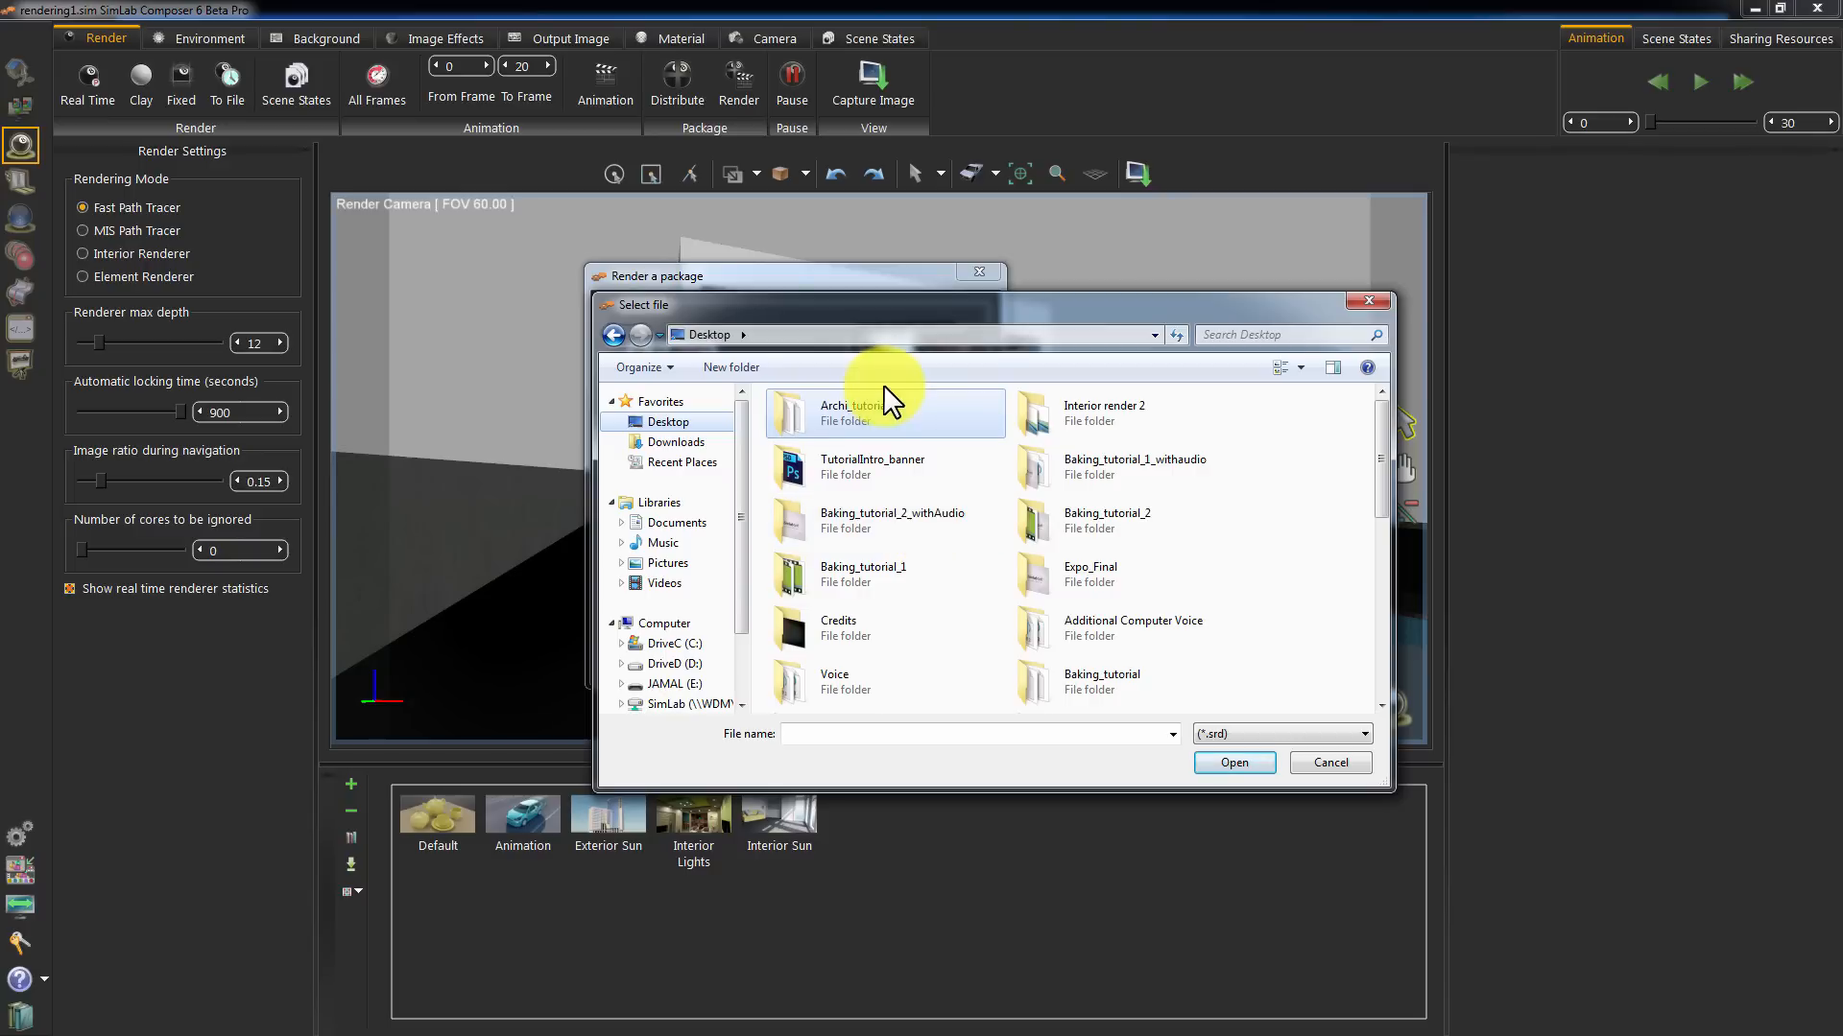
{"action": "double_click", "coordinate": [845, 410]}
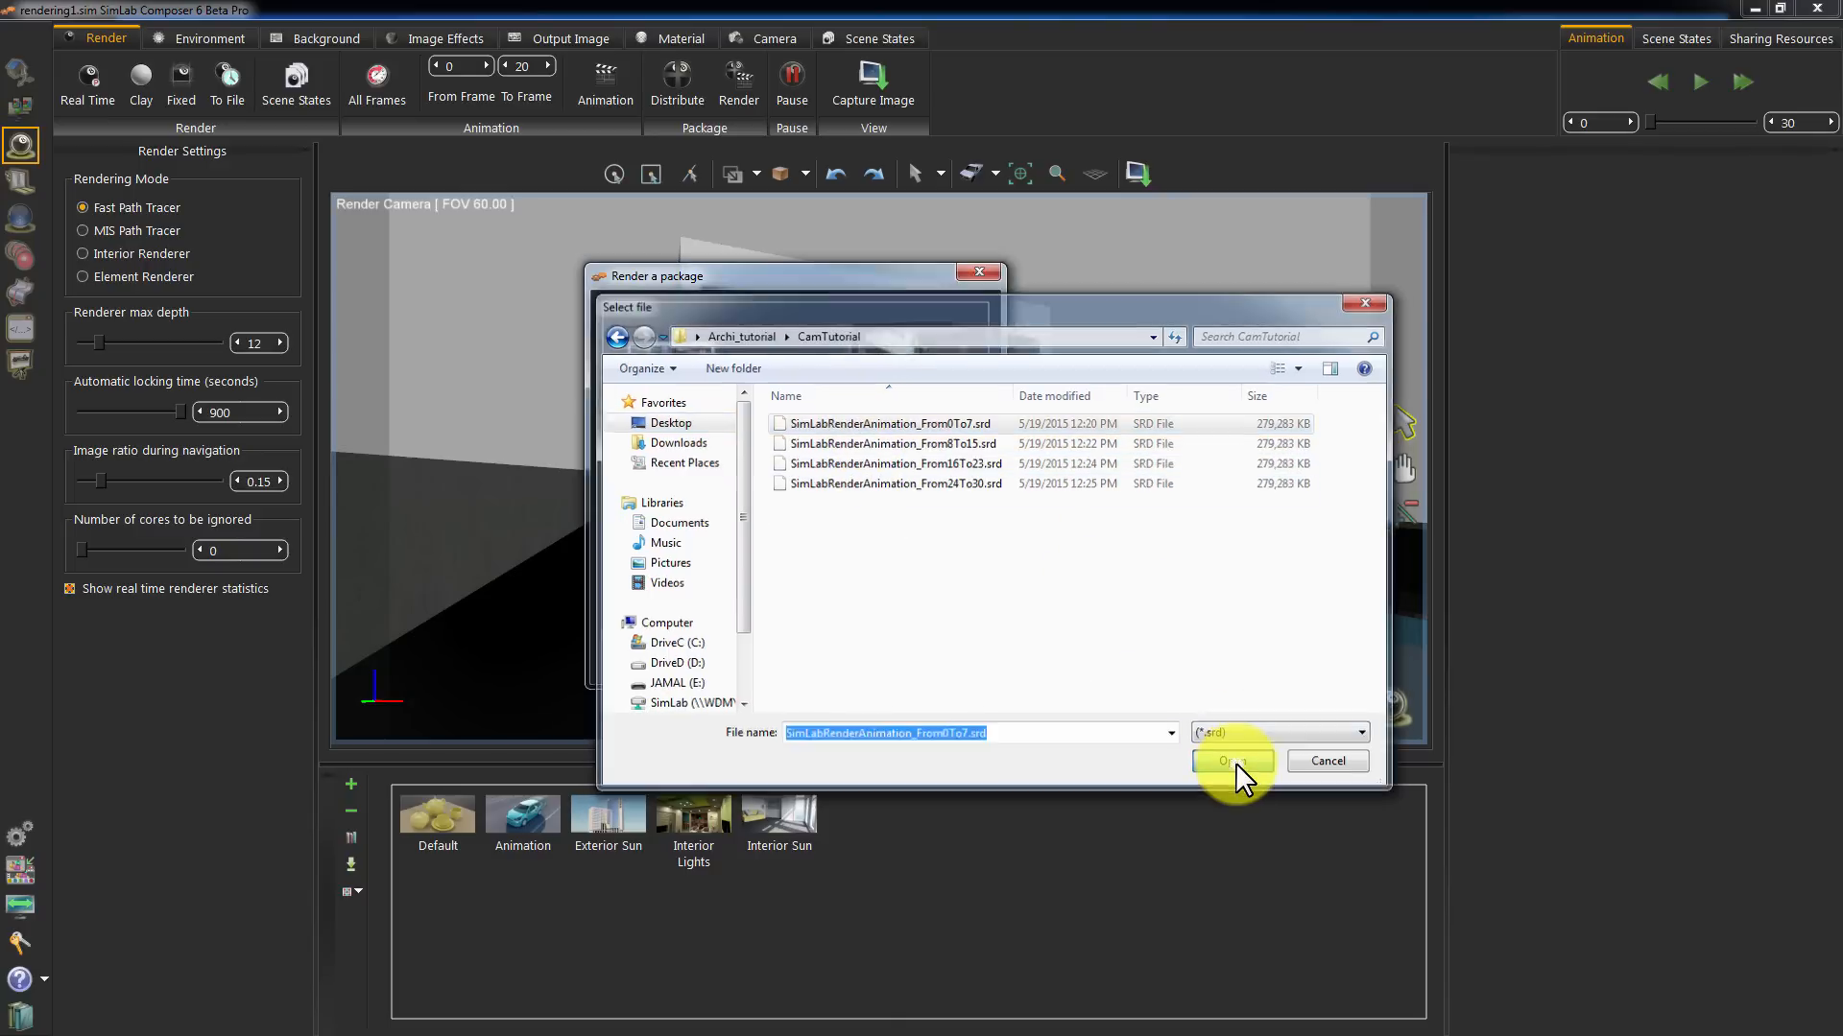
{"action": "left_click", "coordinate": [1226, 762]}
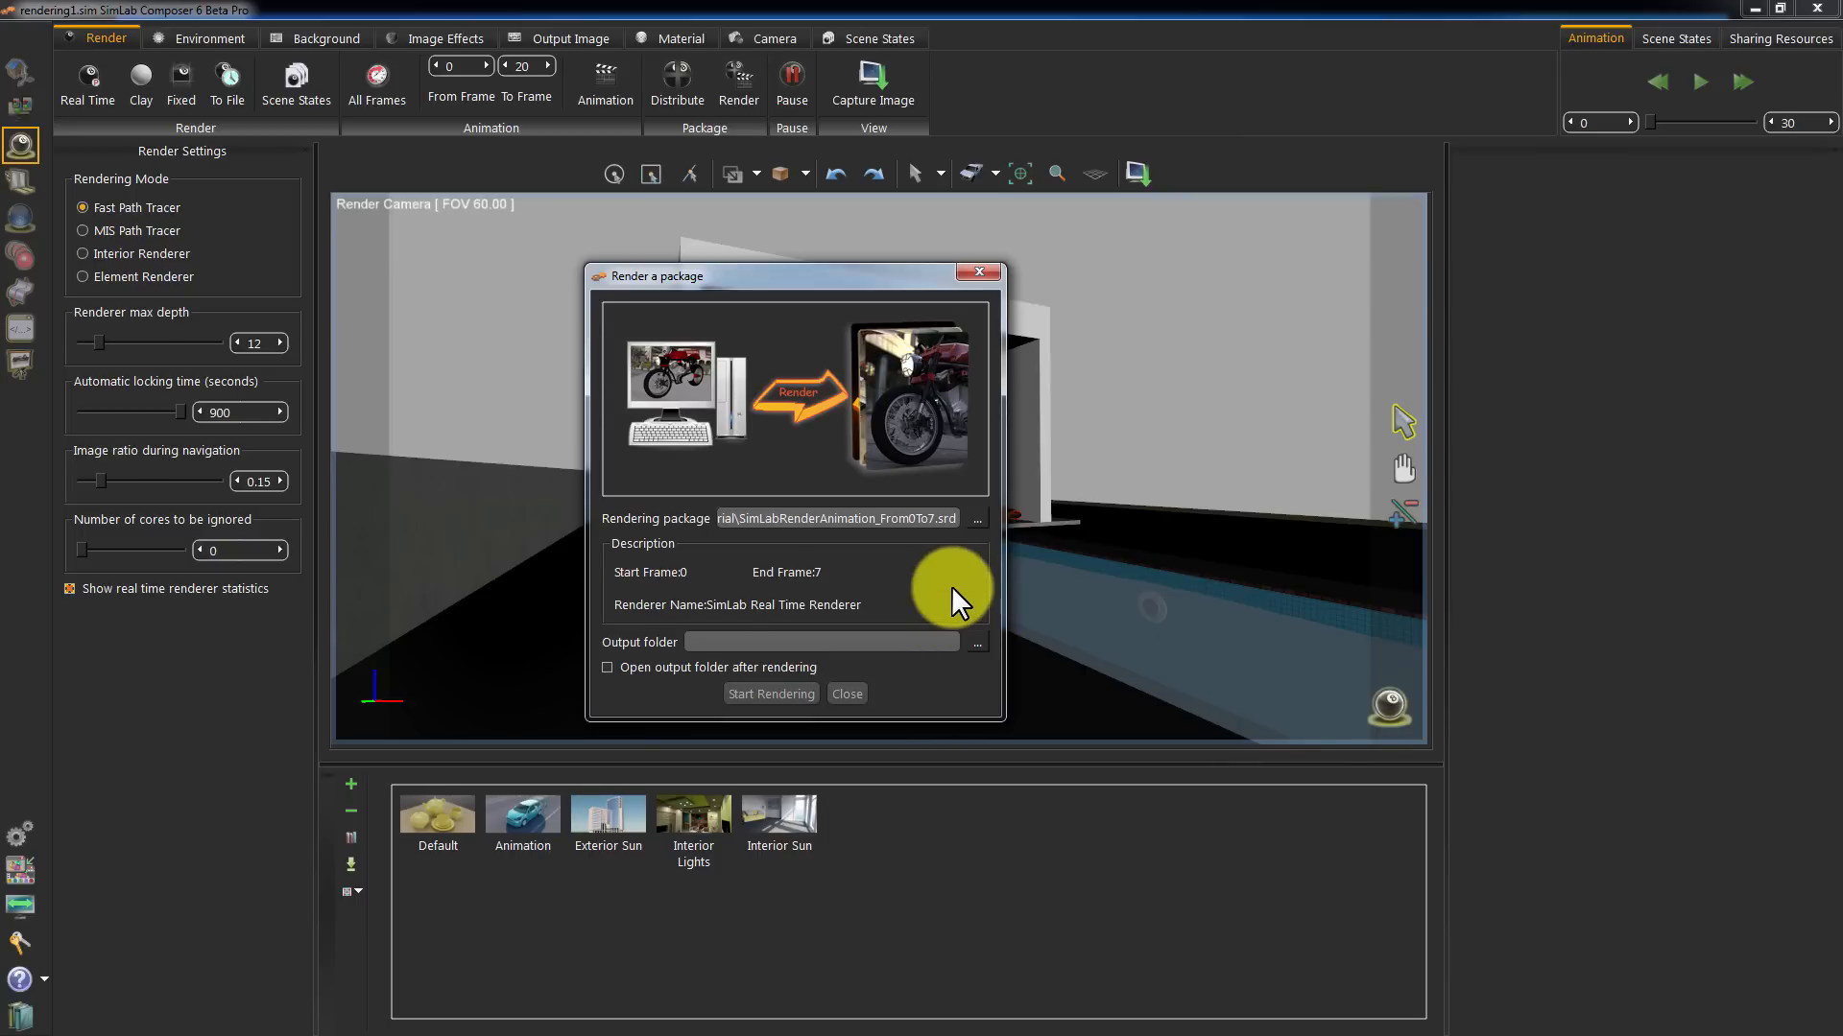
{"action": "mouse_move", "coordinate": [693, 570]}
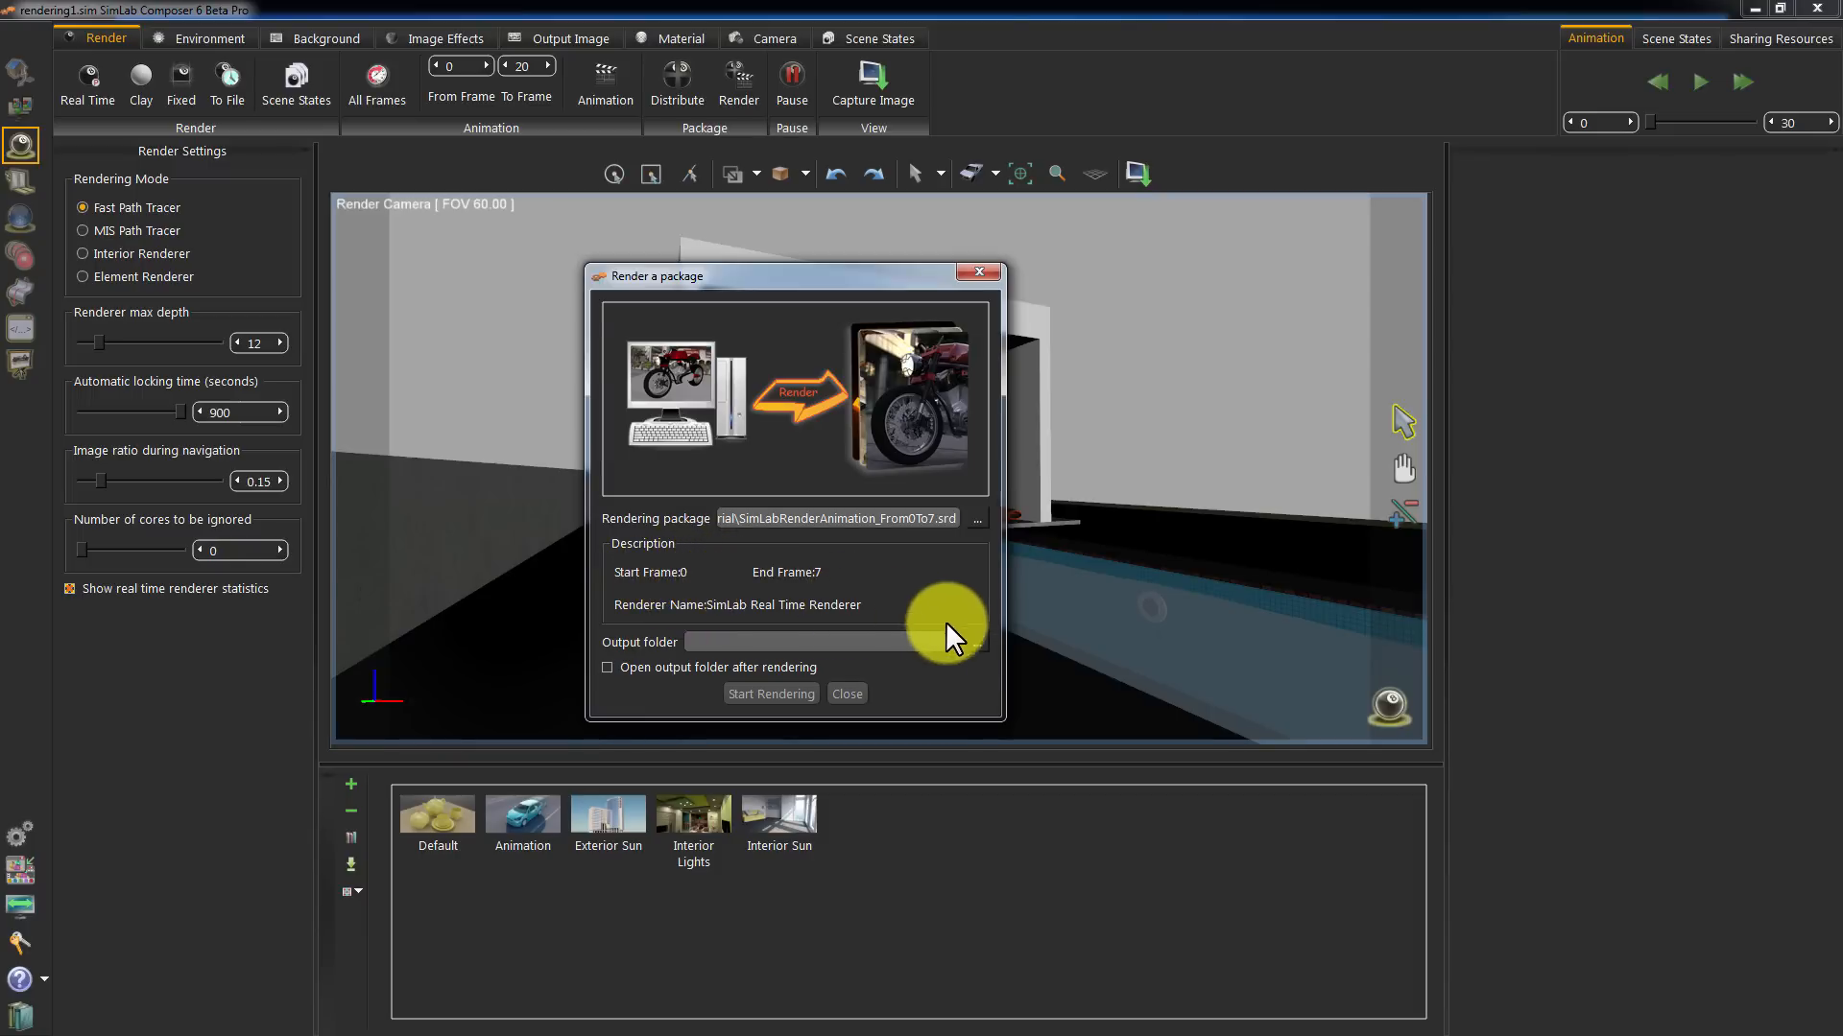
Set CamTutorial as the output folder and start rendering the package
{"action": "left_click", "coordinate": [975, 641]}
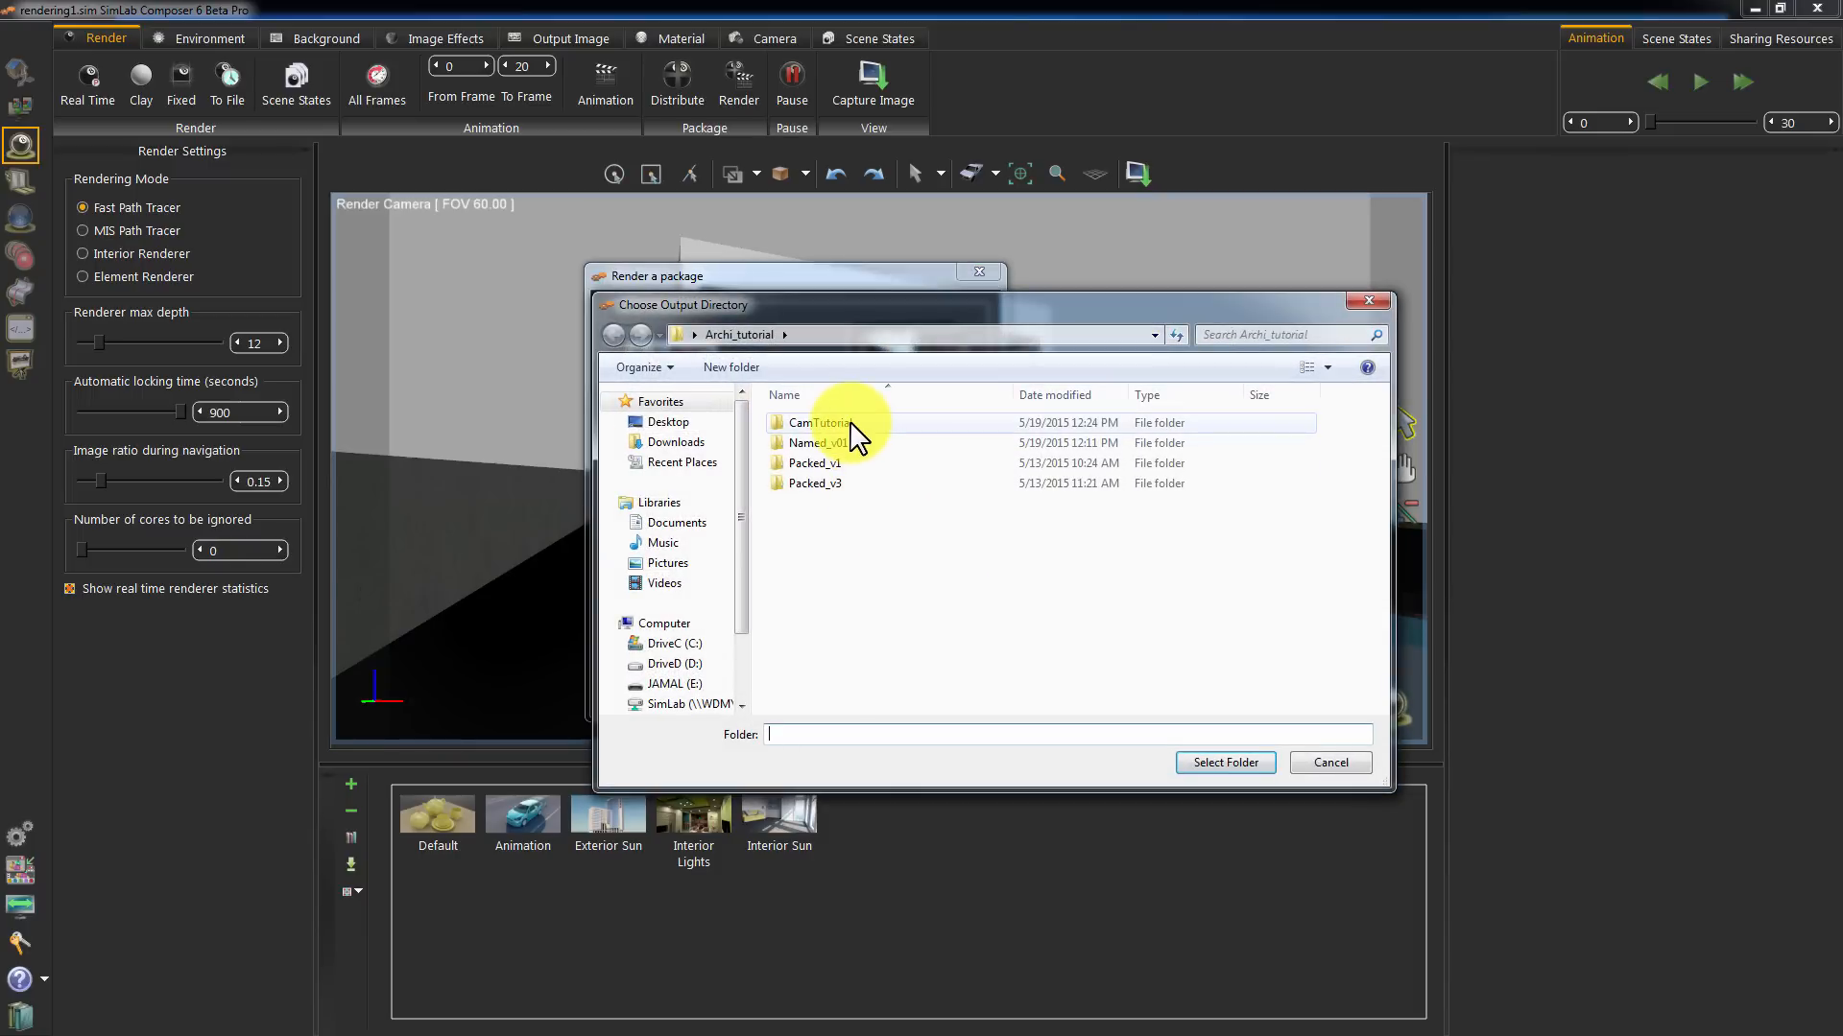
{"action": "double_click", "coordinate": [820, 422]}
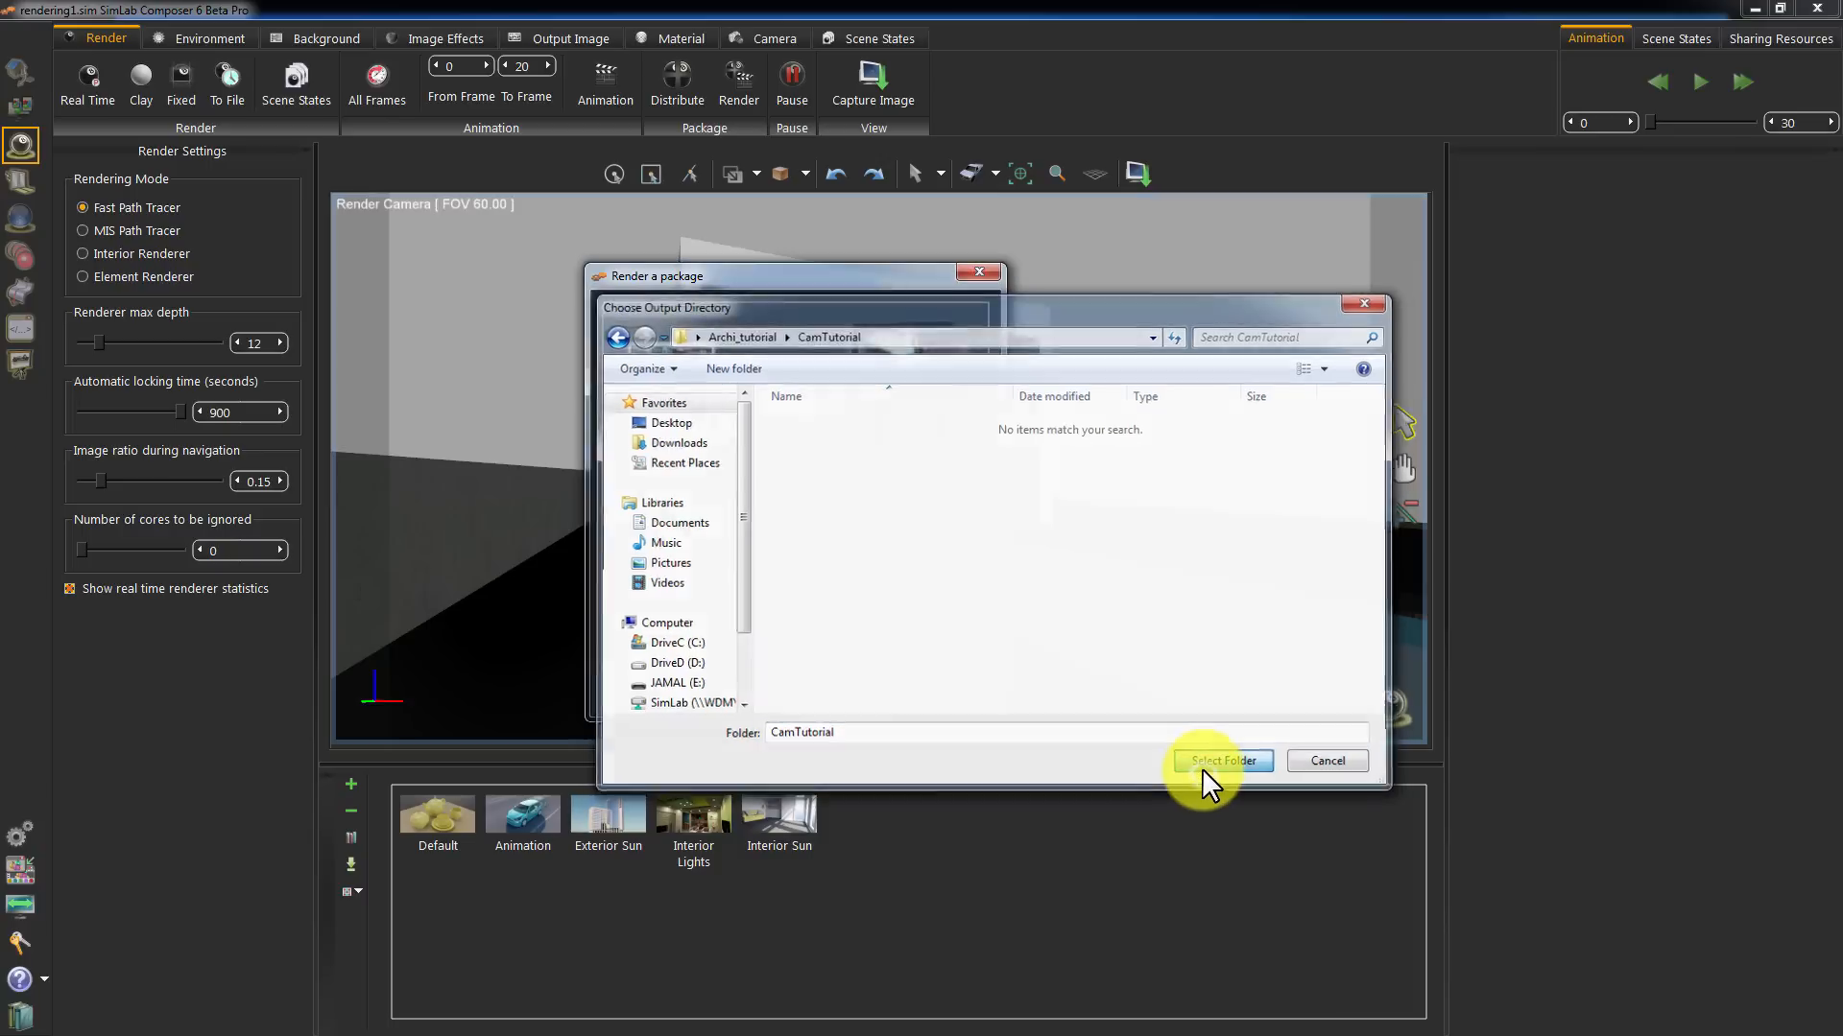
{"action": "left_click", "coordinate": [1221, 760]}
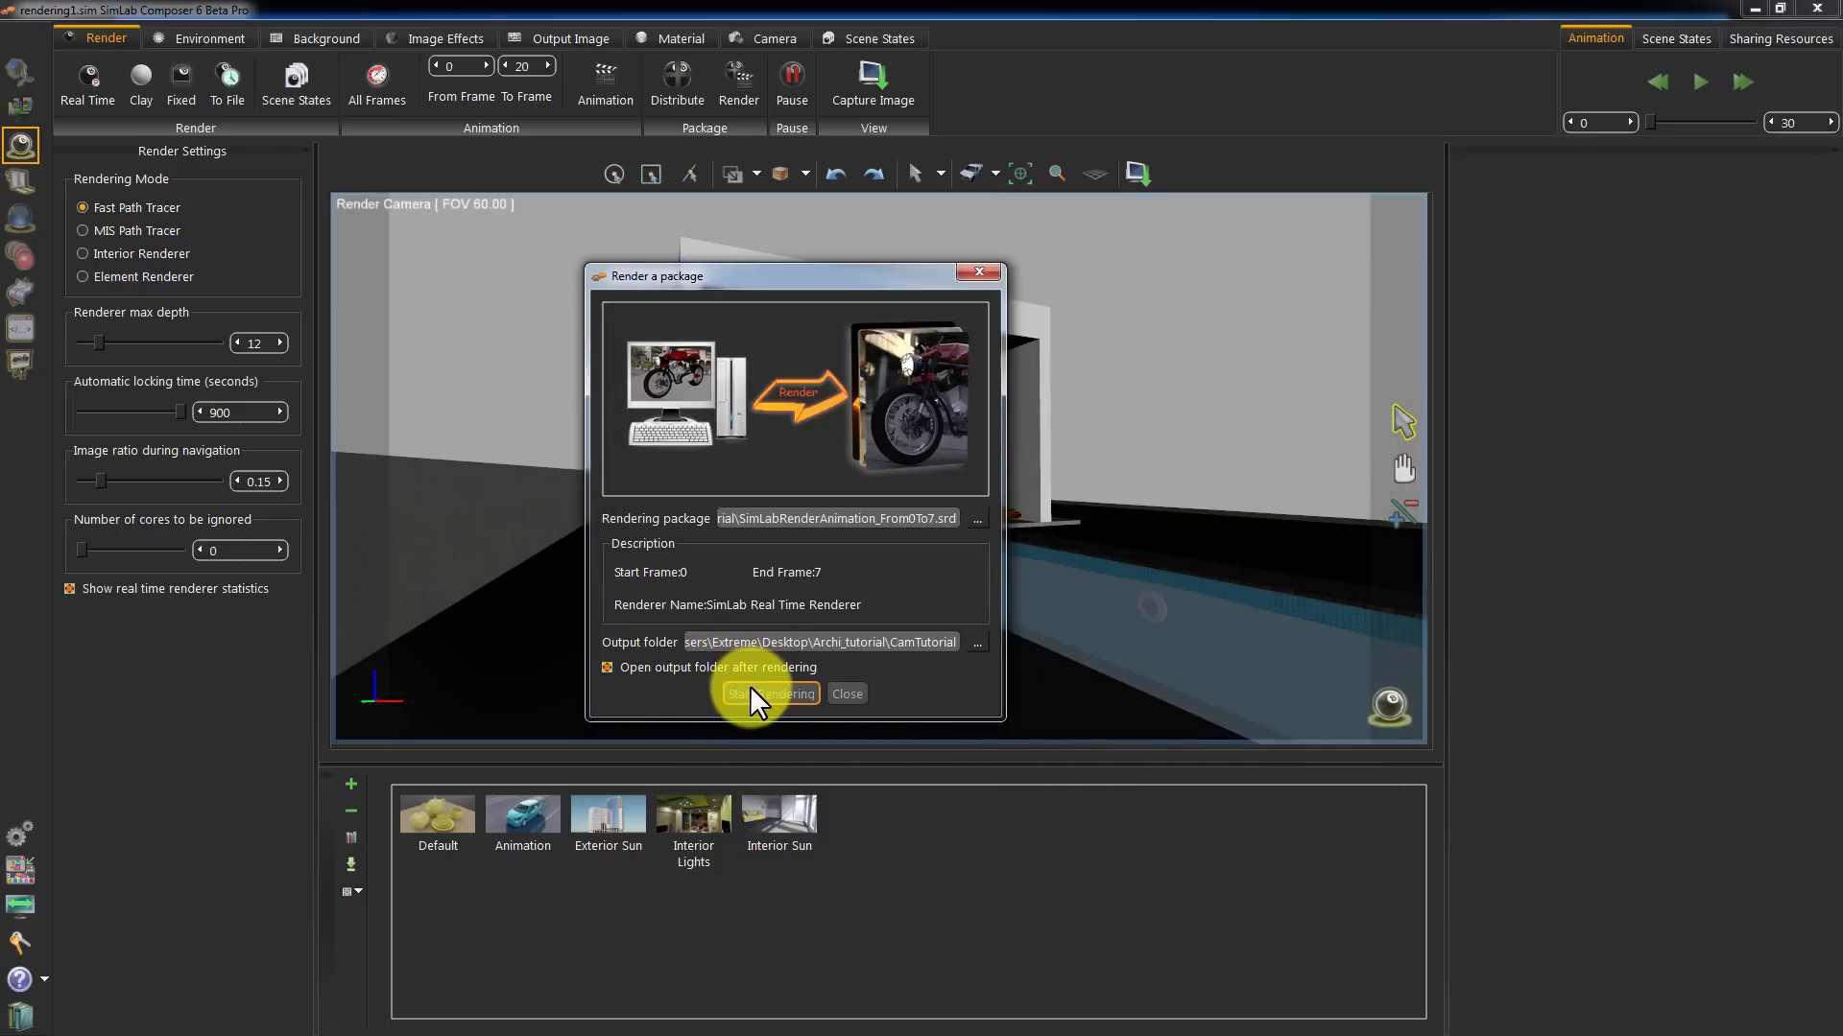
{"action": "left_click", "coordinate": [770, 693]}
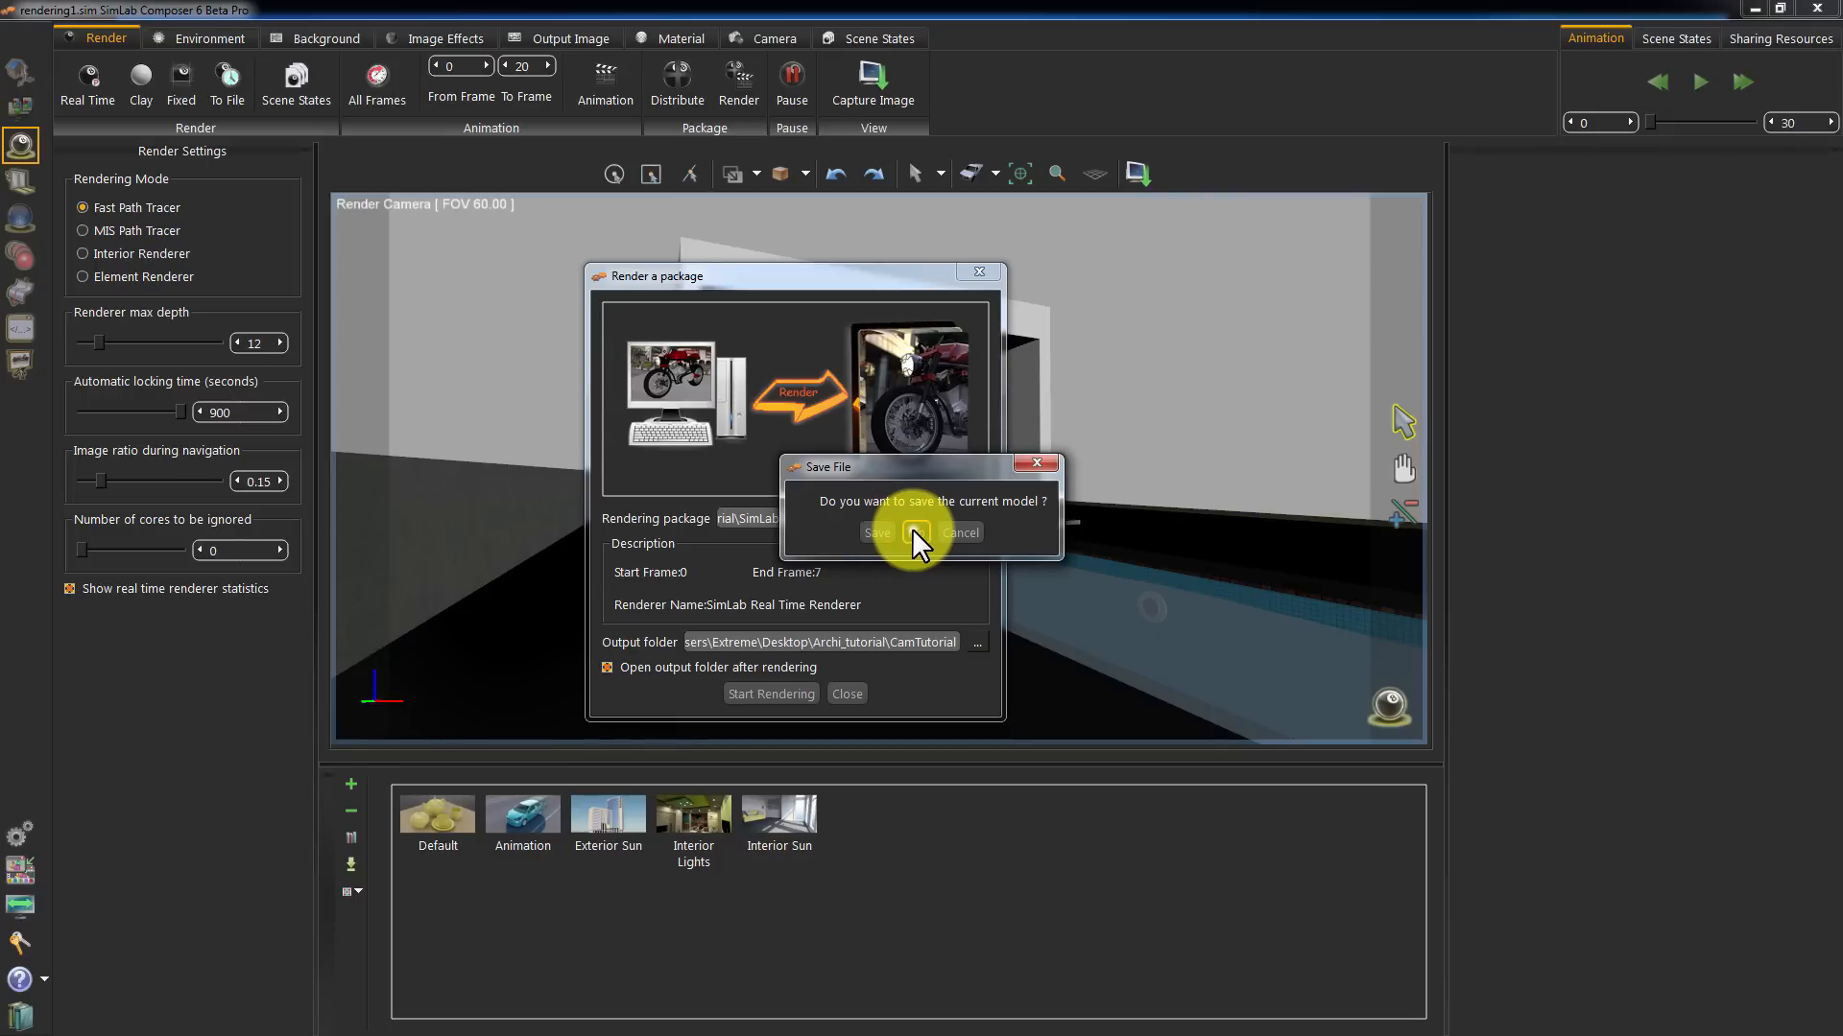
Decline saving the model so the frames 0–7 package renders into the output folder
{"action": "left_click", "coordinate": [878, 531]}
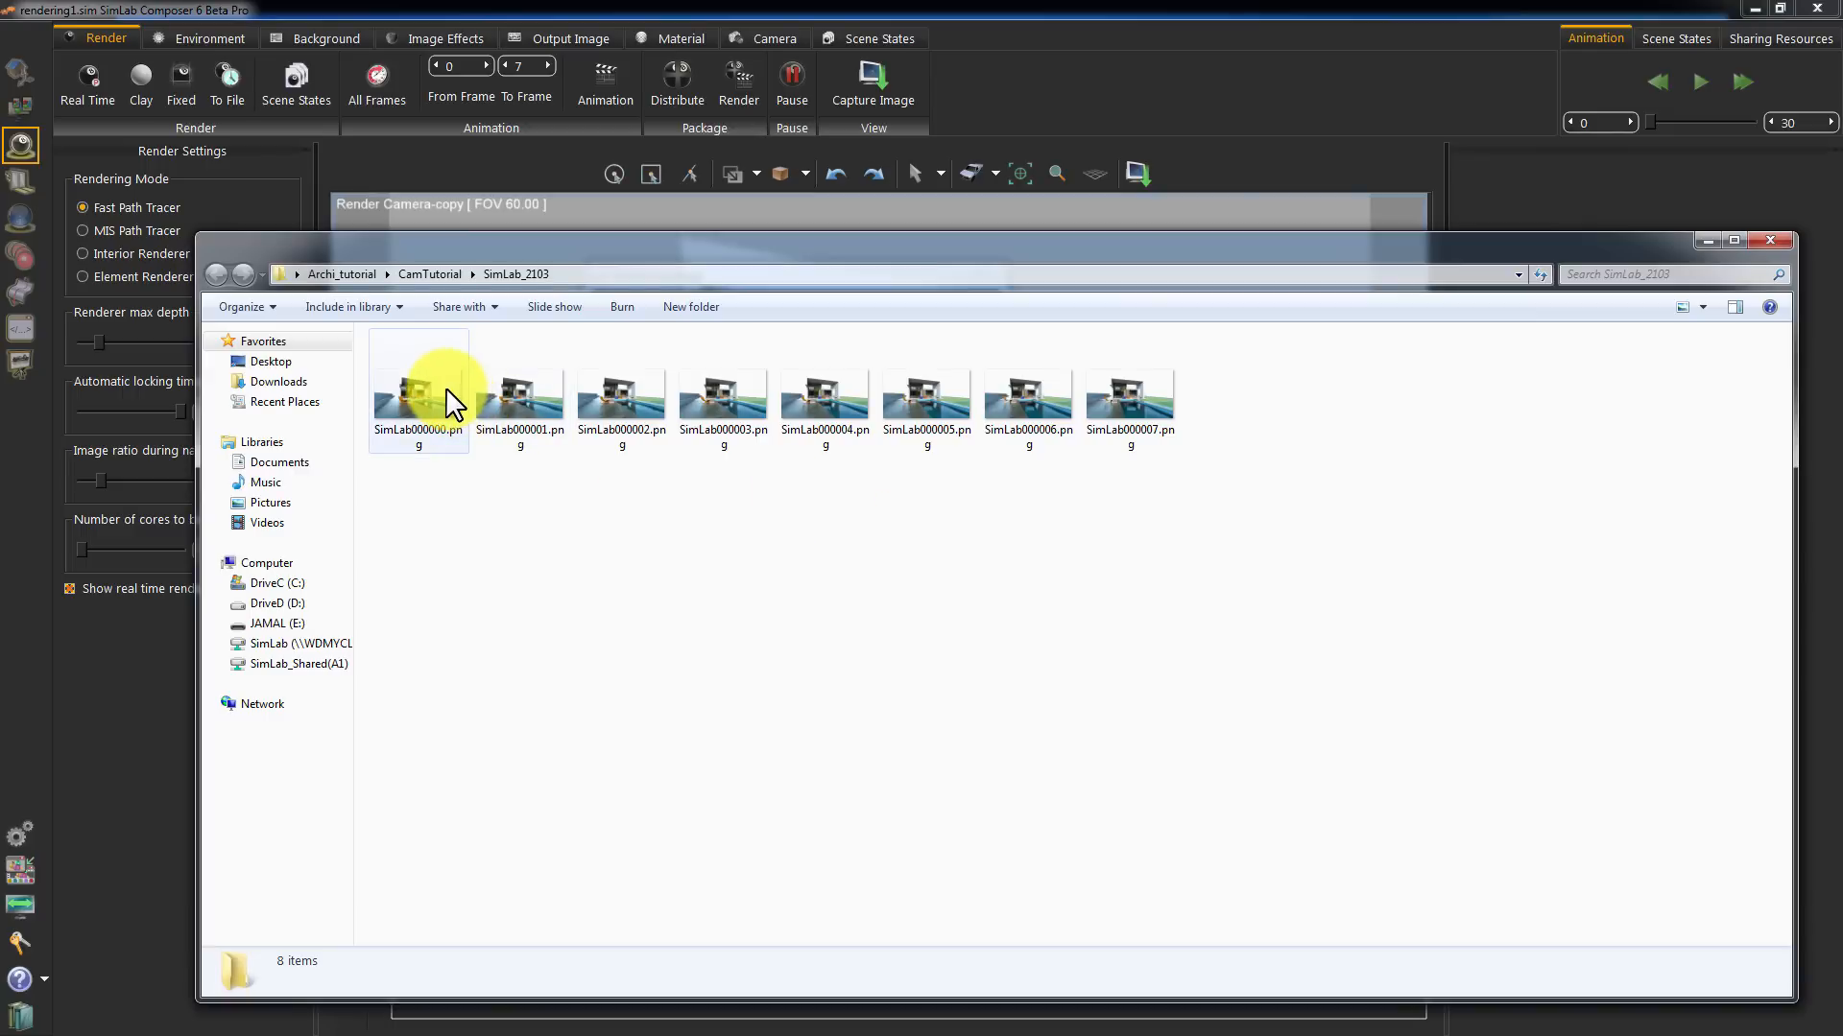
View SimLab000000.png and the following frames in Windows Photo Viewer, then close the viewer
{"action": "left_click", "coordinate": [419, 389]}
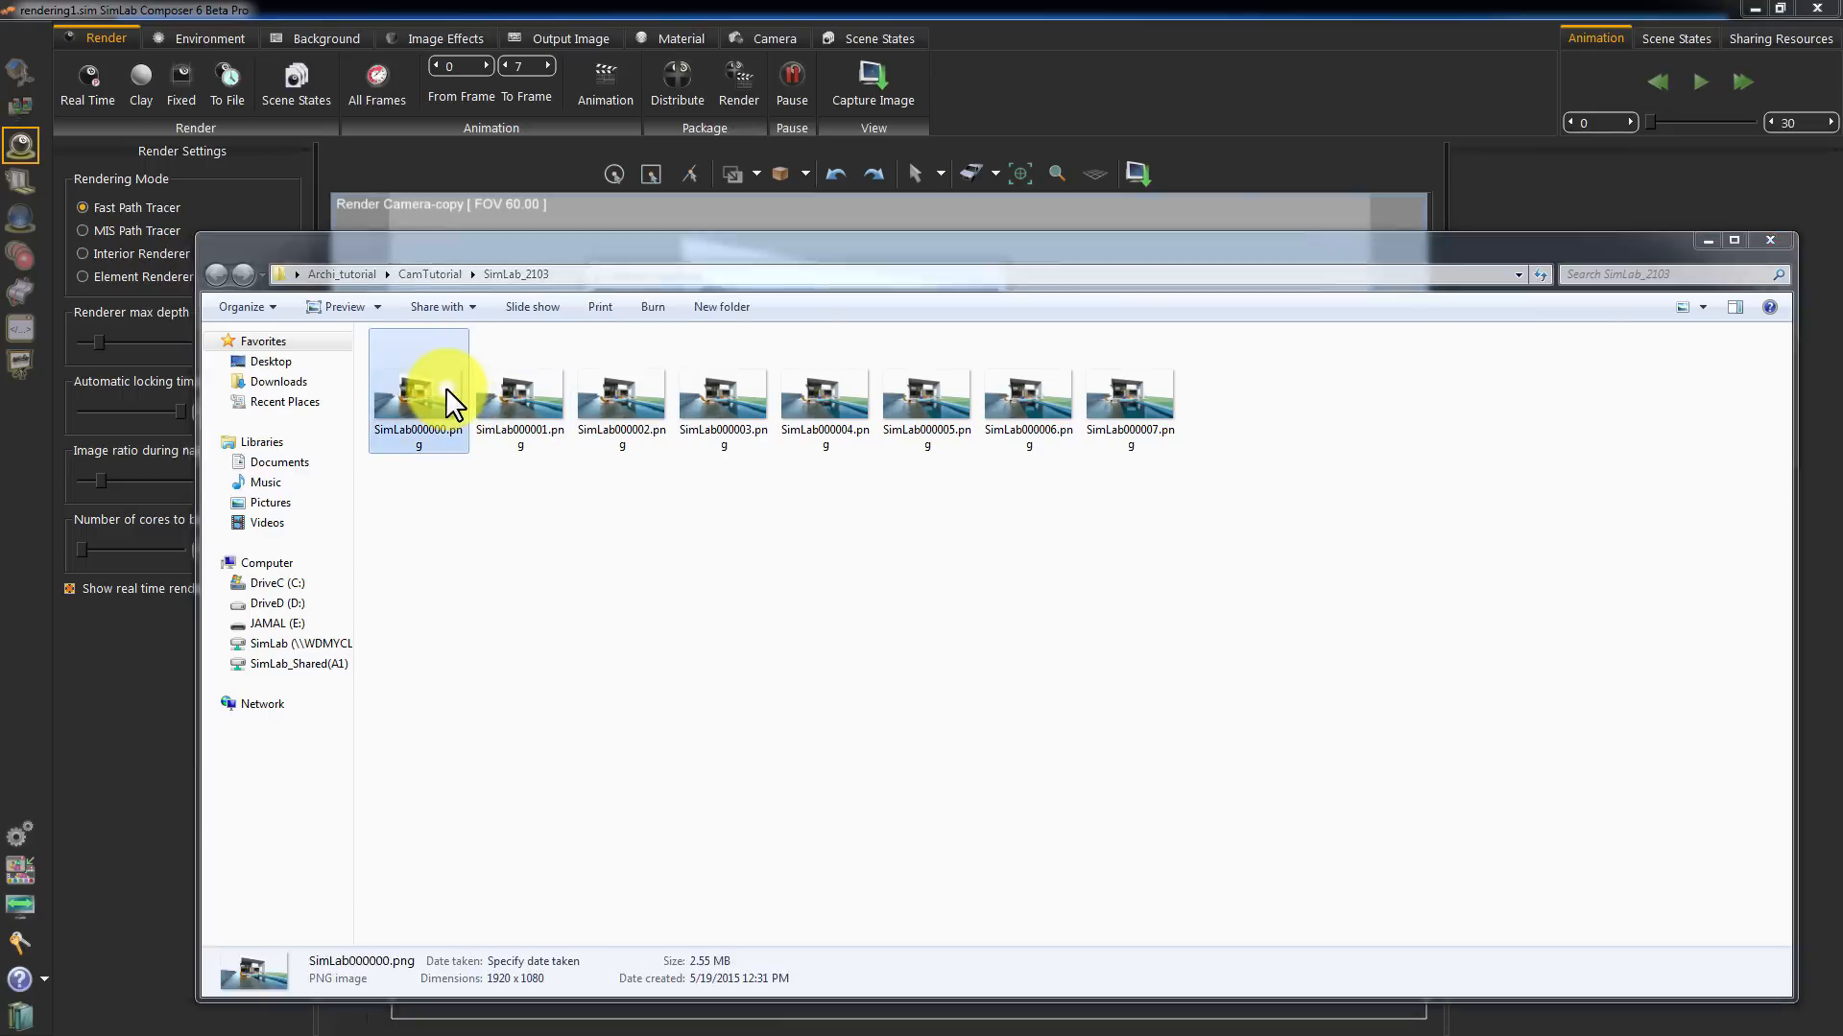
{"action": "double_click", "coordinate": [419, 387]}
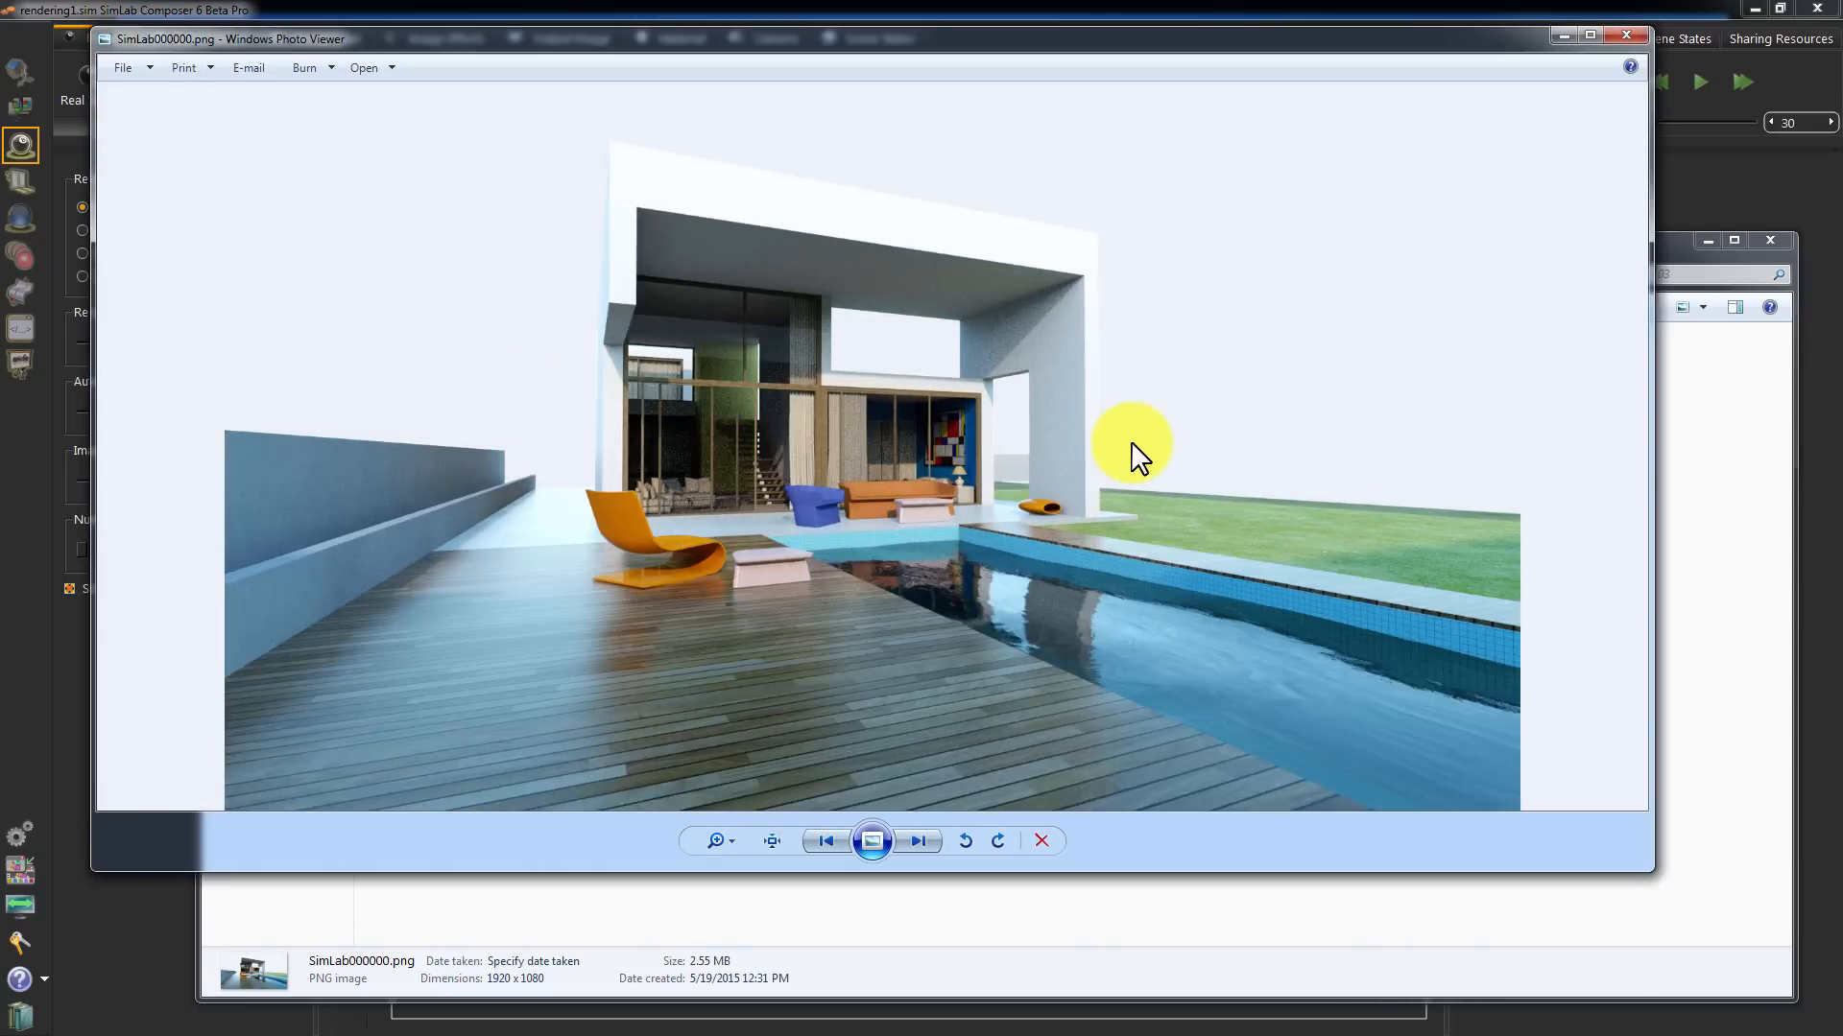
{"action": "left_click", "coordinate": [918, 841]}
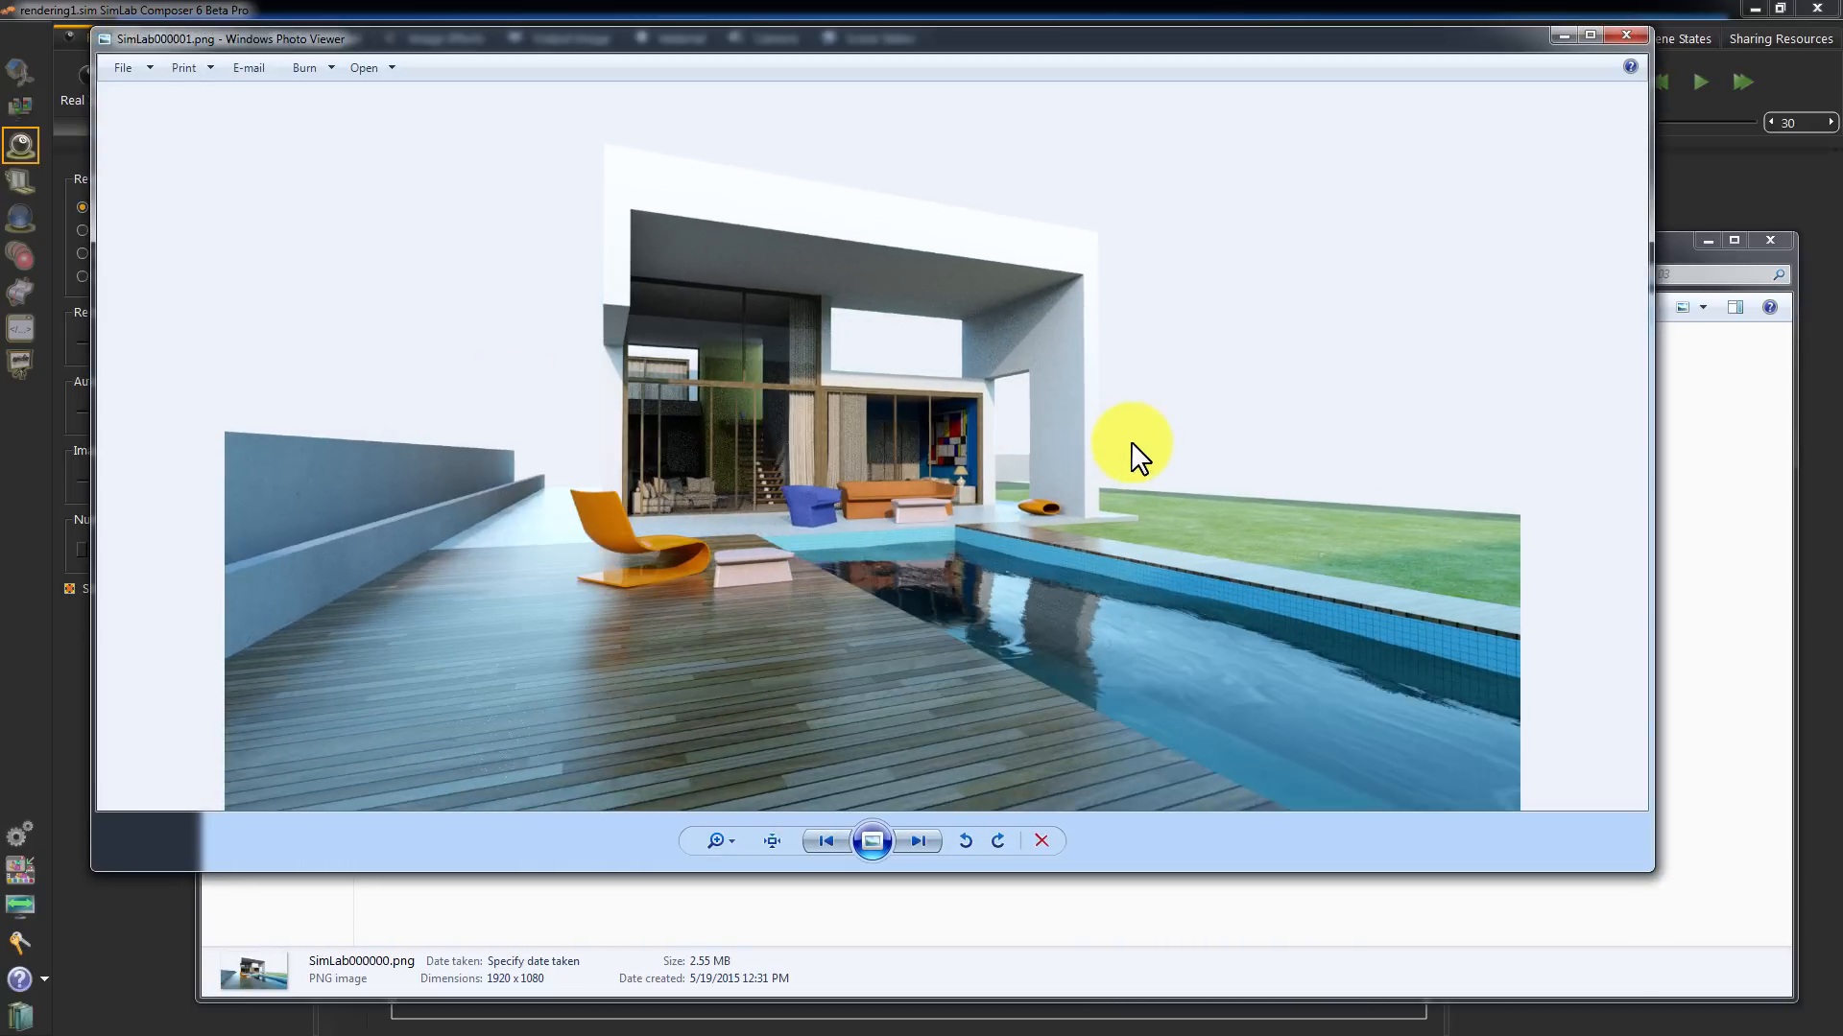
{"action": "left_click", "coordinate": [917, 840]}
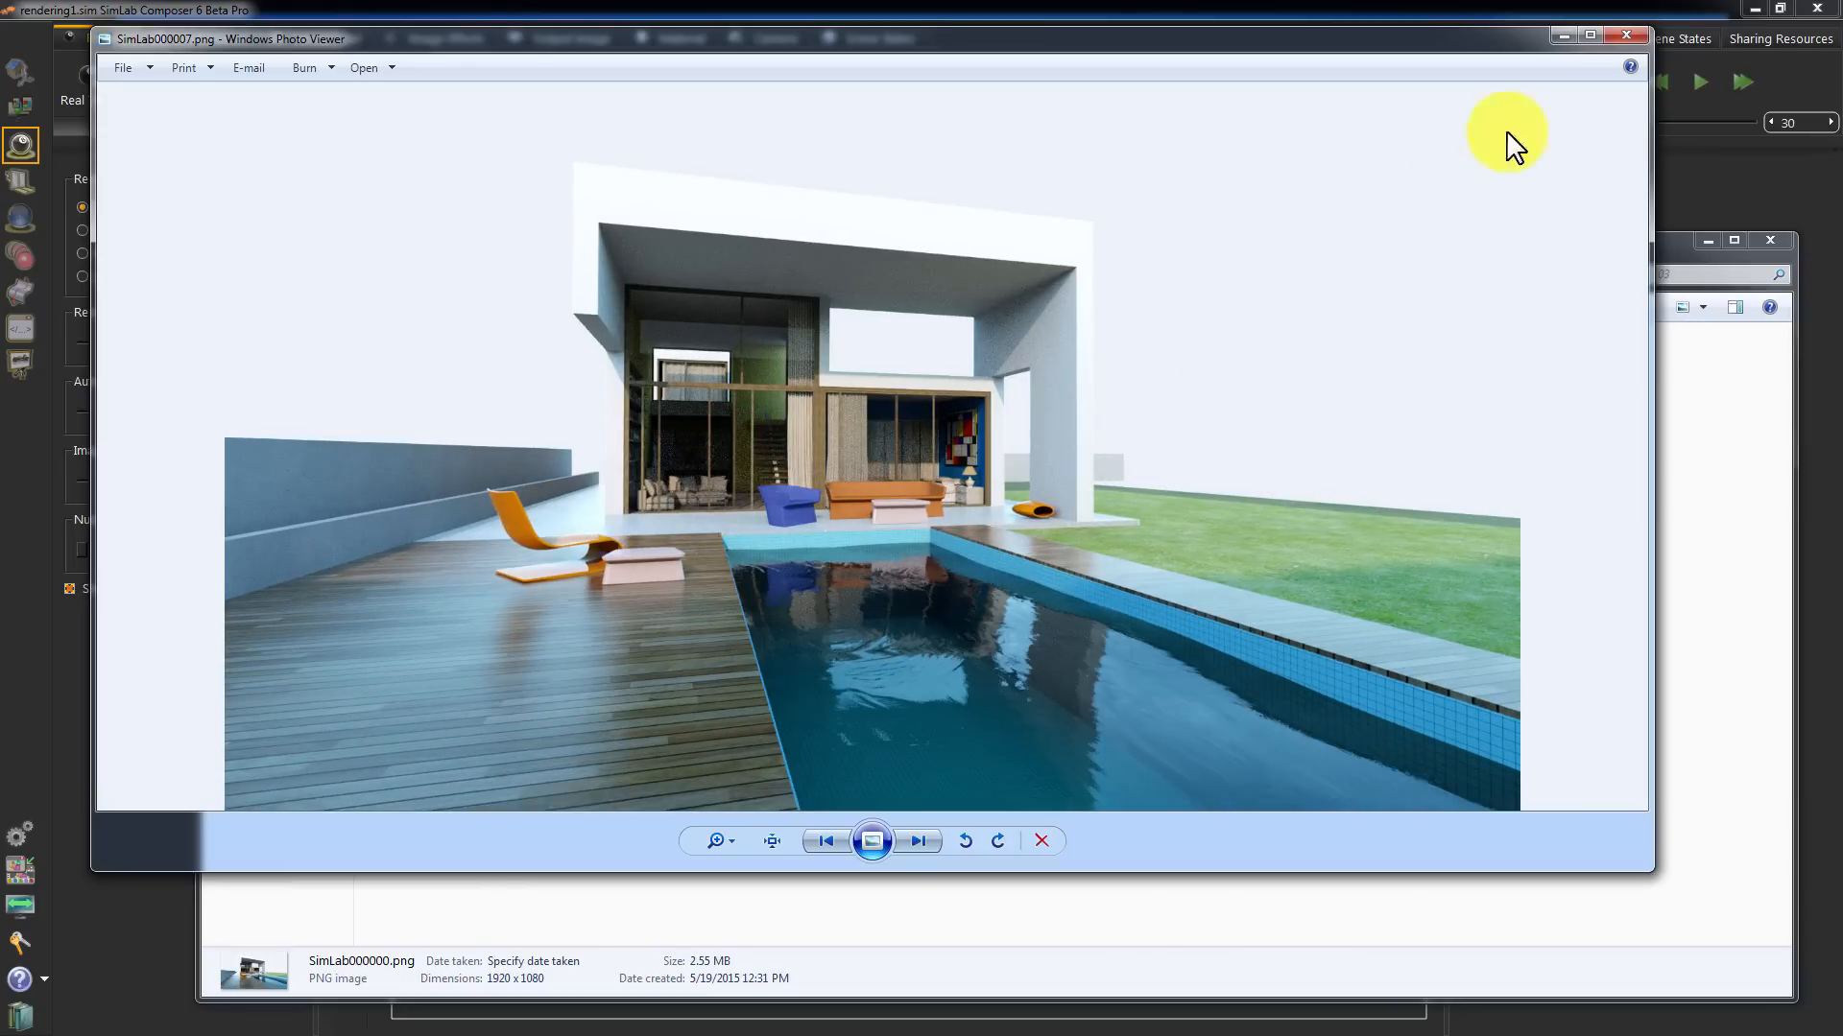
{"action": "left_click", "coordinate": [1626, 34]}
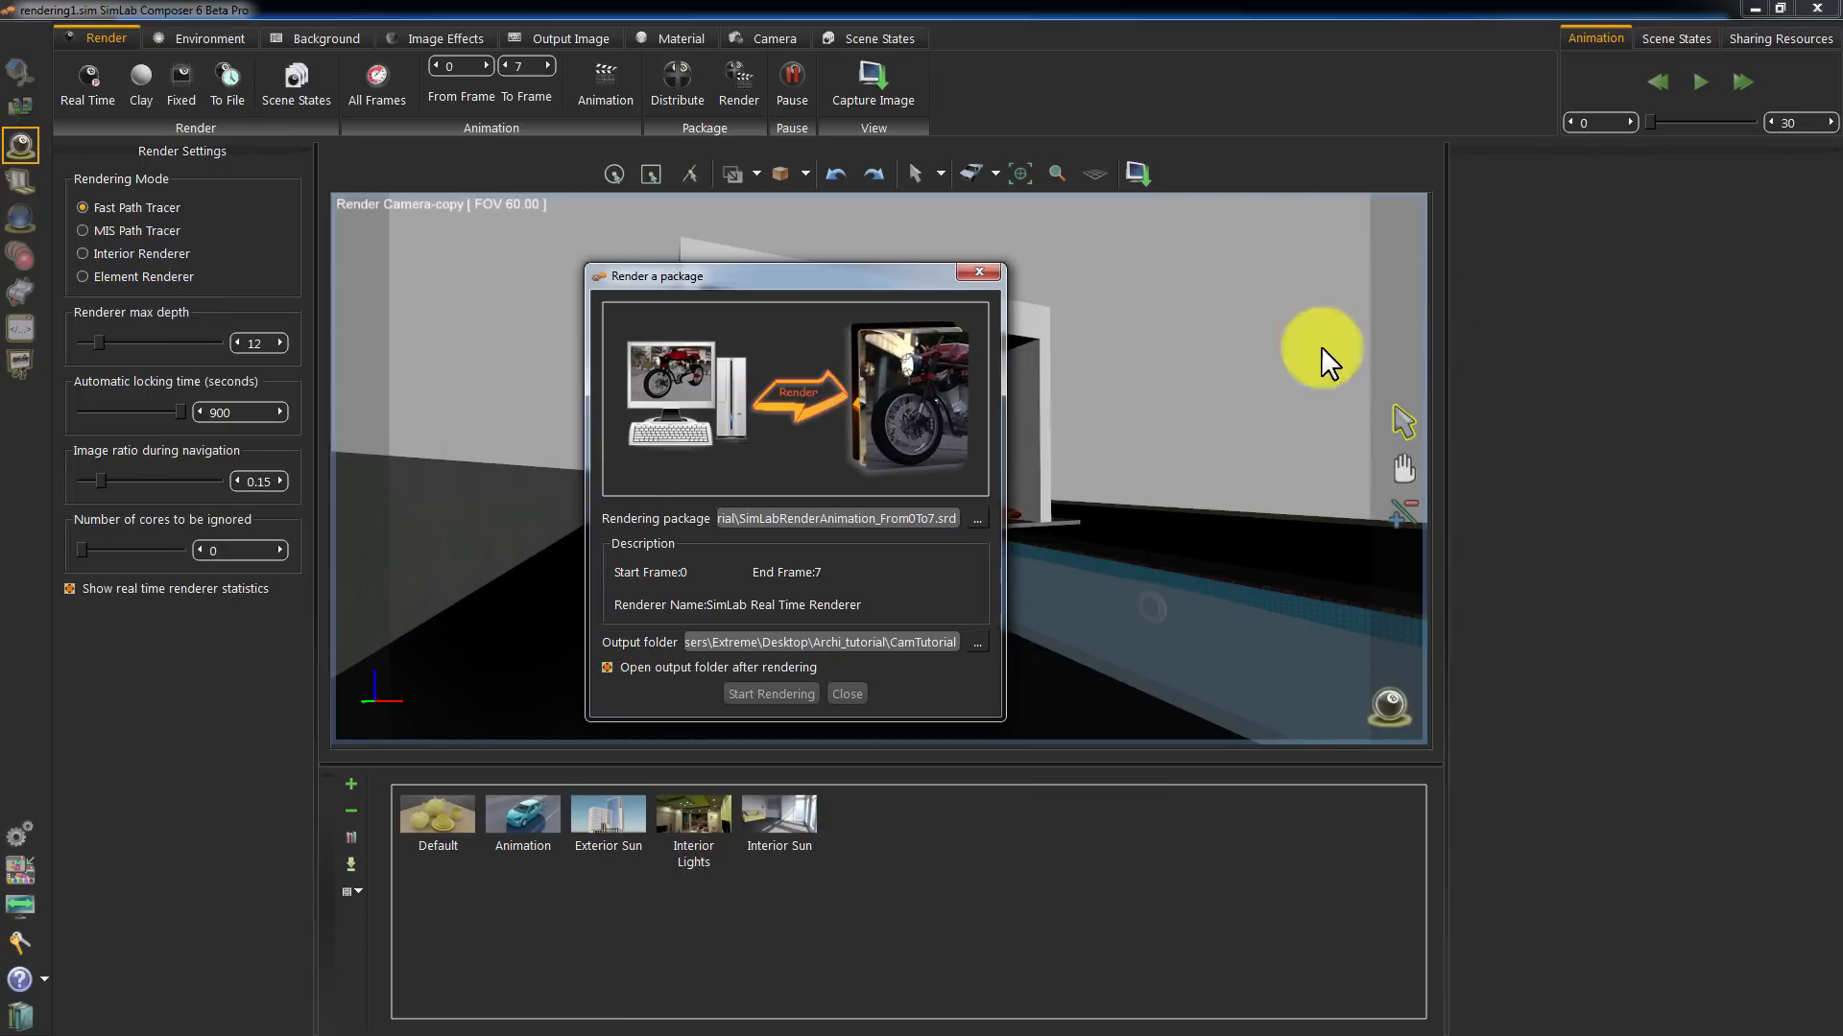
Close the Render a package dialog and switch to the animation workbench with the camera timeline
{"action": "left_click", "coordinate": [845, 693]}
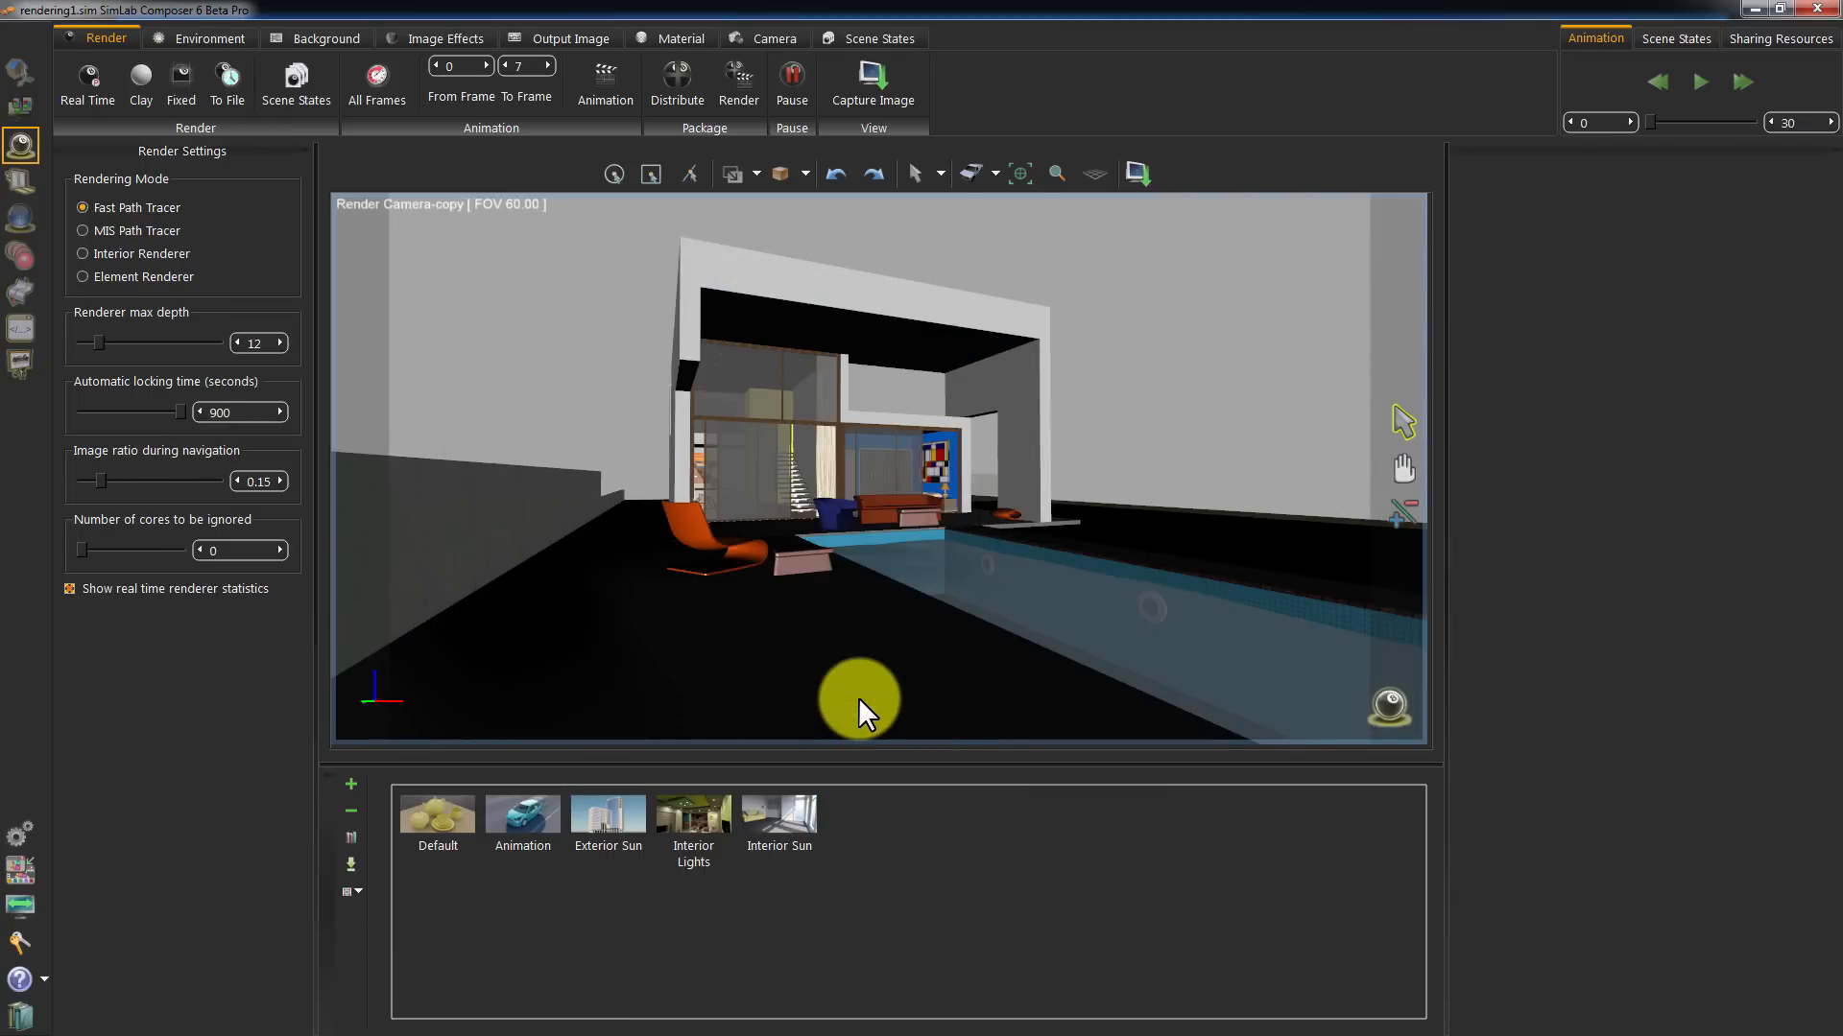
{"action": "mouse_move", "coordinate": [35, 271]}
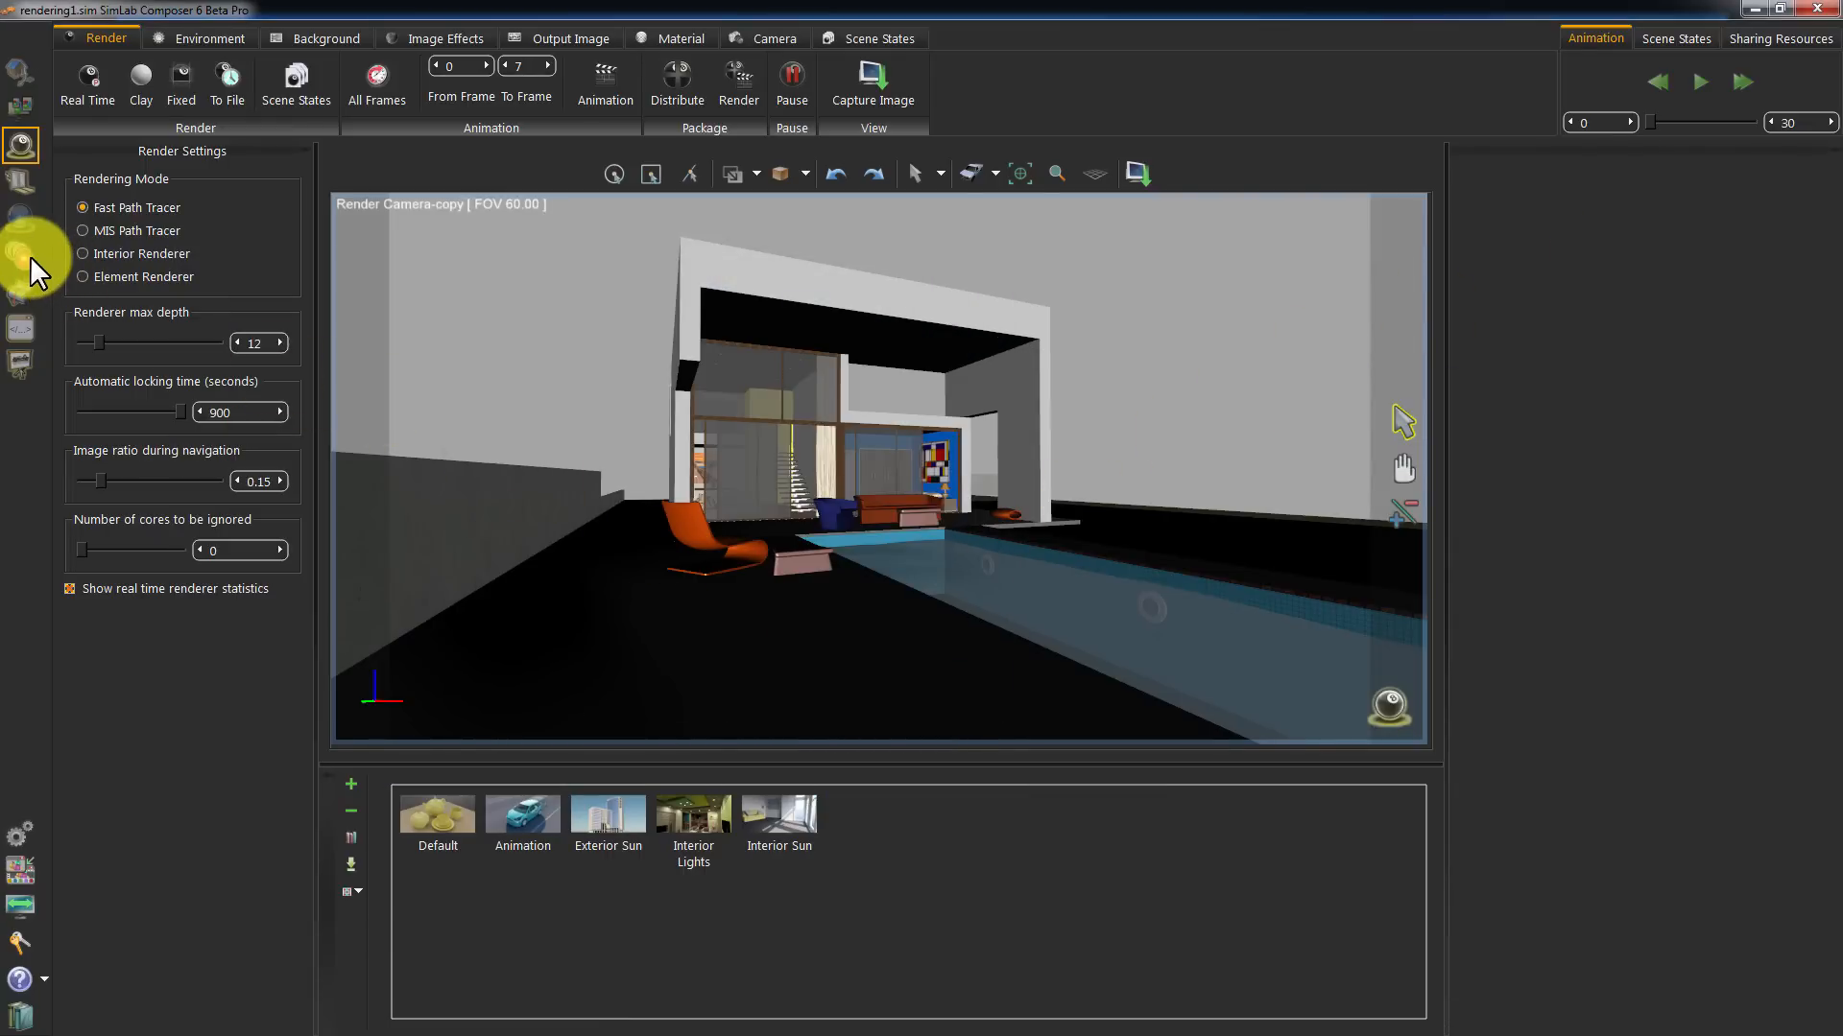
{"action": "left_click", "coordinate": [563, 39]}
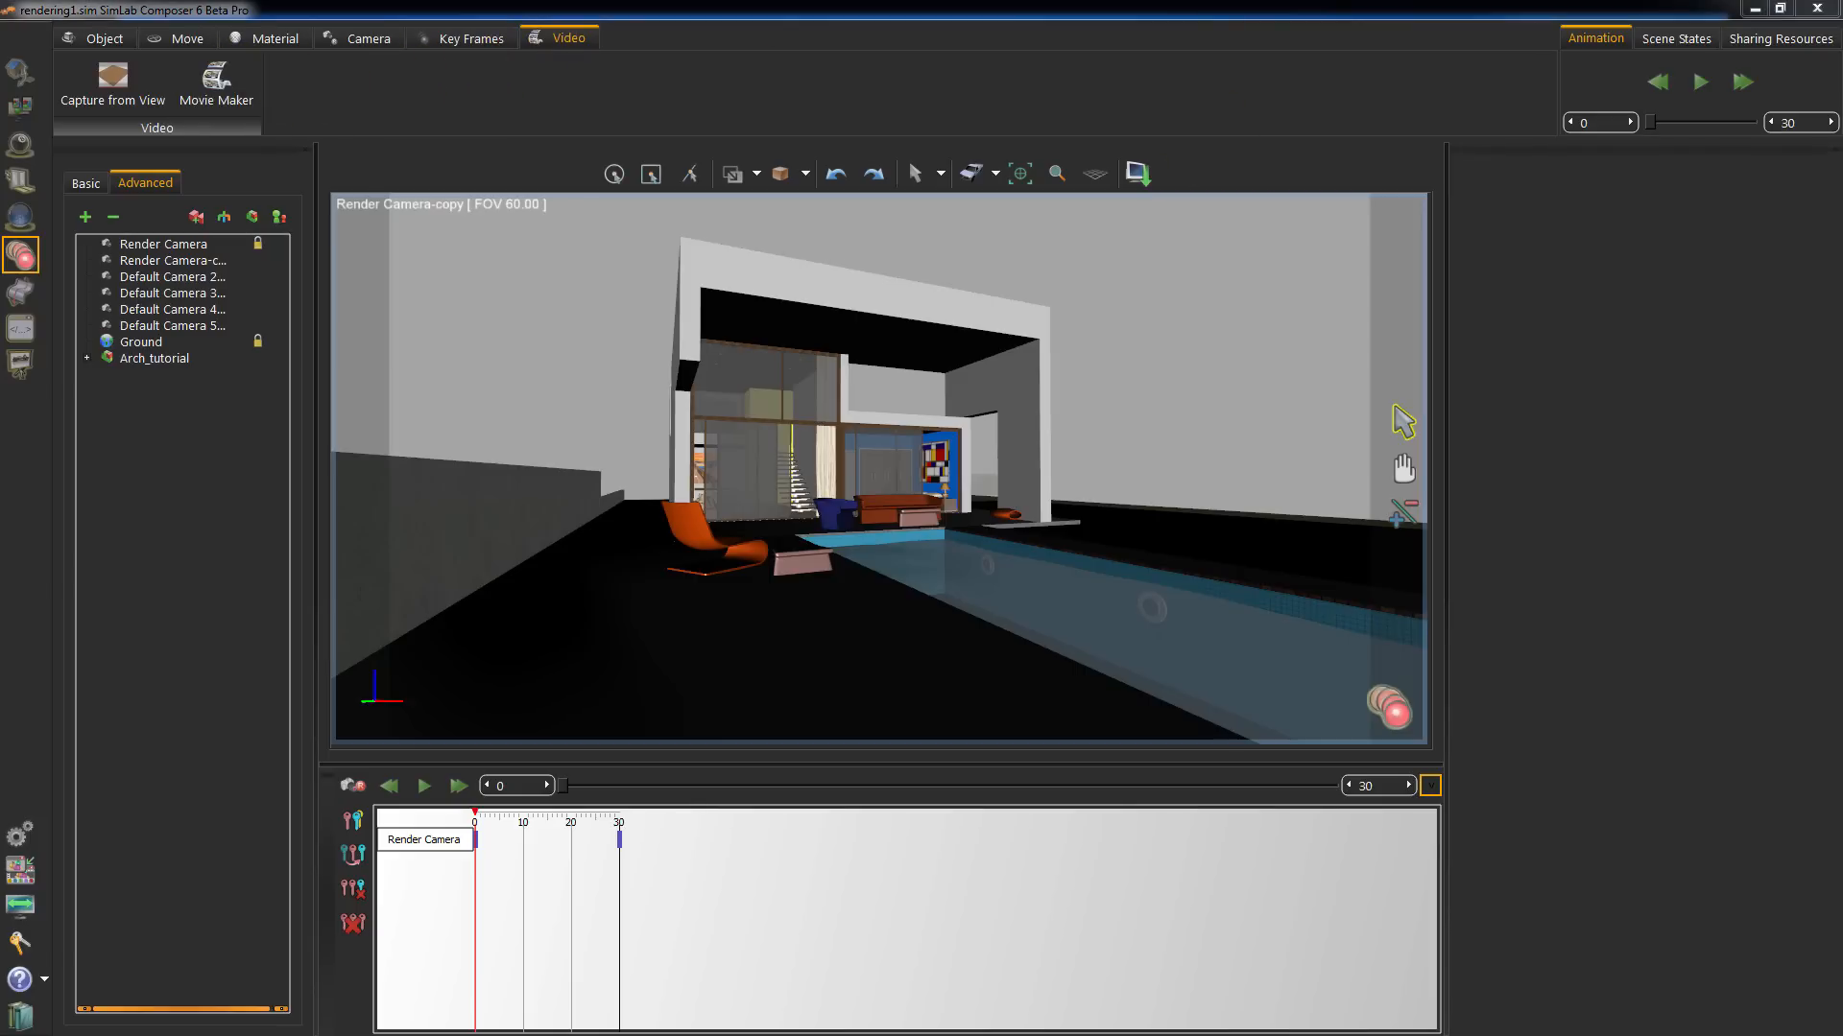
In Movie Maker, add the SimLab_2103 frames folder and keep Video Quality at Maximum
{"action": "left_click", "coordinate": [217, 75]}
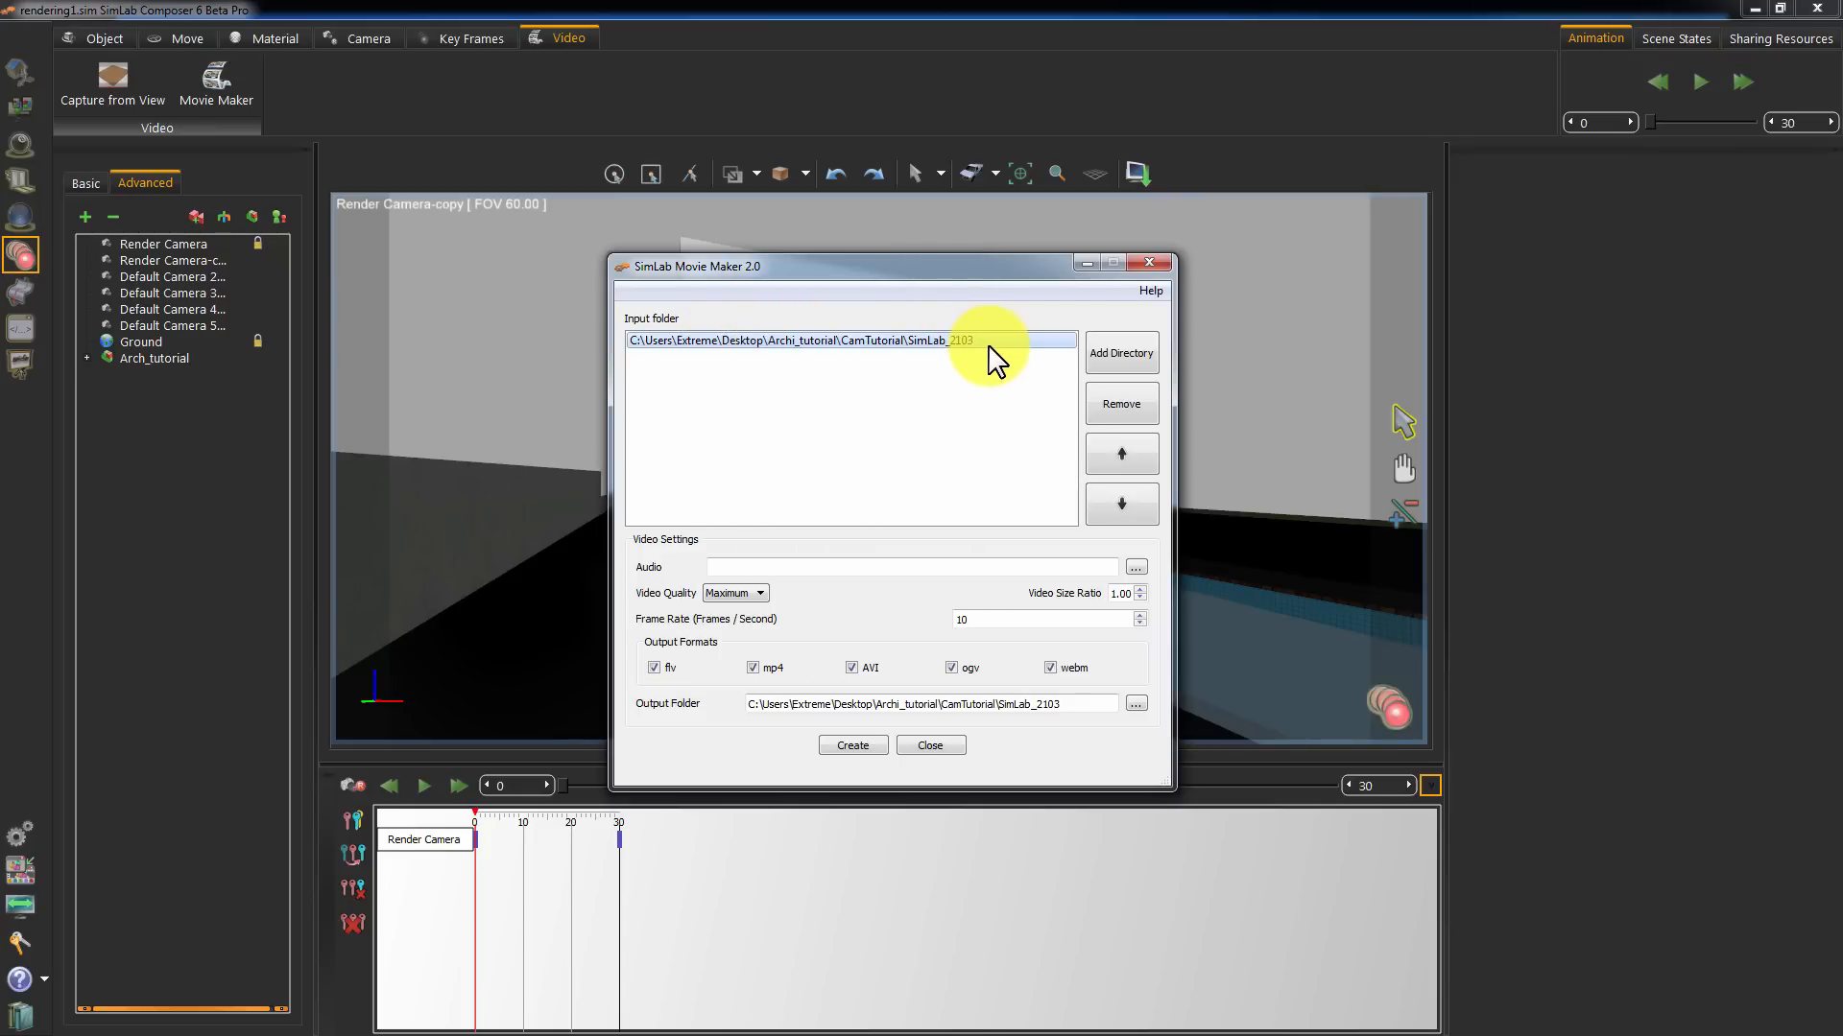
{"action": "left_click", "coordinate": [1119, 353]}
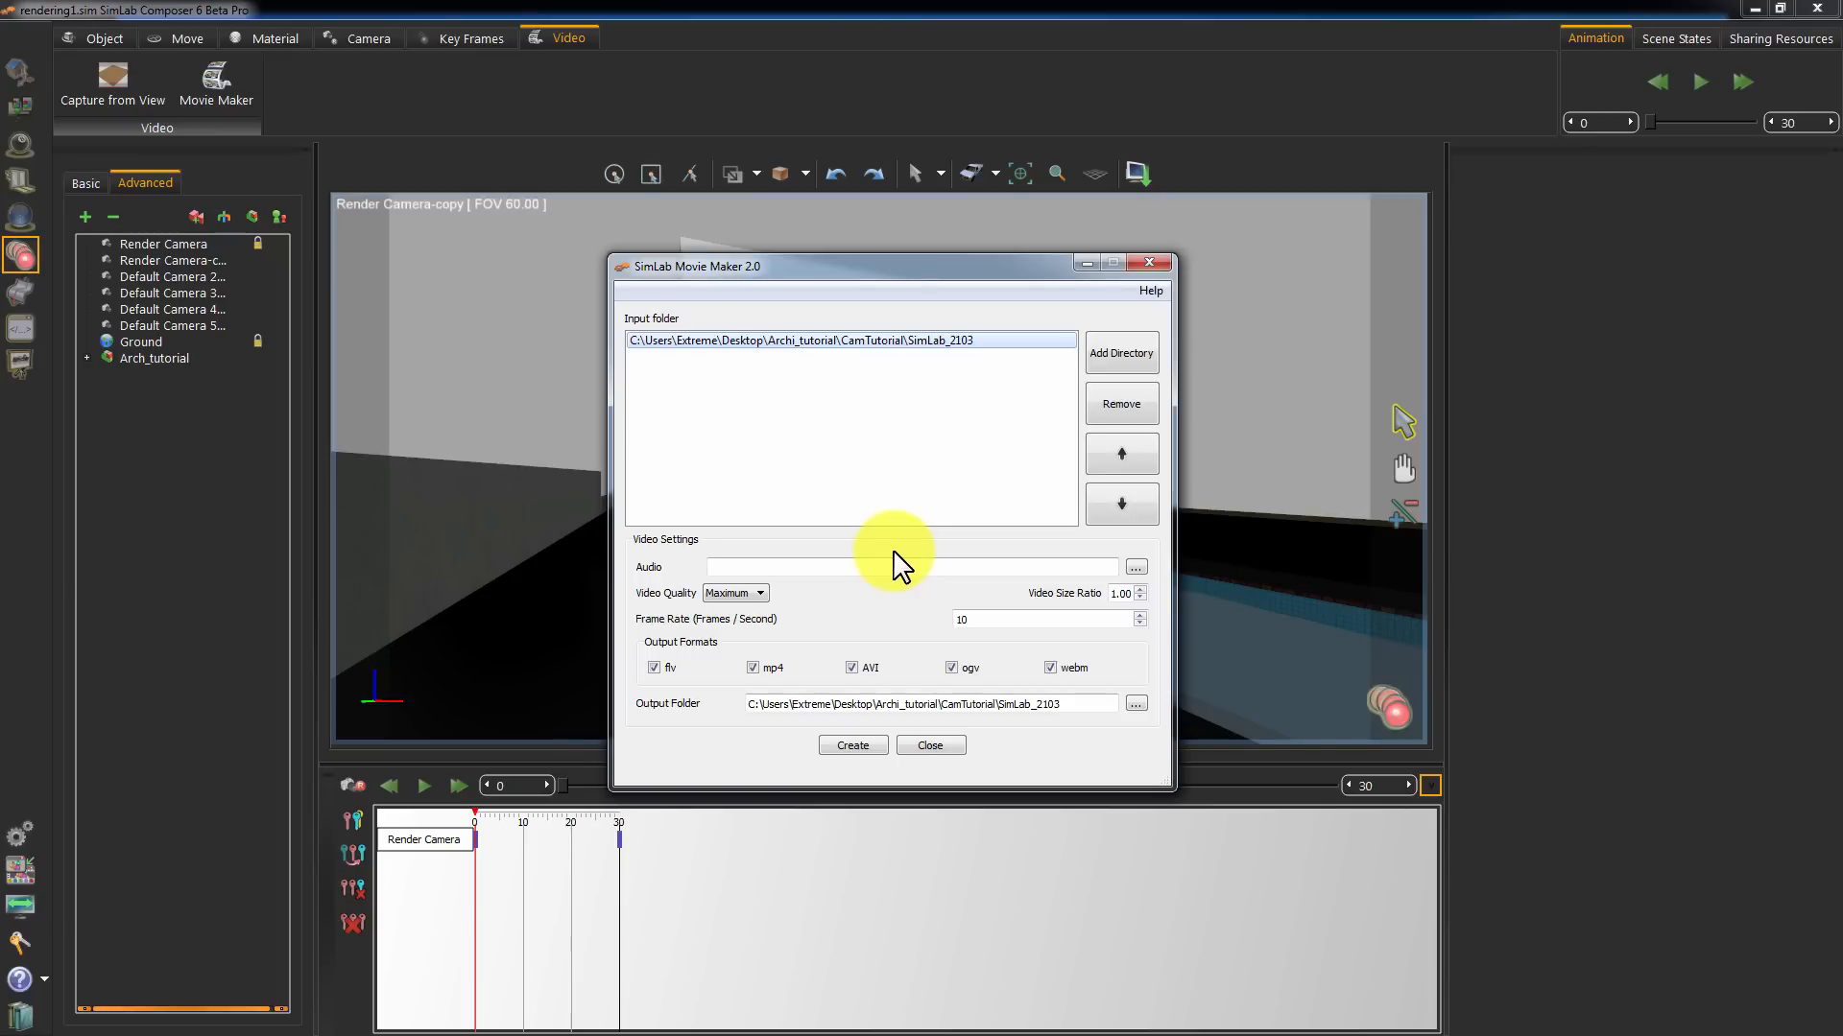
{"action": "left_click", "coordinate": [758, 593]}
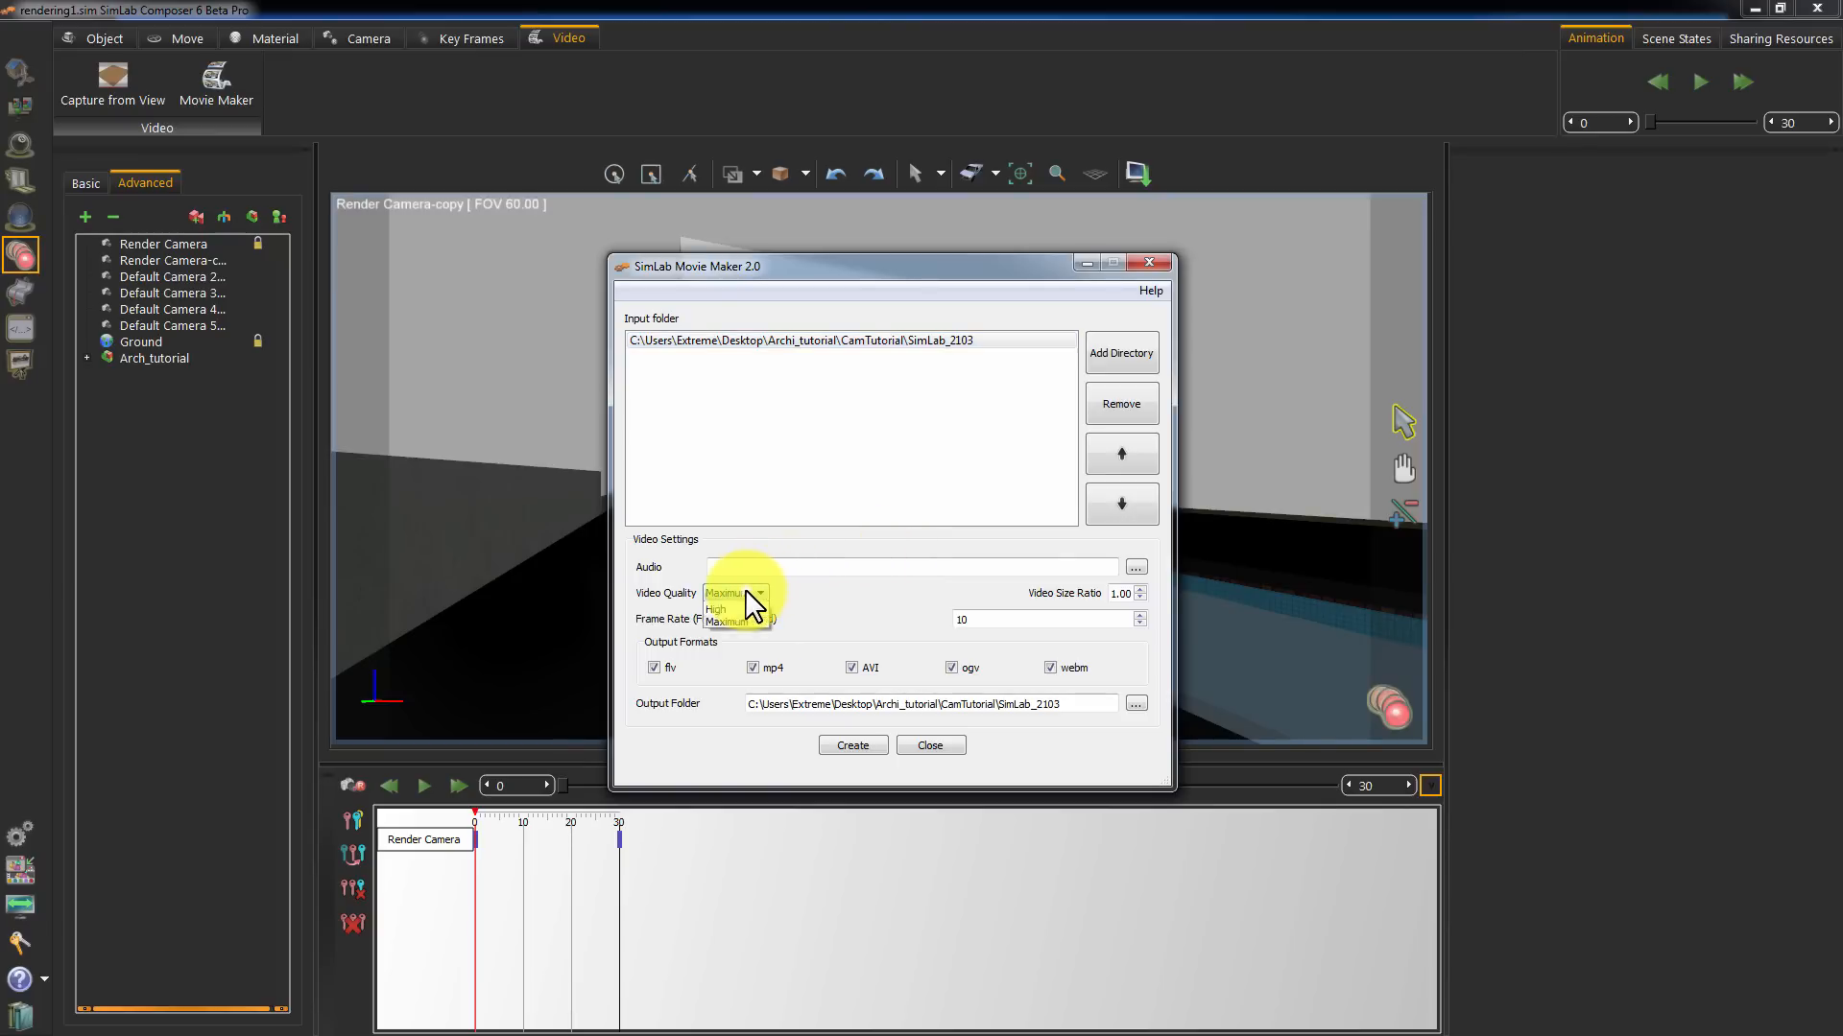
{"action": "left_click", "coordinate": [729, 593]}
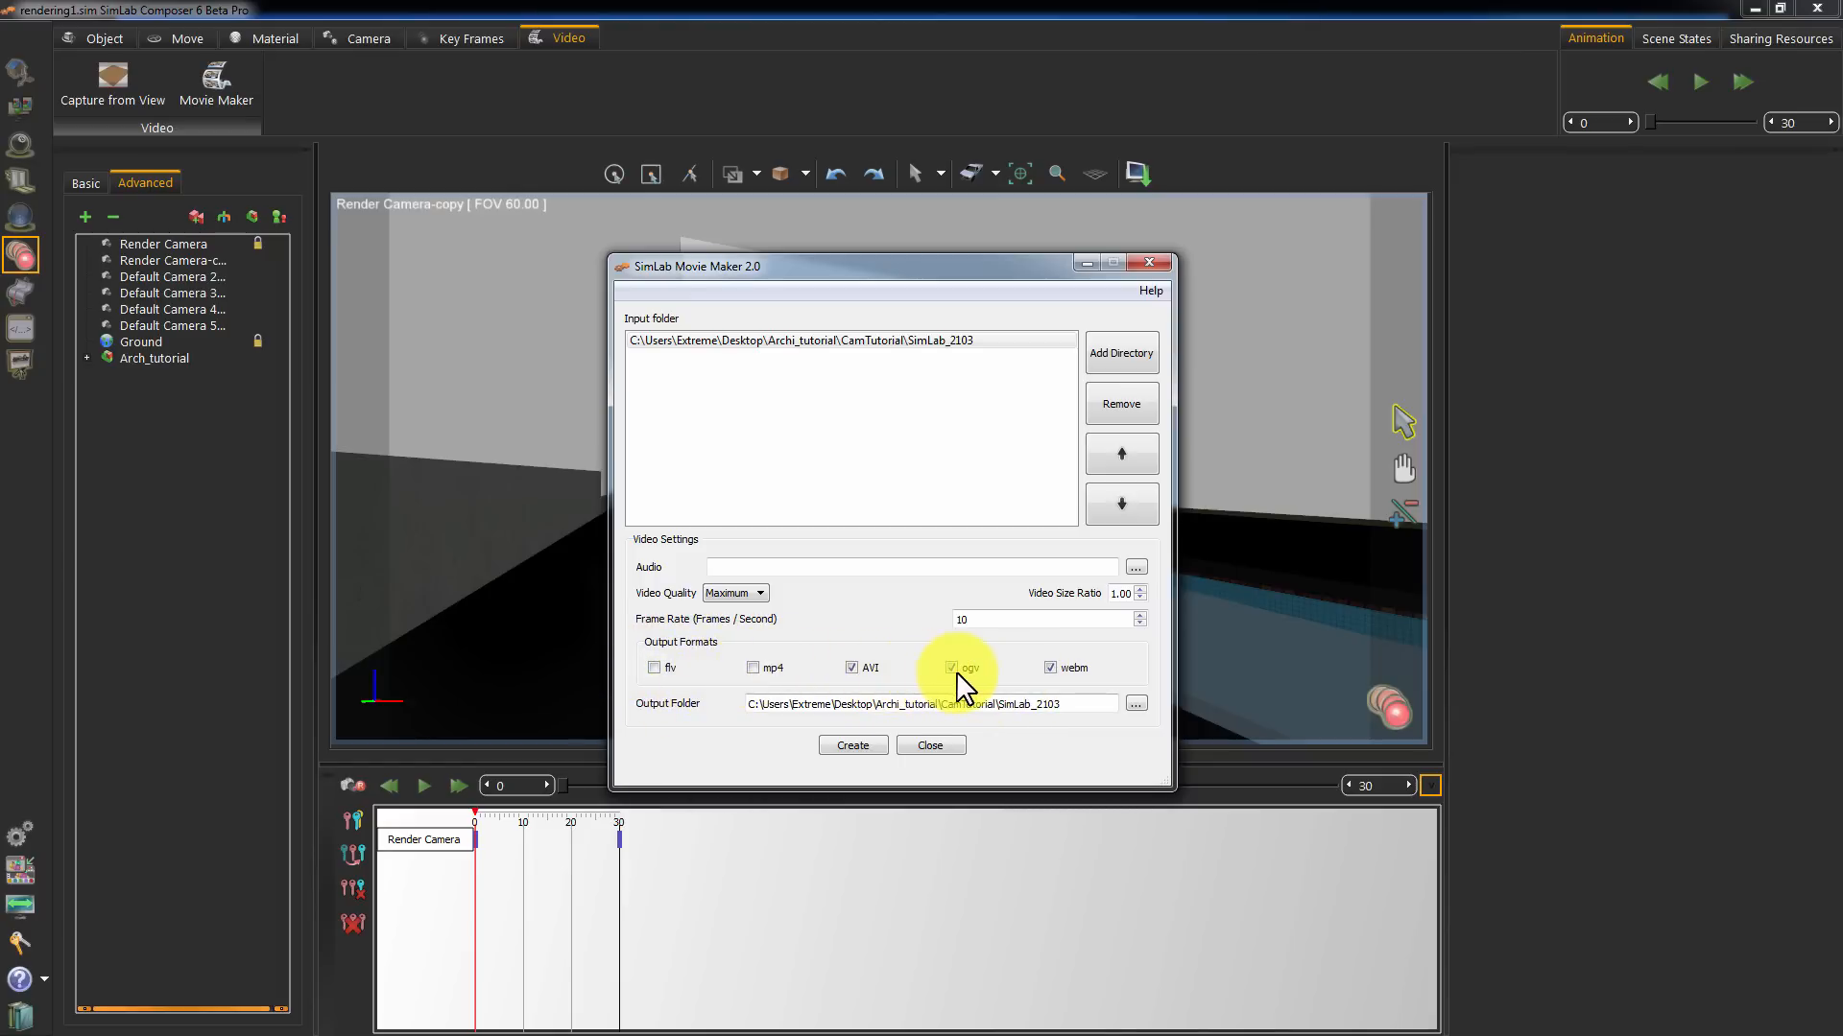
Output AVI only (ogv unticked), create the movie and dismiss the completion message
{"action": "left_click", "coordinate": [953, 668]}
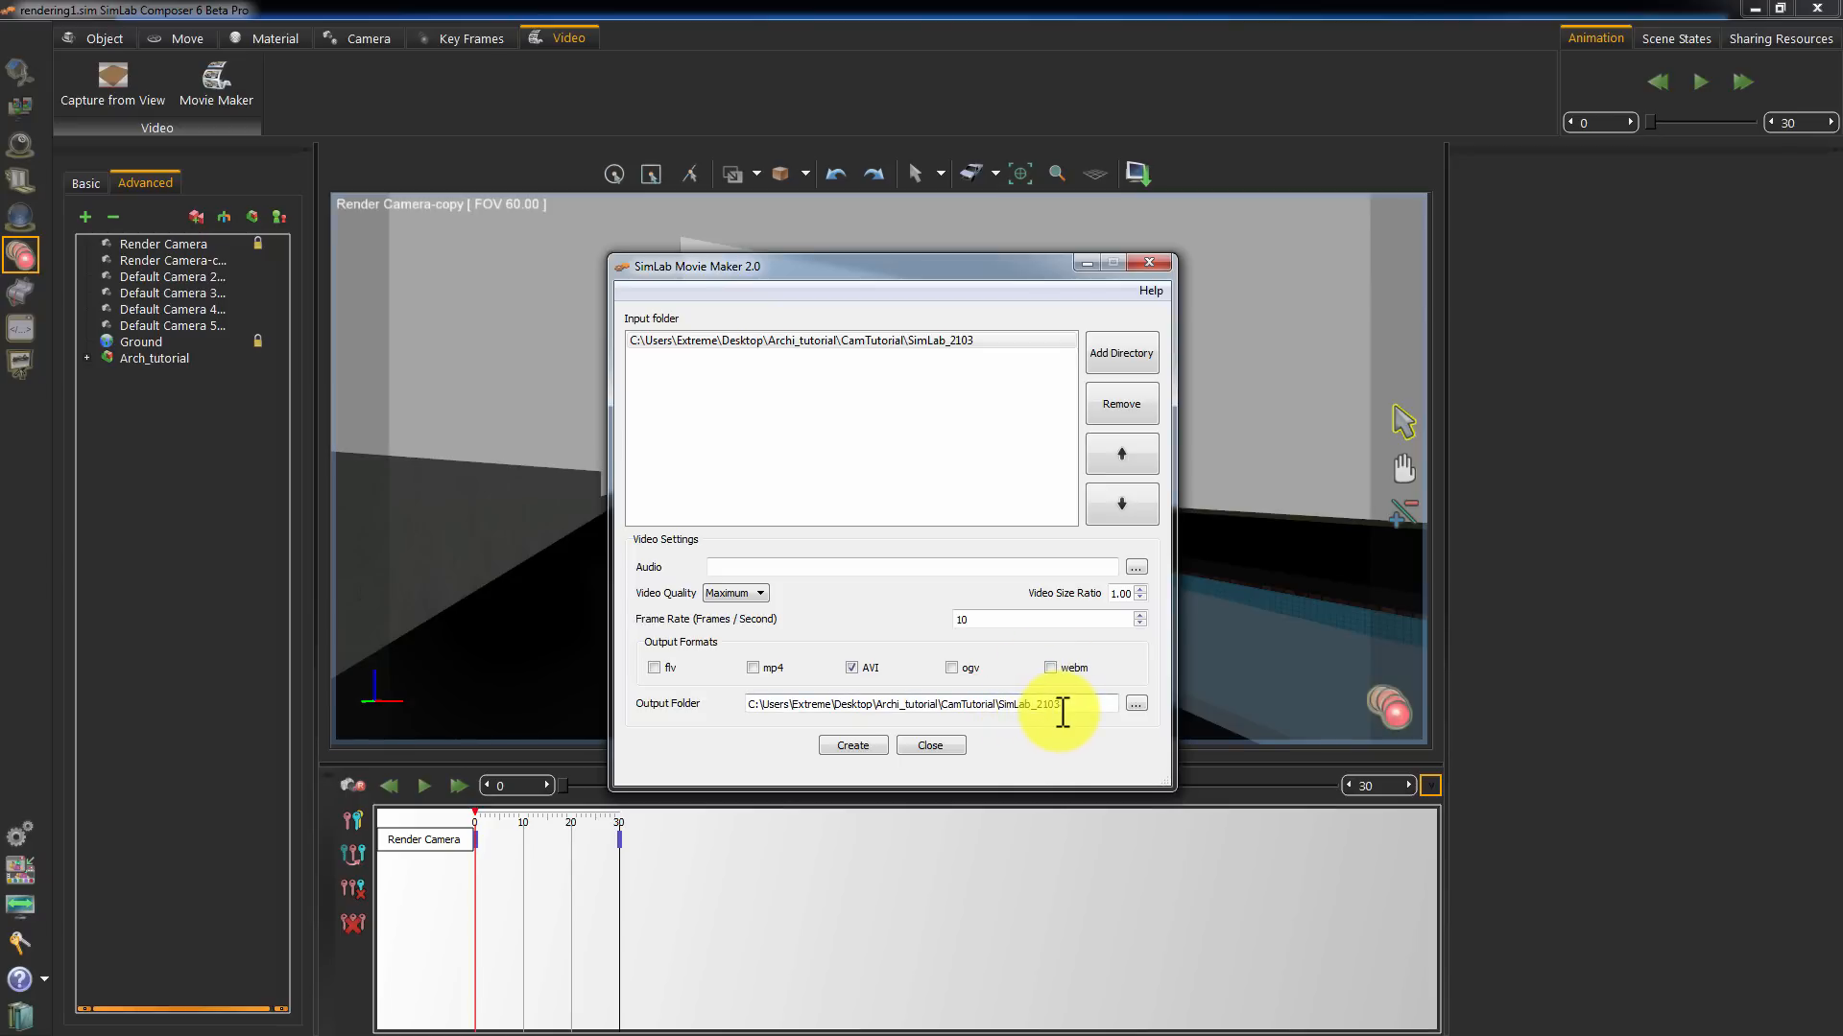
{"action": "mouse_move", "coordinate": [1040, 641]}
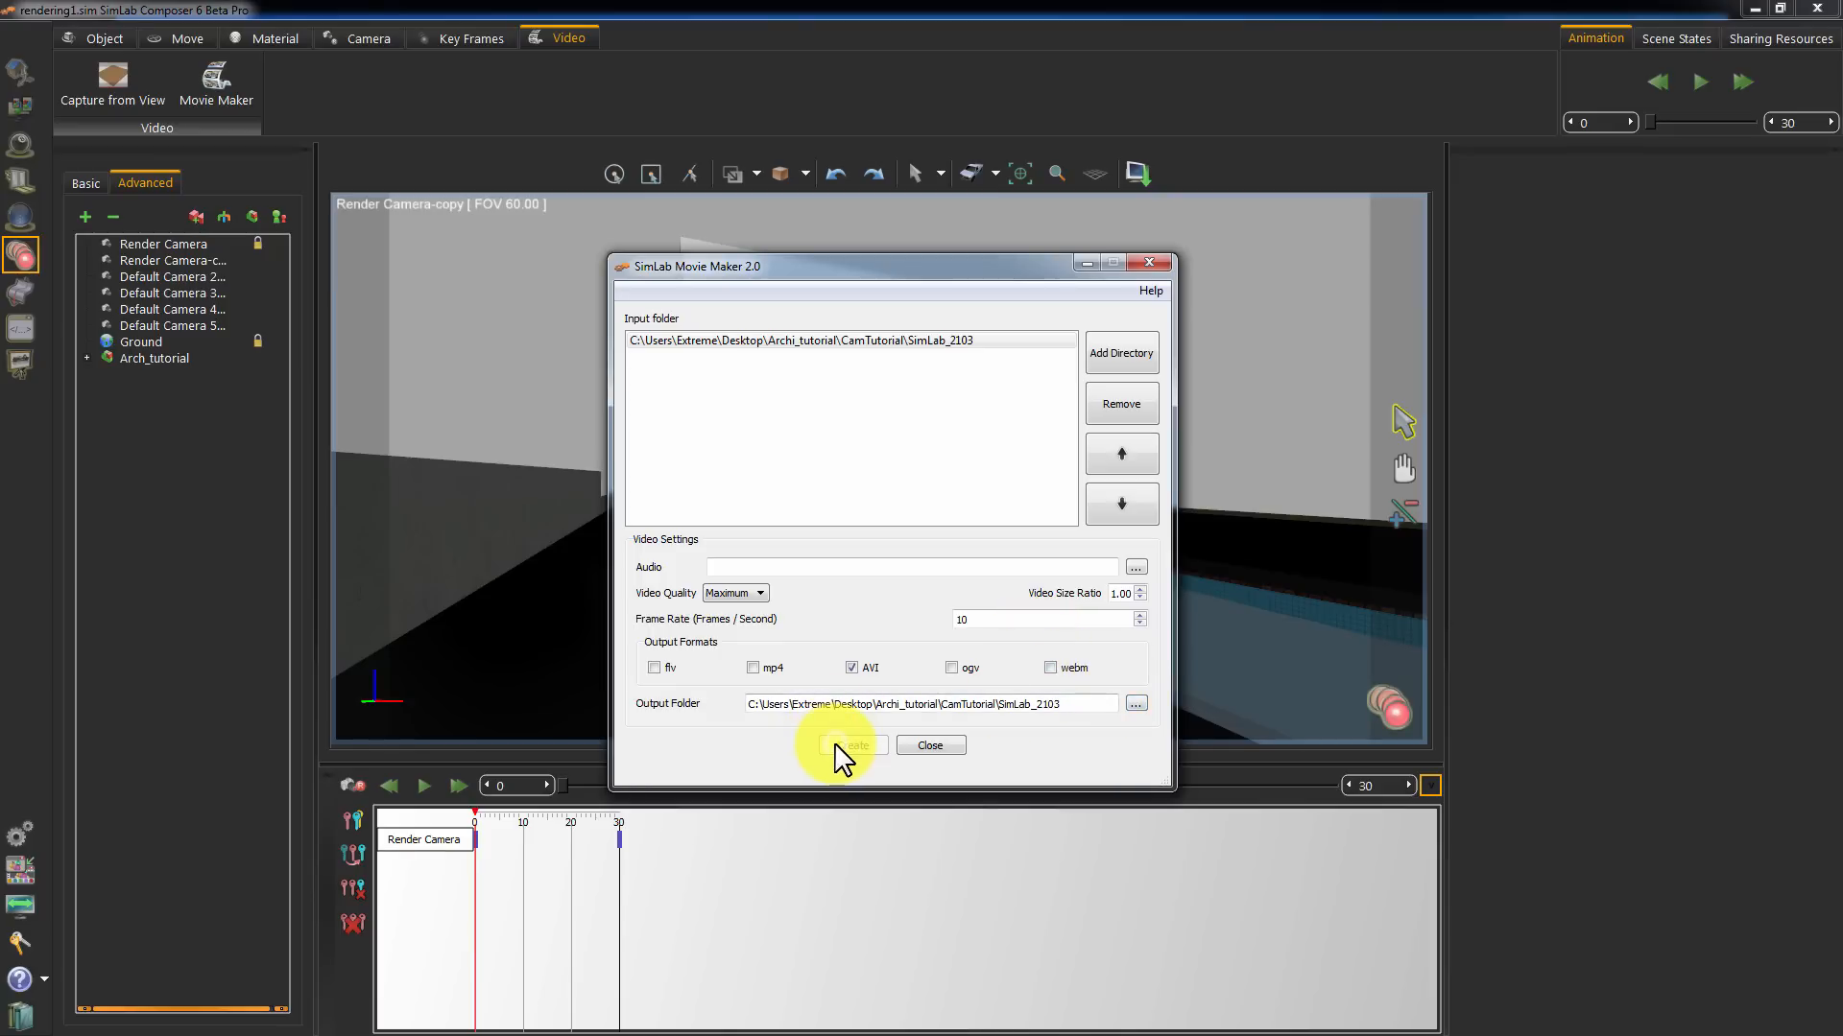
{"action": "left_click", "coordinate": [851, 744]}
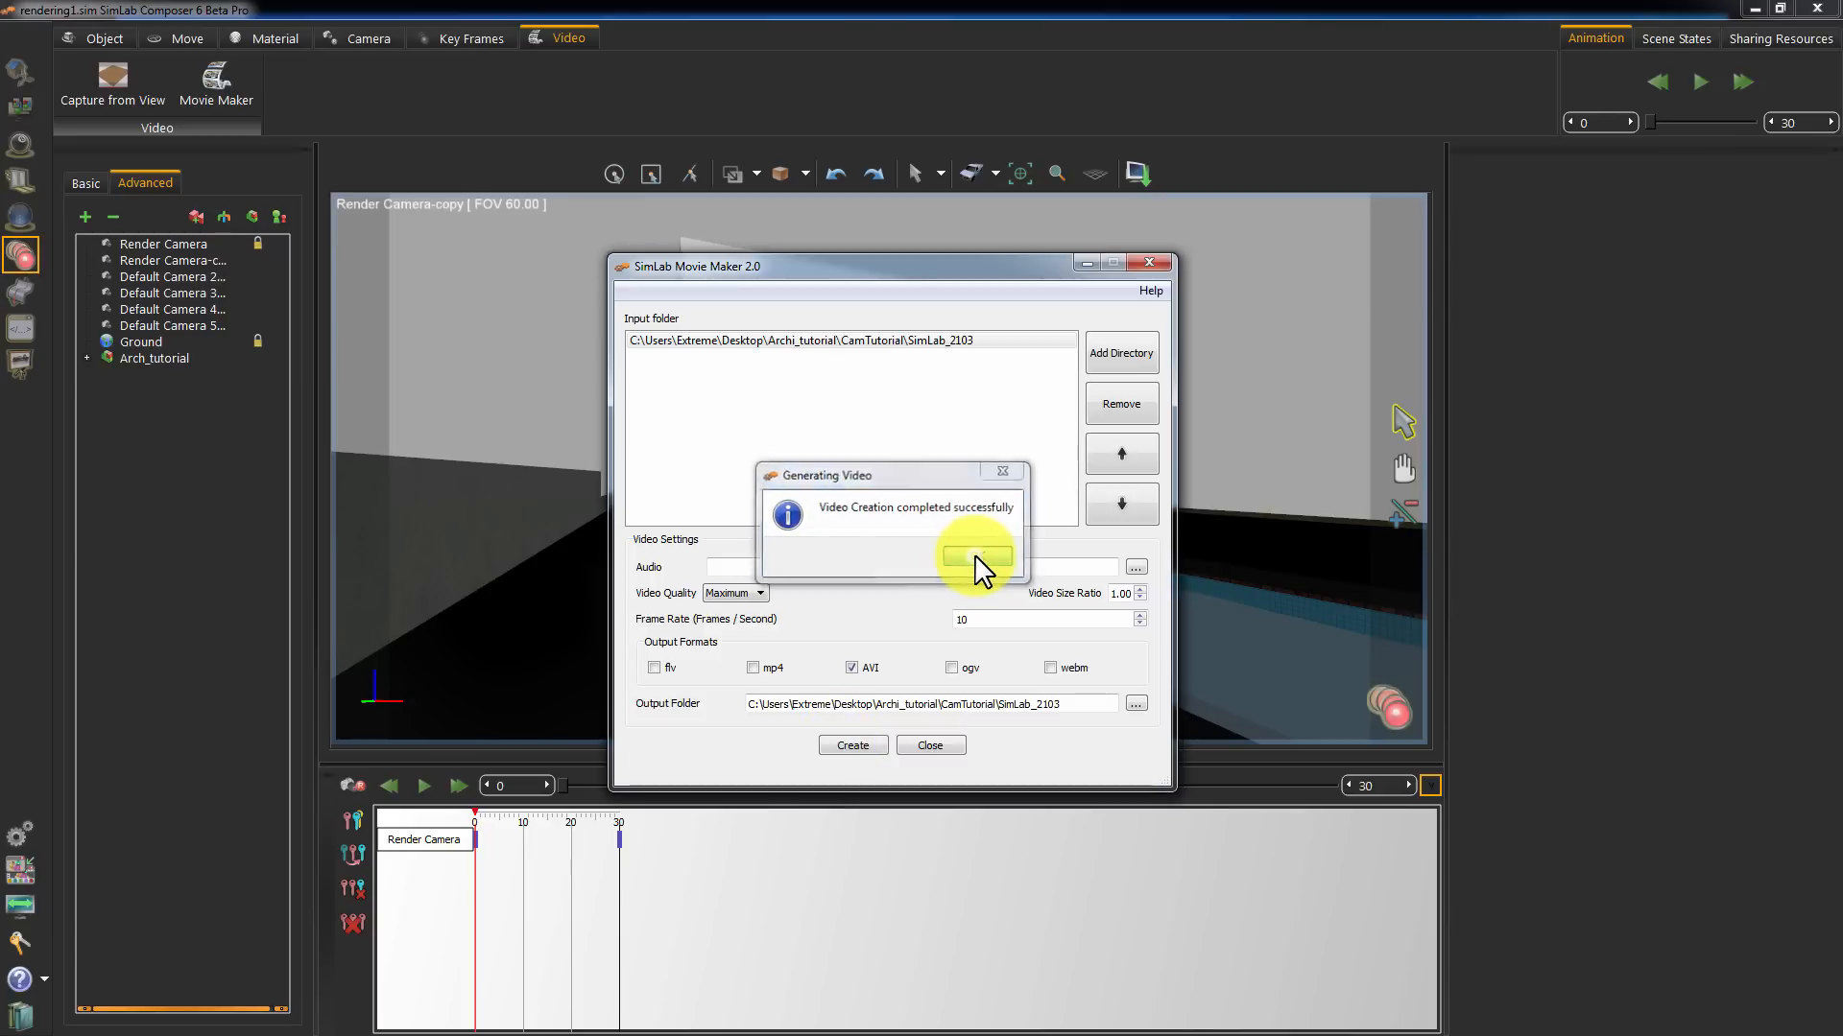
{"action": "left_click", "coordinate": [975, 557]}
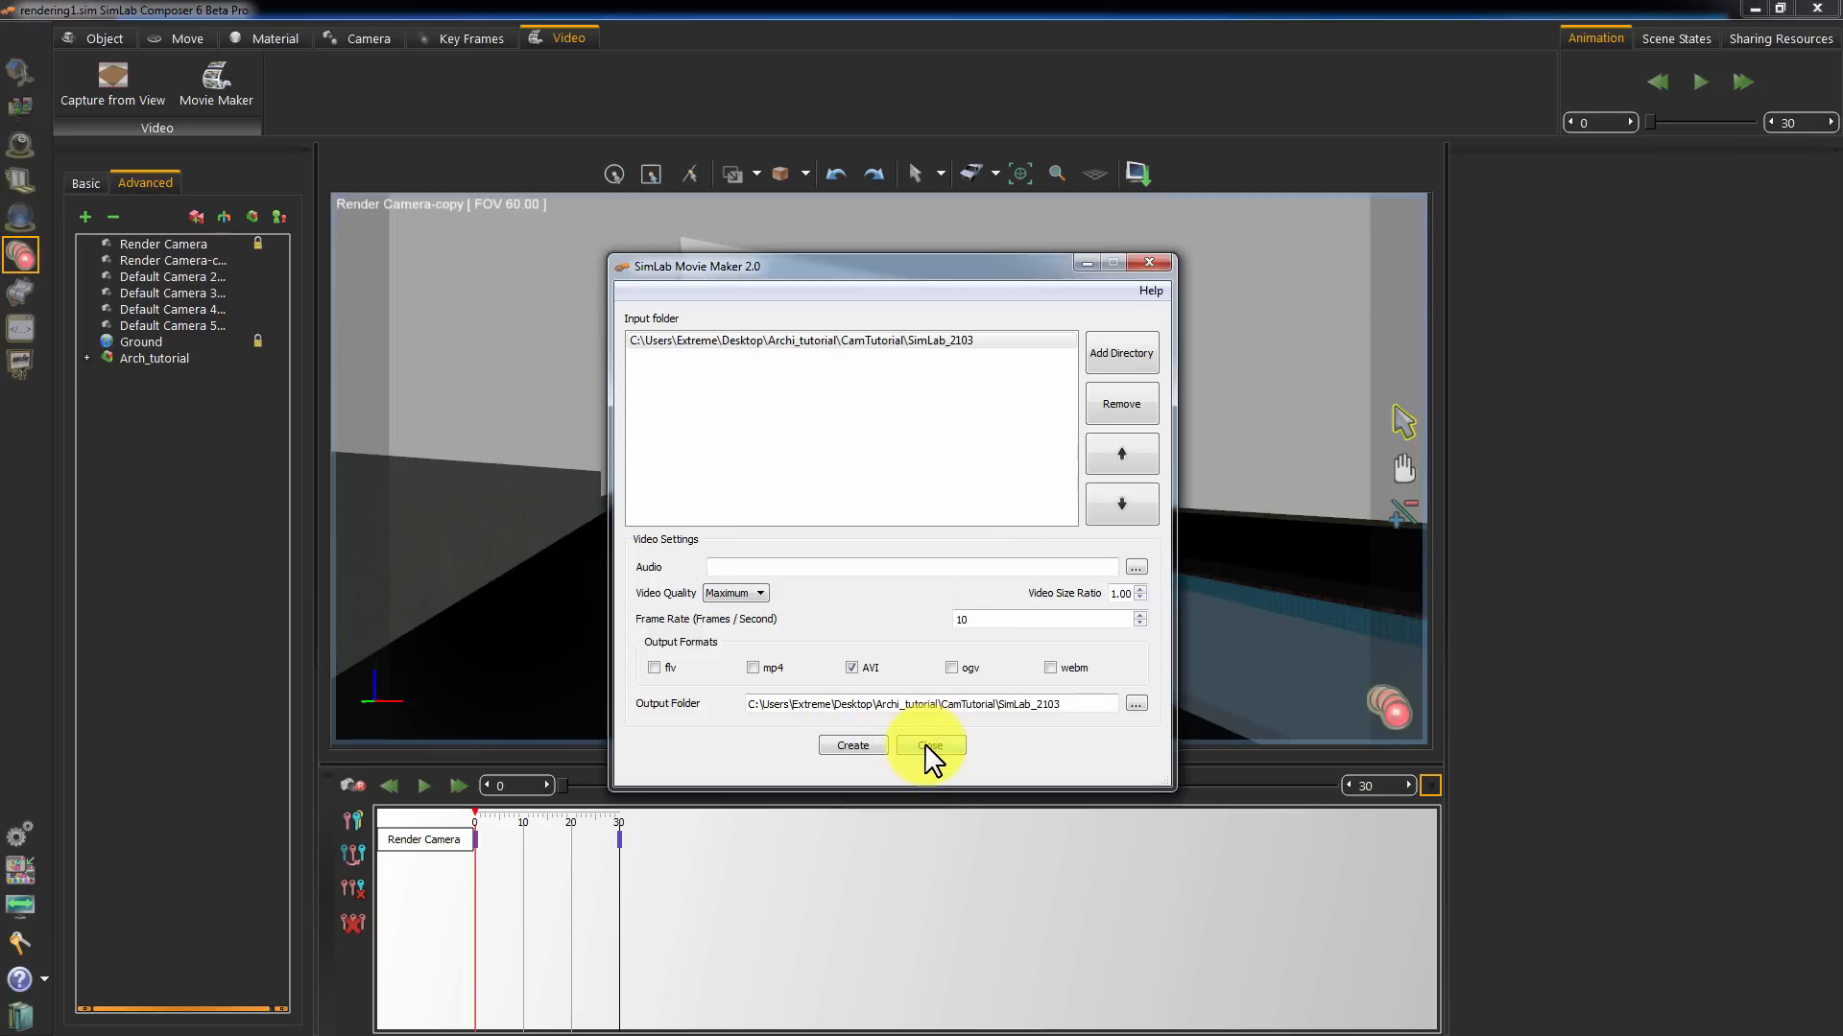